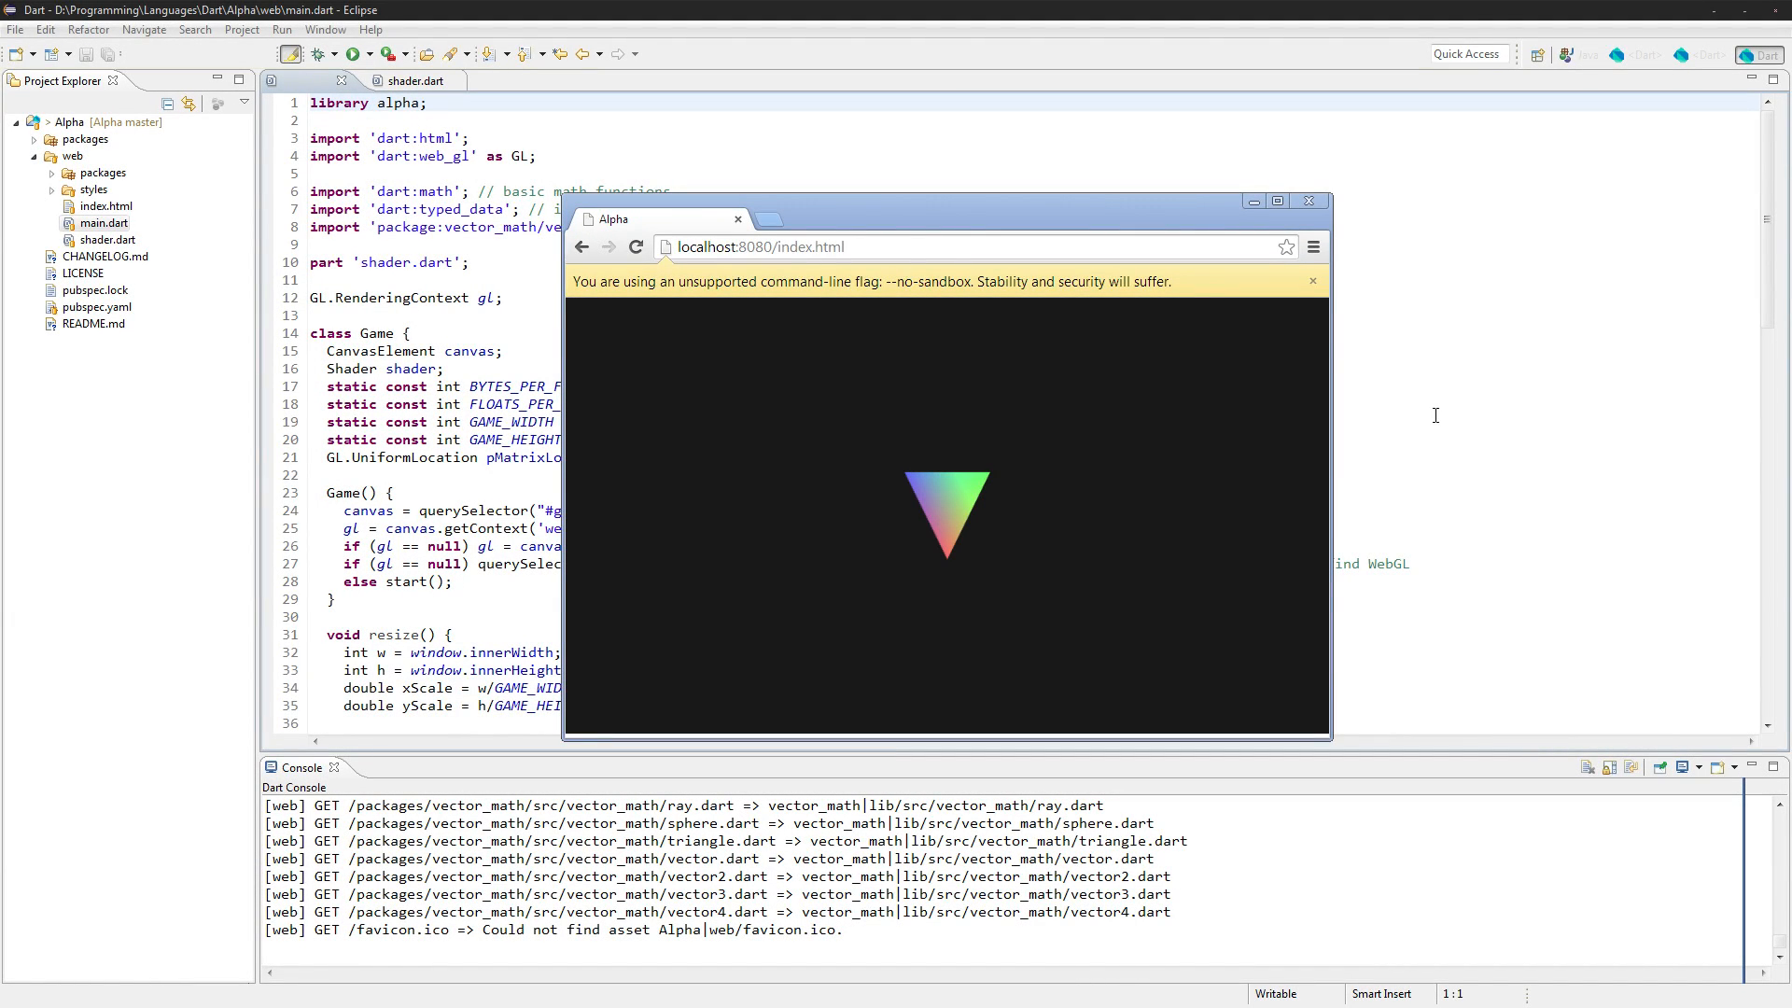
{"action": "mouse_move", "coordinate": [954, 509]}
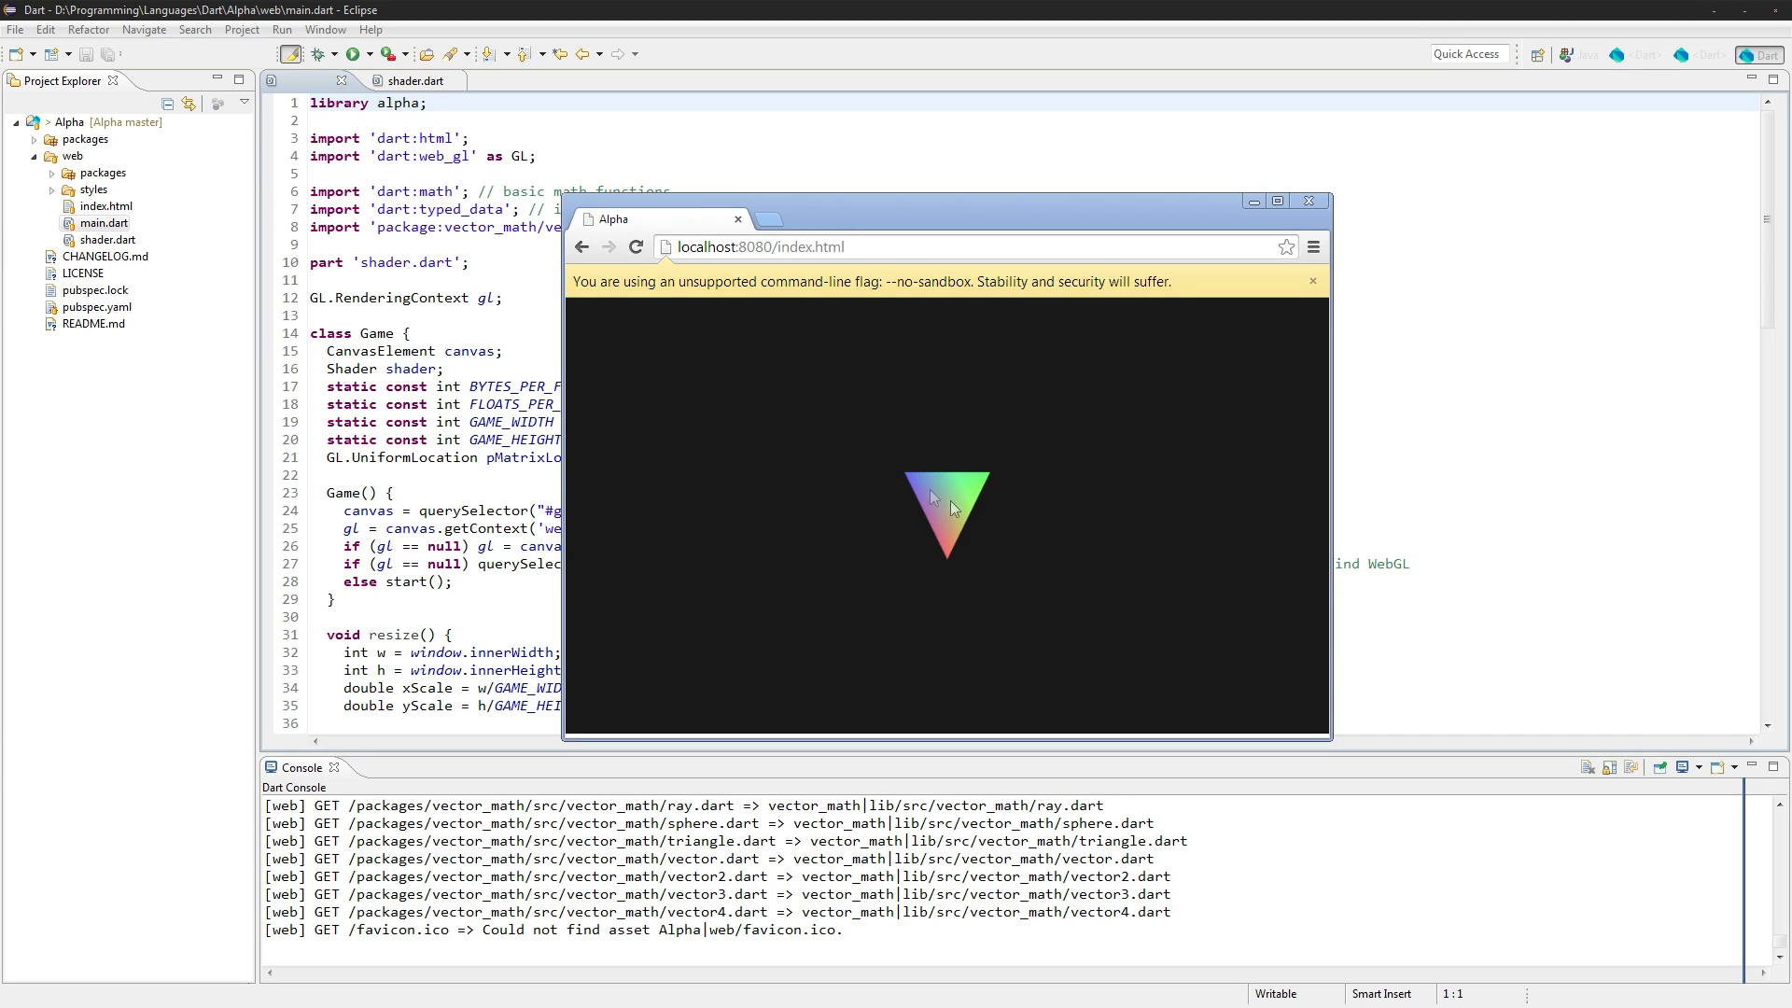
{"action": "mouse_move", "coordinate": [969, 594]}
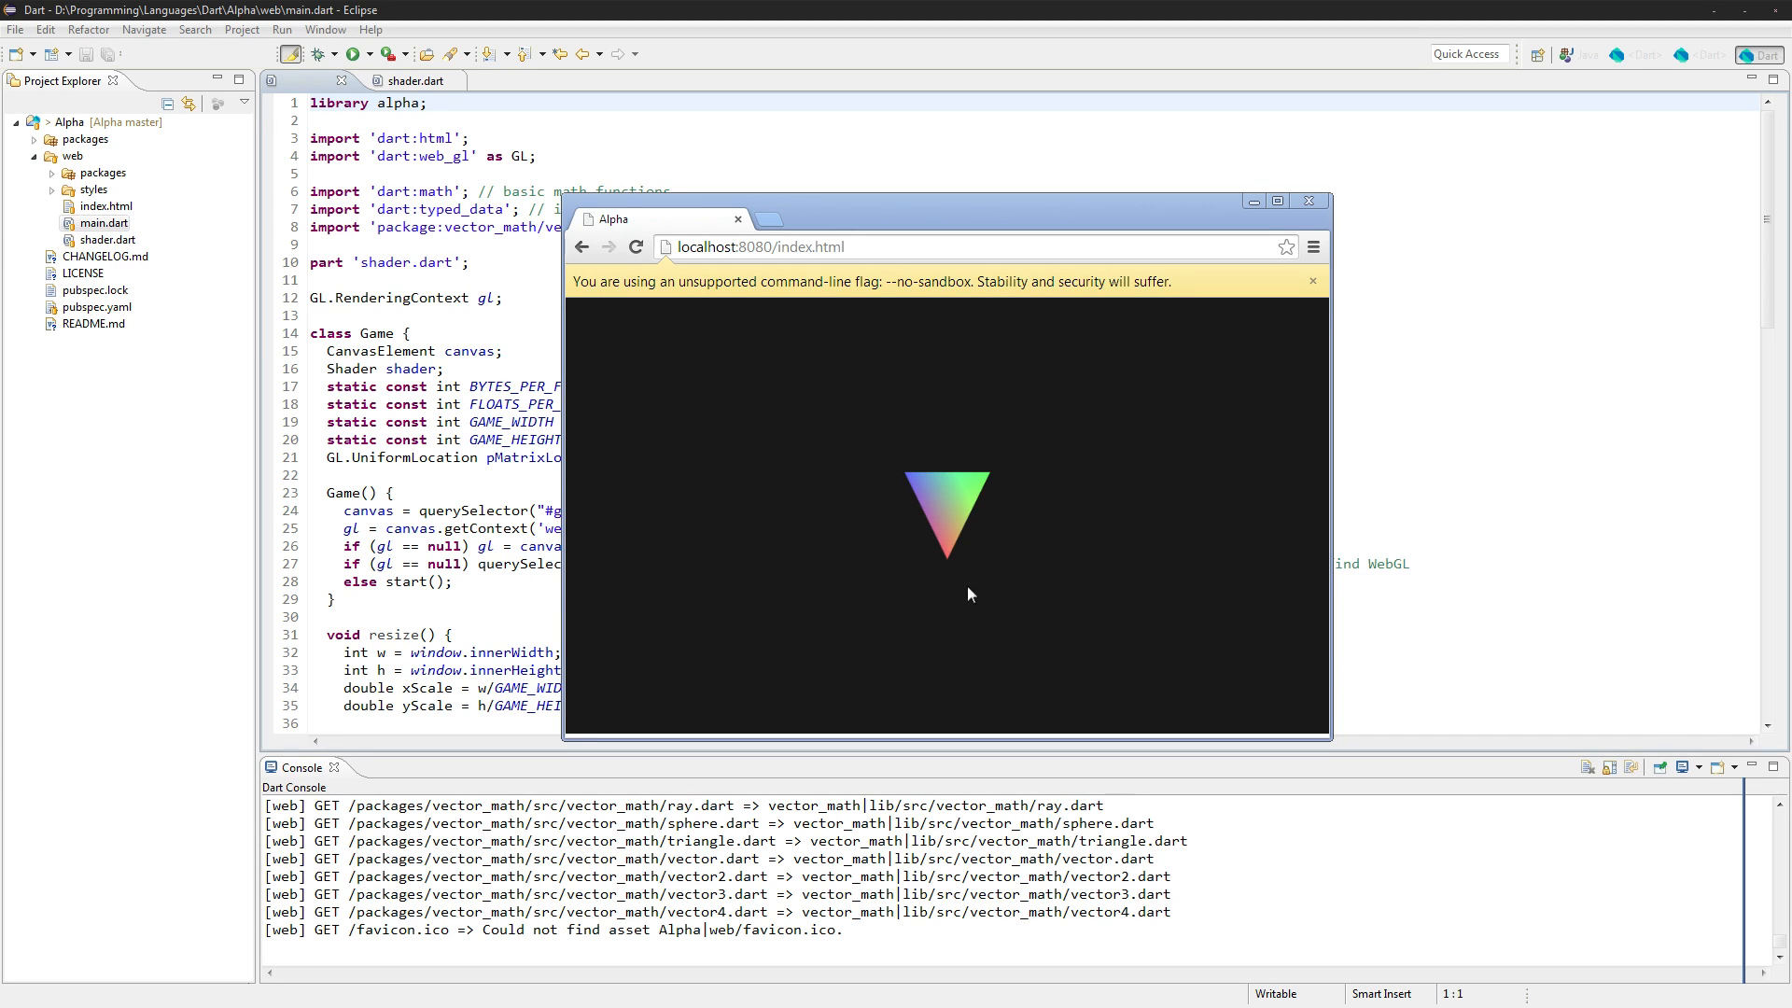
{"action": "mouse_move", "coordinate": [478, 373]}
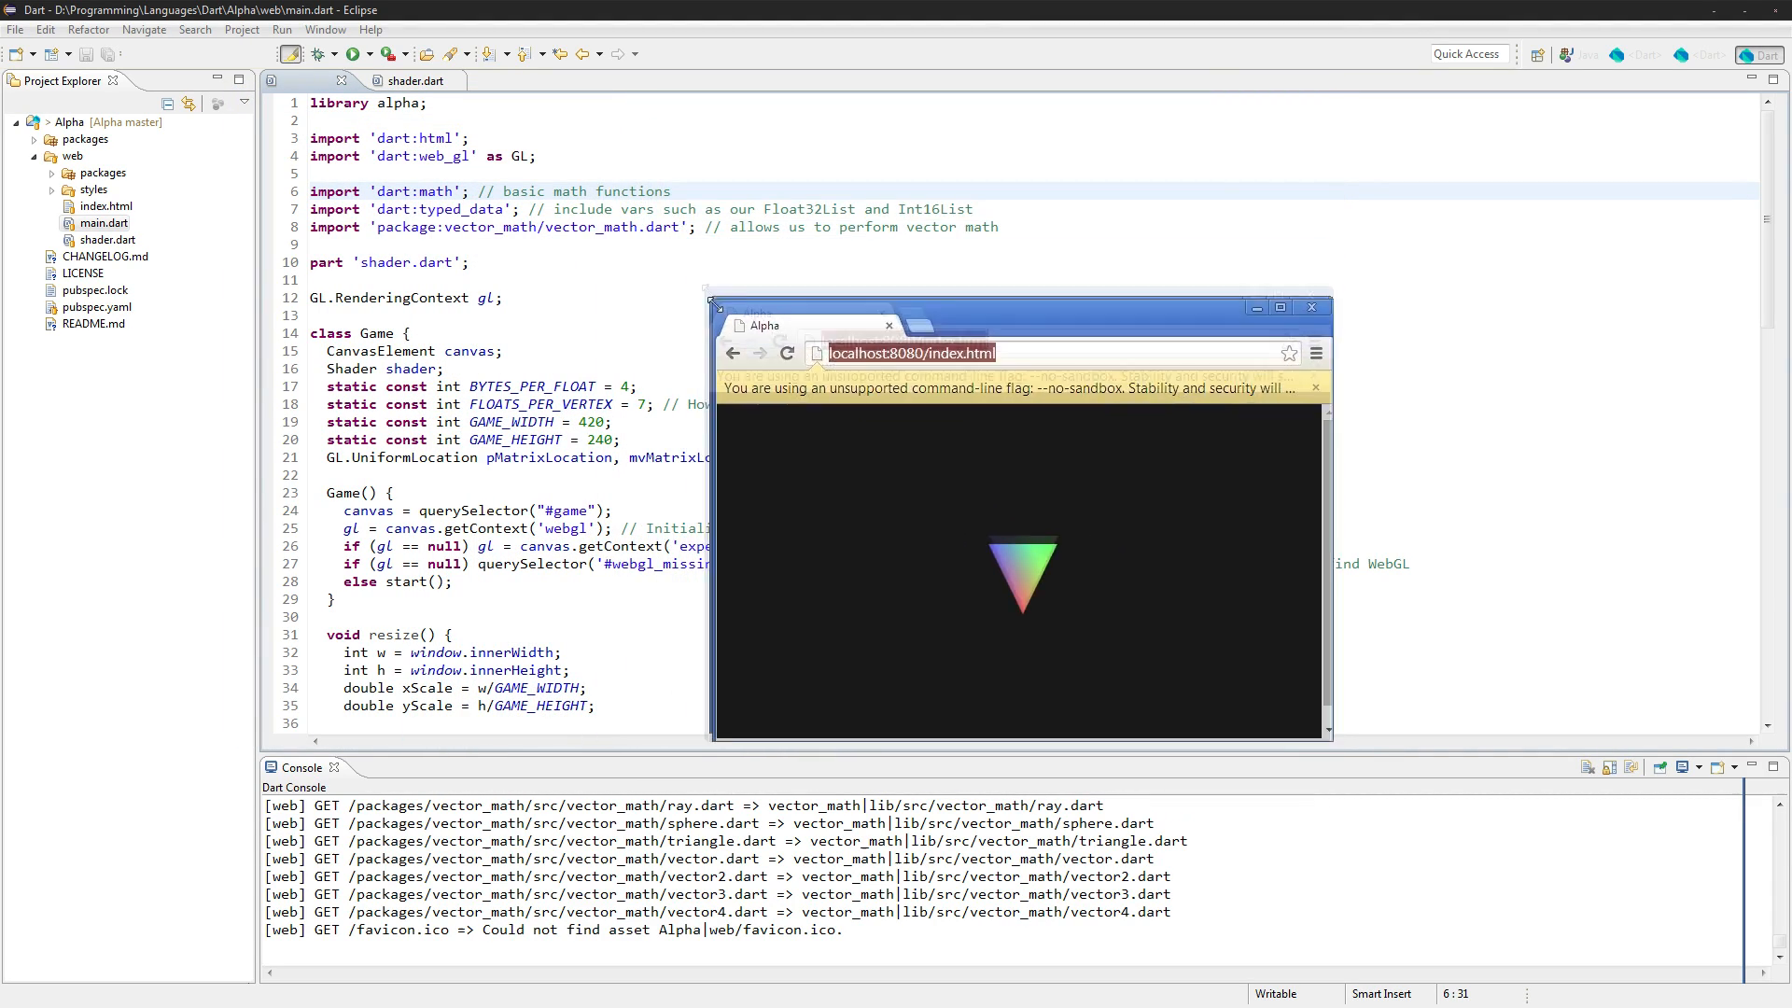
Switch from the Dartium triangle preview back to the shader.dart editor tab
{"action": "left_click", "coordinate": [1279, 306]}
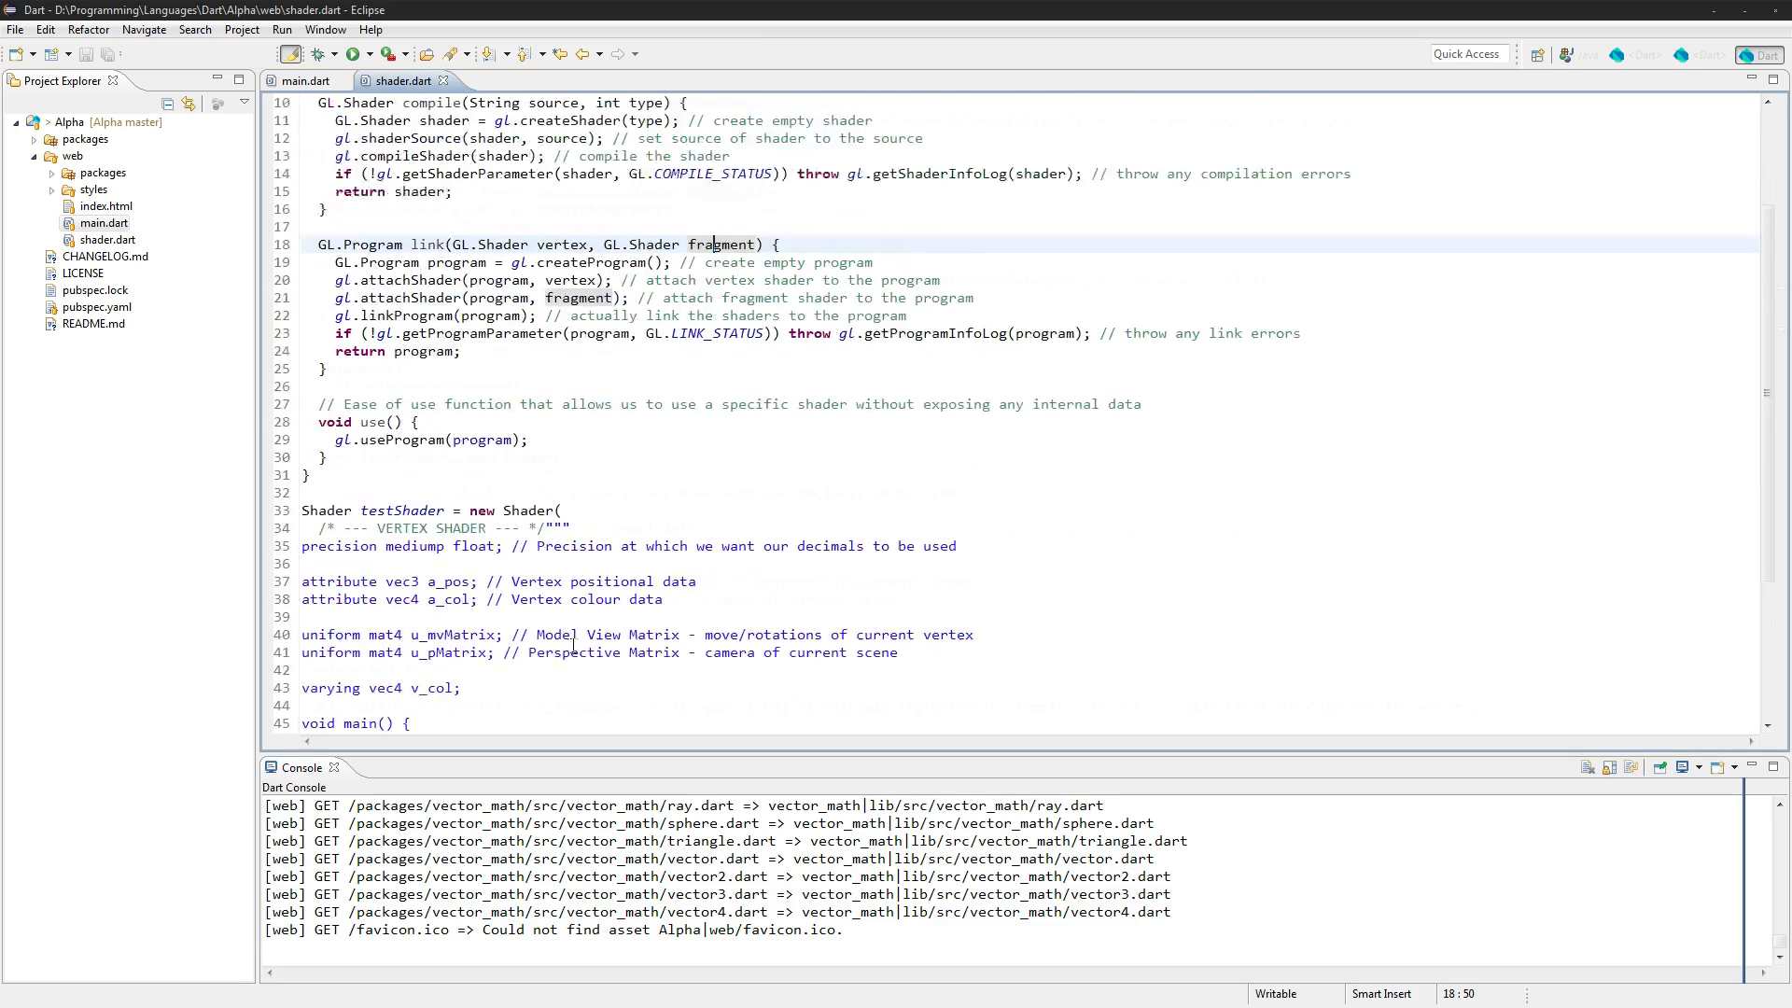
Add 'uniform mat4 u_camMatrix;' and prefix gl_Position with 'u_camMatrix *', then save
{"action": "type", "text": "uniform mat"}
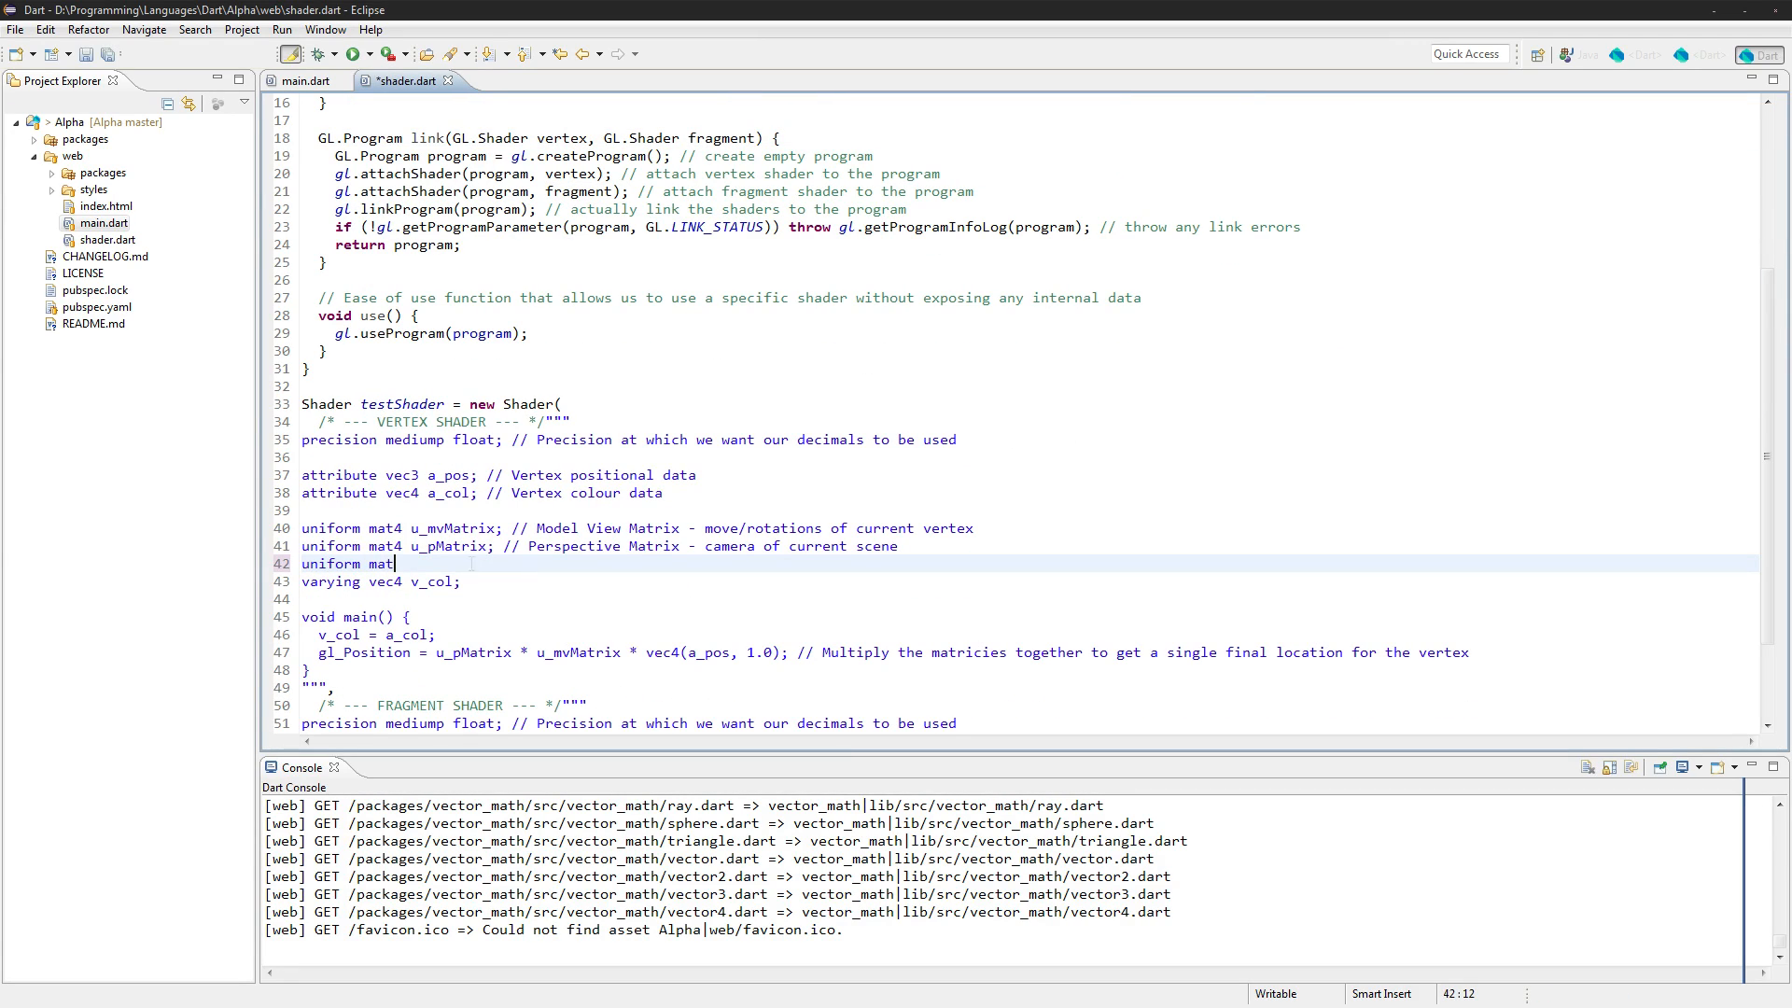
{"action": "type", "text": "4 u_c"}
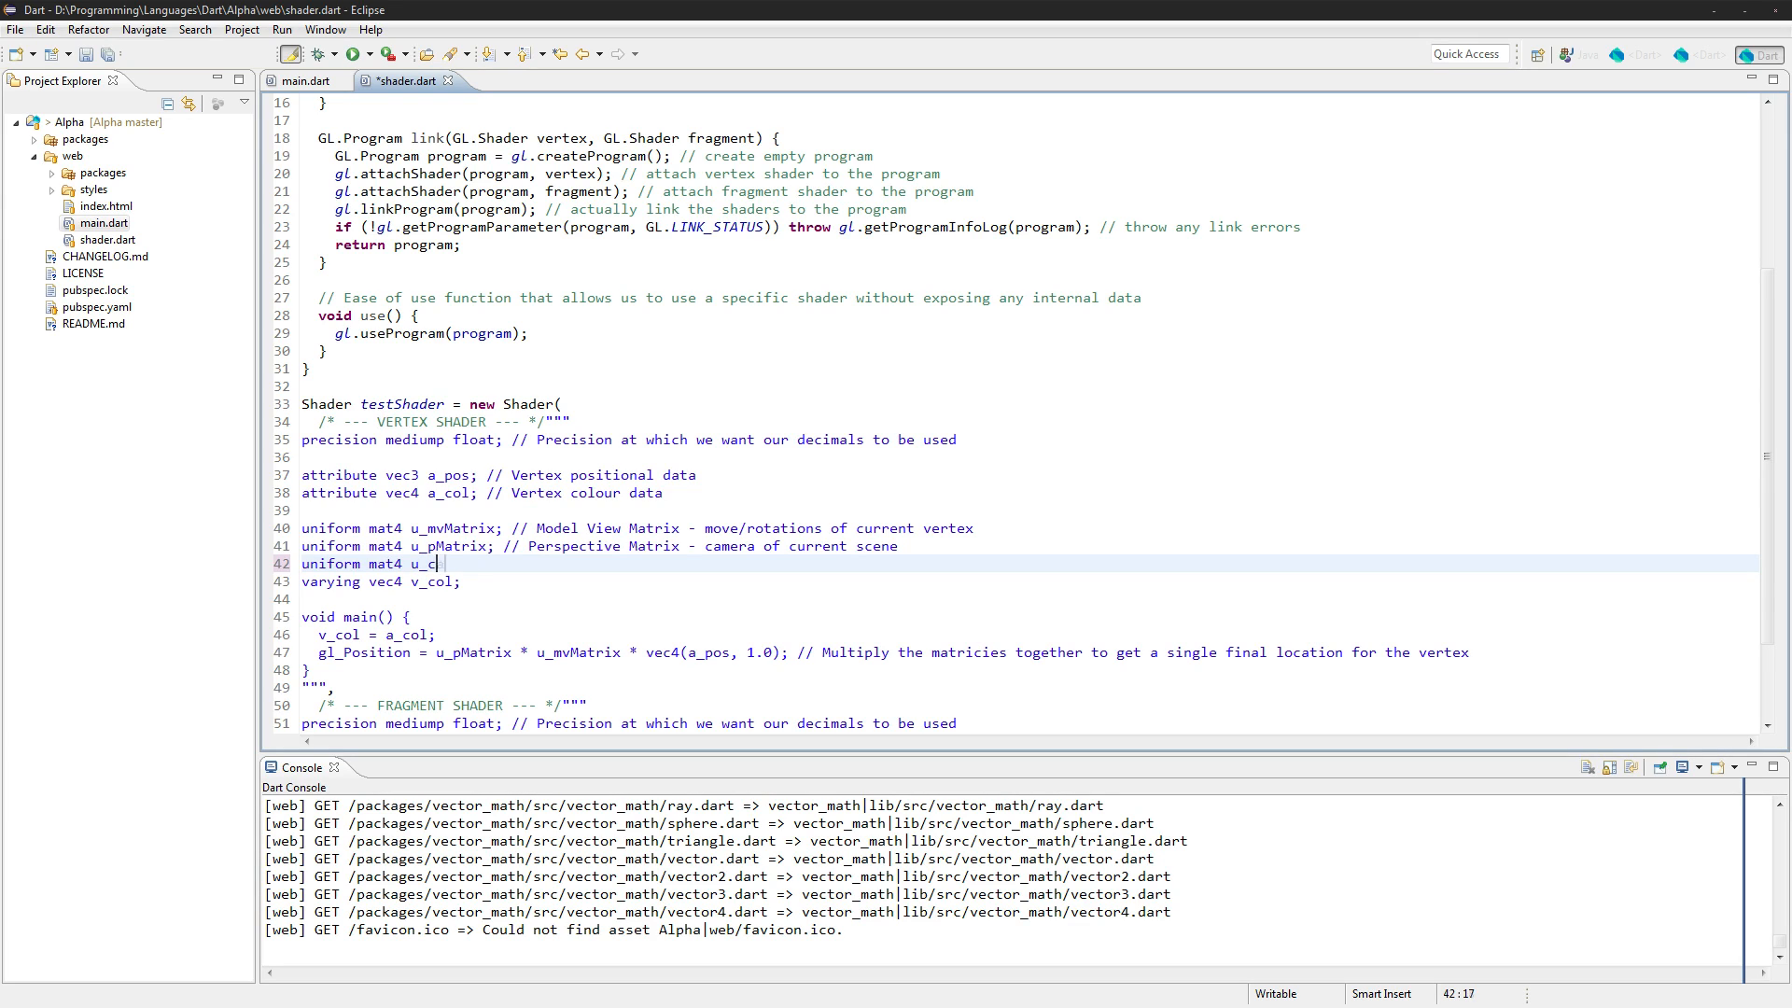
{"action": "type", "text": "amMatrix"}
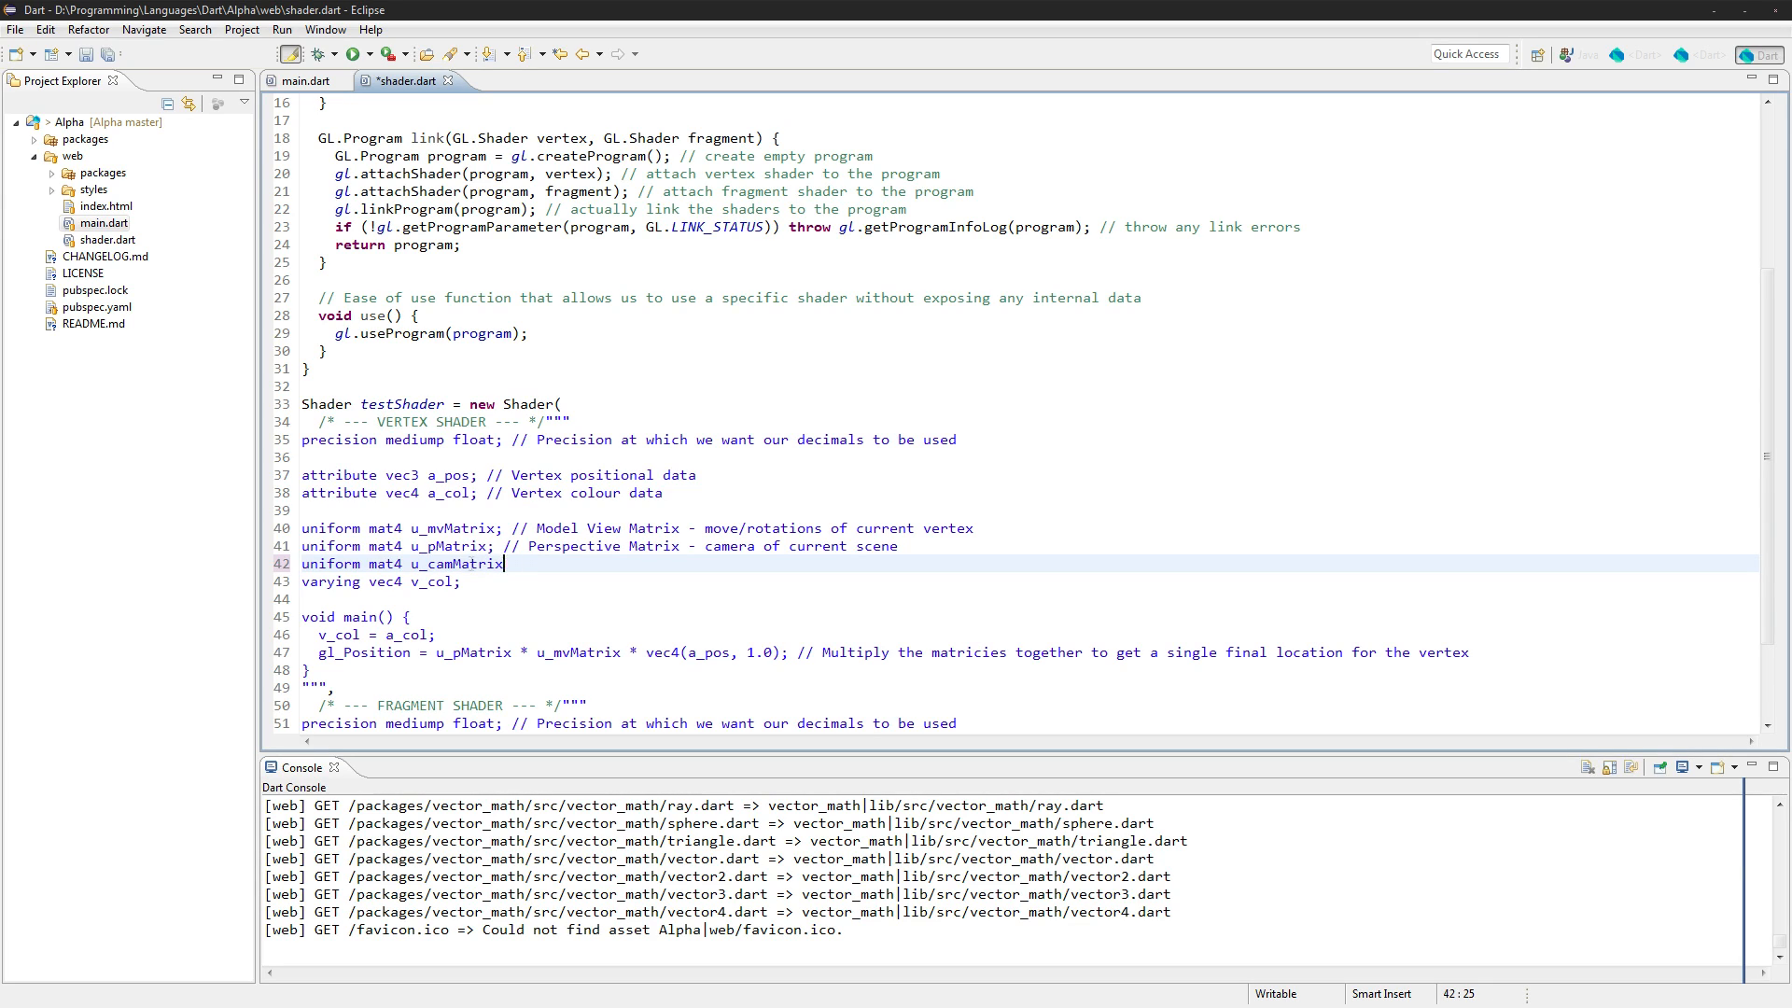
{"action": "key", "text": "ctrl+s"}
{"action": "type", "text": "u"}
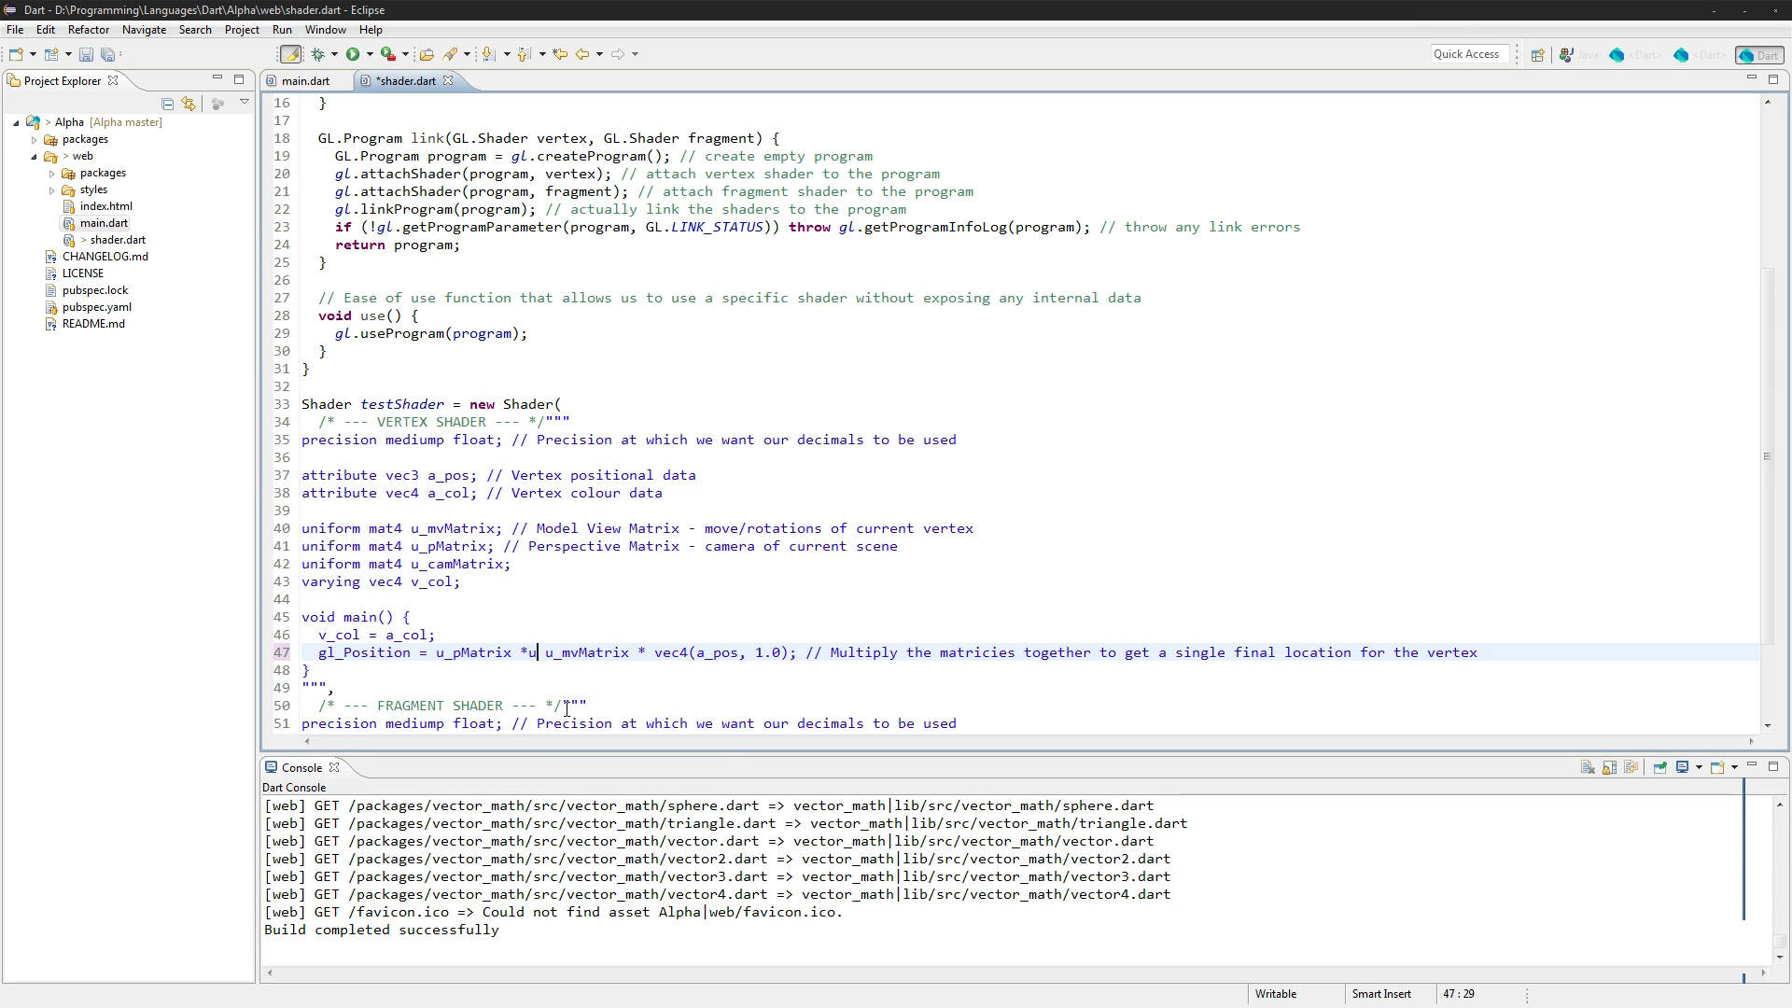
{"action": "type", "text": "_camMatrix *"}
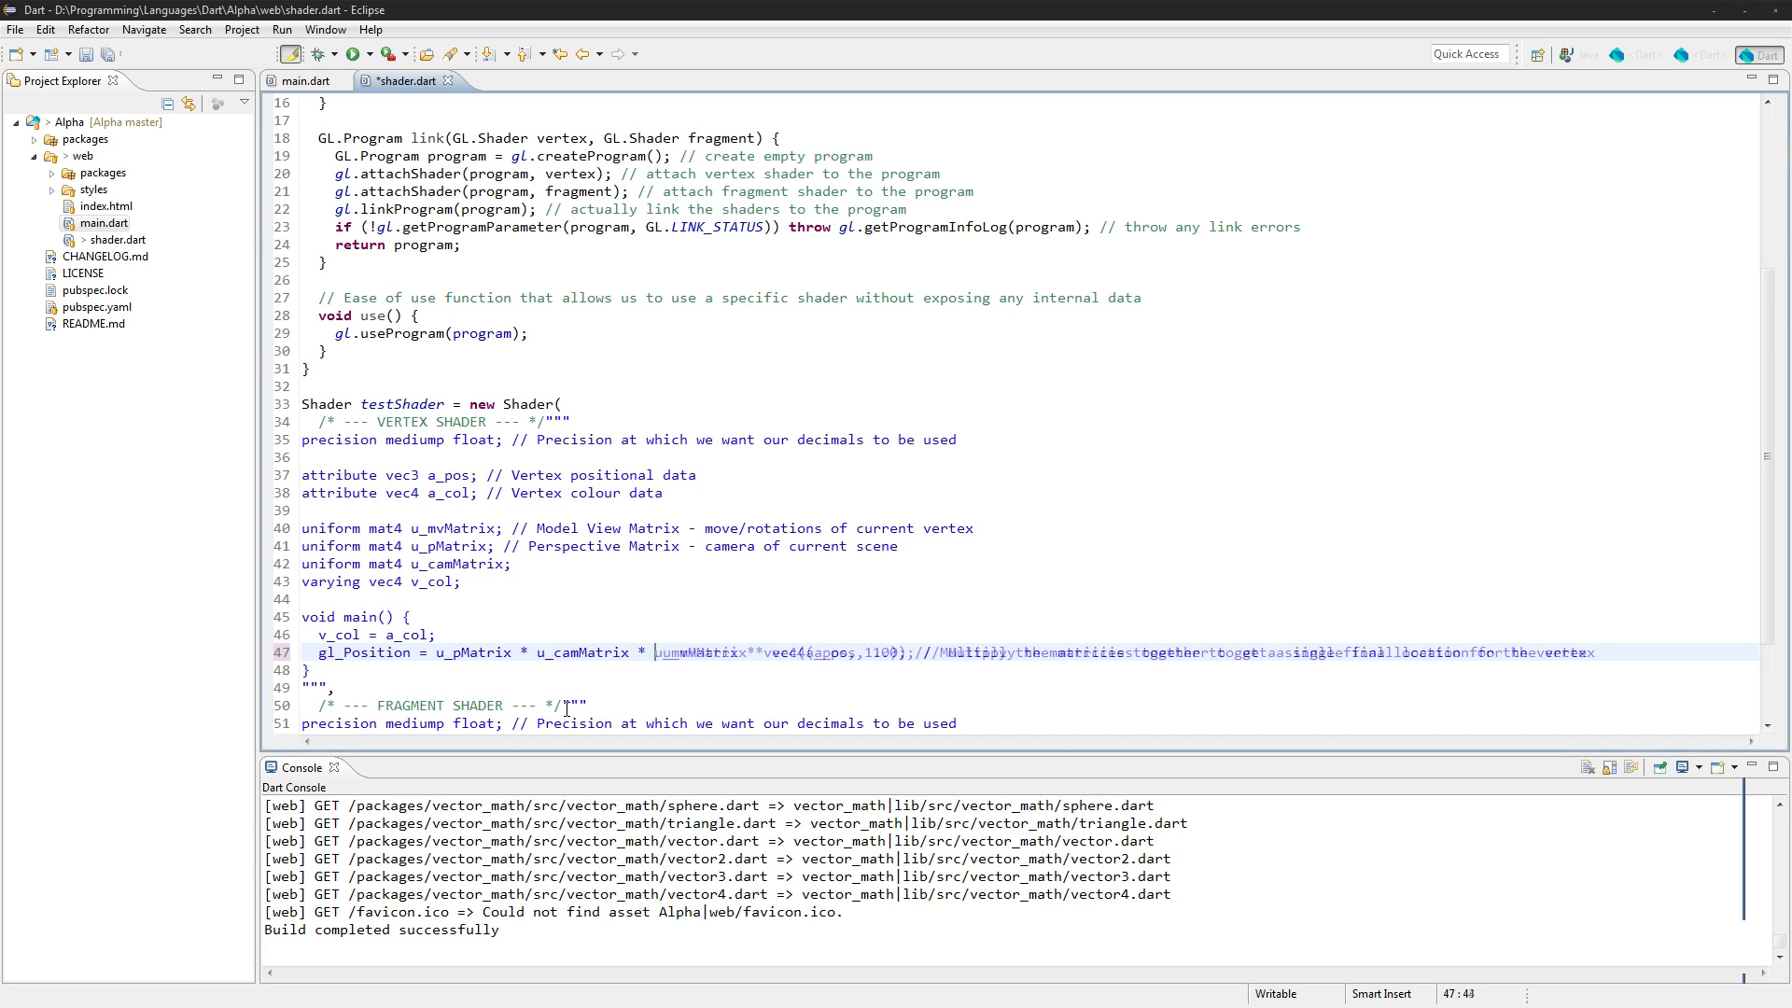
{"action": "left_click", "coordinate": [351, 54]}
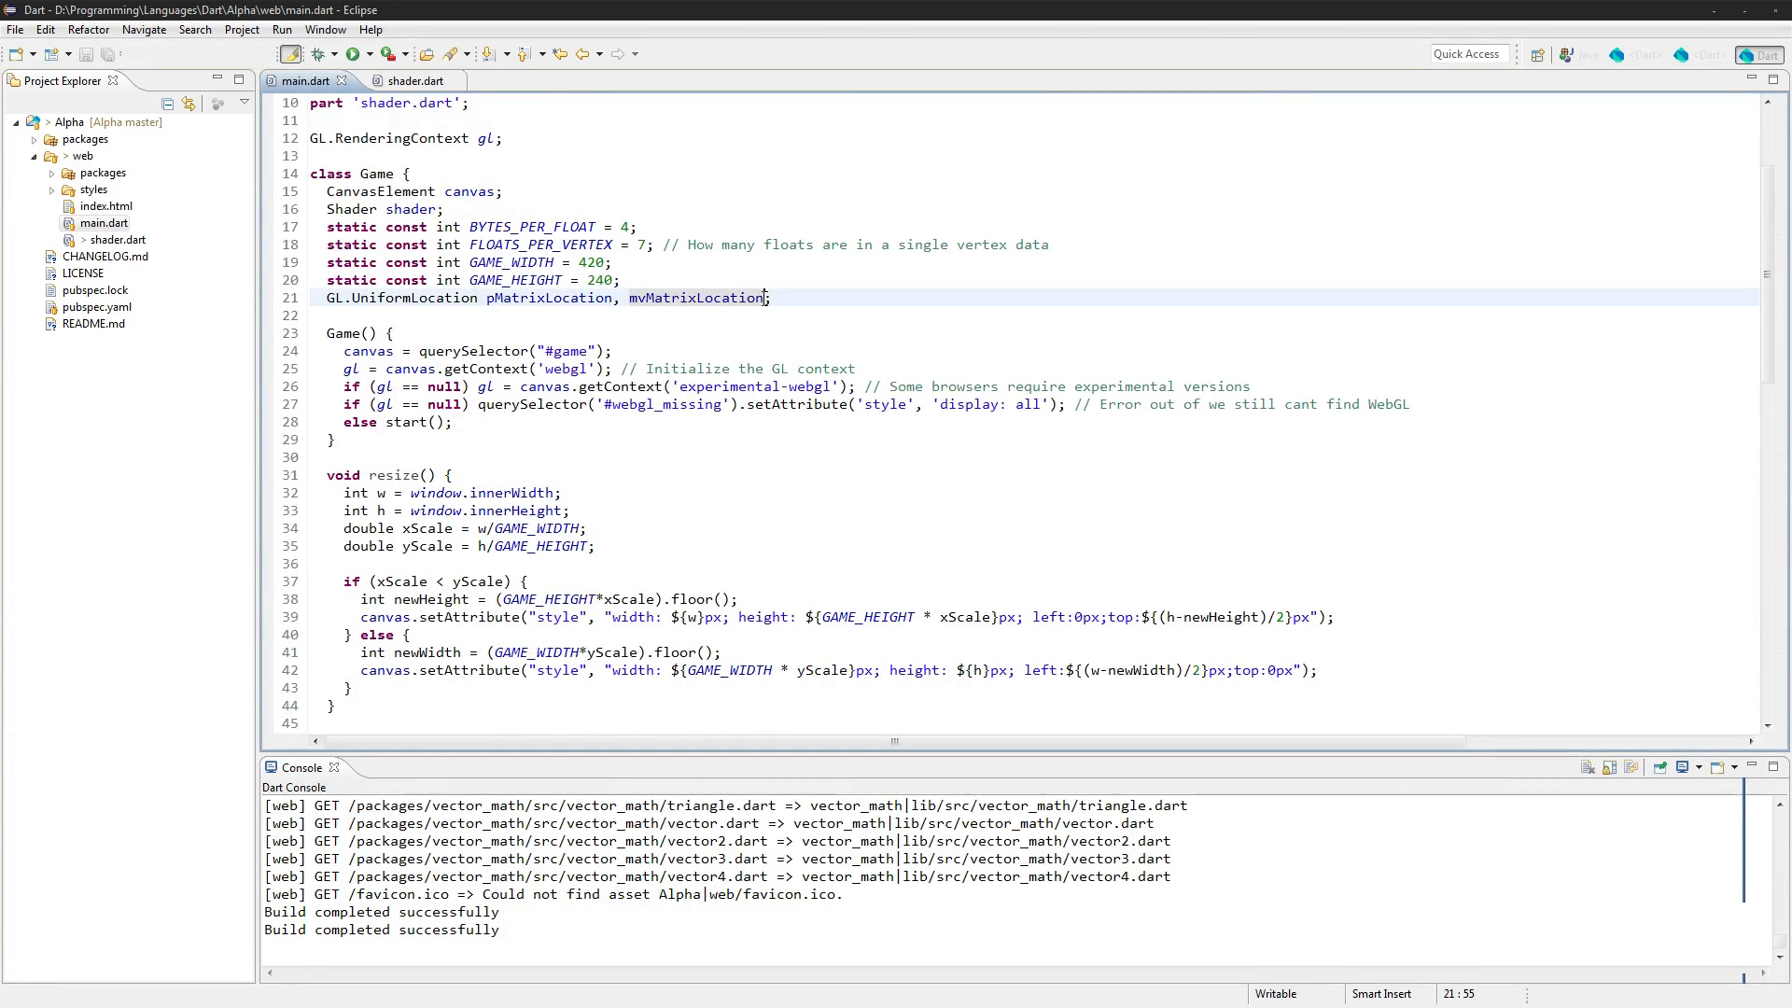
Append camMatrixLocation to main.dart's UniformLocation declaration and add its u_camMatrix lookup
{"action": "type", "text": ", camMatri"}
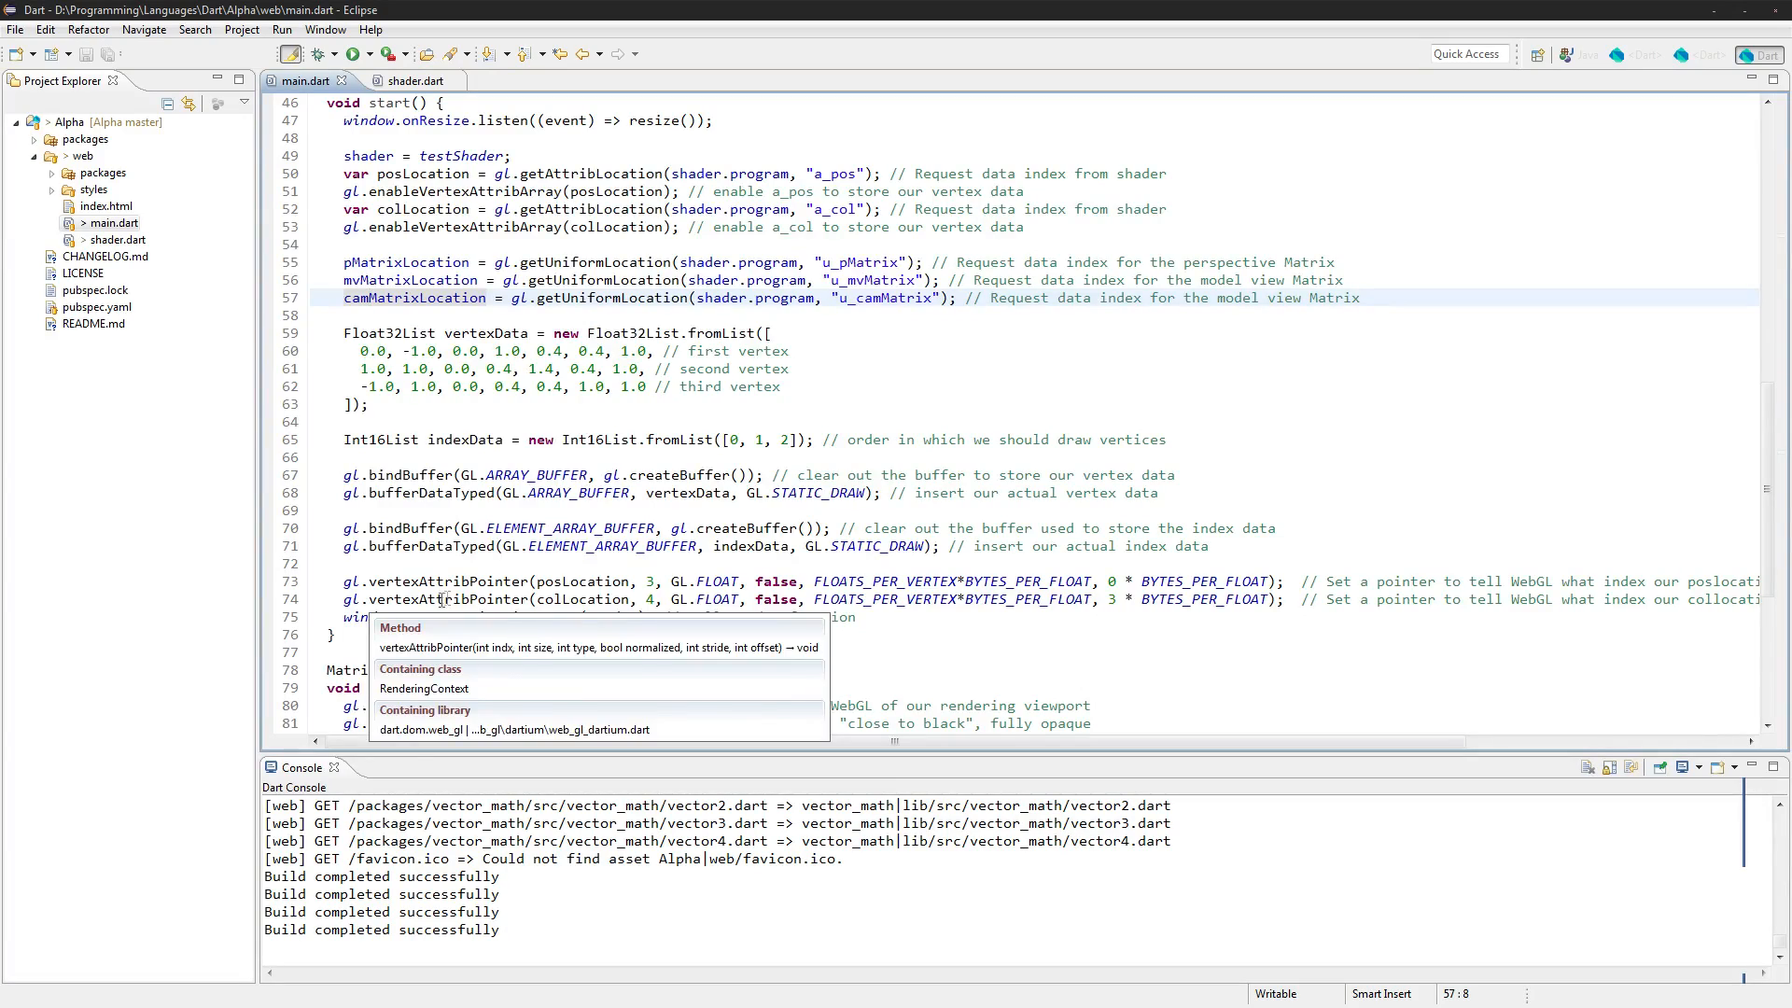
{"action": "scroll", "scroll_direction": "up", "scroll_amount": 3}
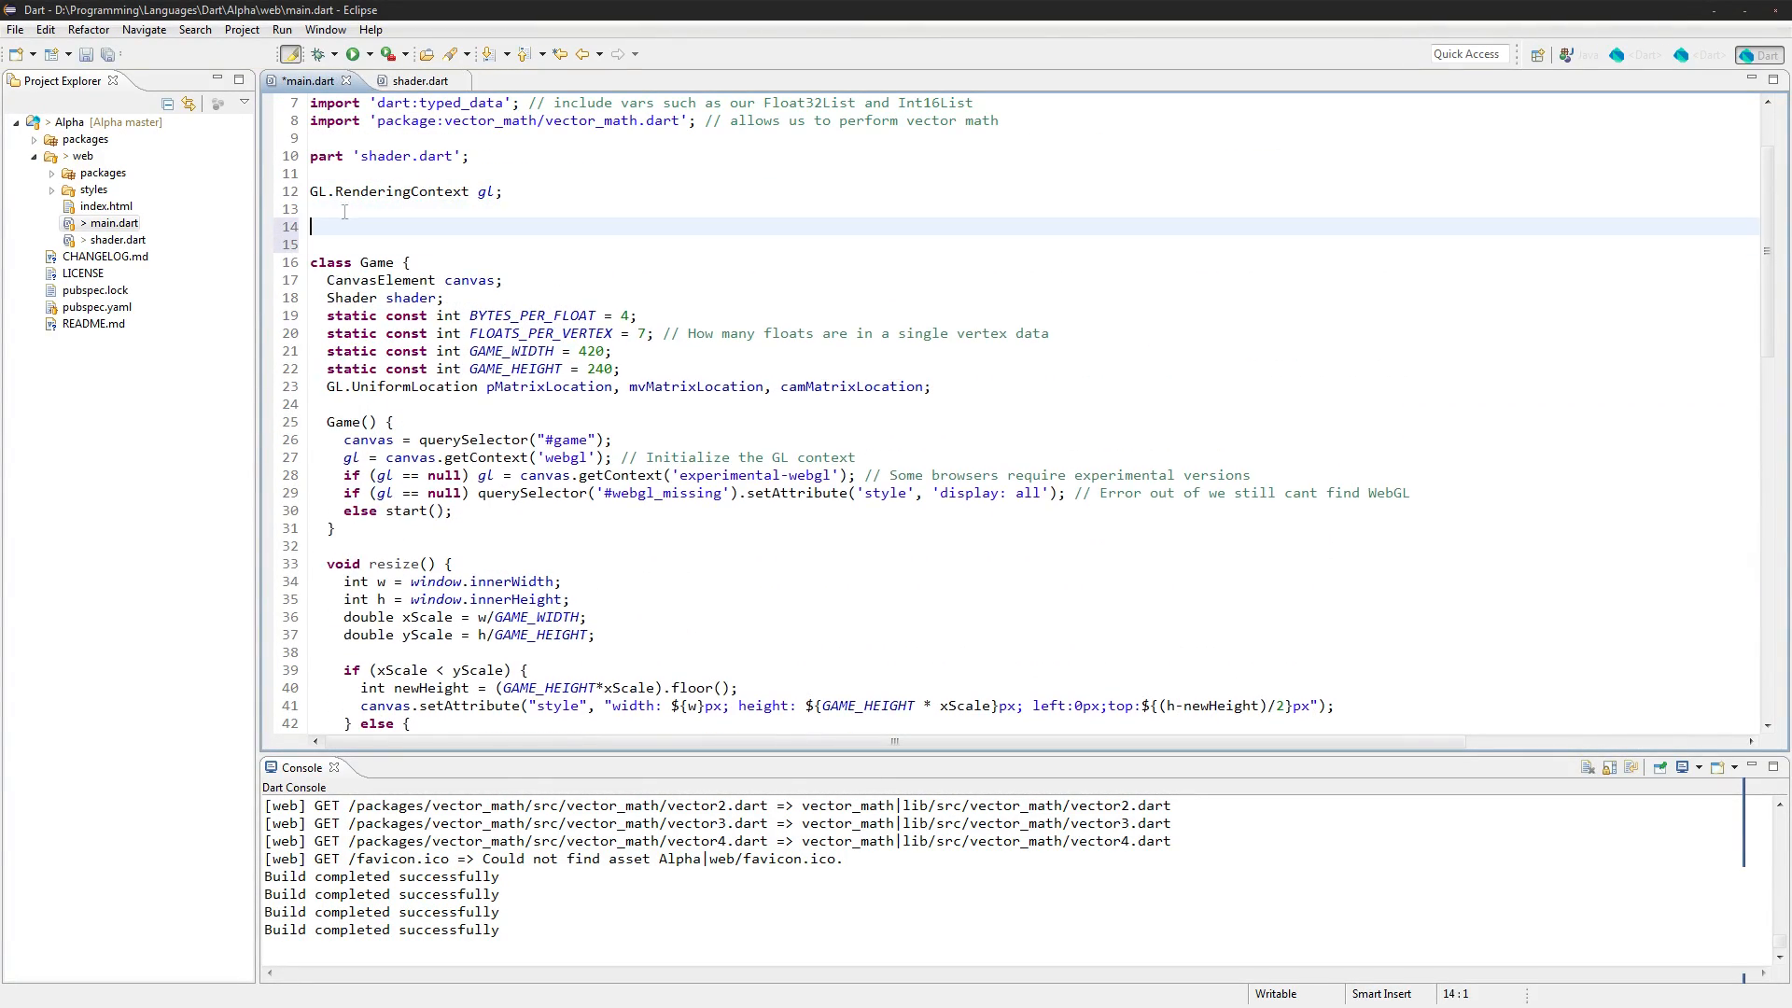
Add a Quad class with 'Shader shader;' and move pMatrix, mvMatrix, camMatrix locations into it
{"action": "type", "text": "class Quad {"}
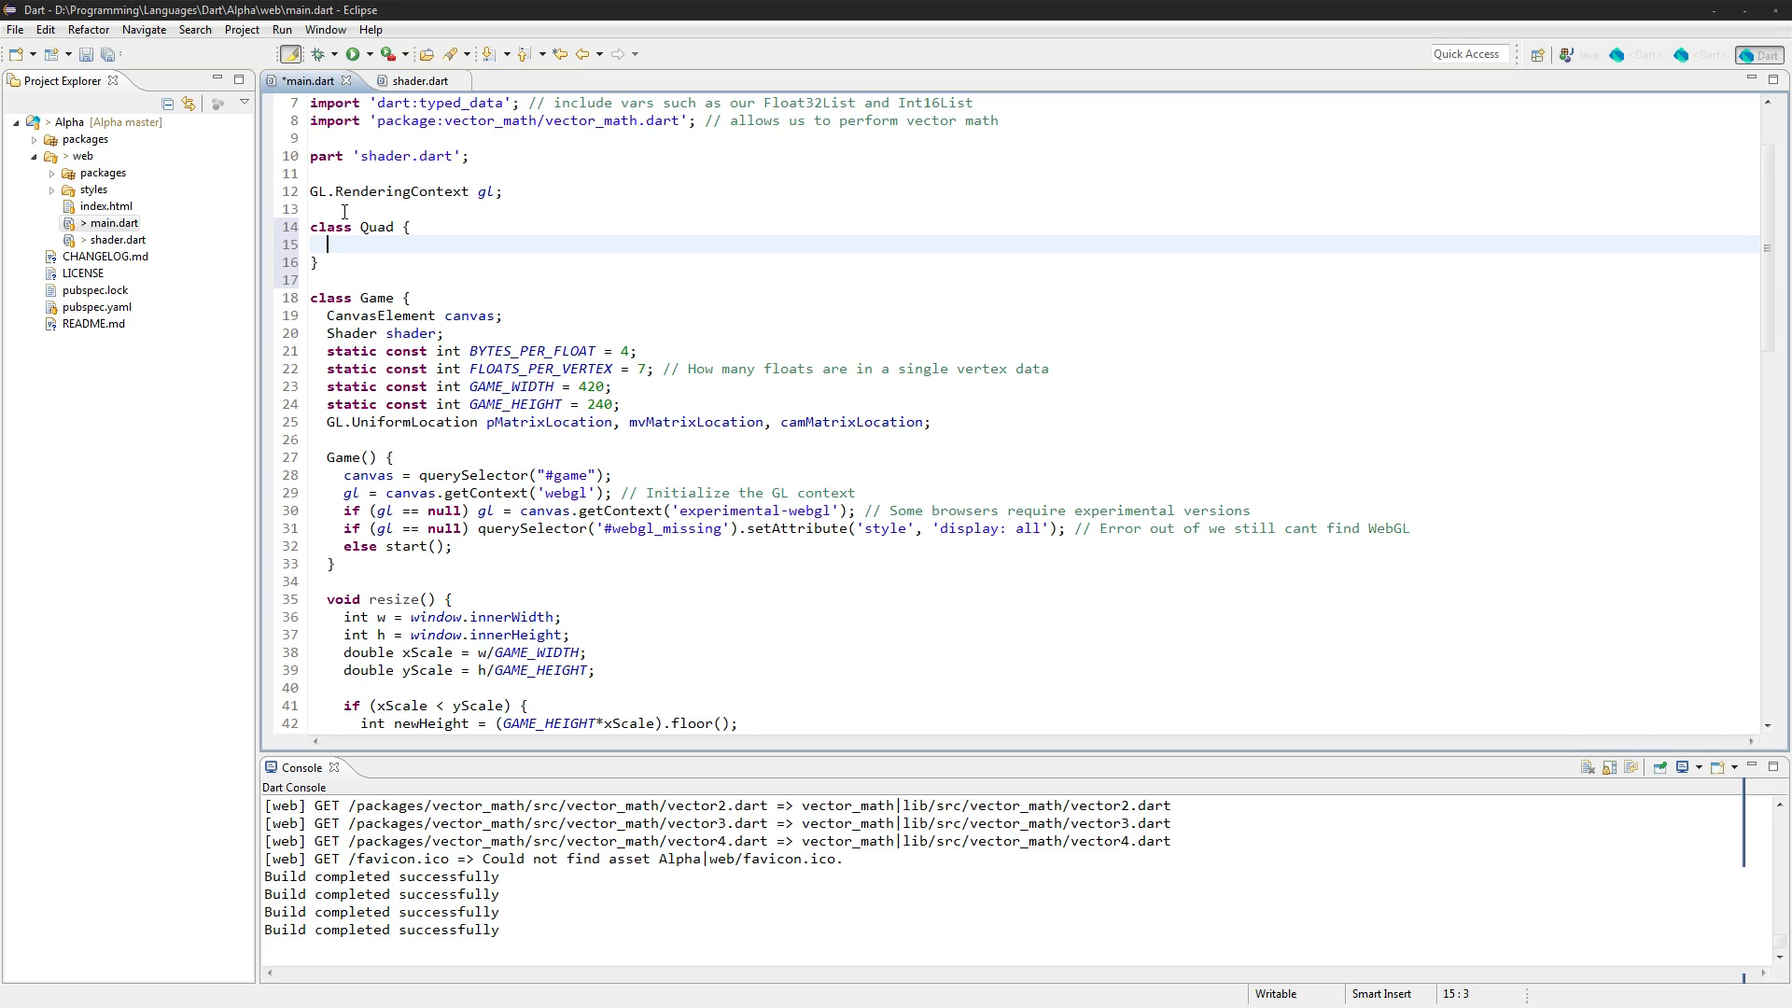
{"action": "mouse_move", "coordinate": [454, 340]}
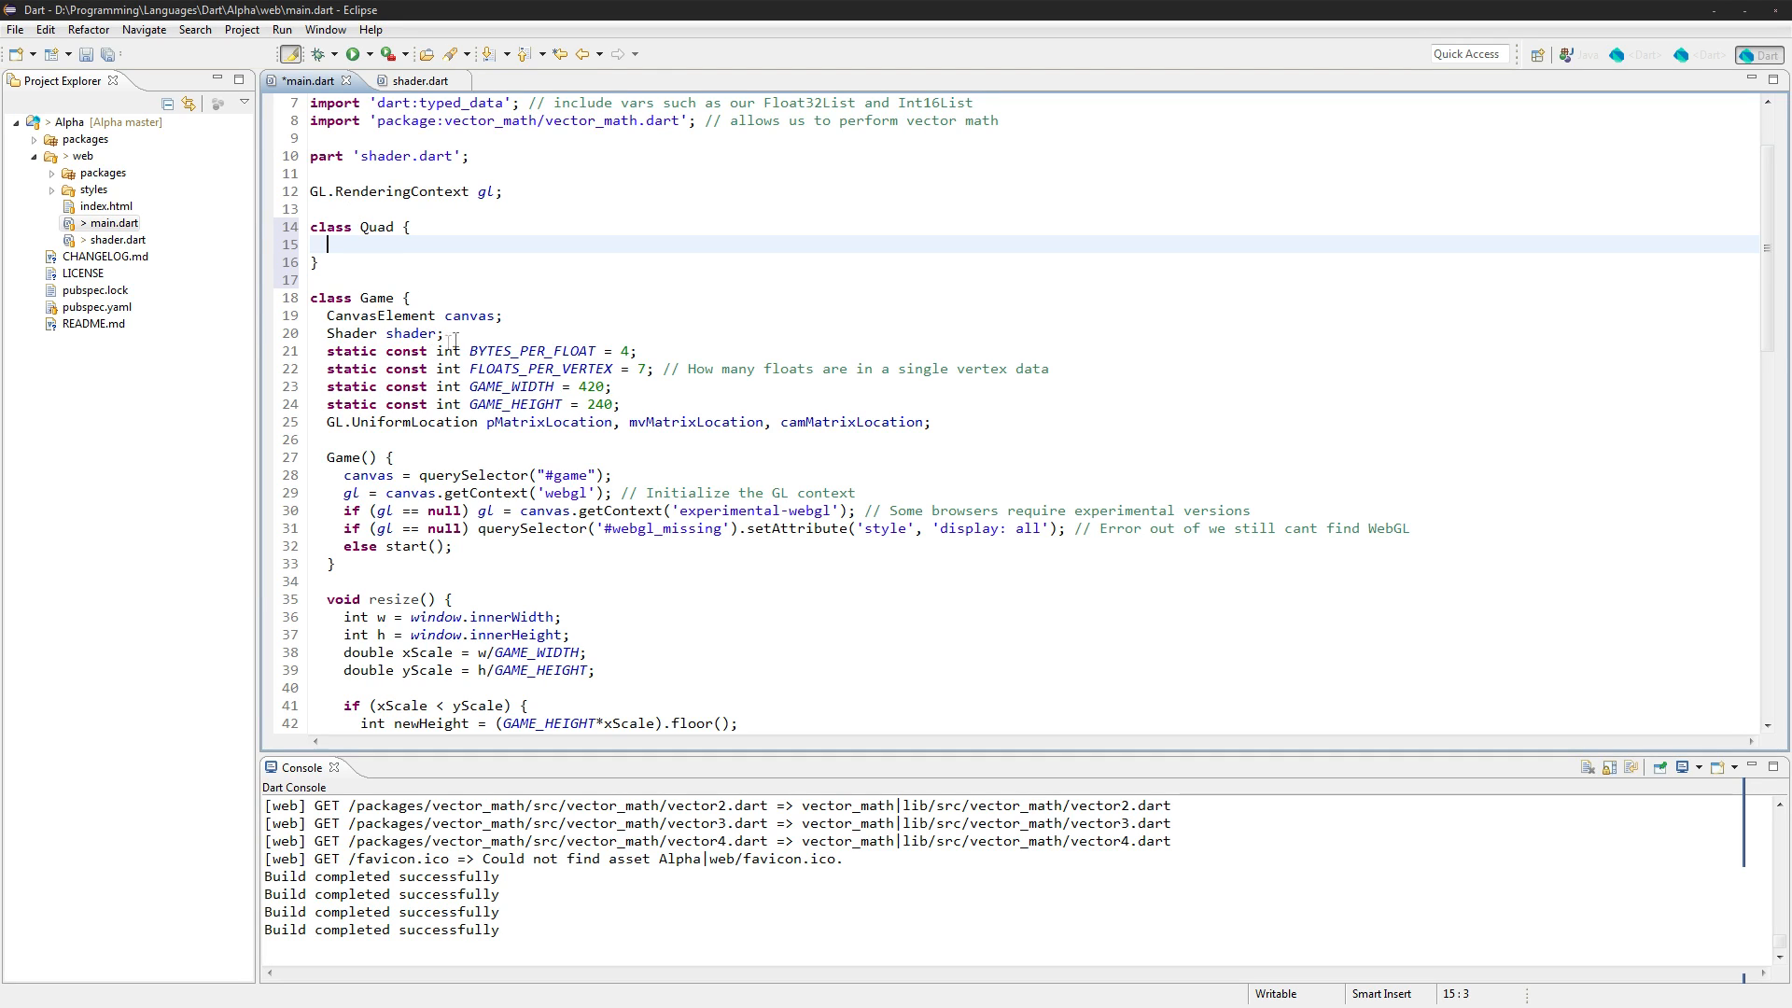
{"action": "type", "text": "Shader shader;"}
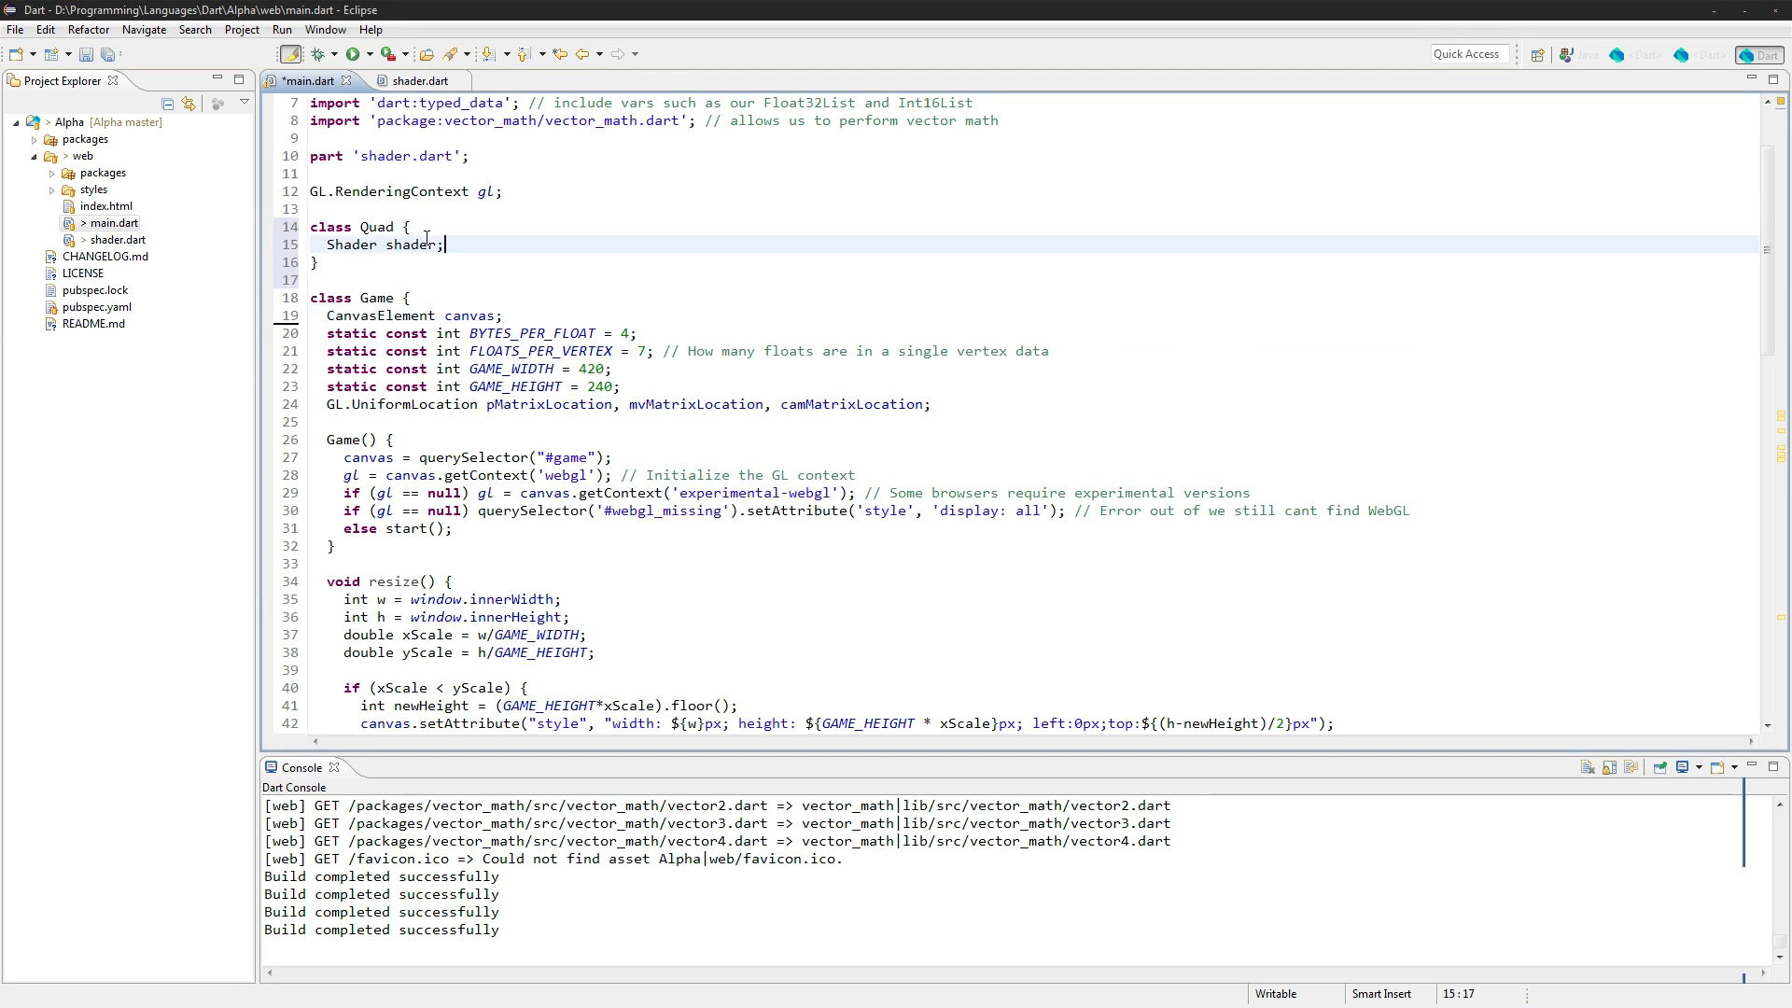
{"action": "left_click", "coordinate": [940, 403]}
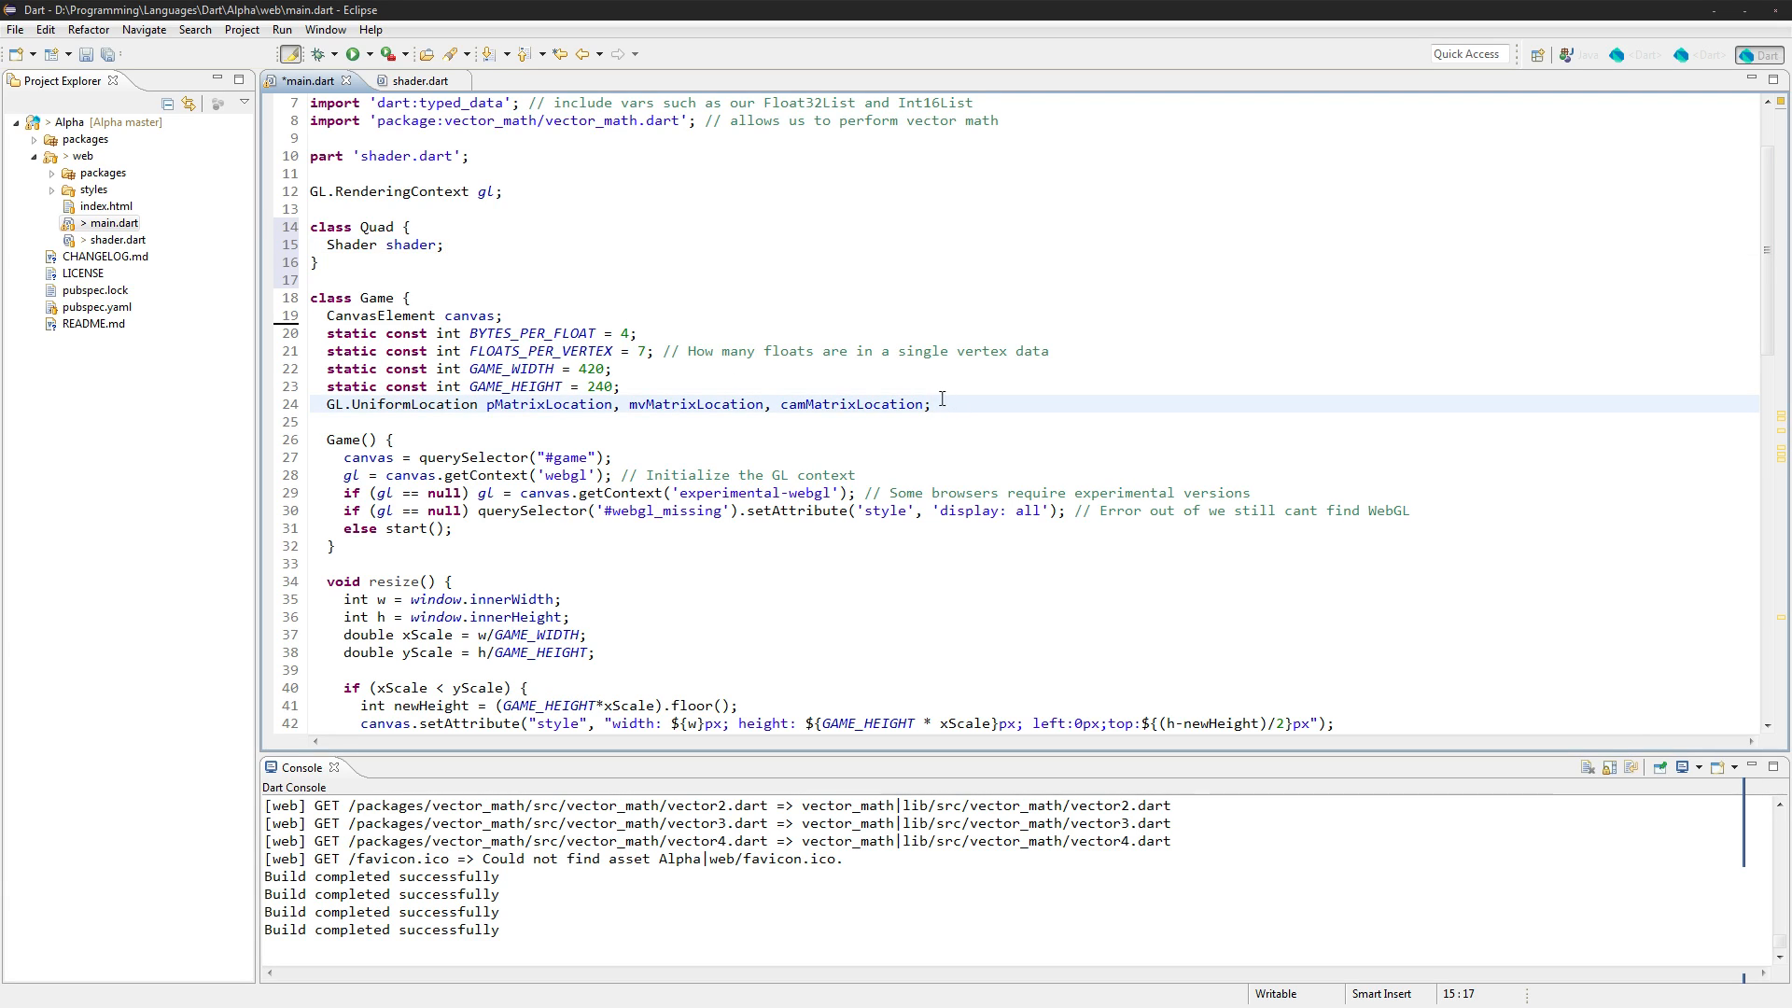
{"action": "left_click", "coordinate": [838, 387]}
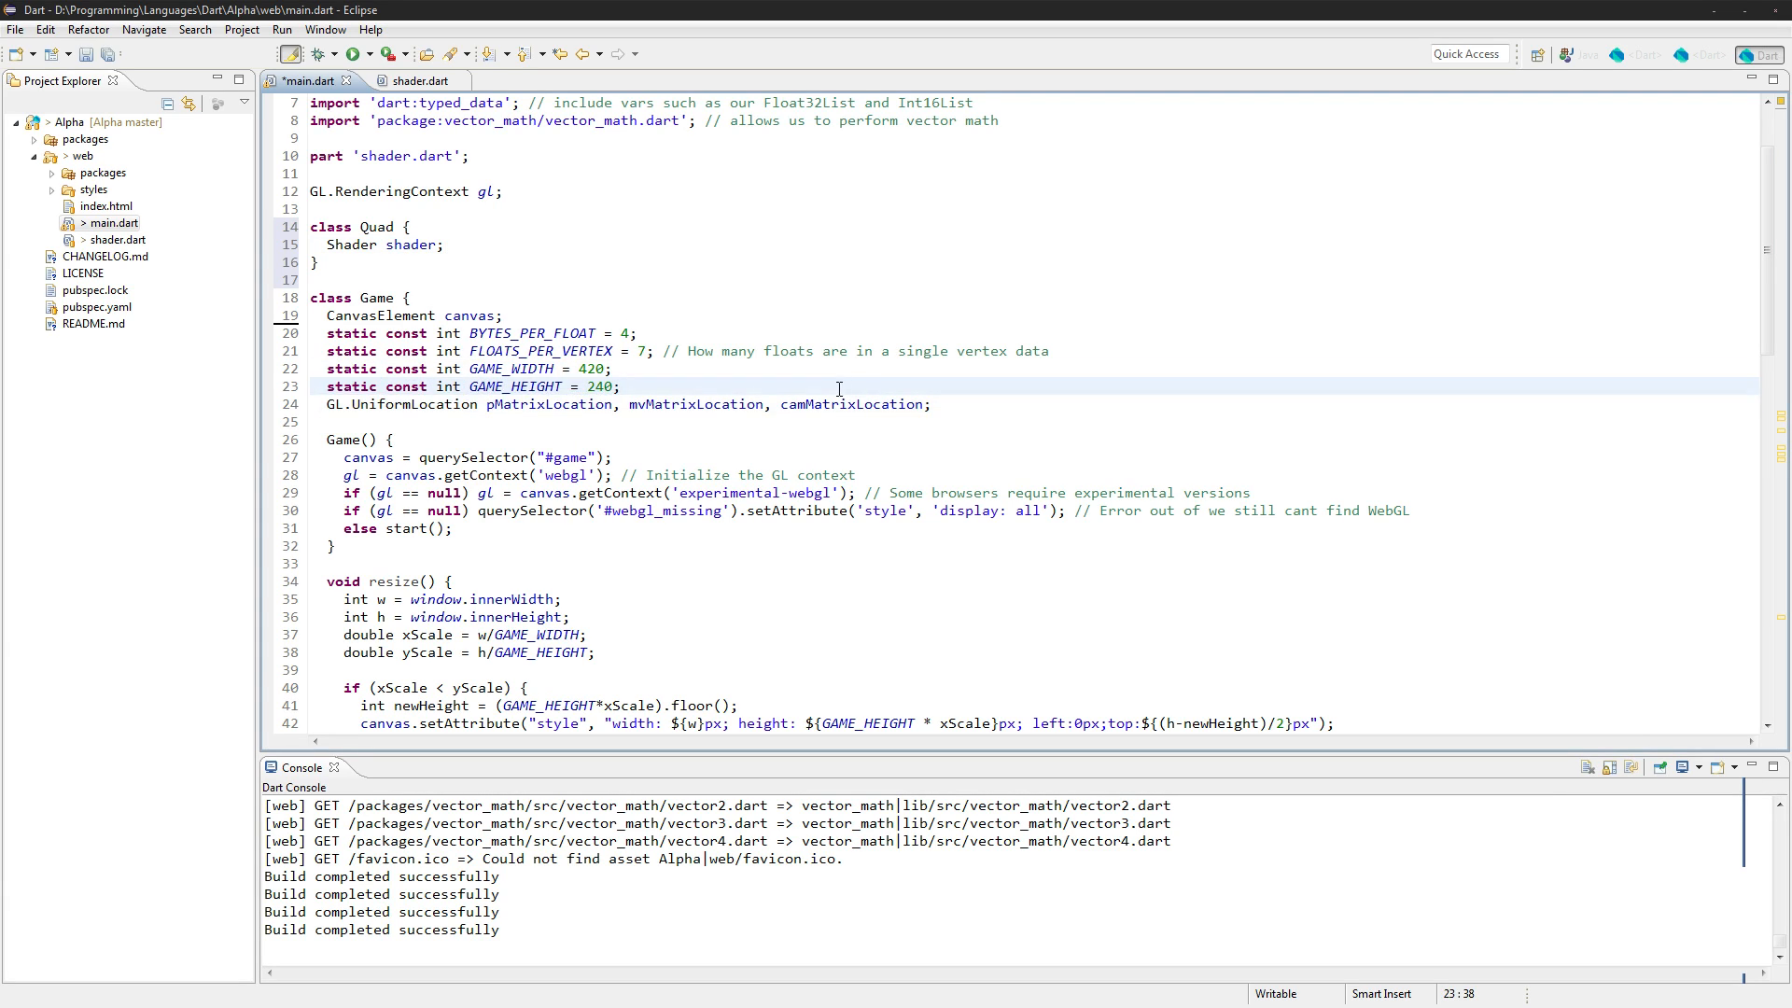
{"action": "key", "text": "Delete"}
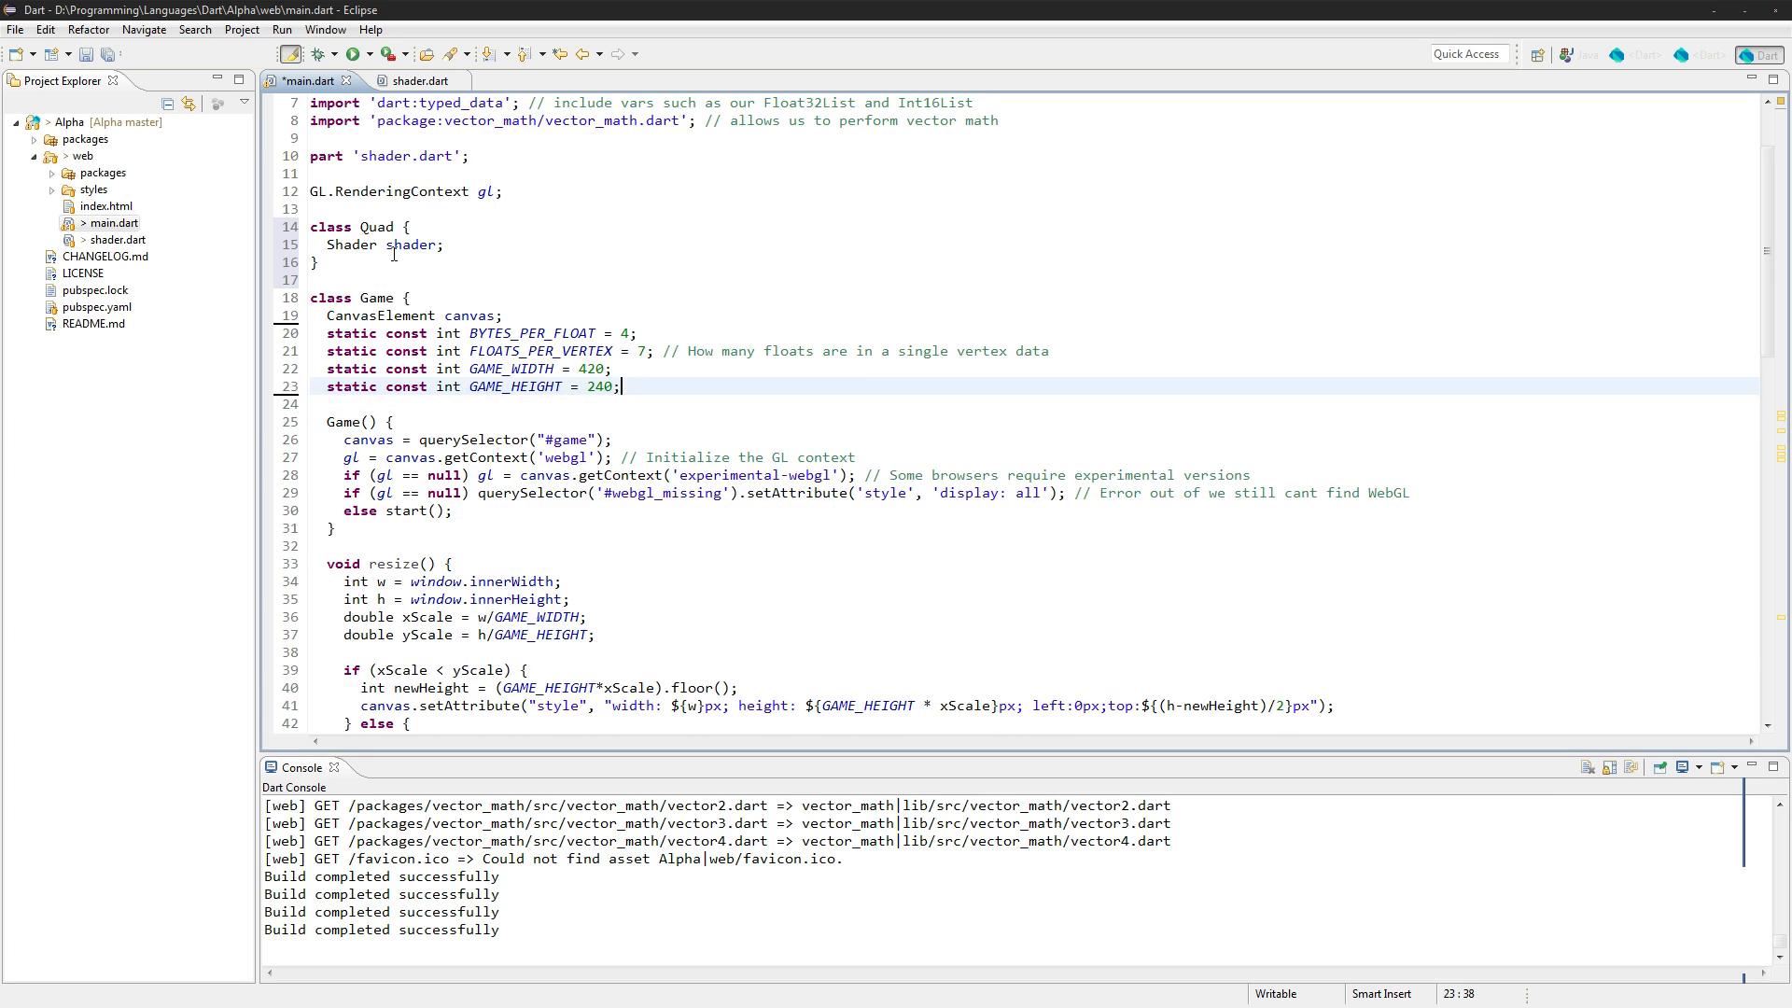
{"action": "type", "text": "GL.UniformLocation pMatrixLocation, mvMatrixLocation, camMatrixLocation;"}
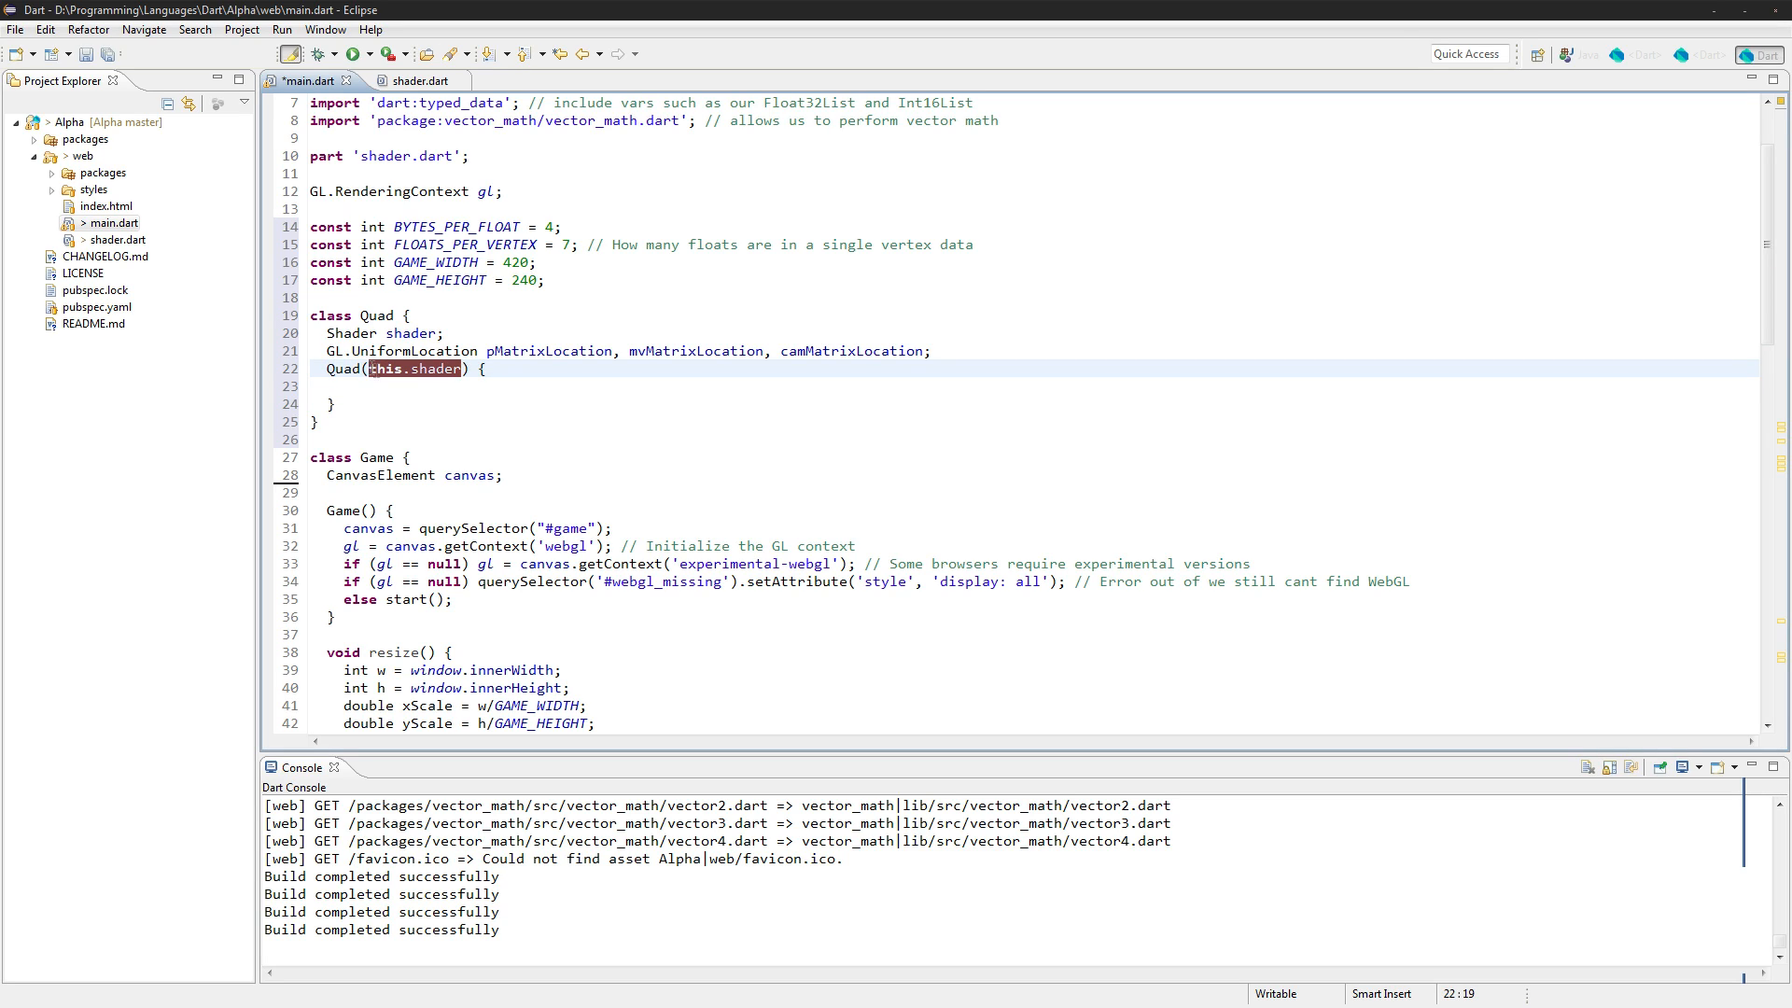
{"action": "mouse_move", "coordinate": [458, 385]}
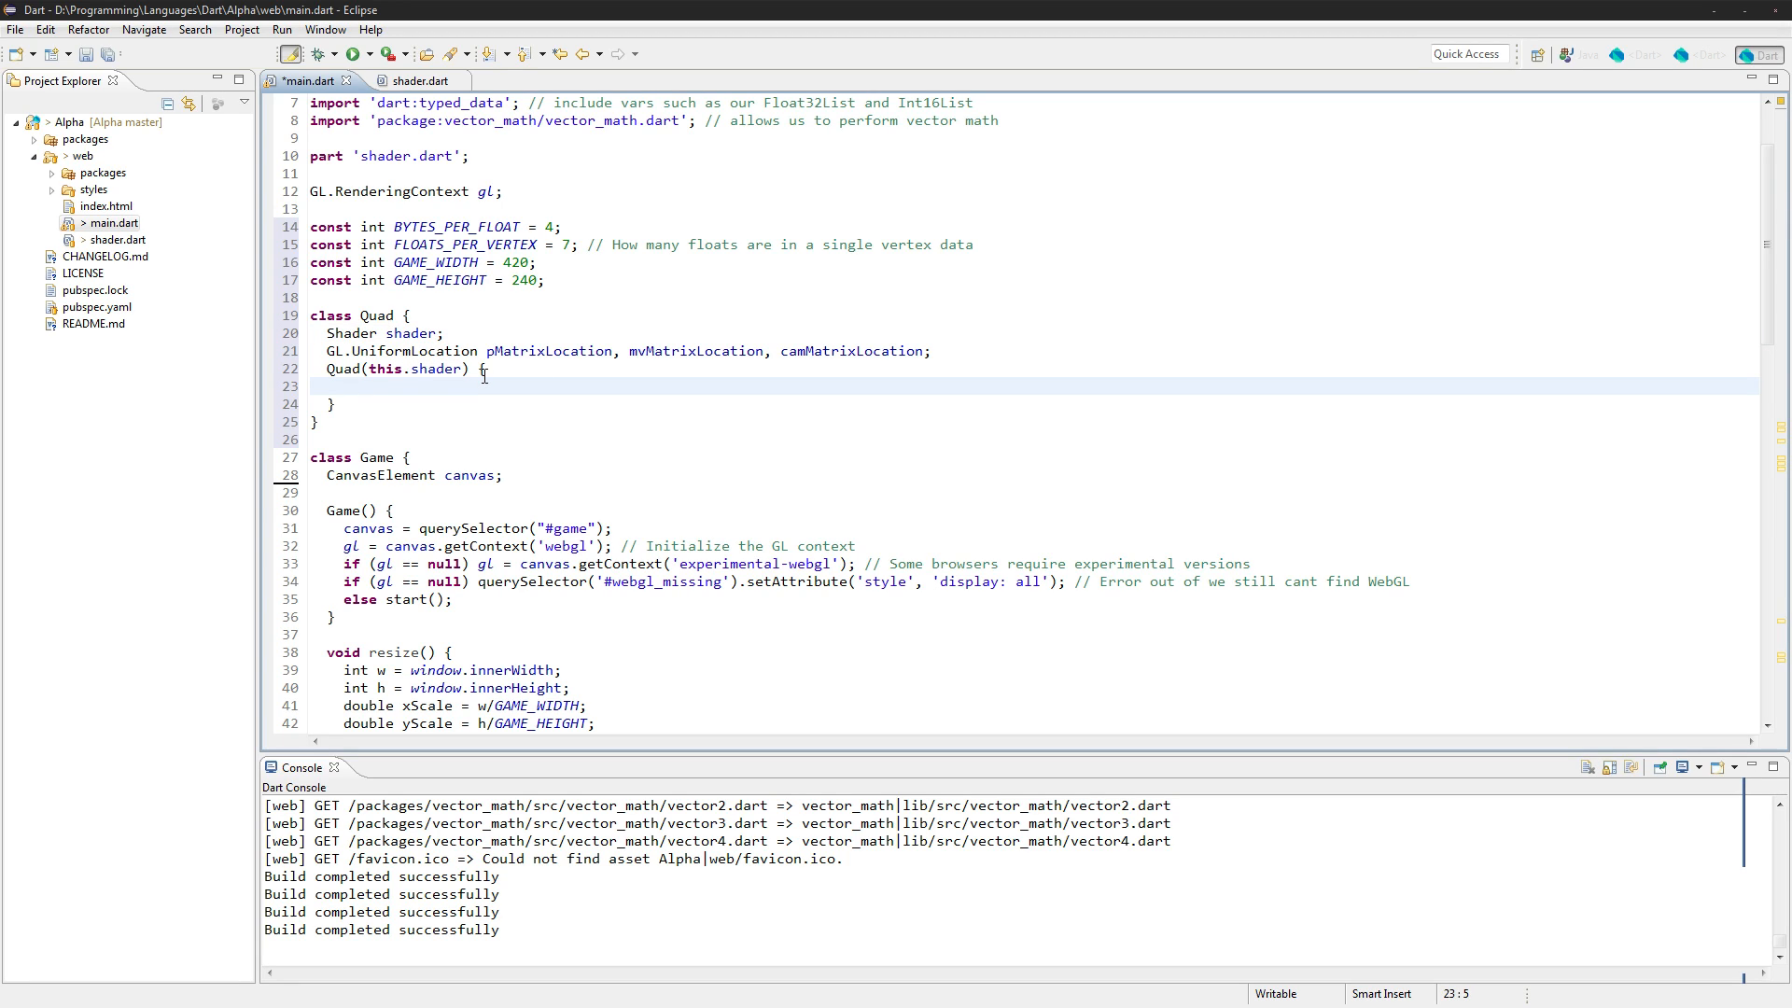
Write the Quad(this.shader) constructor and delete the redundant shader assignment line
{"action": "type", "text": "this.shader ="}
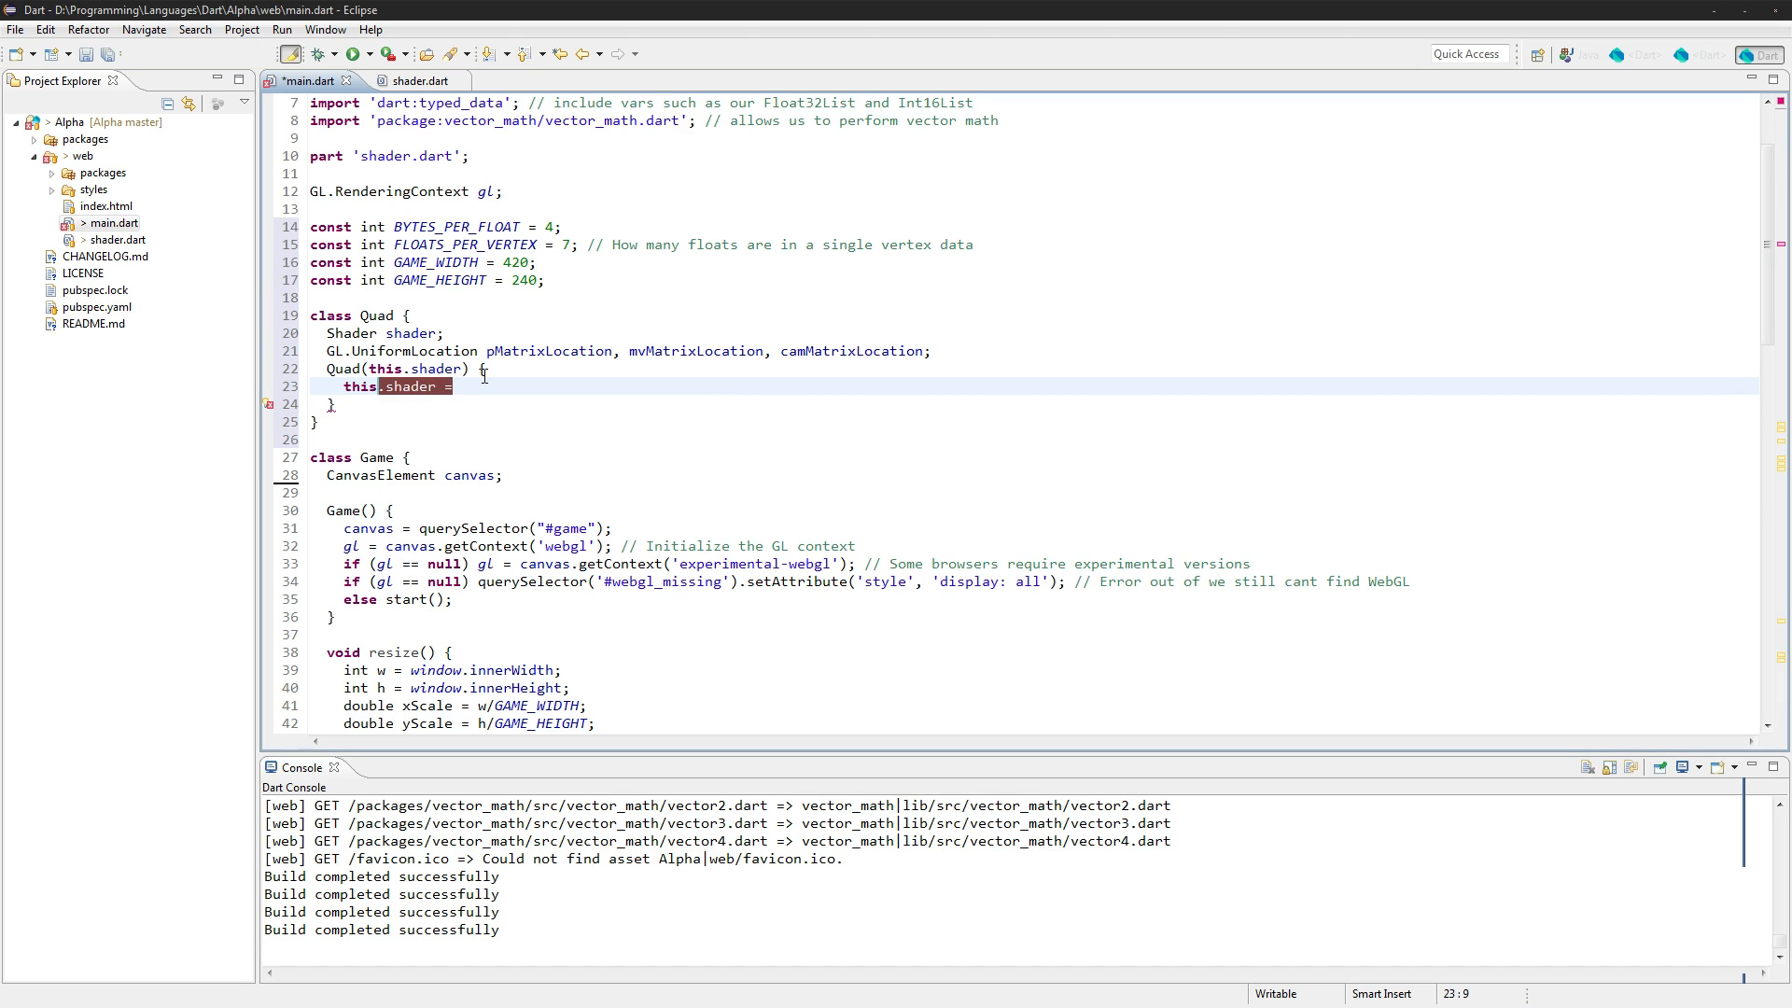
{"action": "key", "text": "Delete"}
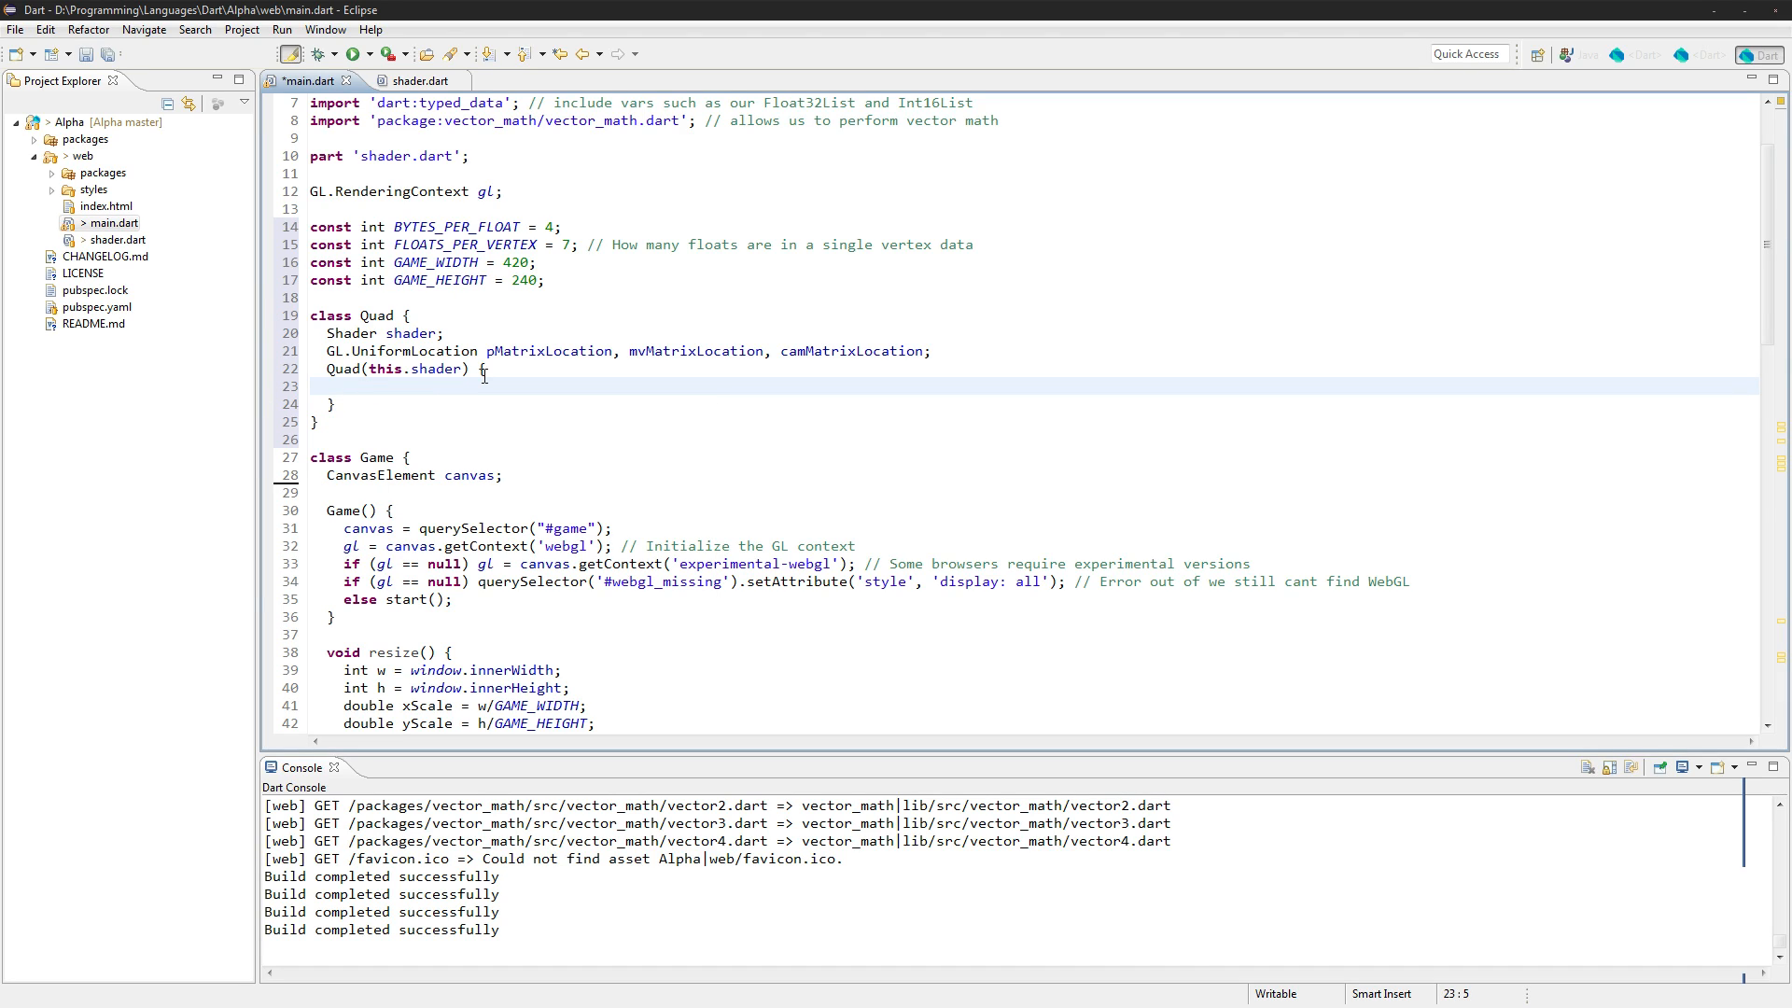
Paste the attribute and matrix uniform location lookups into Quad's constructor and fix indentation
{"action": "scroll", "scroll_direction": "down", "scroll_amount": 3}
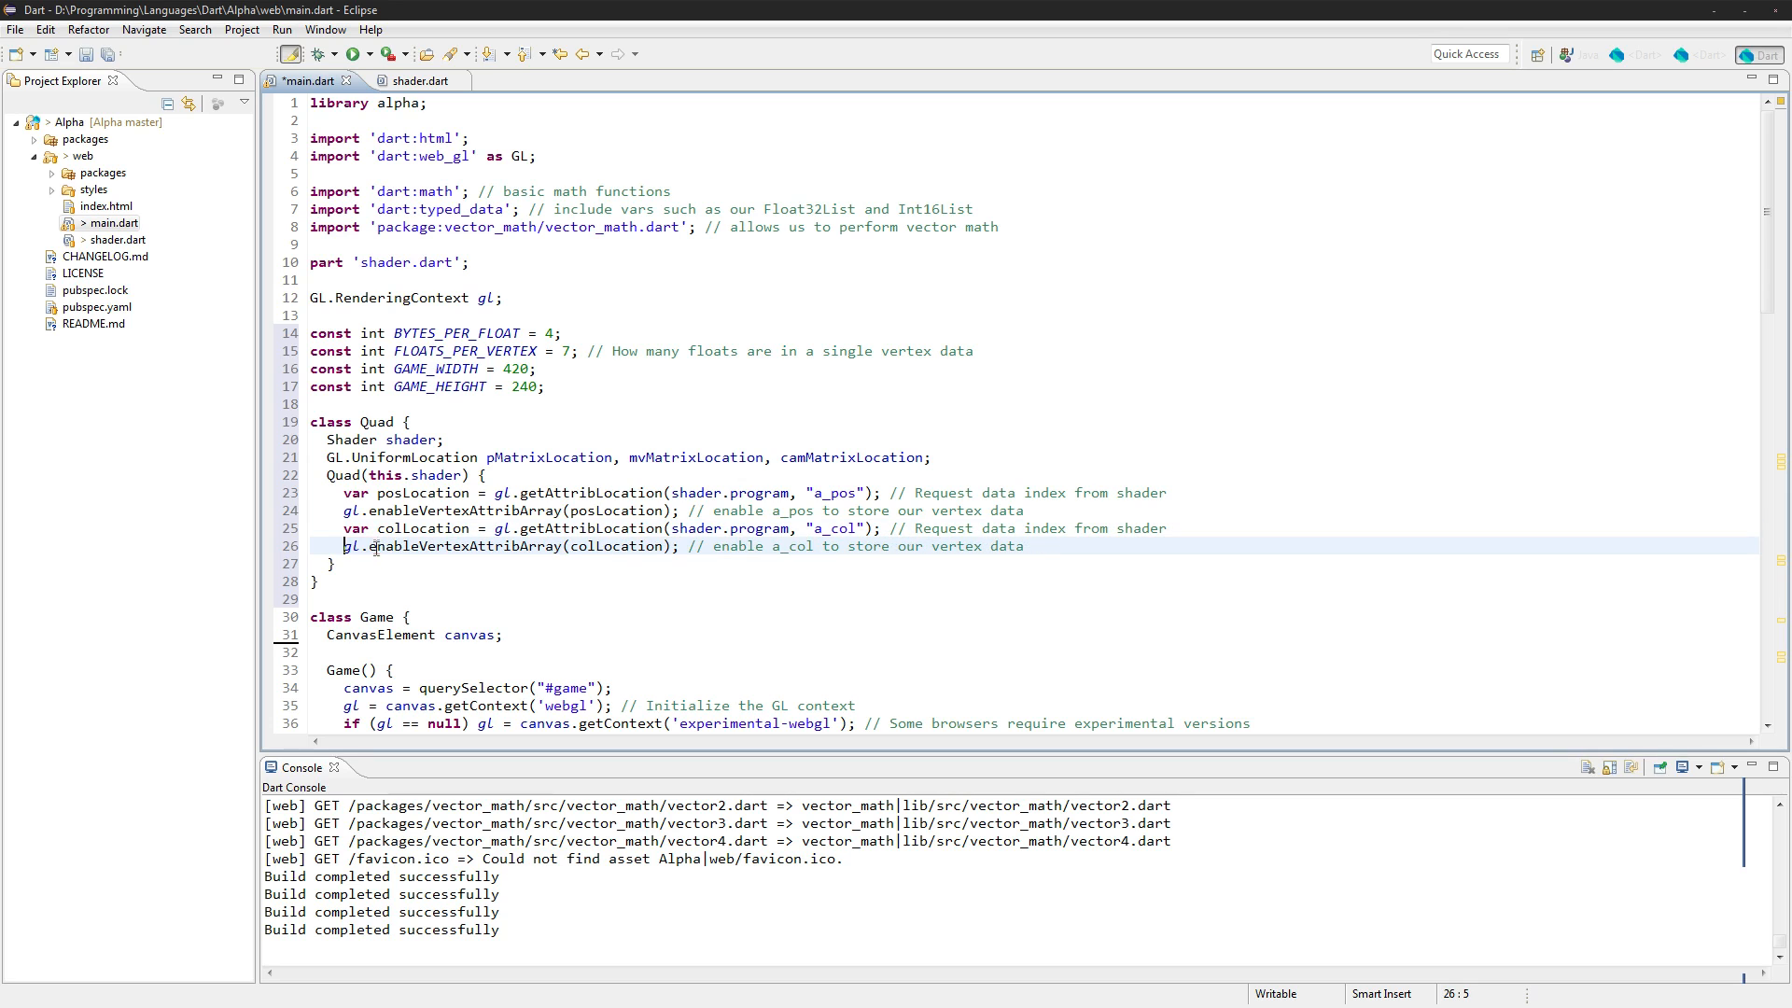
{"action": "scroll", "scroll_direction": "down", "scroll_amount": 3}
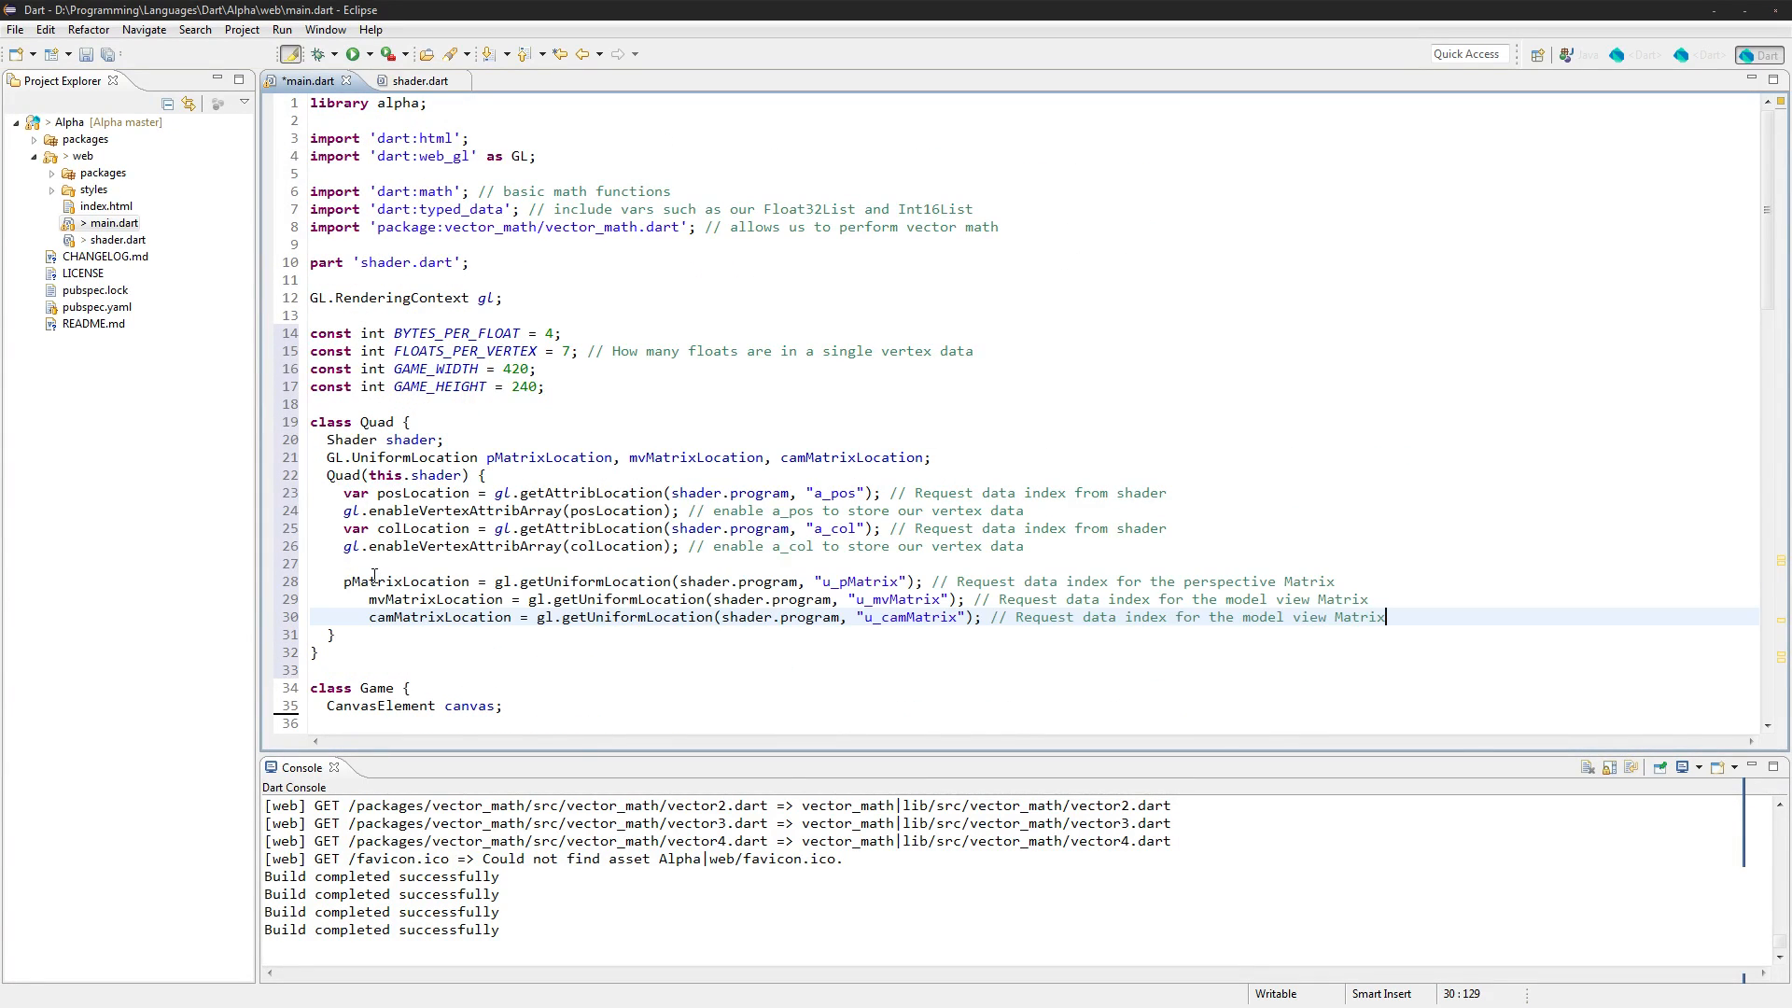
{"action": "left_click", "coordinate": [345, 600]}
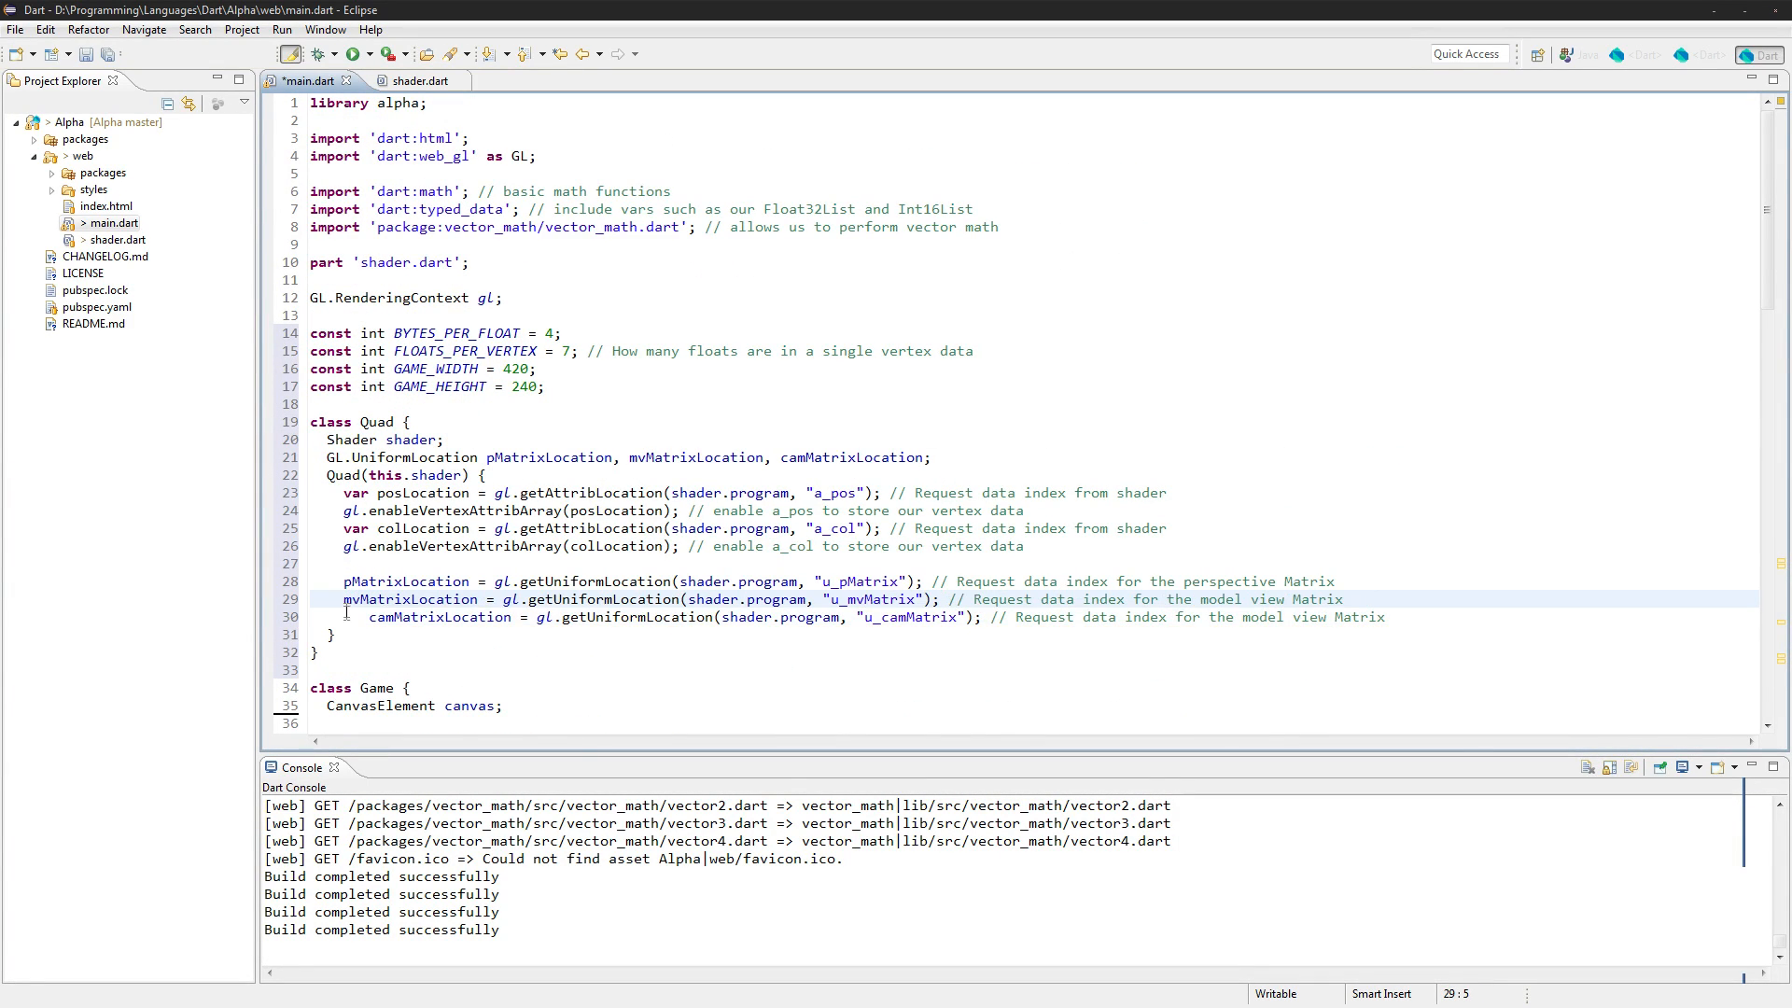
{"action": "scroll", "scroll_direction": "down", "scroll_amount": 3}
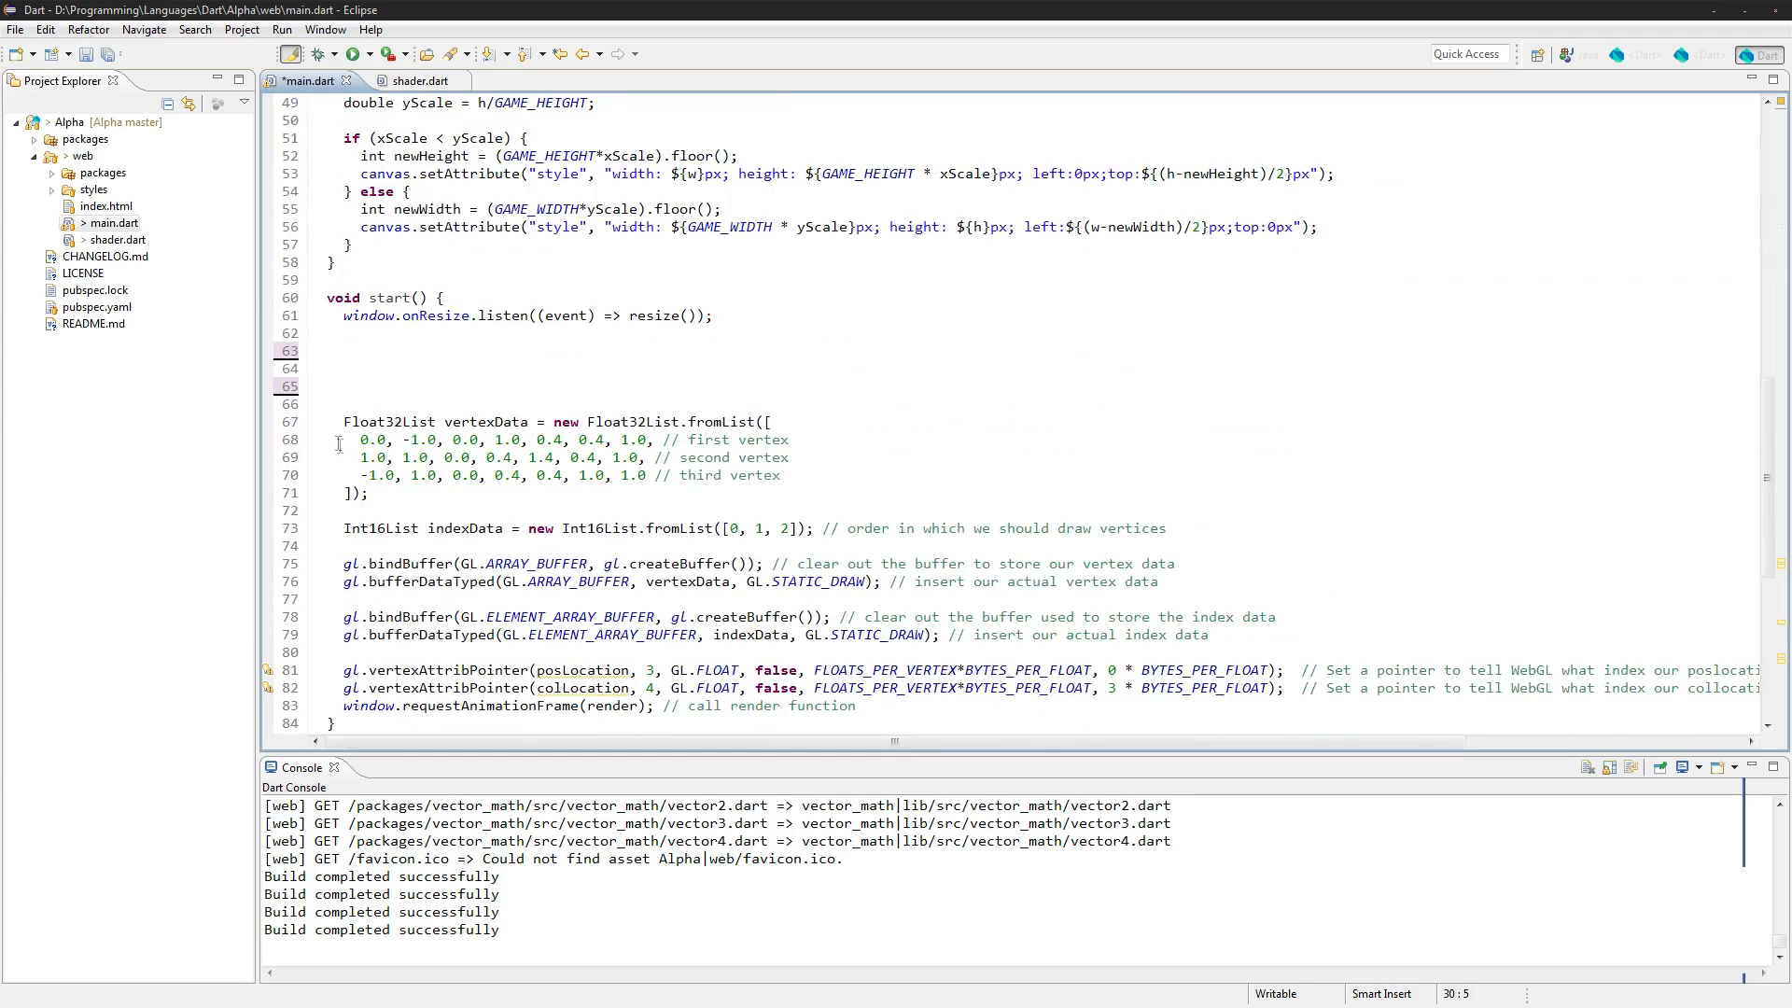
{"action": "scroll", "scroll_direction": "up", "scroll_amount": 3}
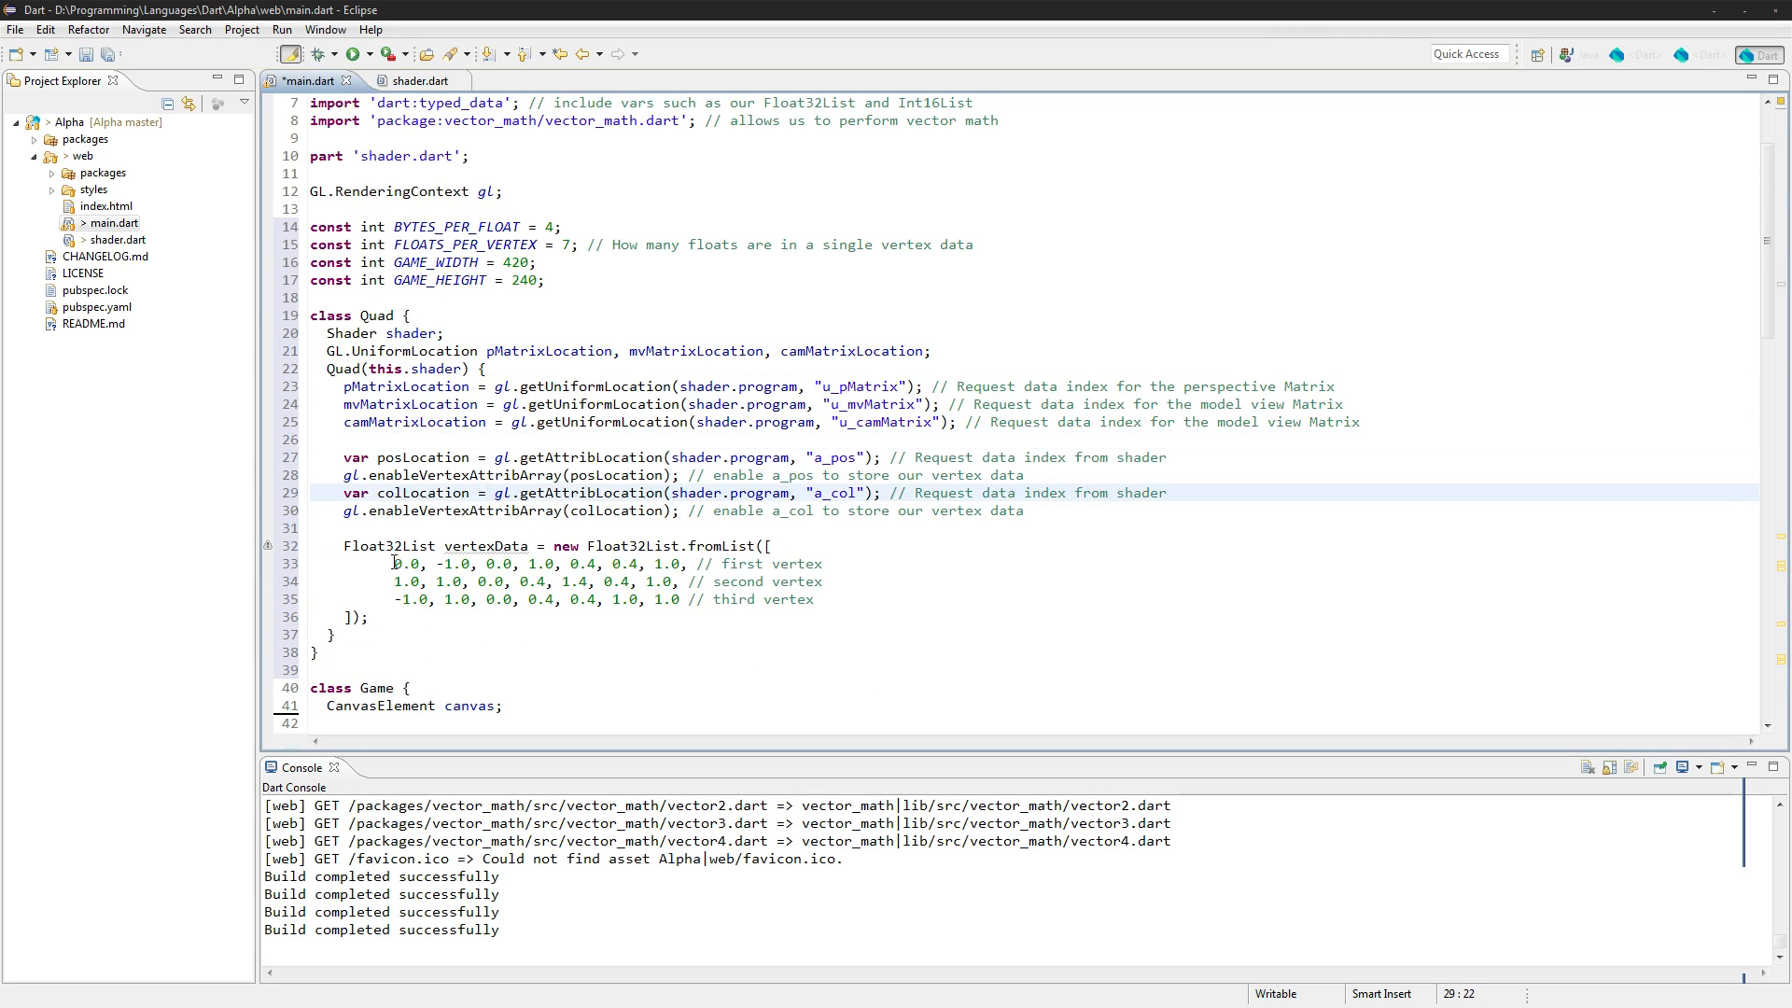
Set the vertexData corners to (0,0), (1,0), (1,1), (0,1) and correct the comment
{"action": "left_click", "coordinate": [360, 564]}
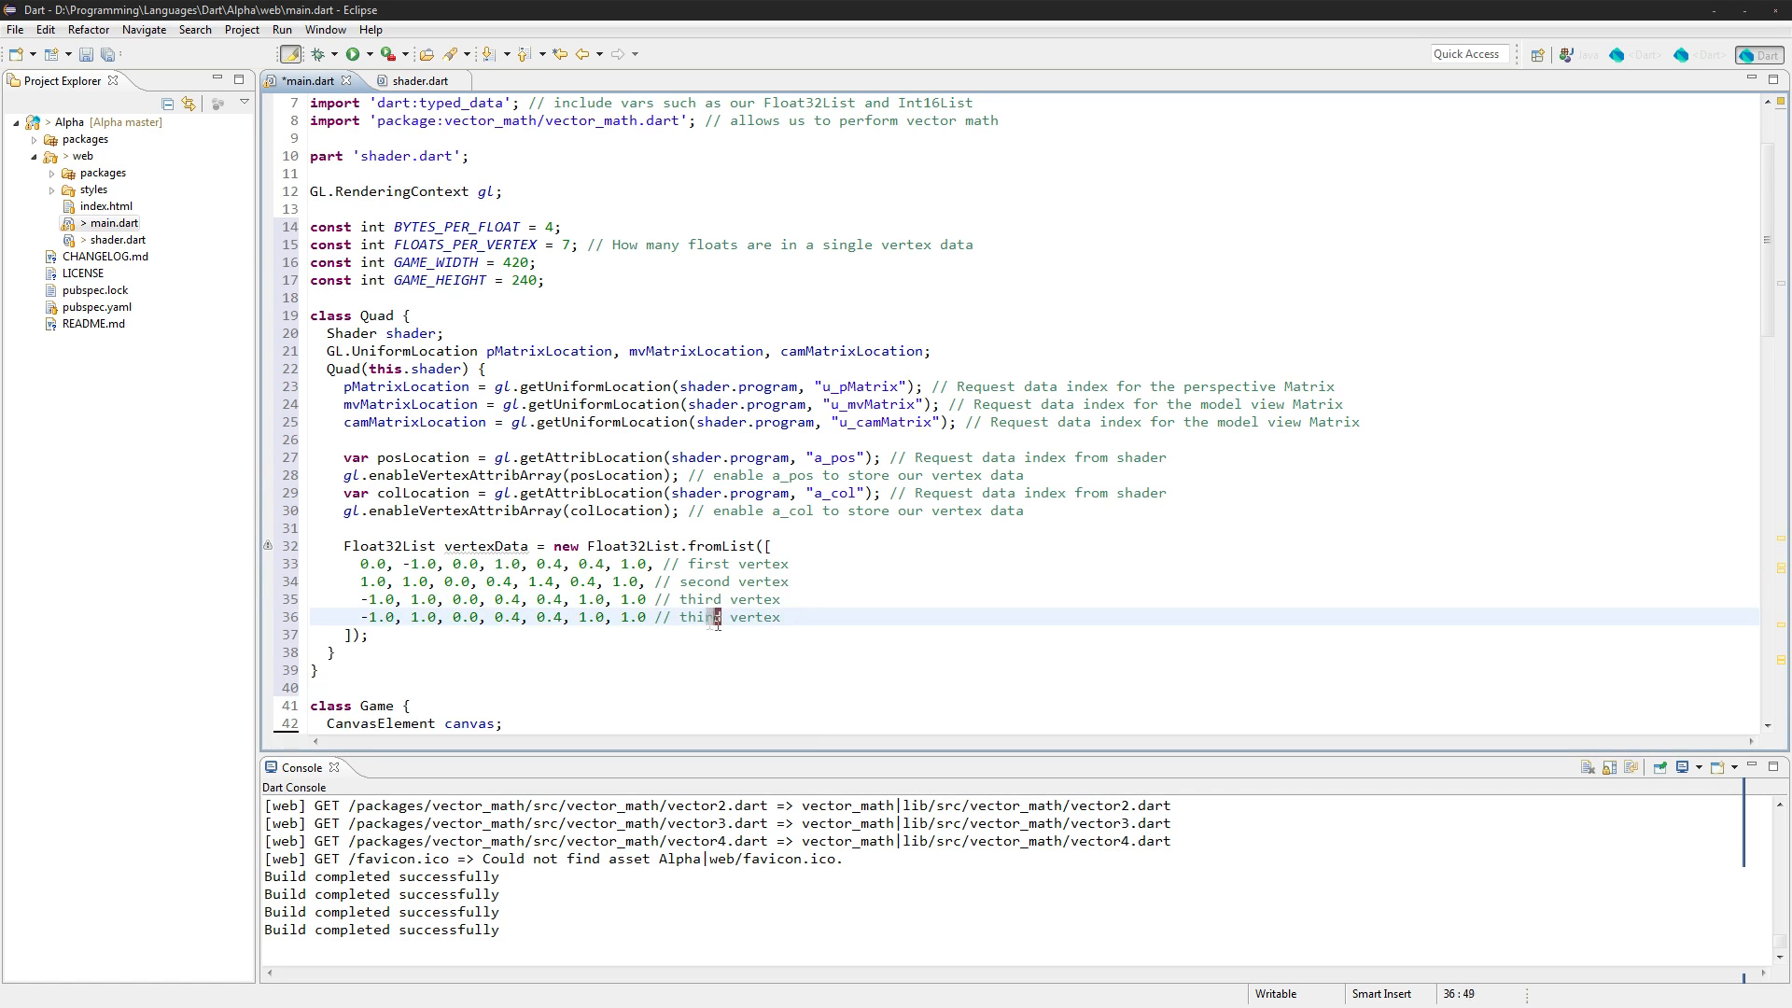
{"action": "type", "text": "fourth"}
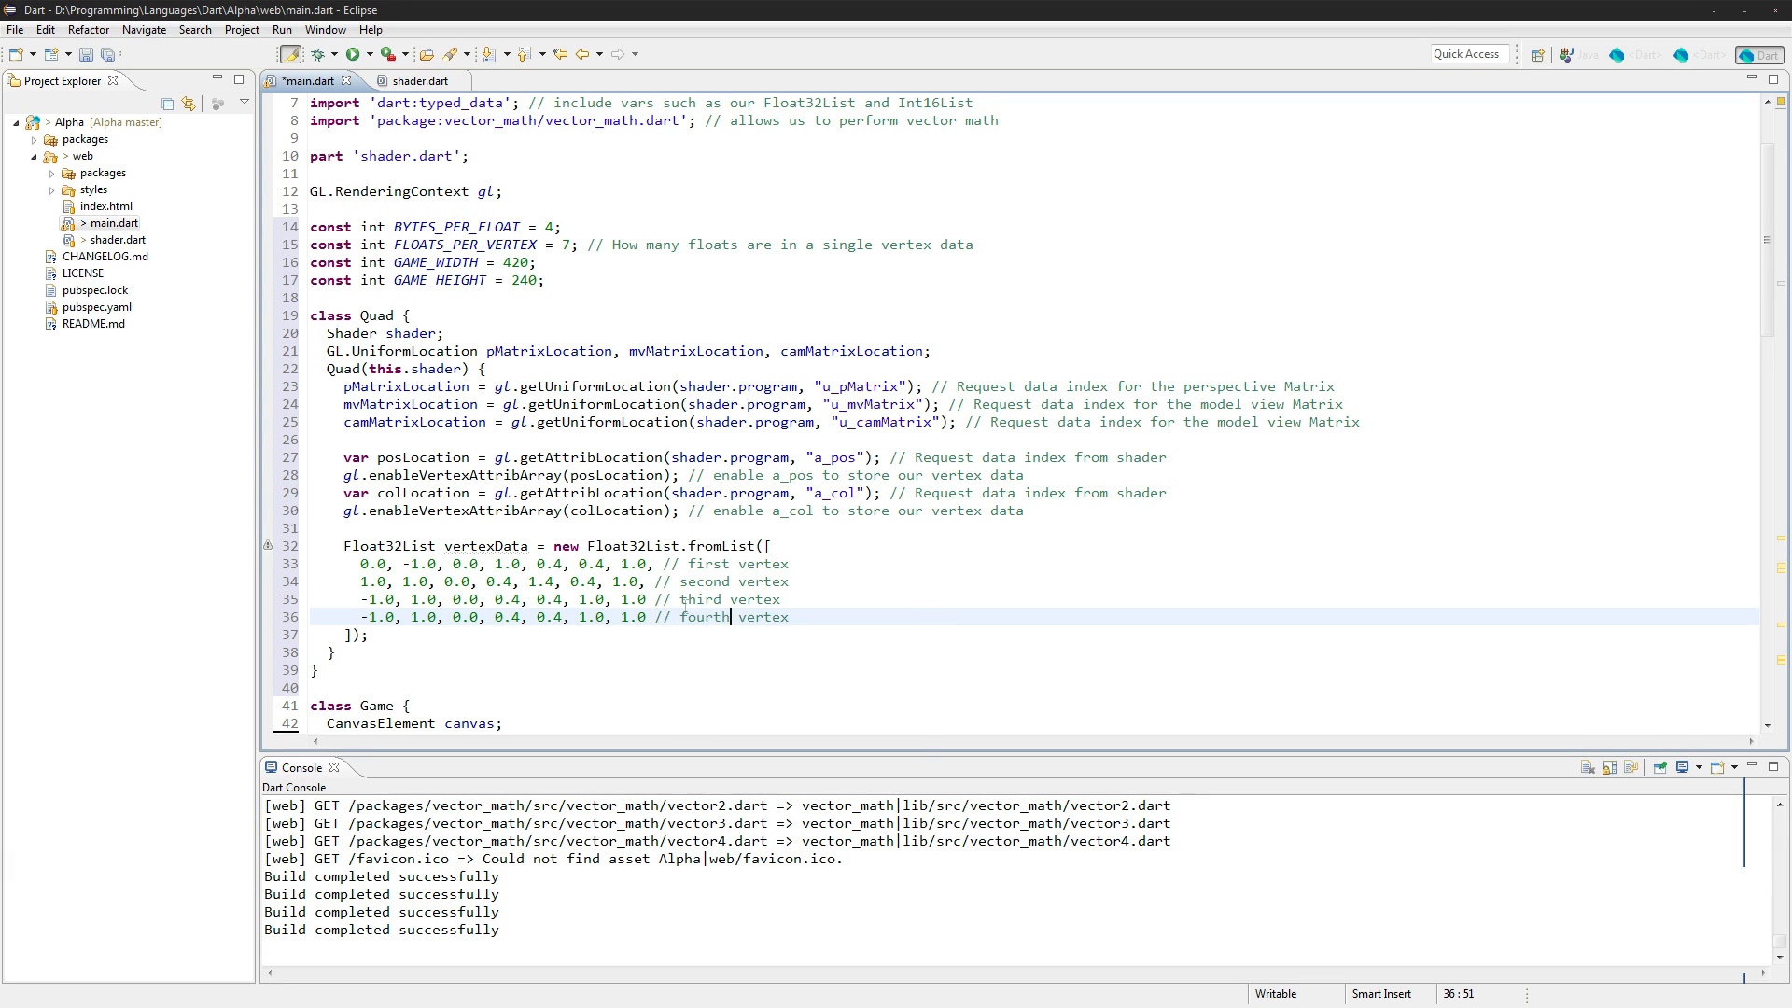
{"action": "left_click", "coordinate": [413, 563]}
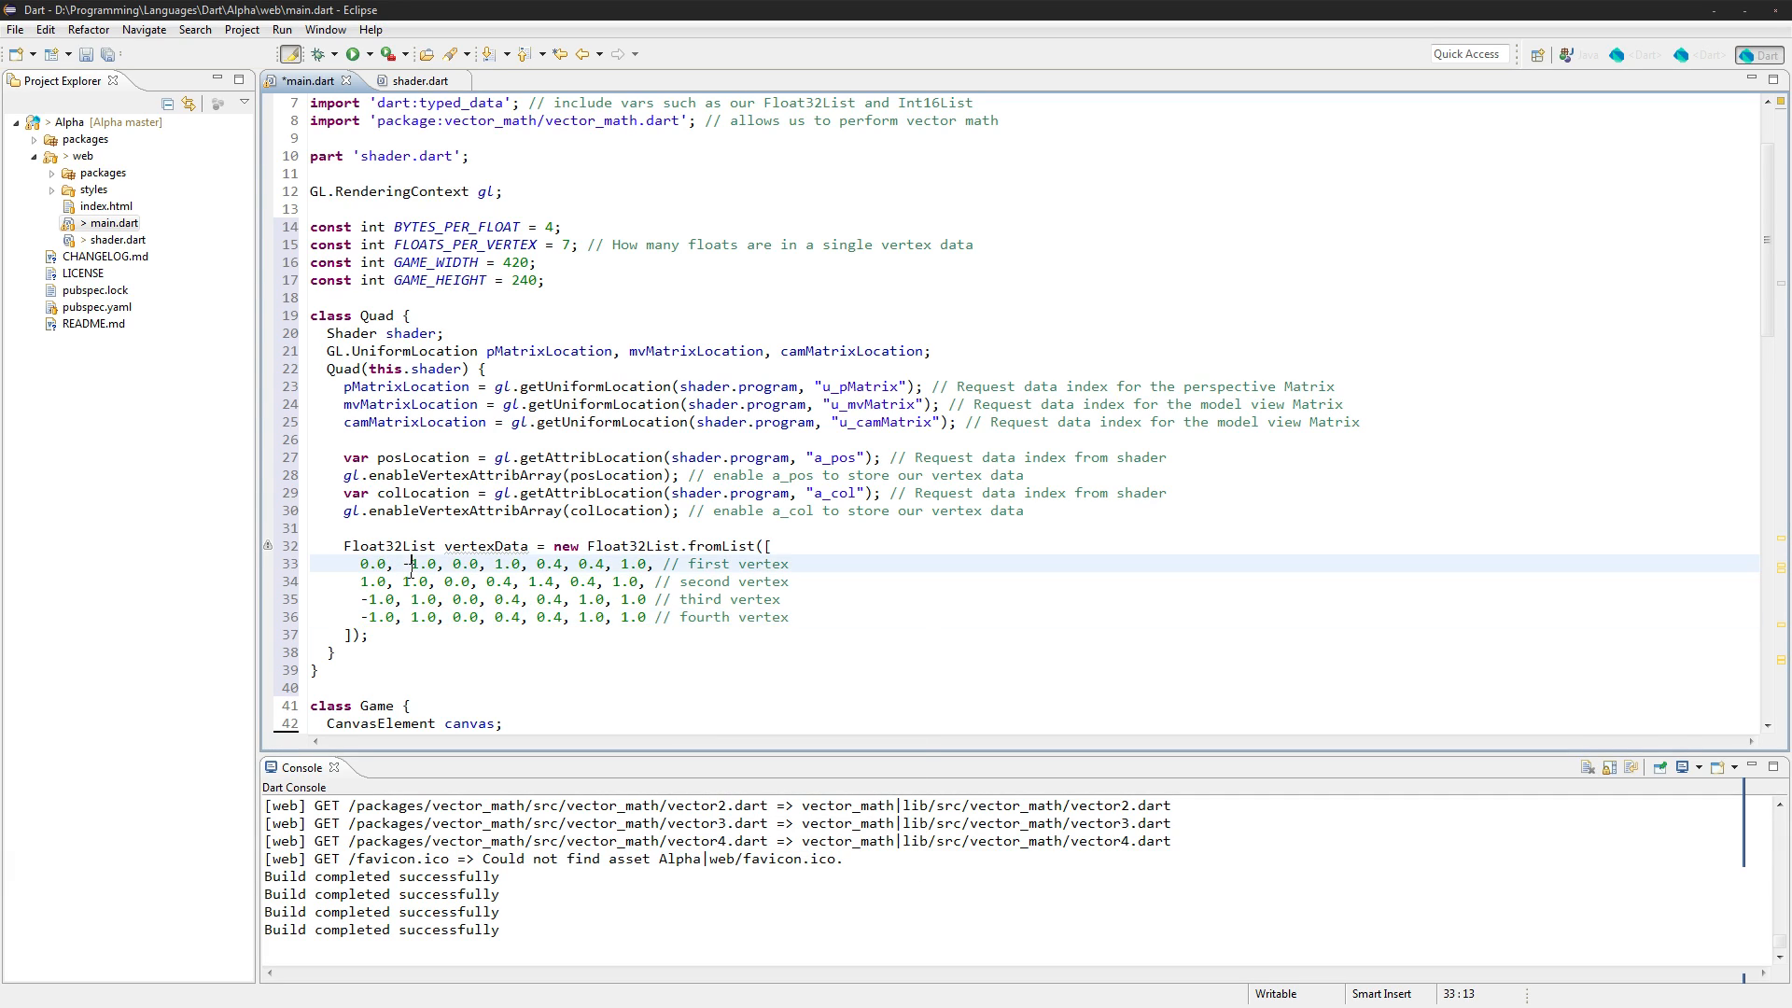
{"action": "key", "text": "Backspace"}
{"action": "type", "text": "0"}
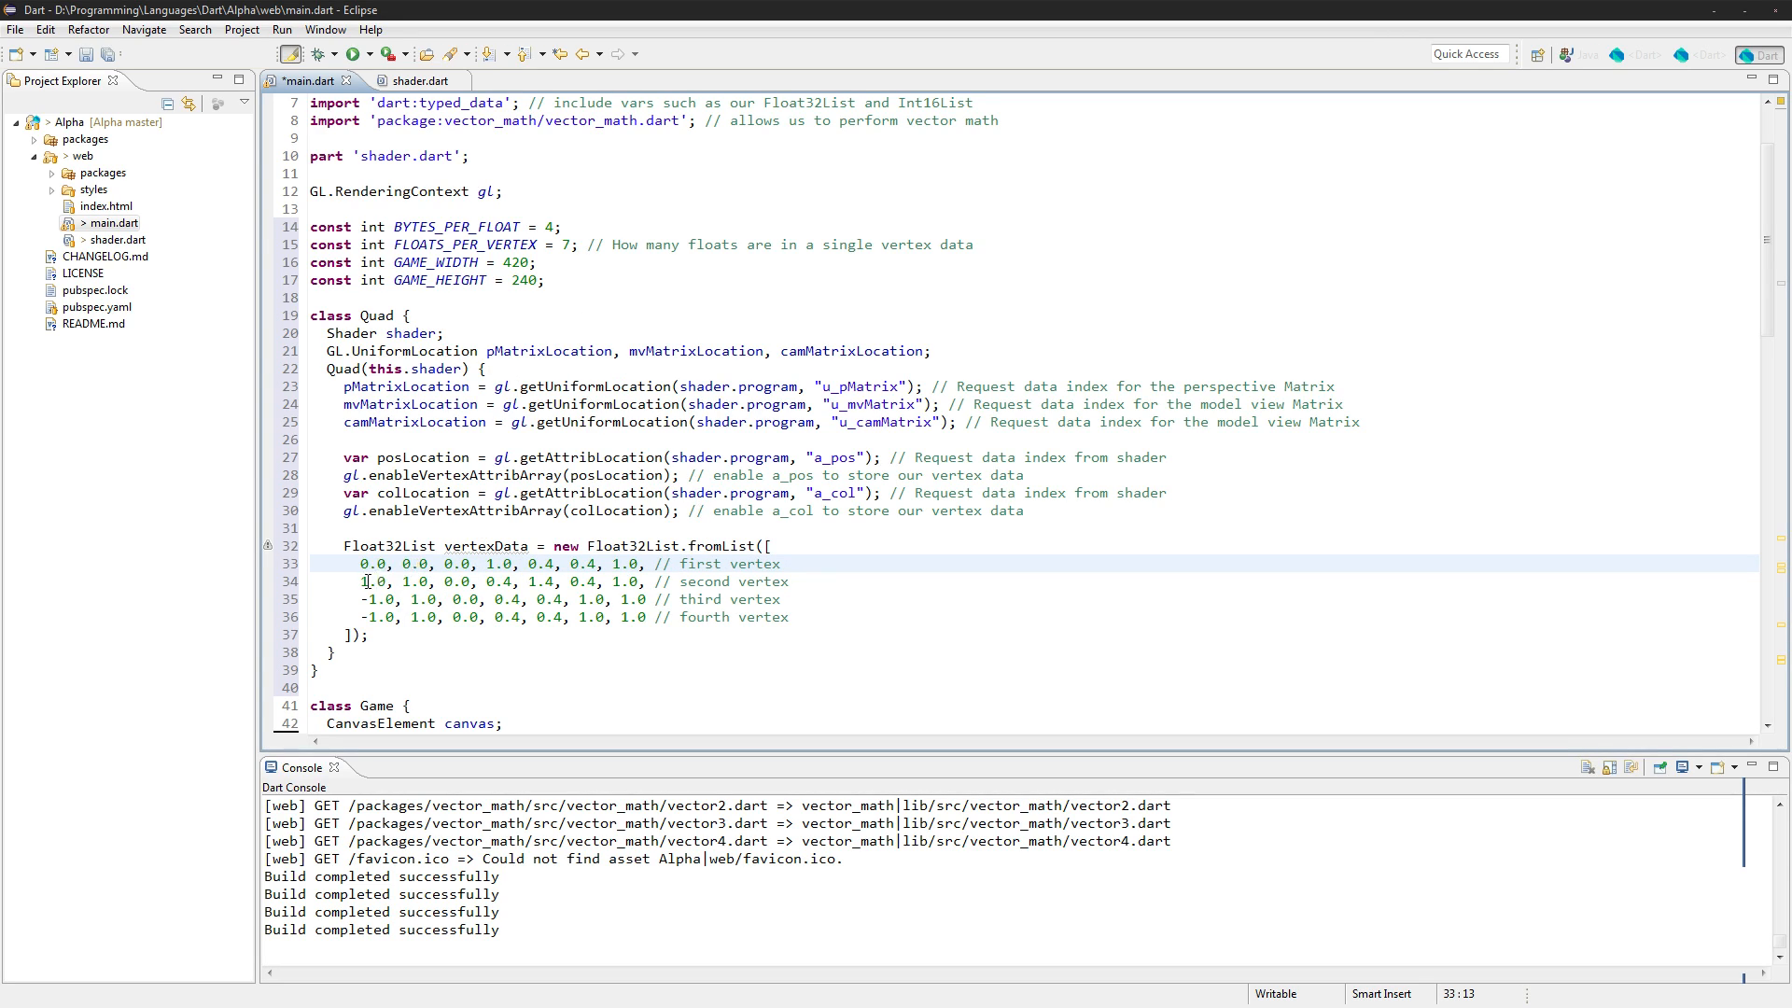
{"action": "left_click", "coordinate": [375, 580]}
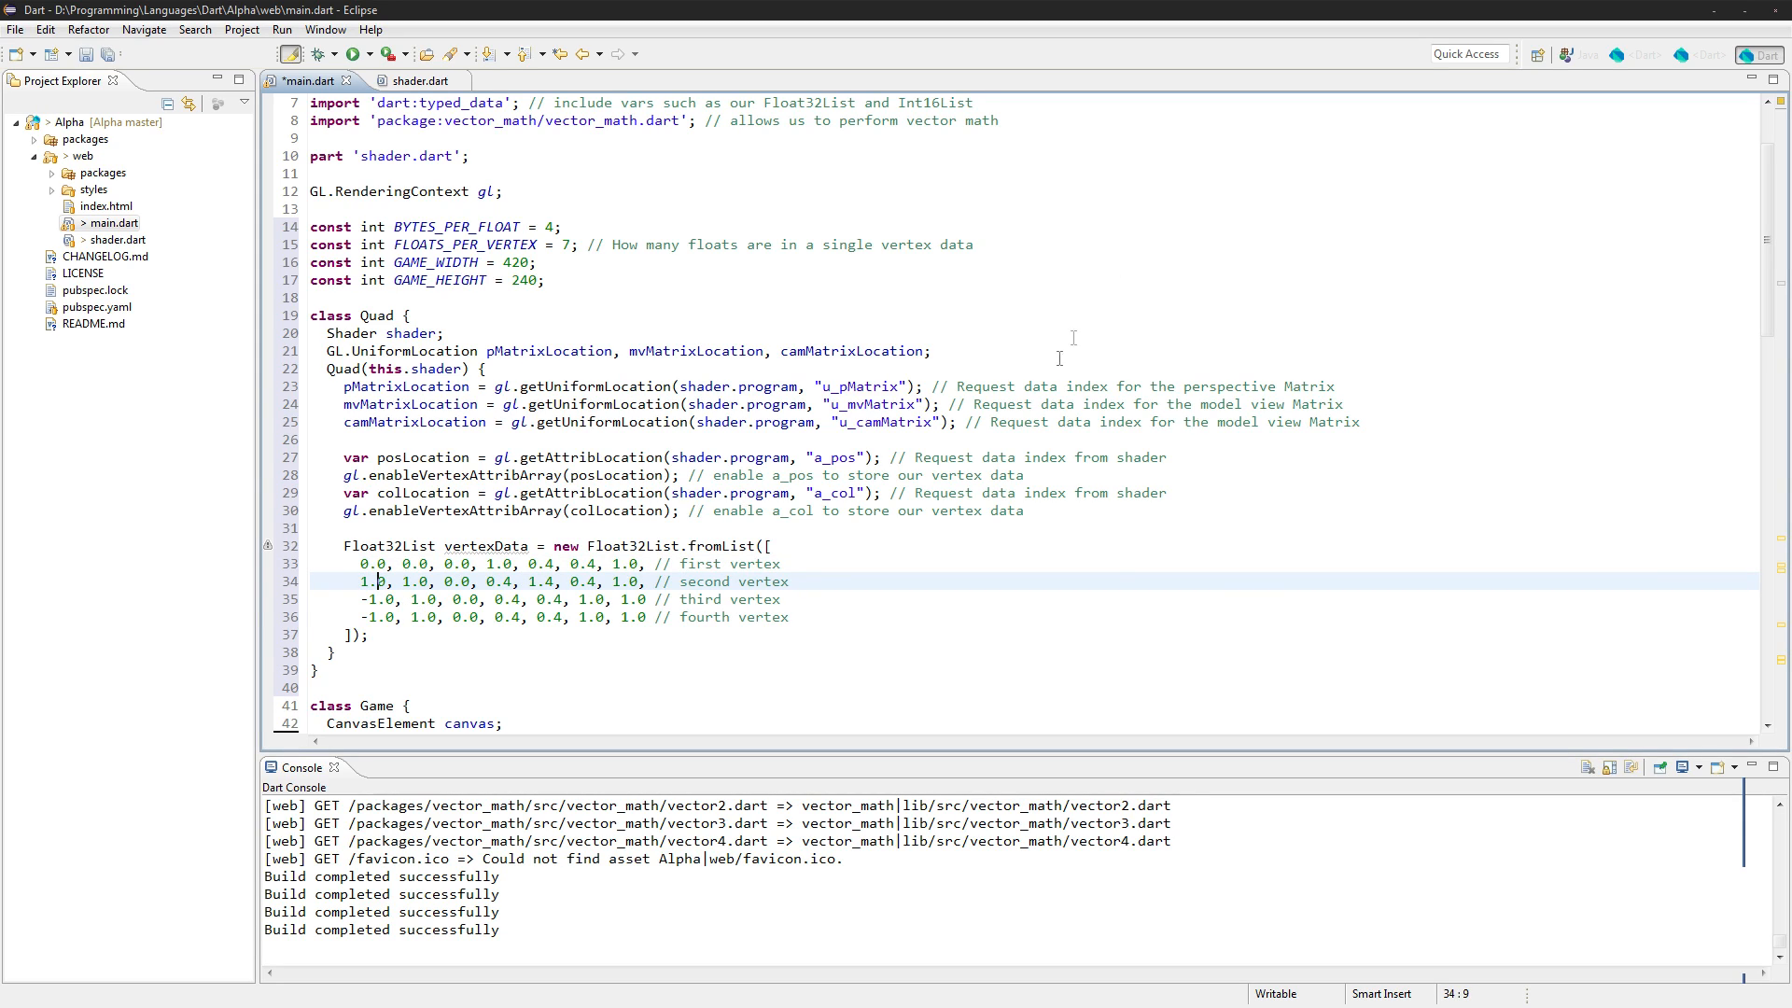
{"action": "mouse_move", "coordinate": [1171, 595]}
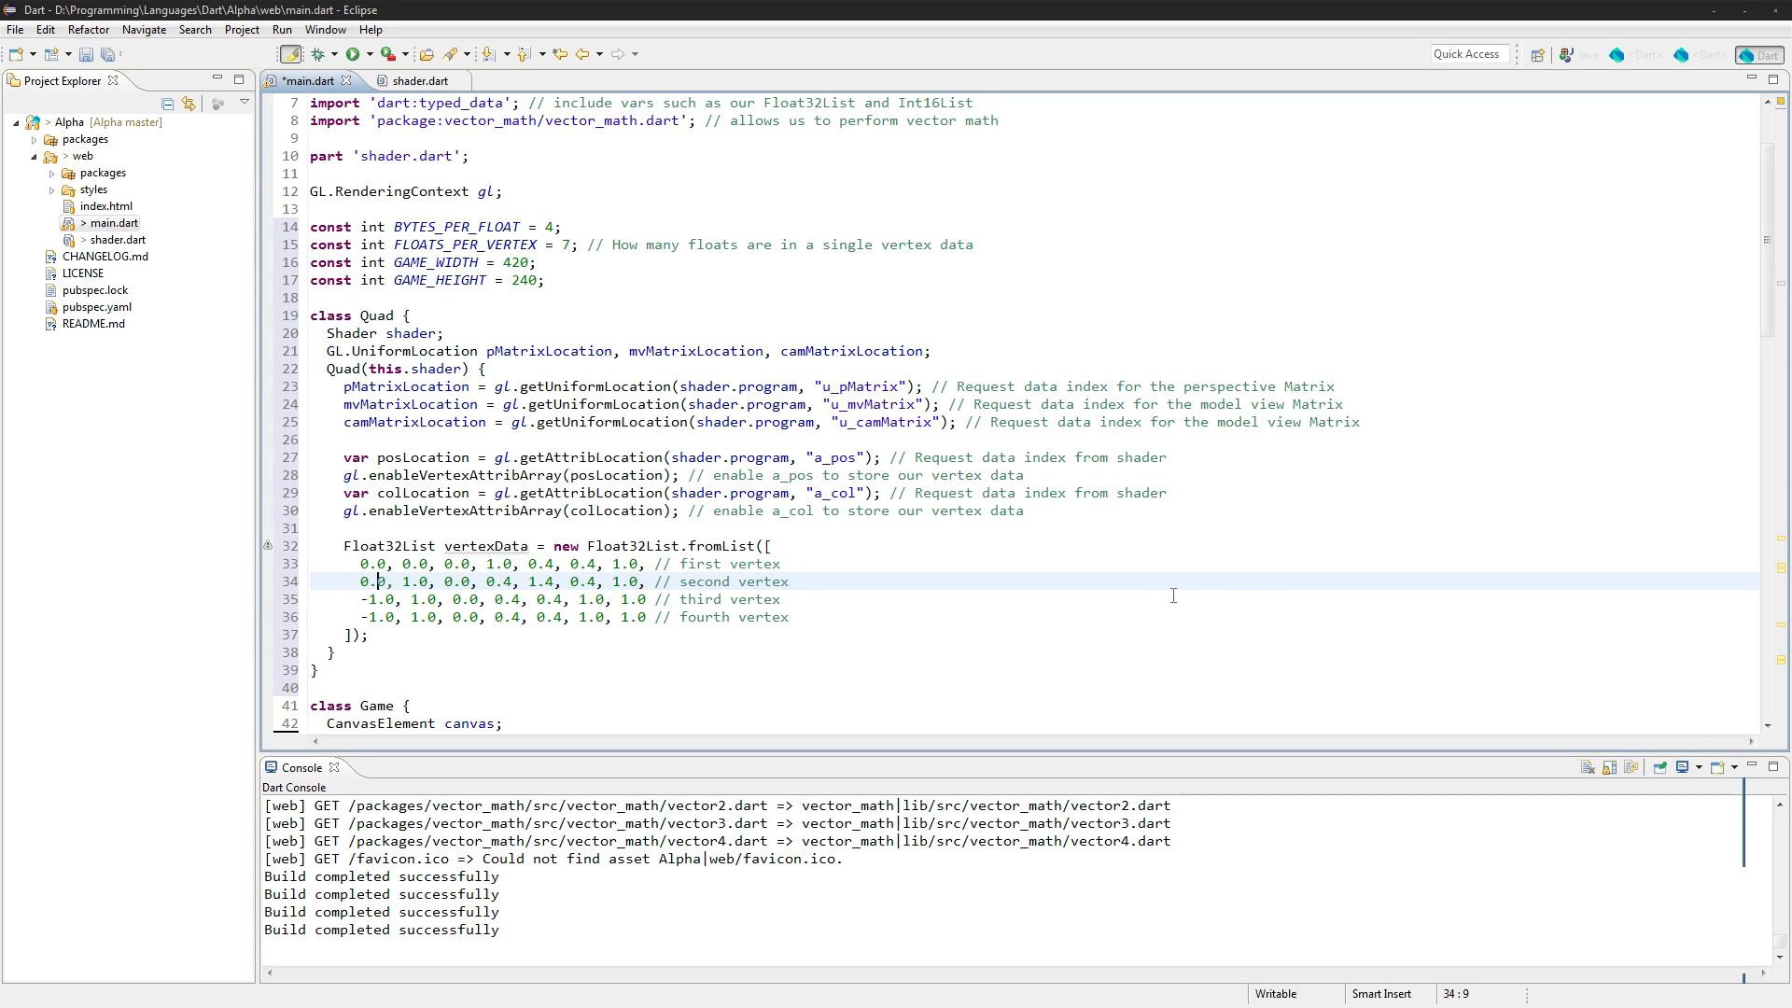
{"action": "left_click", "coordinate": [403, 581]}
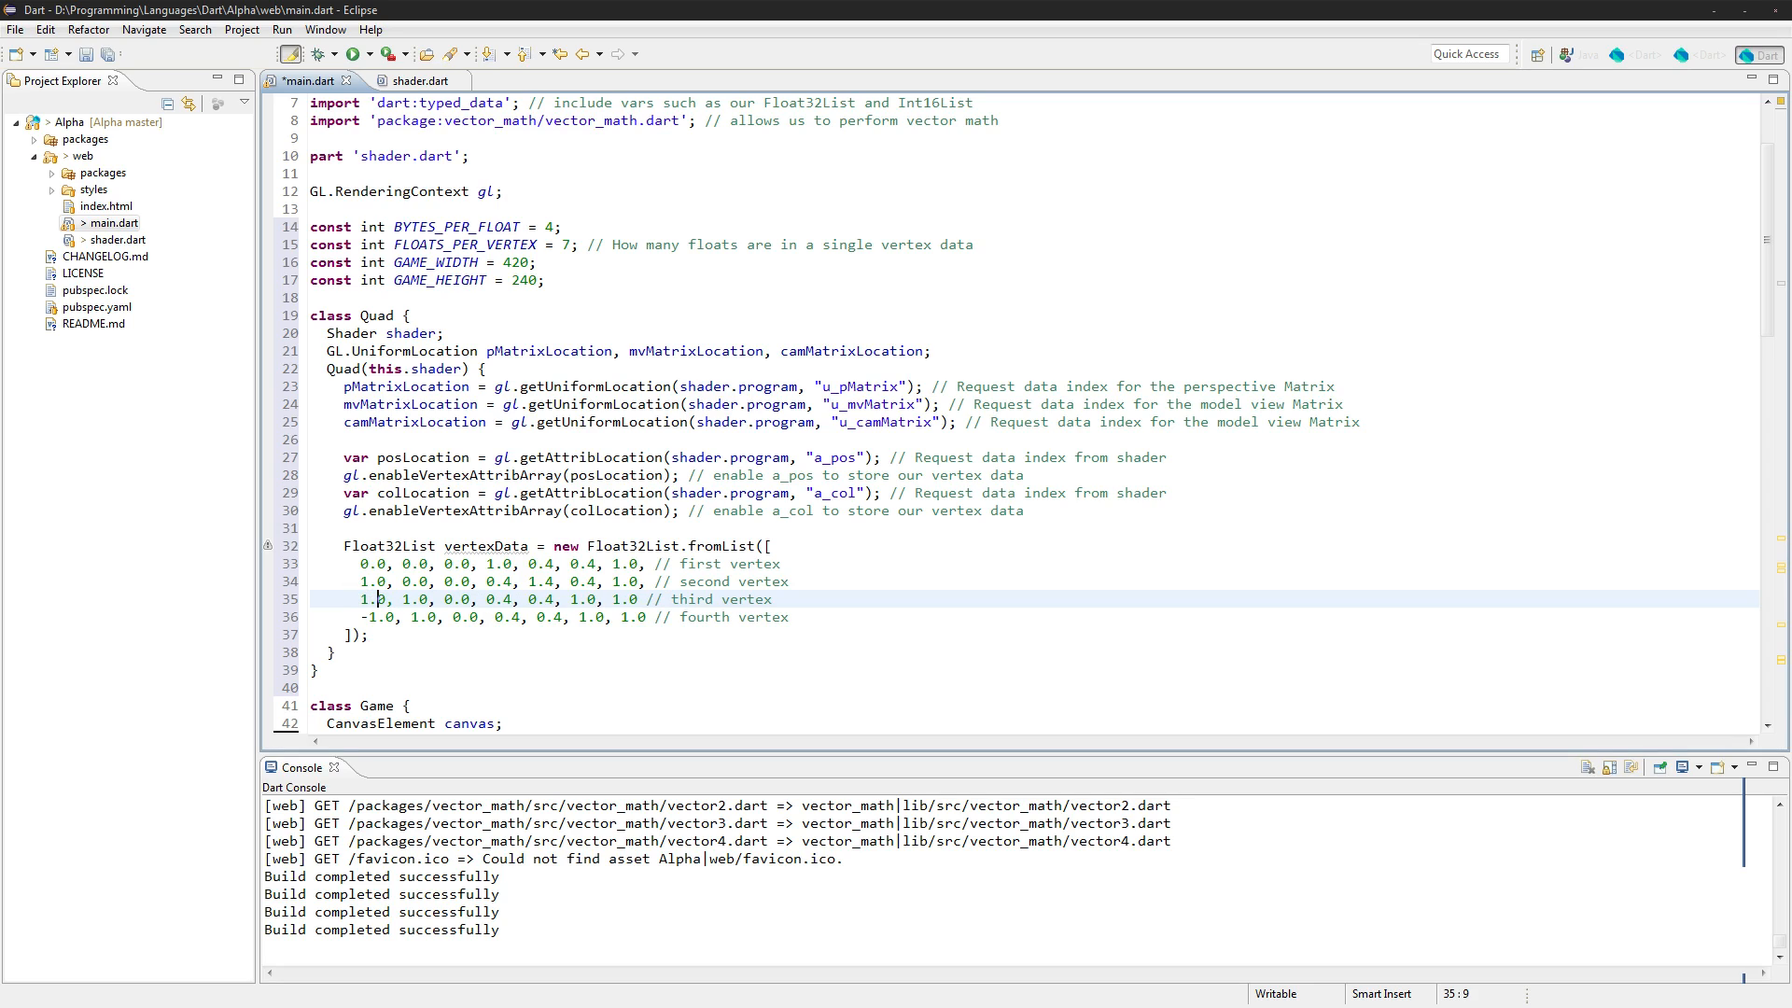
{"action": "mouse_move", "coordinate": [1129, 626]}
{"action": "type", "text": "0"}
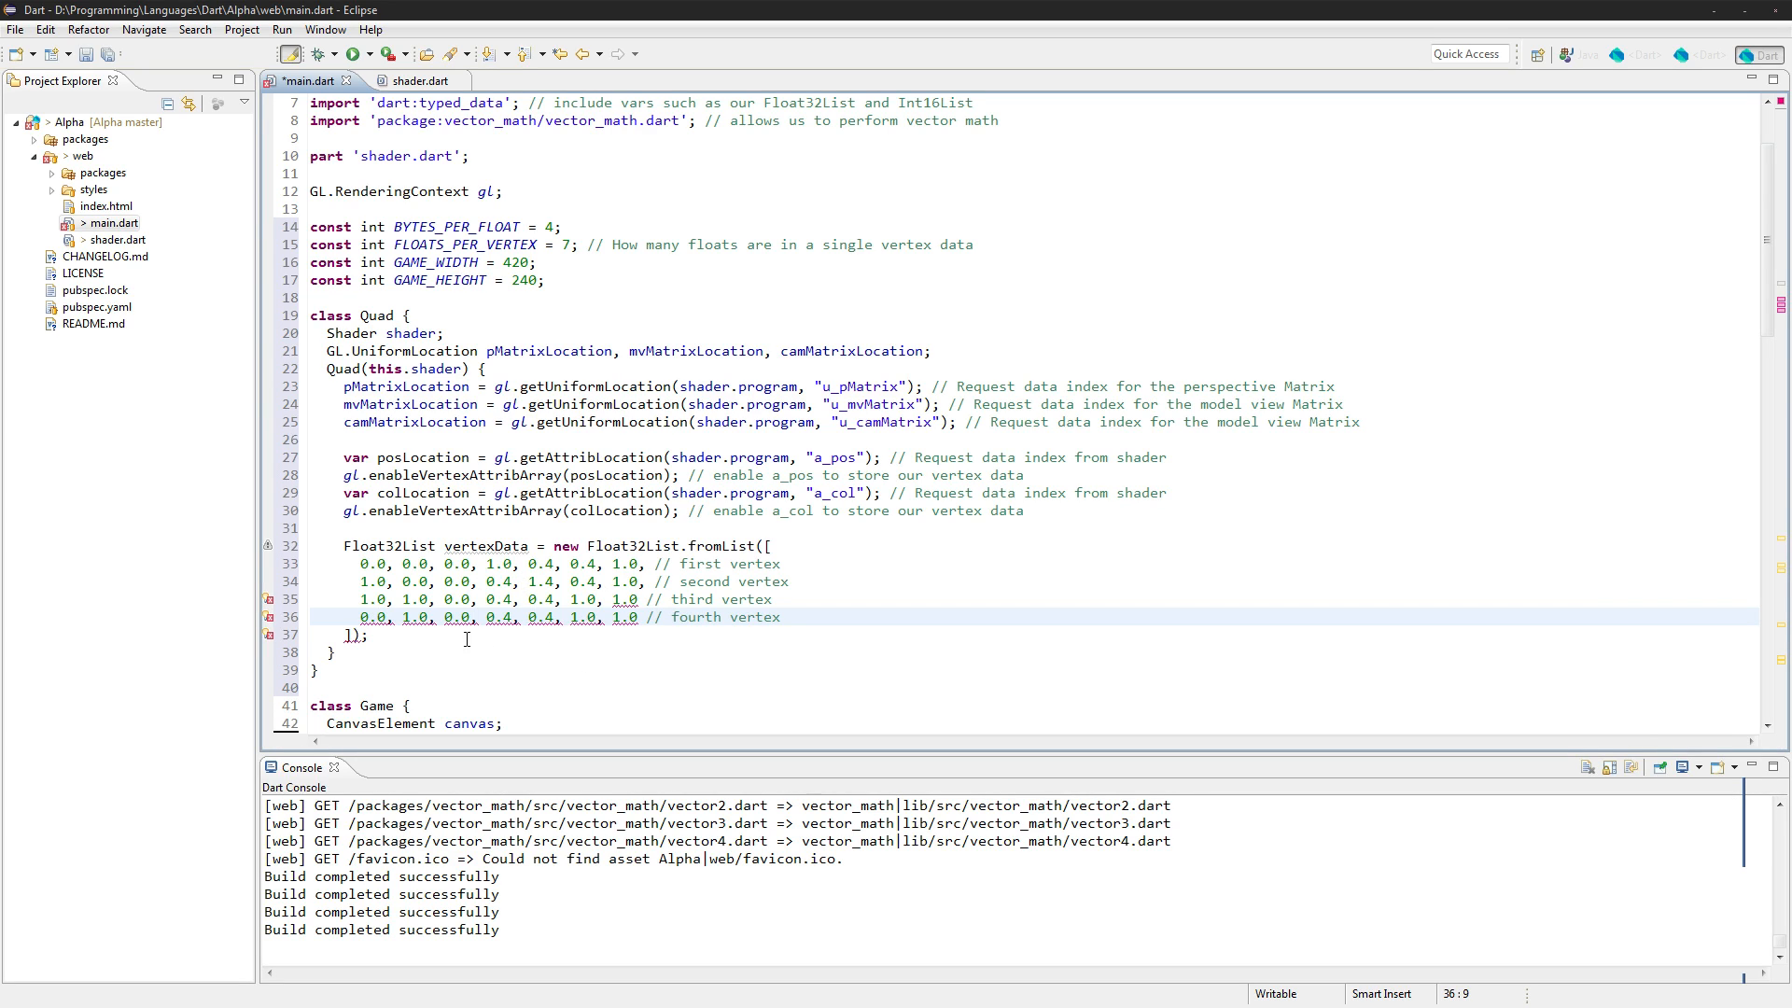
{"action": "mouse_move", "coordinate": [626, 599]}
{"action": "type", "text": ","}
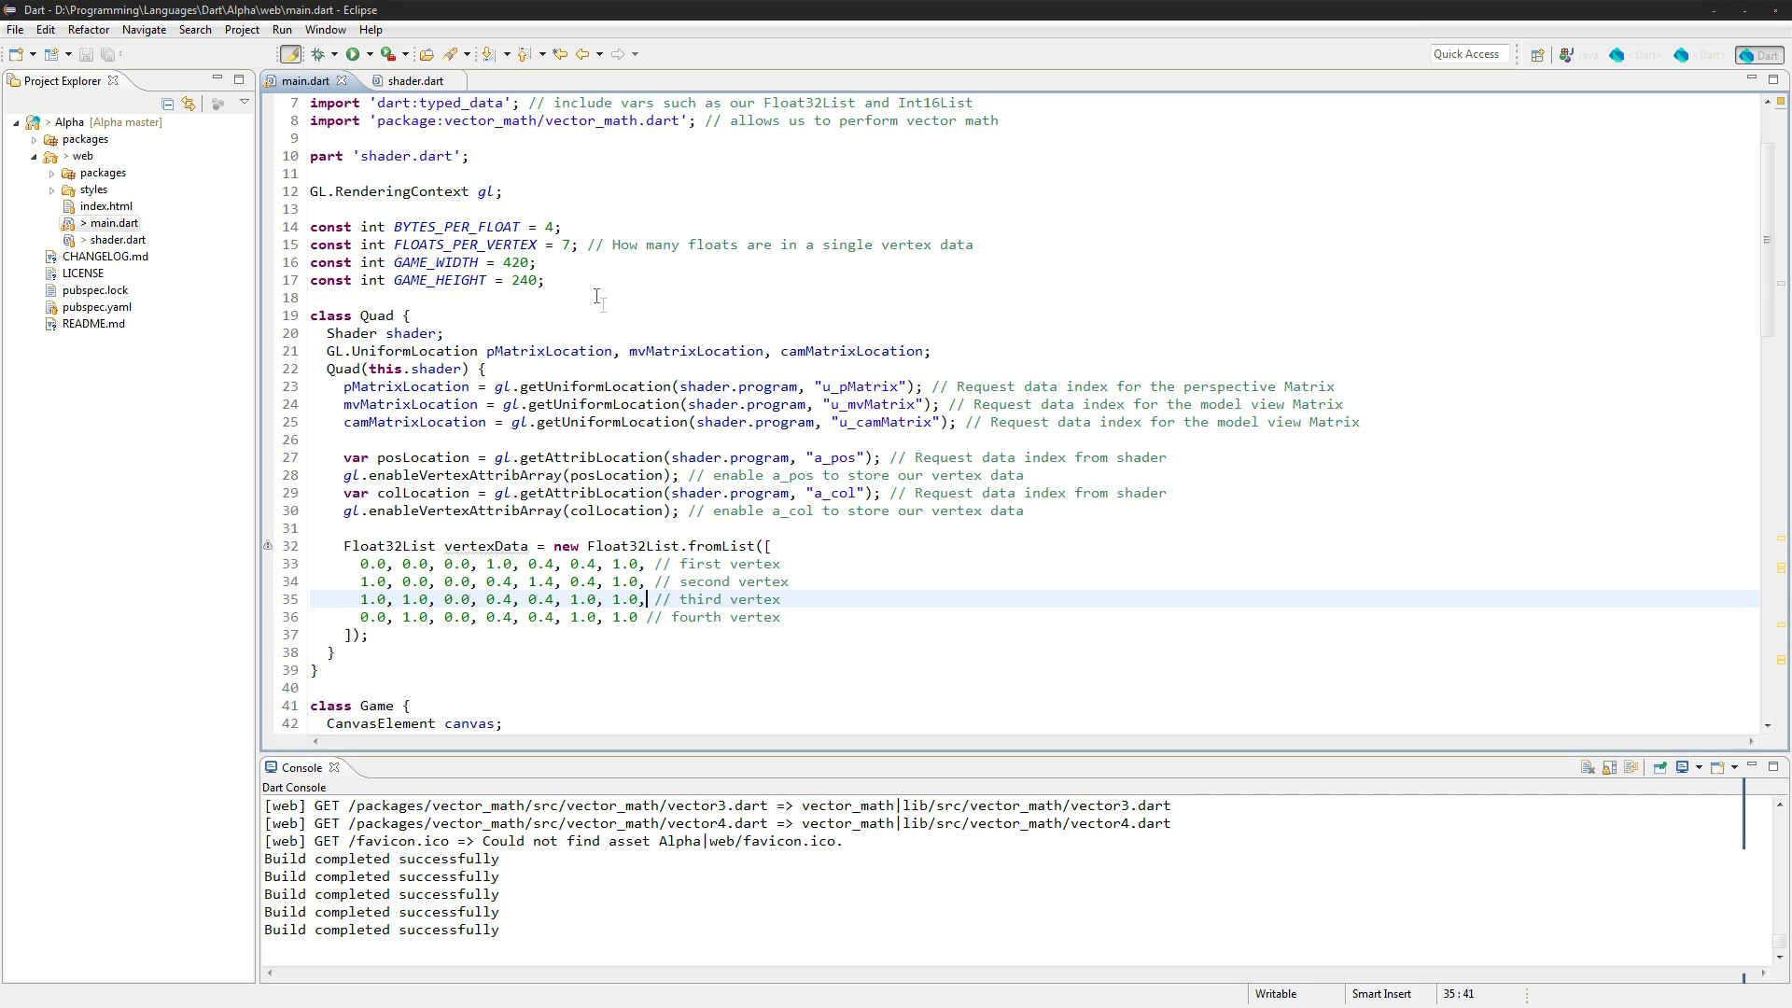
{"action": "left_click", "coordinate": [419, 581]}
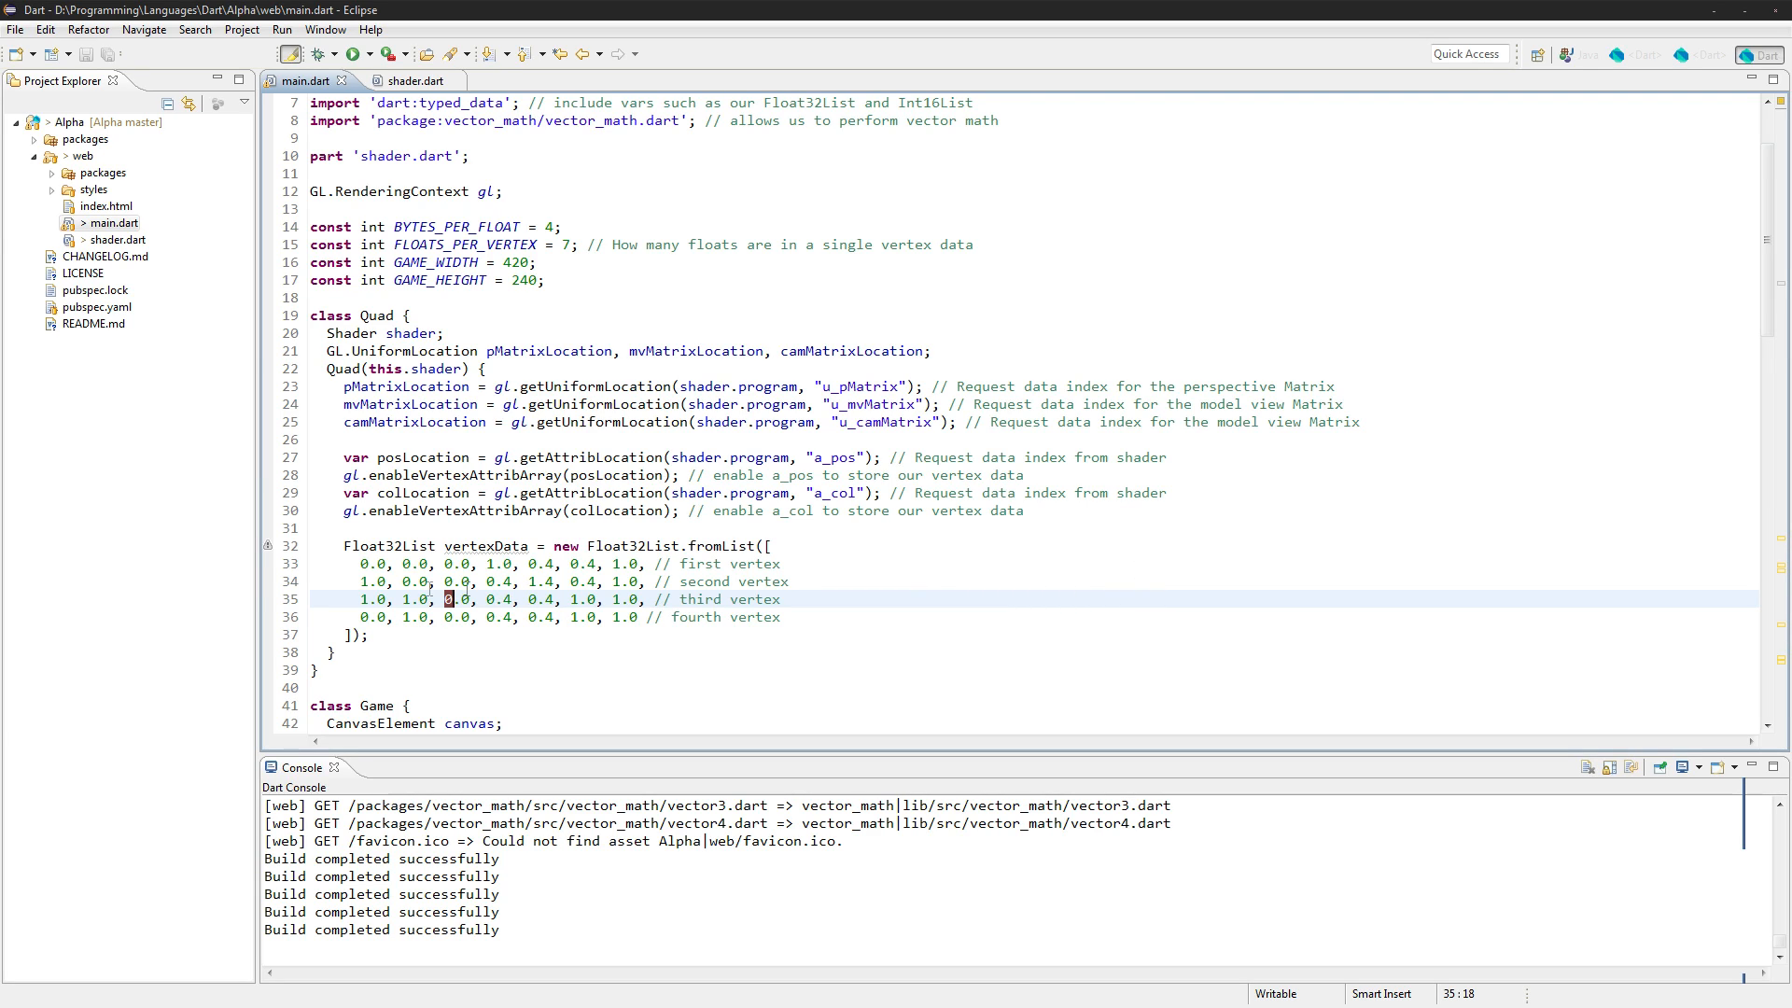
{"action": "left_click", "coordinate": [377, 564]}
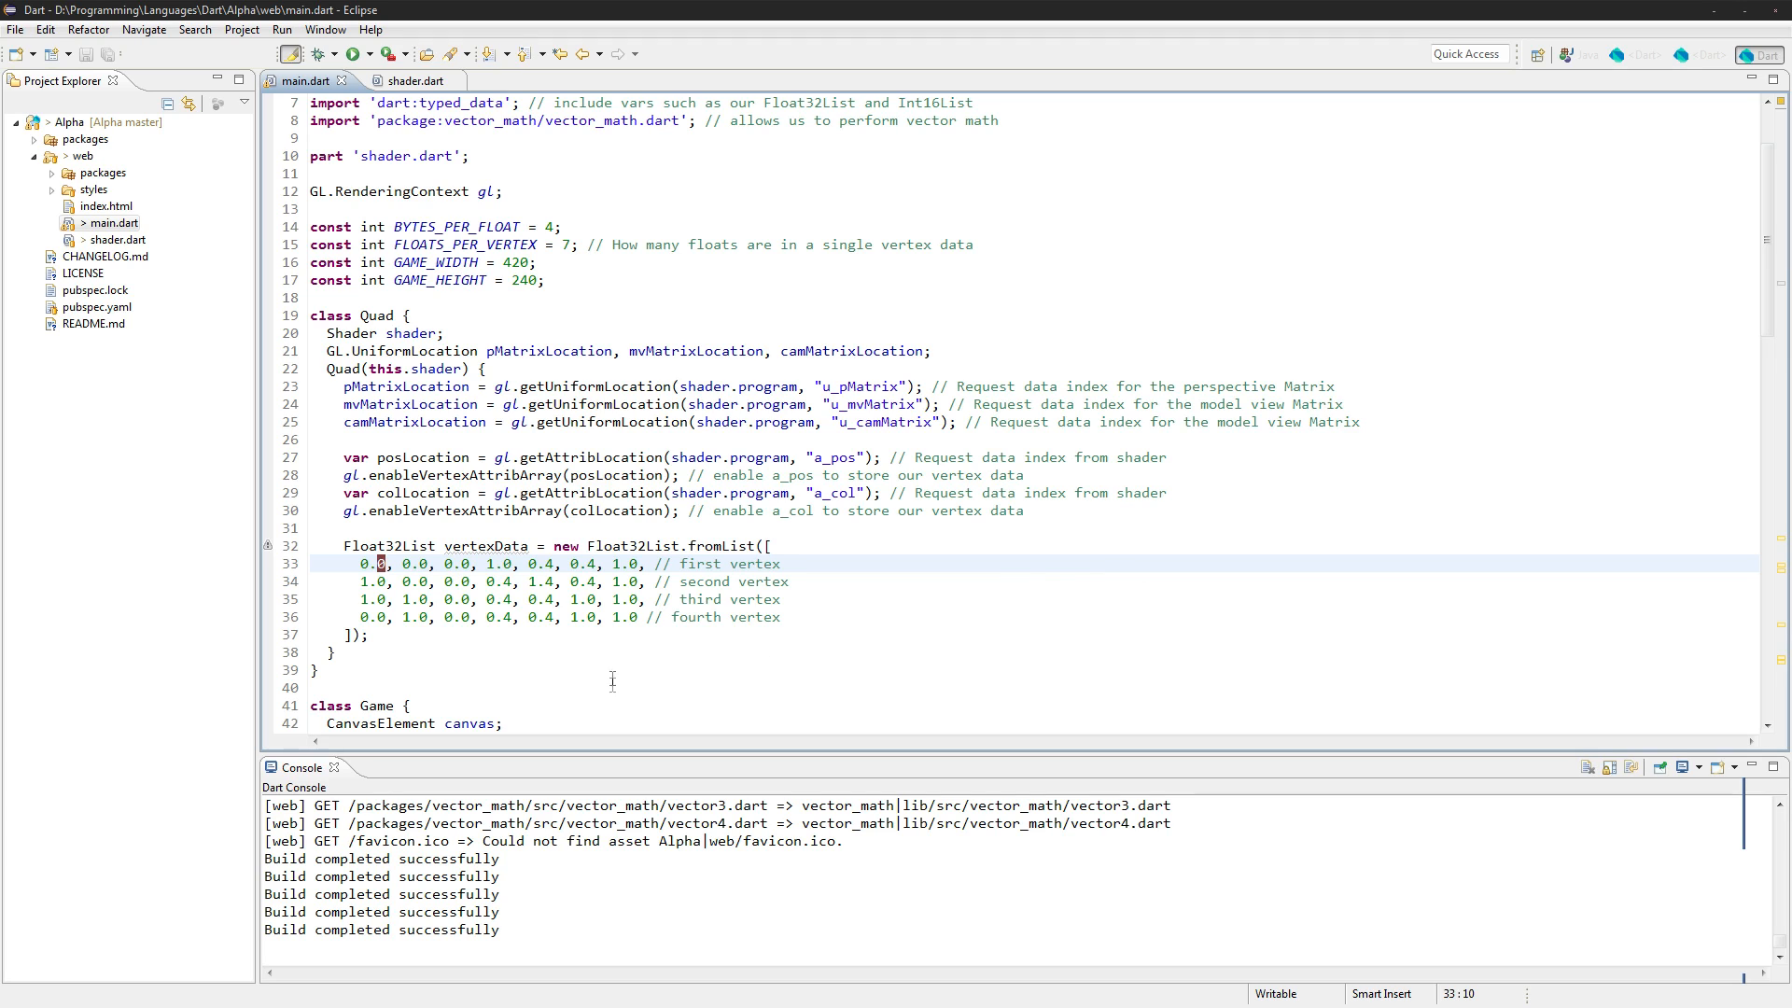
Extend the indexData list in start() to read 0, 1, 2, 0, 2, 3
{"action": "left_click", "coordinate": [392, 636]}
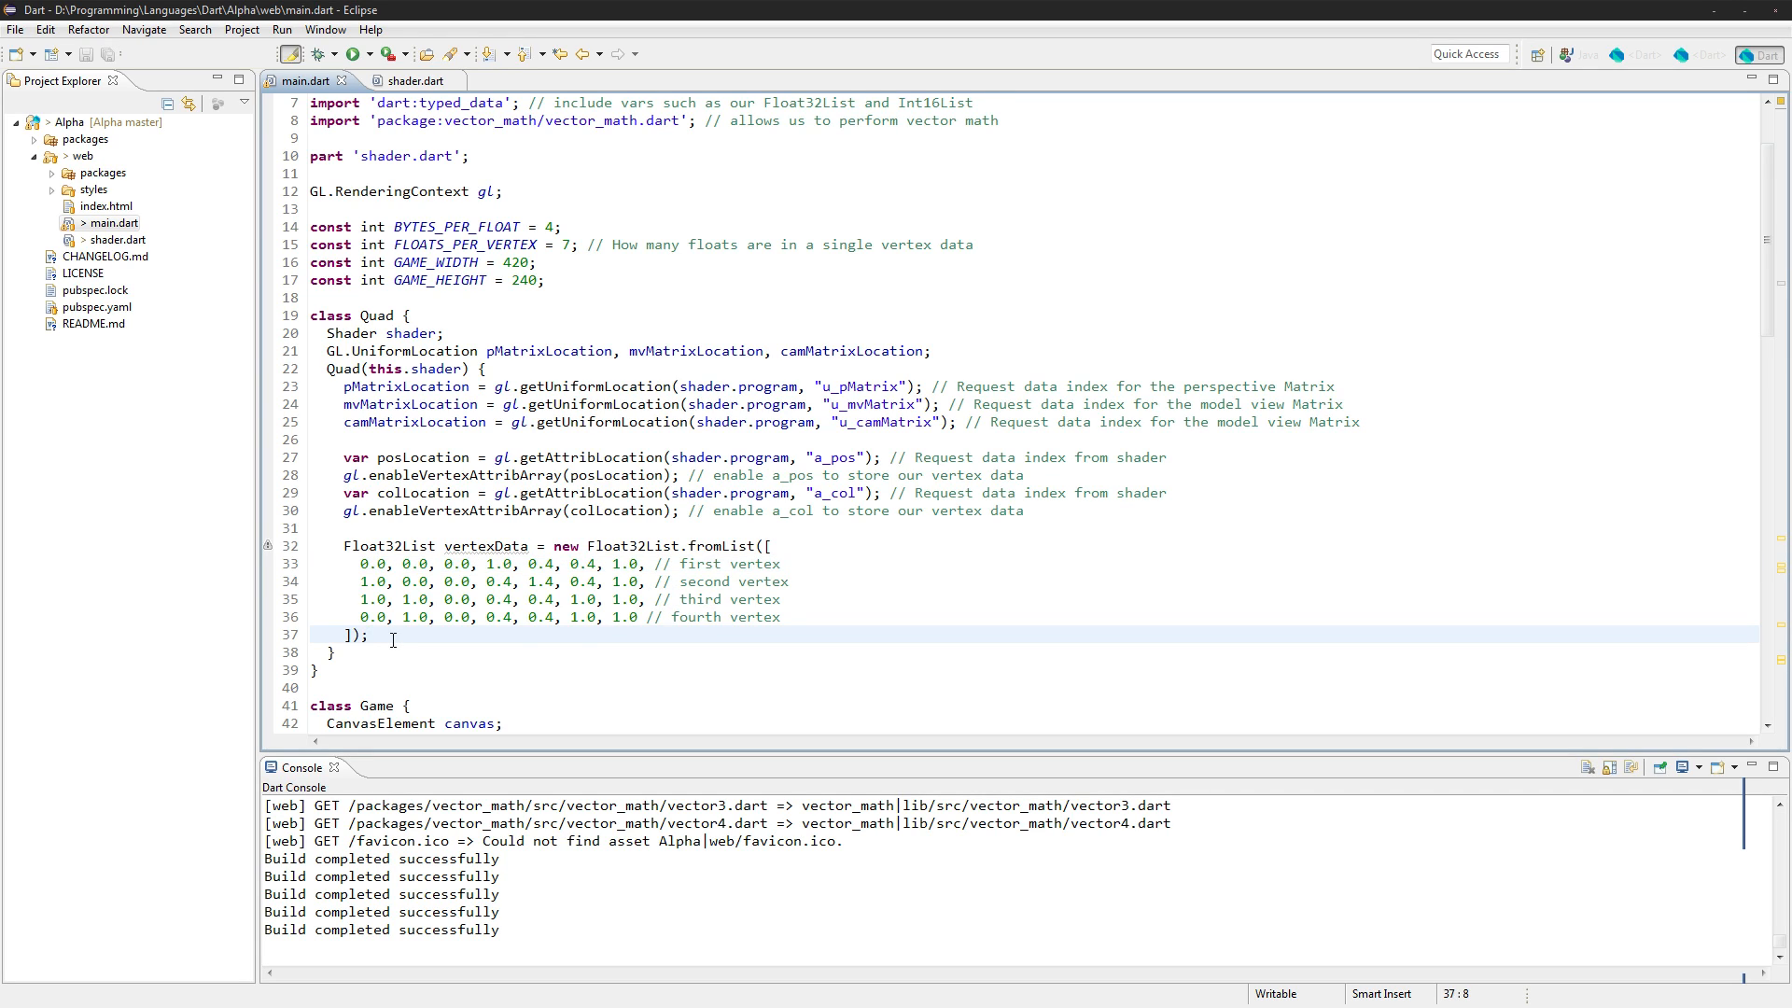
{"action": "scroll", "scroll_direction": "down", "scroll_amount": 3}
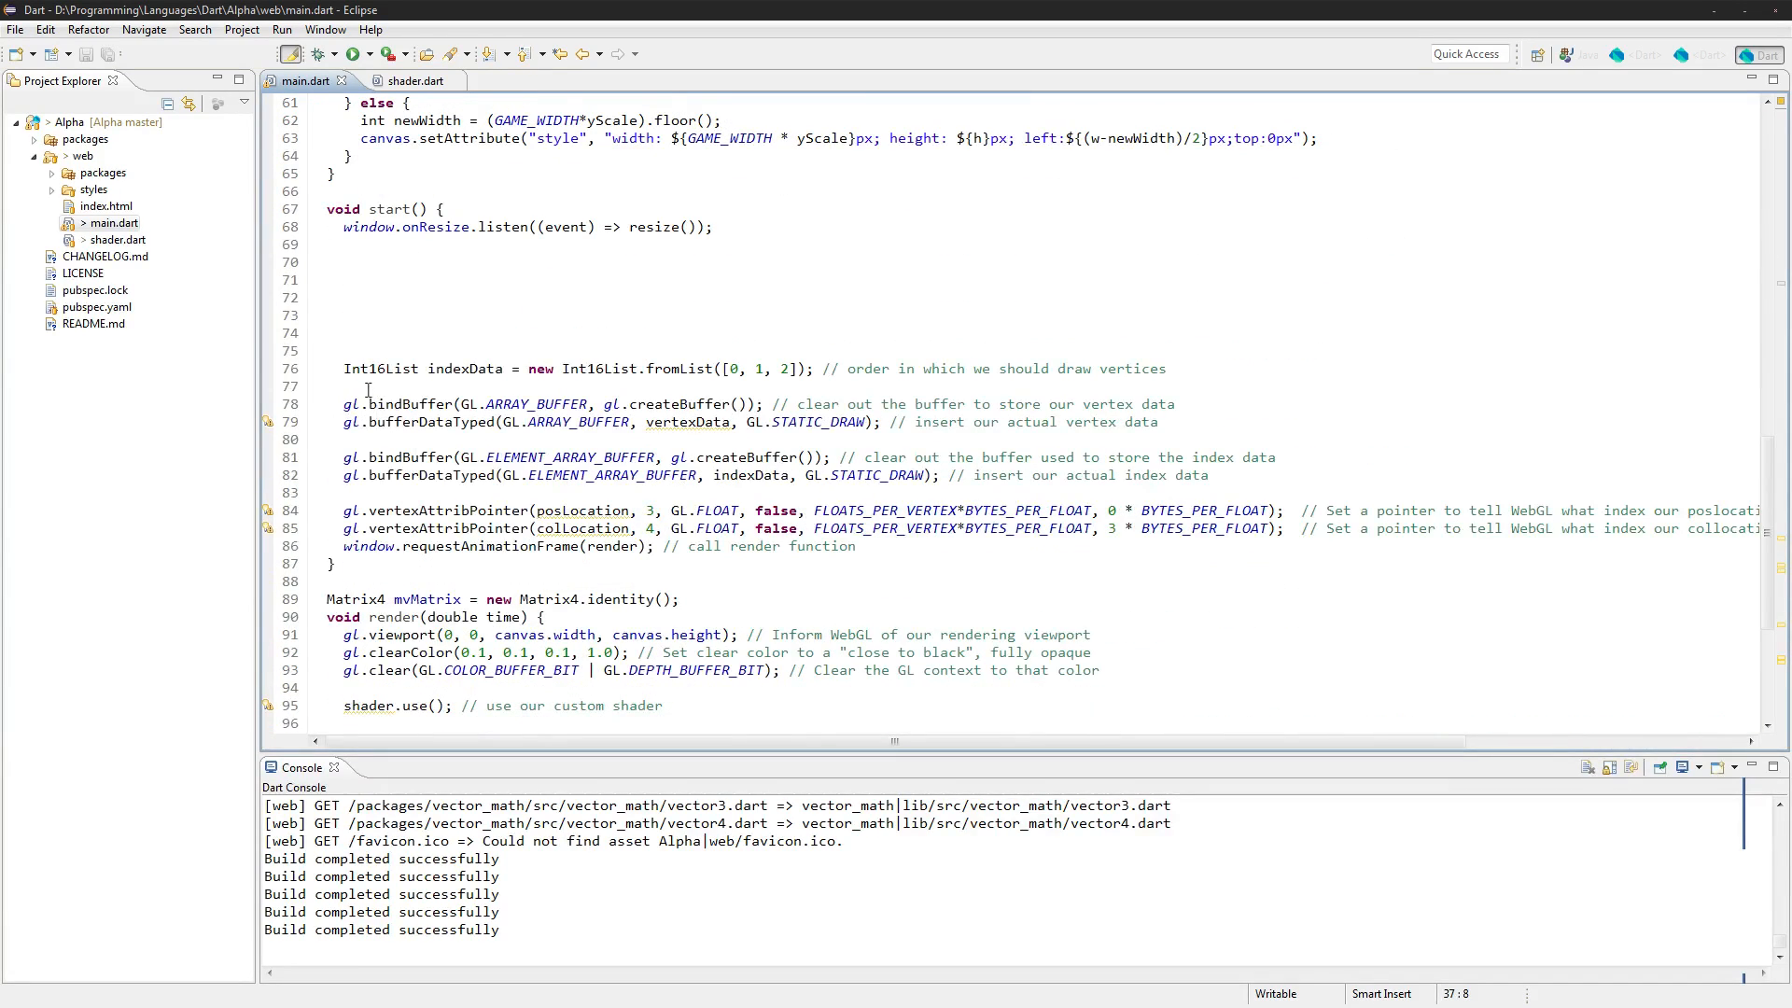
{"action": "left_click", "coordinate": [785, 368]}
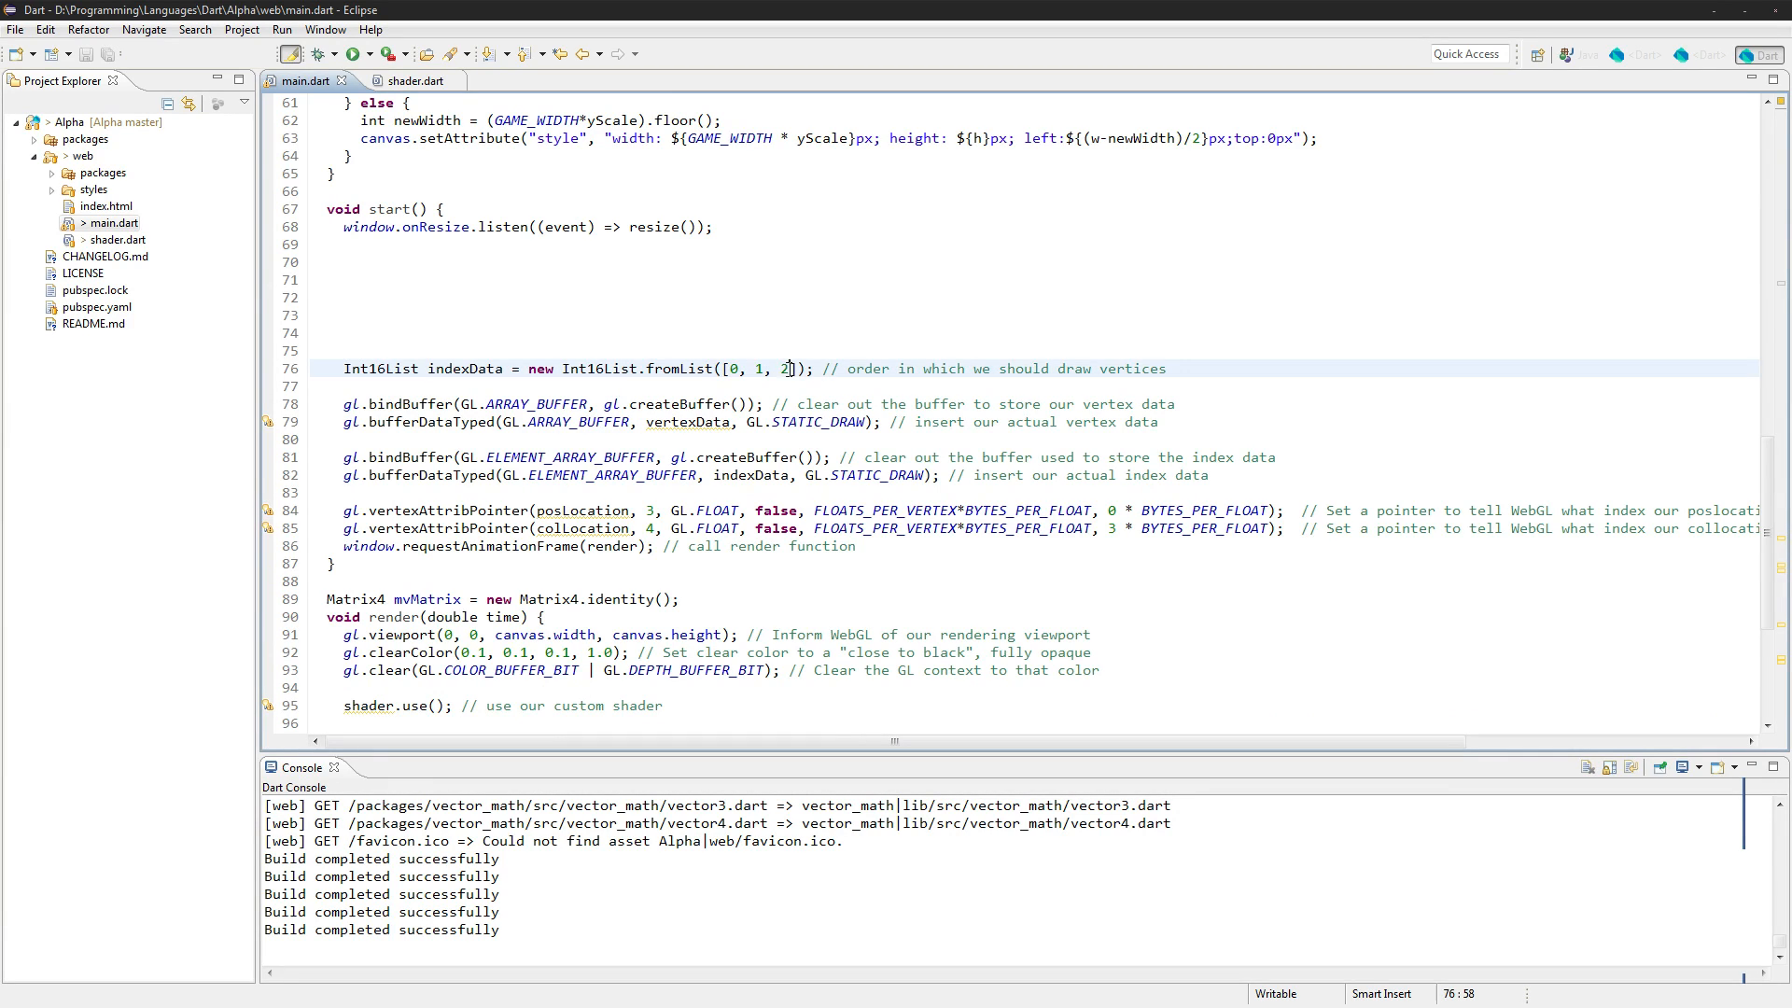
{"action": "type", "text": ", 0, 2,"}
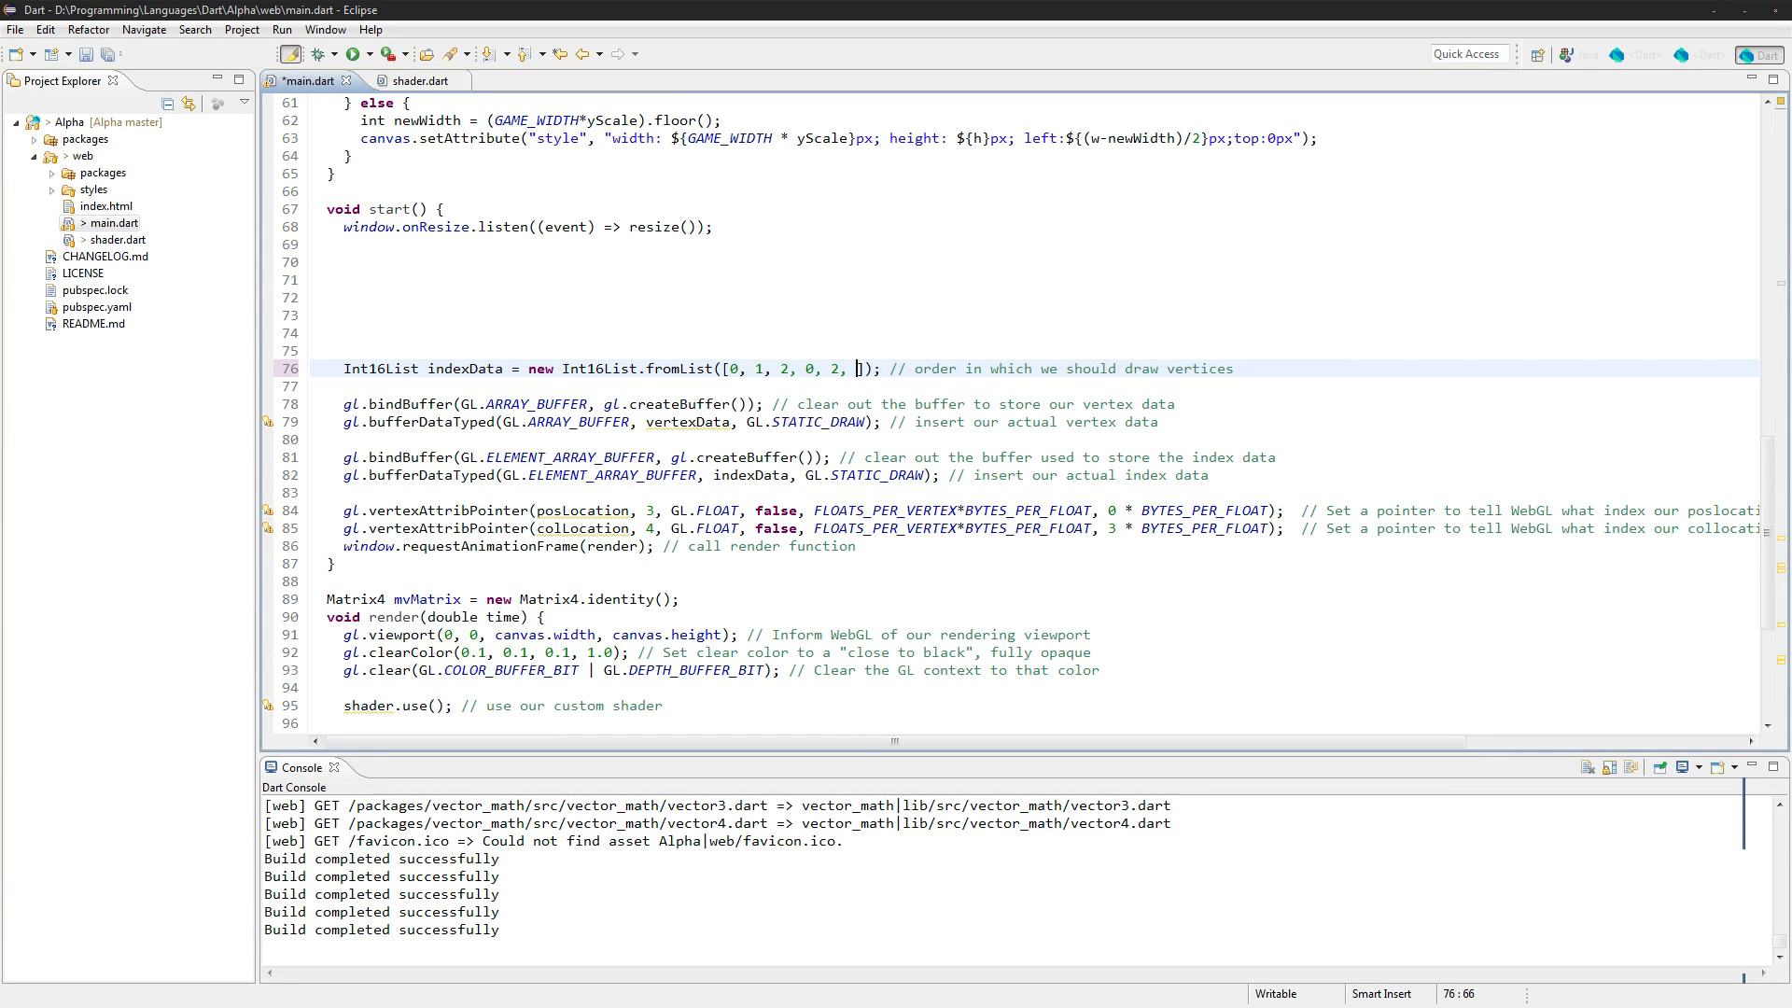
{"action": "type", "text": "3"}
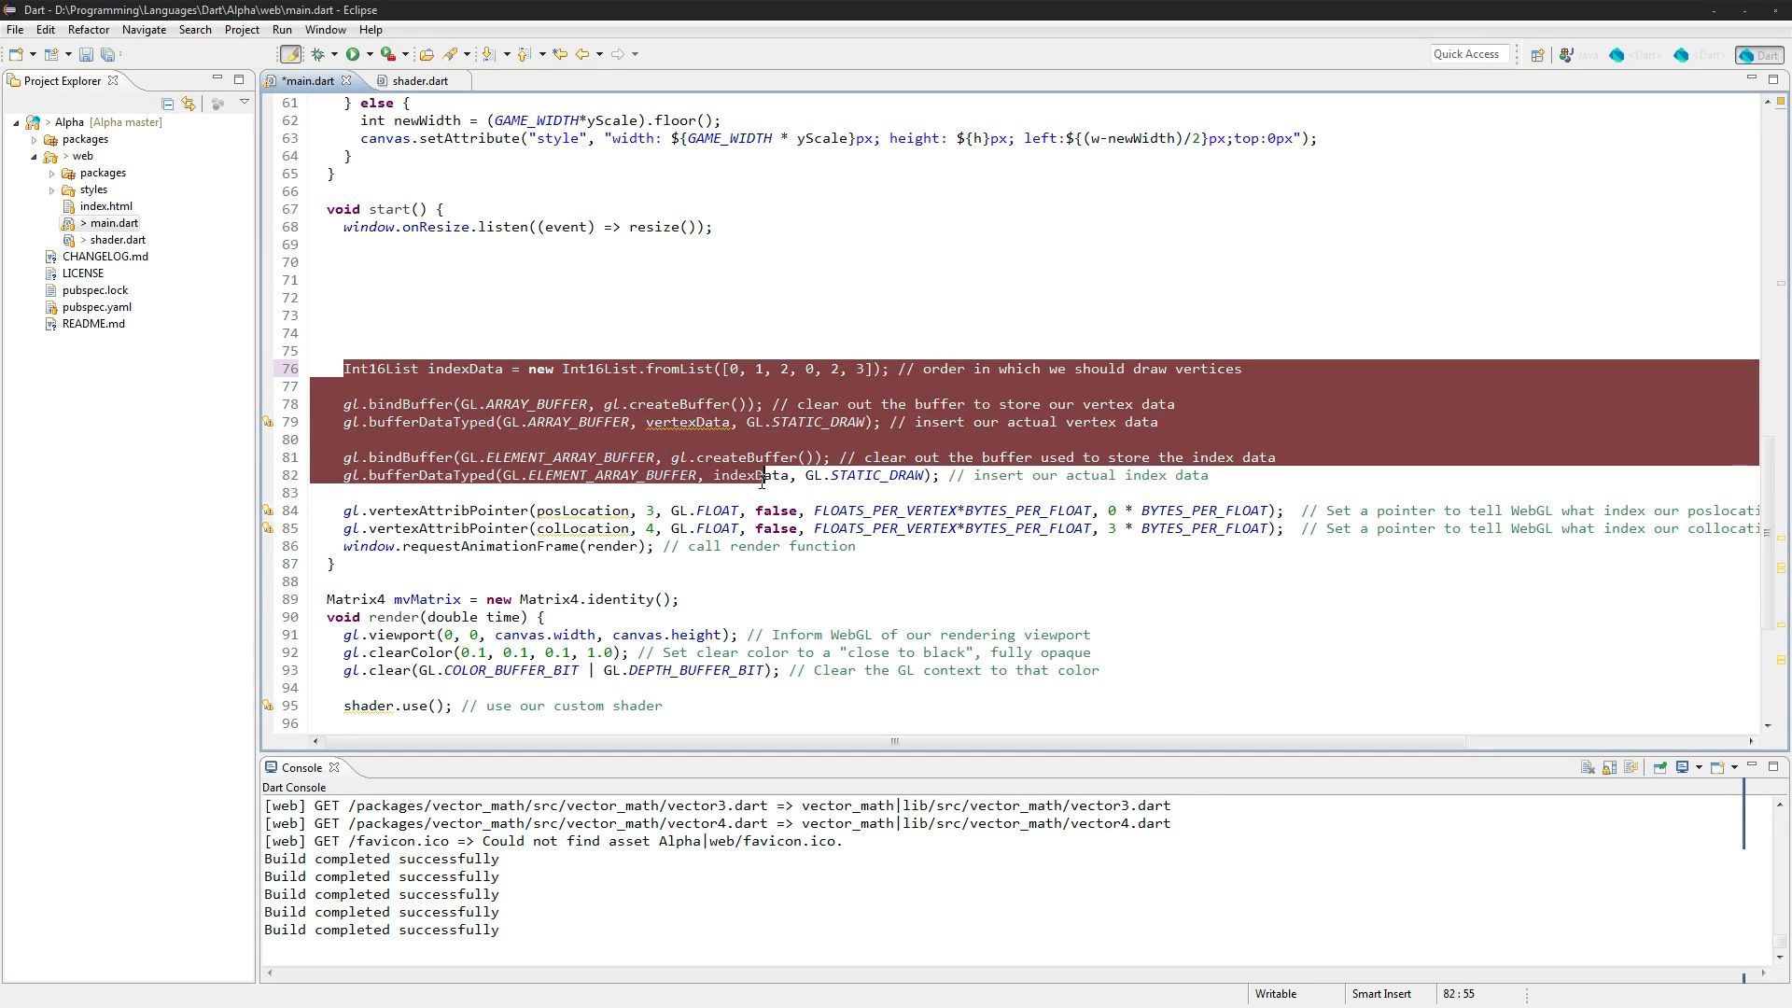
Cut the index list, buffer setup and attribute pointer lines from start() into Quad's constructor
{"action": "scroll", "scroll_direction": "right", "scroll_amount": 3}
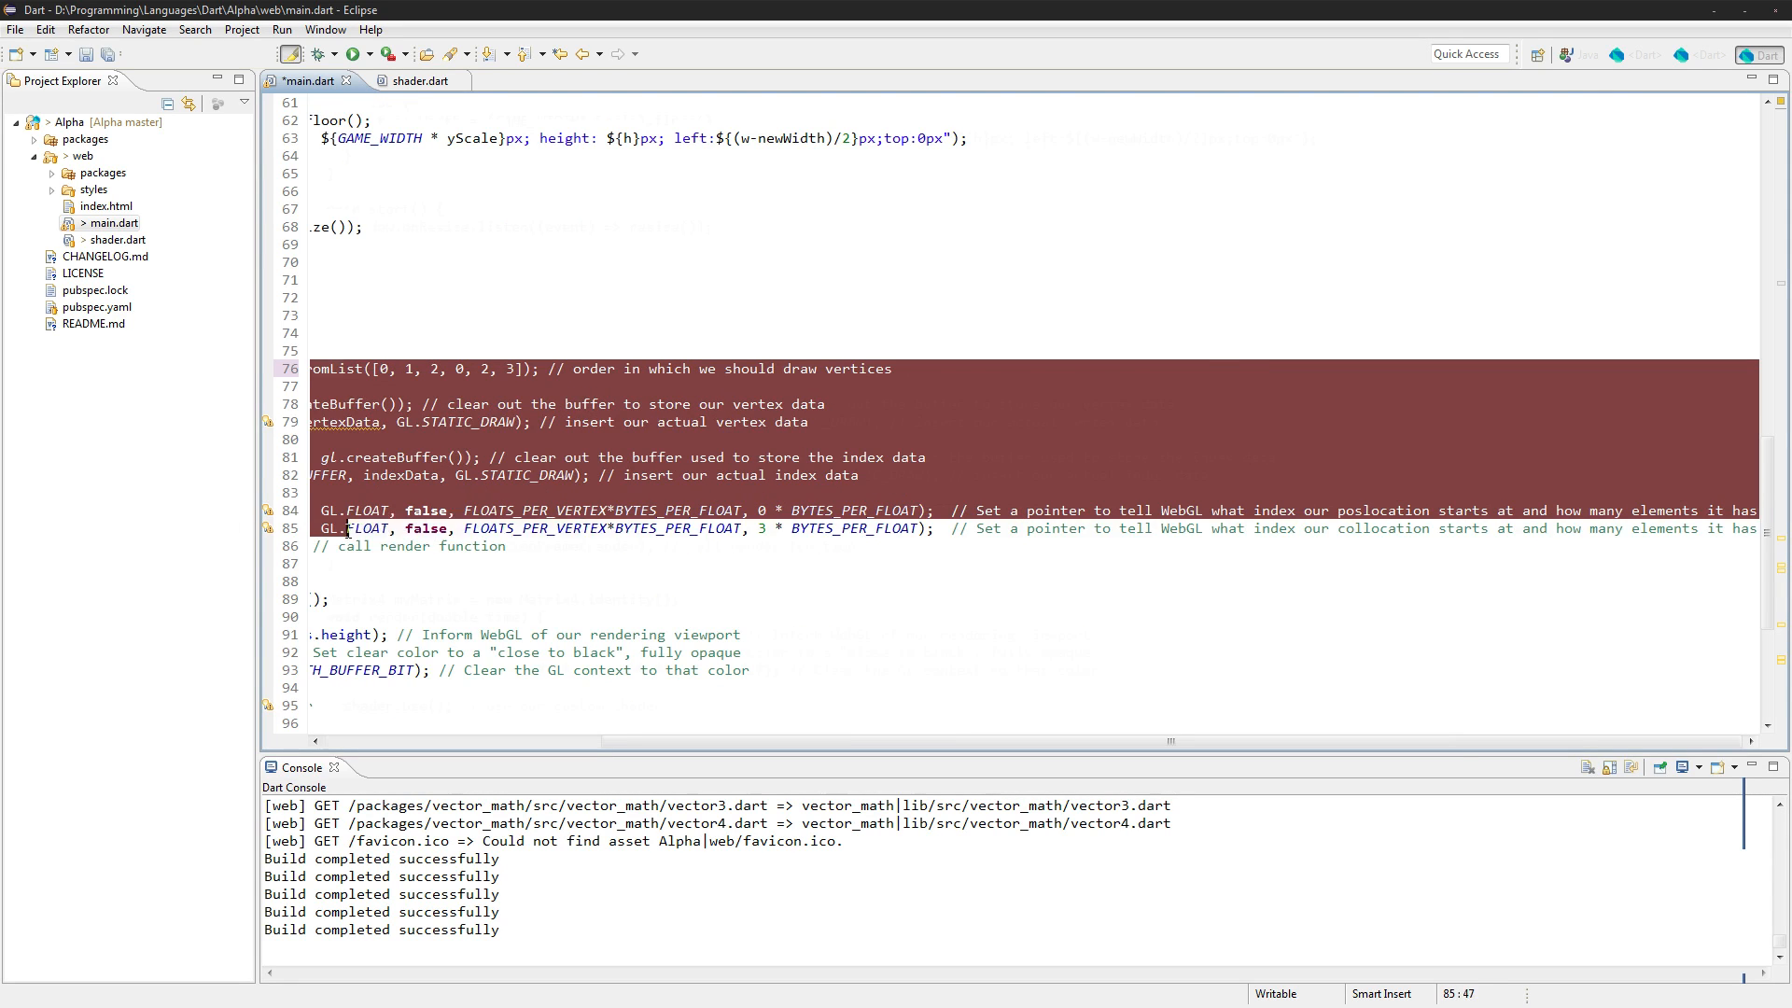
{"action": "scroll", "scroll_direction": "up", "scroll_amount": 3}
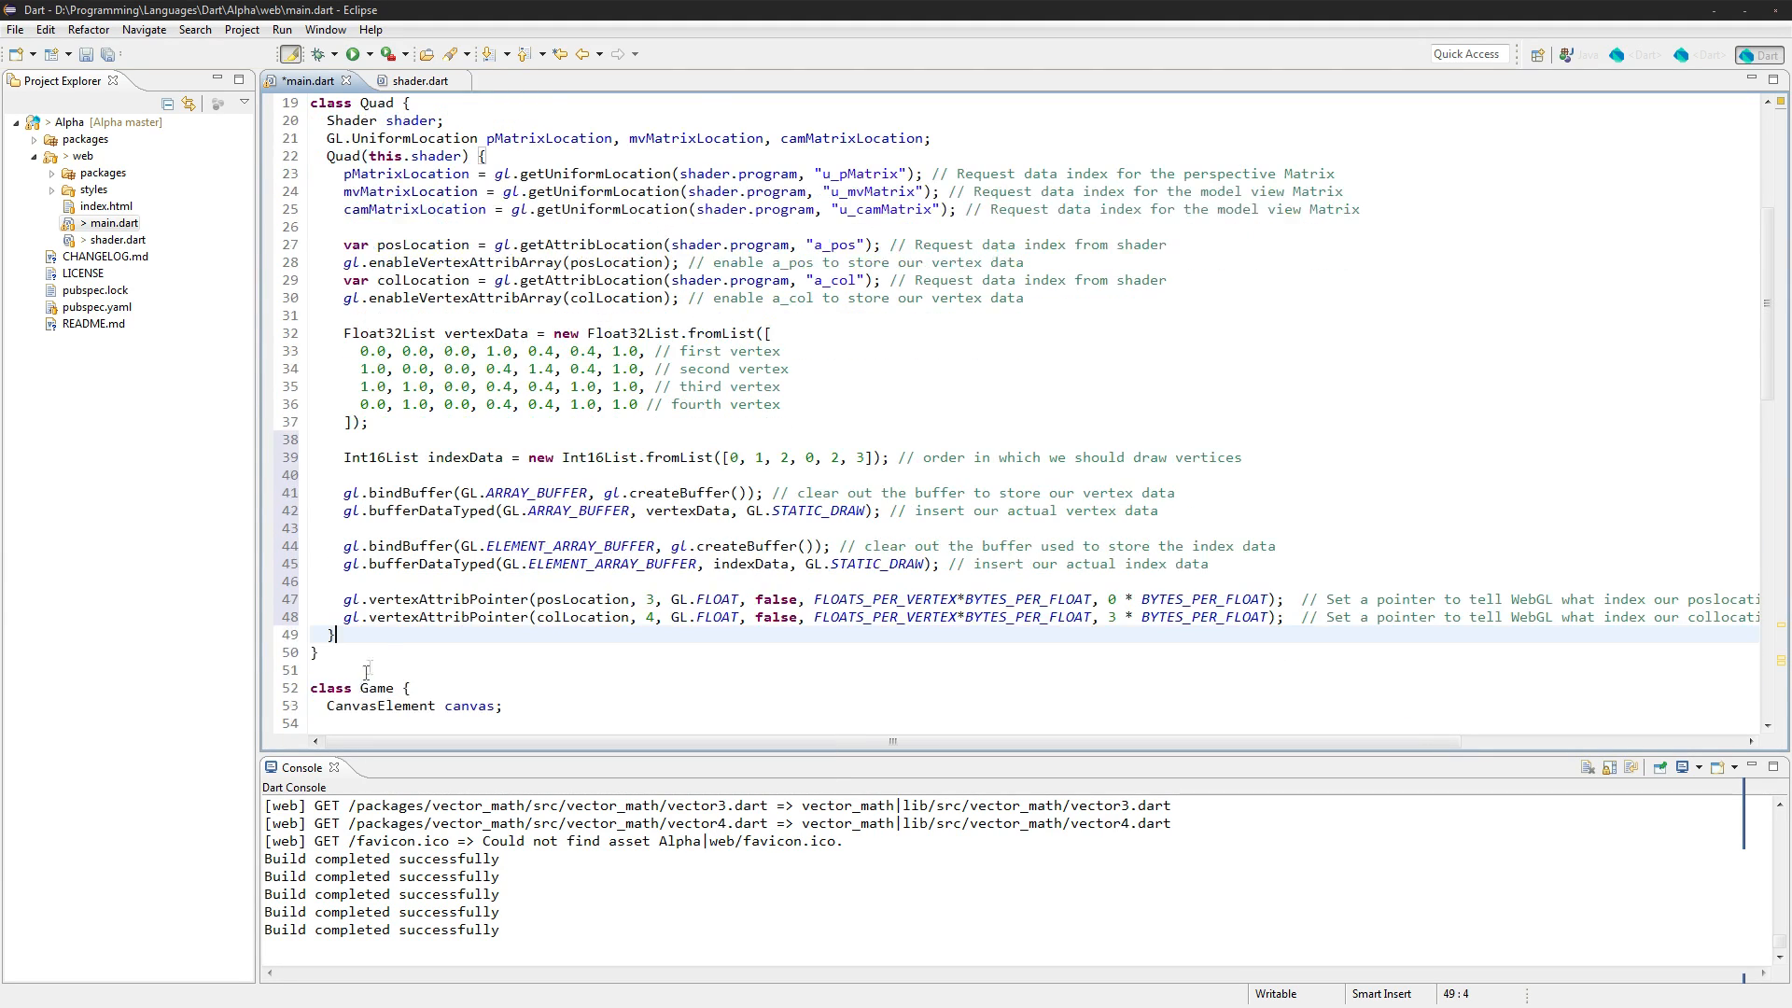
{"action": "scroll", "scroll_direction": "down", "scroll_amount": 3}
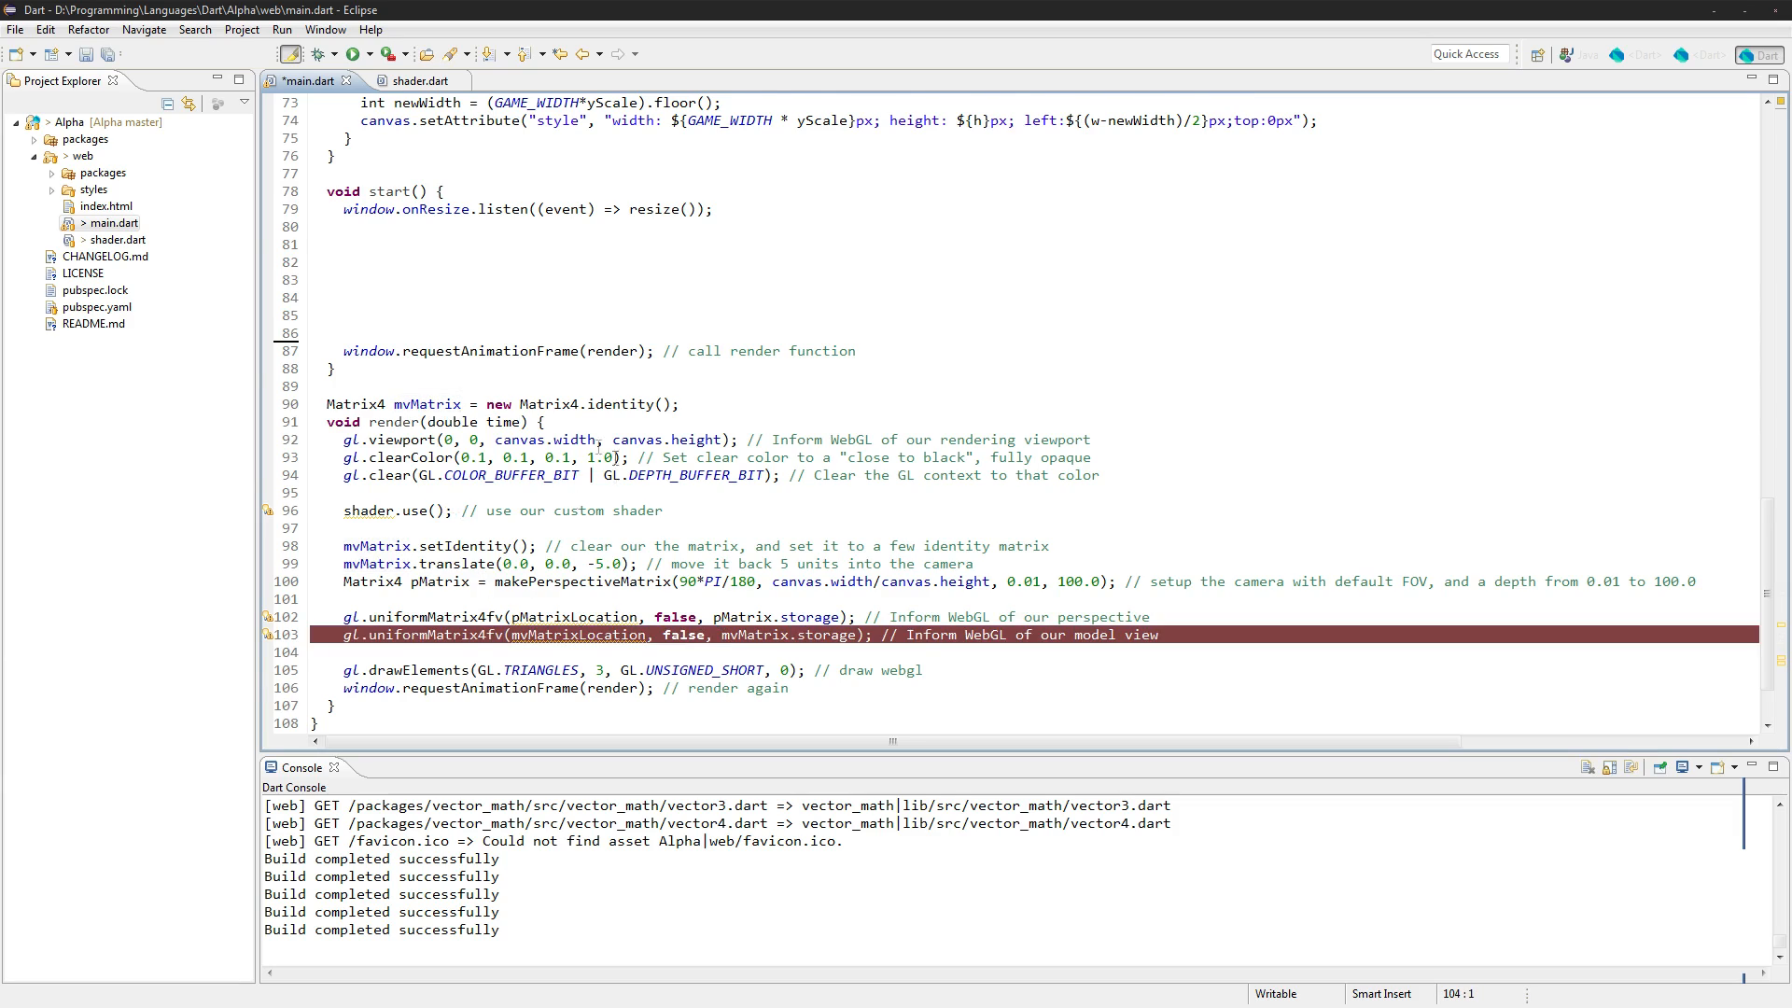
{"action": "scroll", "scroll_direction": "up", "scroll_amount": 3}
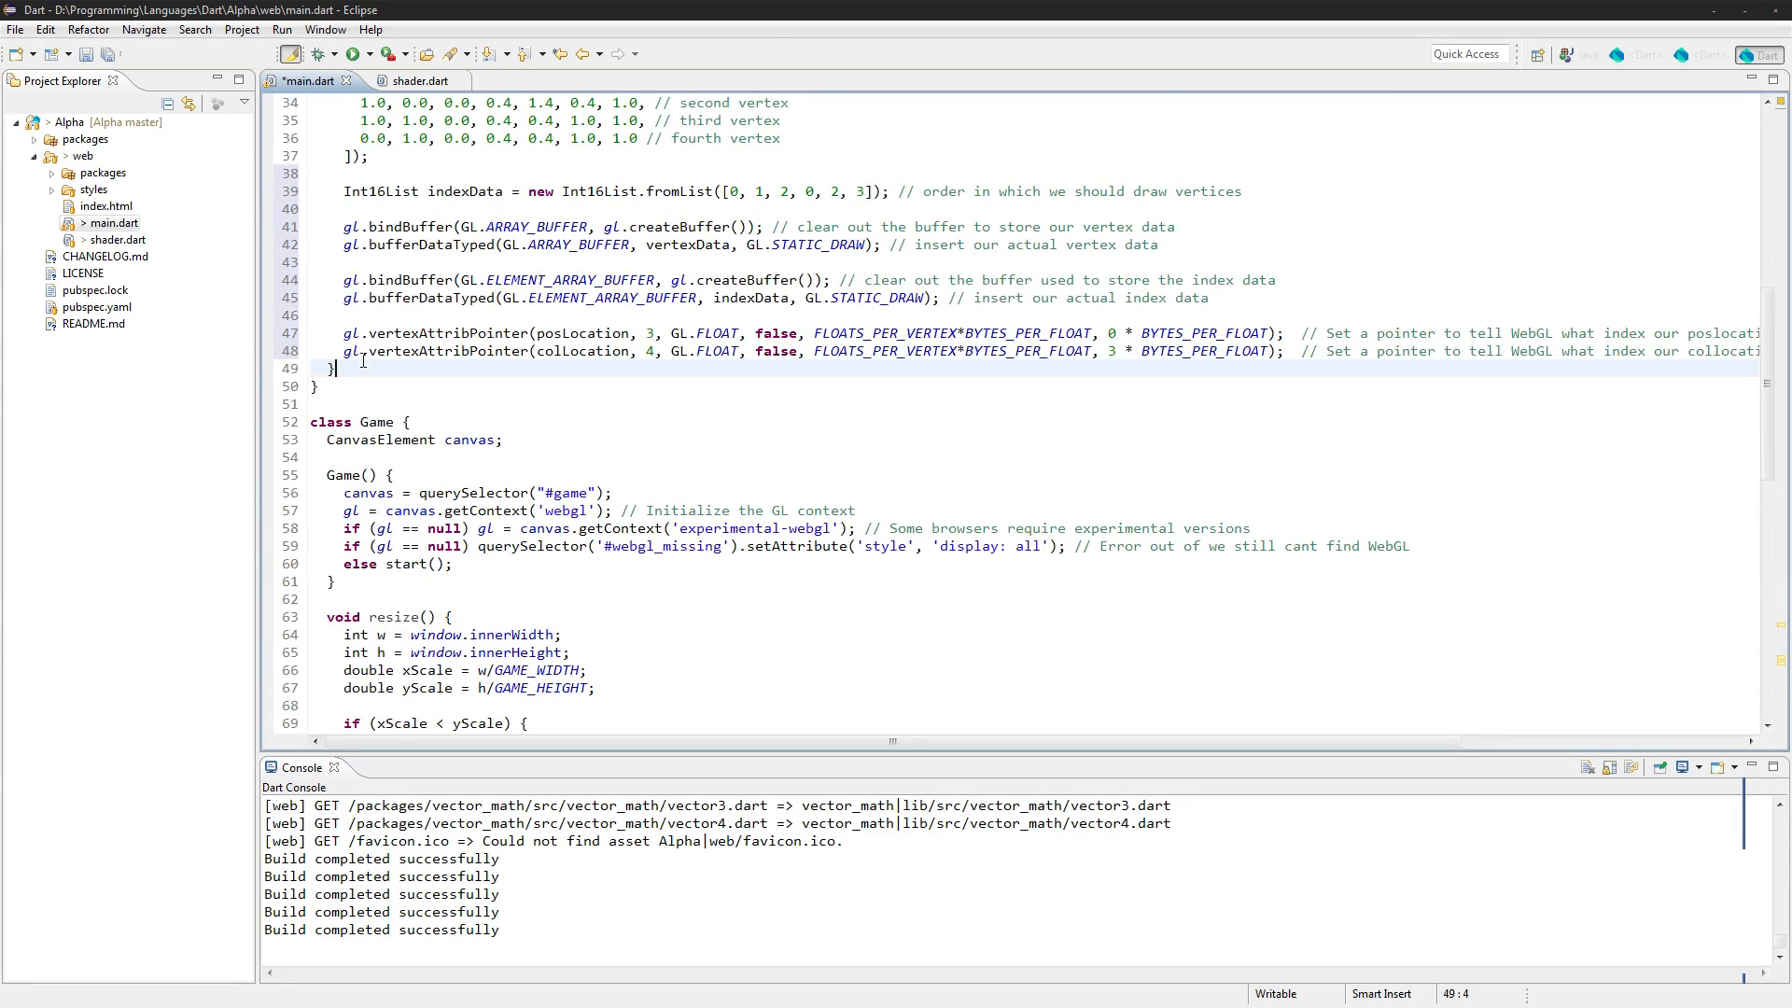
Type the setCamera(Matrix4 pMatrix, Matrix4 camMatrix) method signature in Quad
{"action": "type", "text": "void se"}
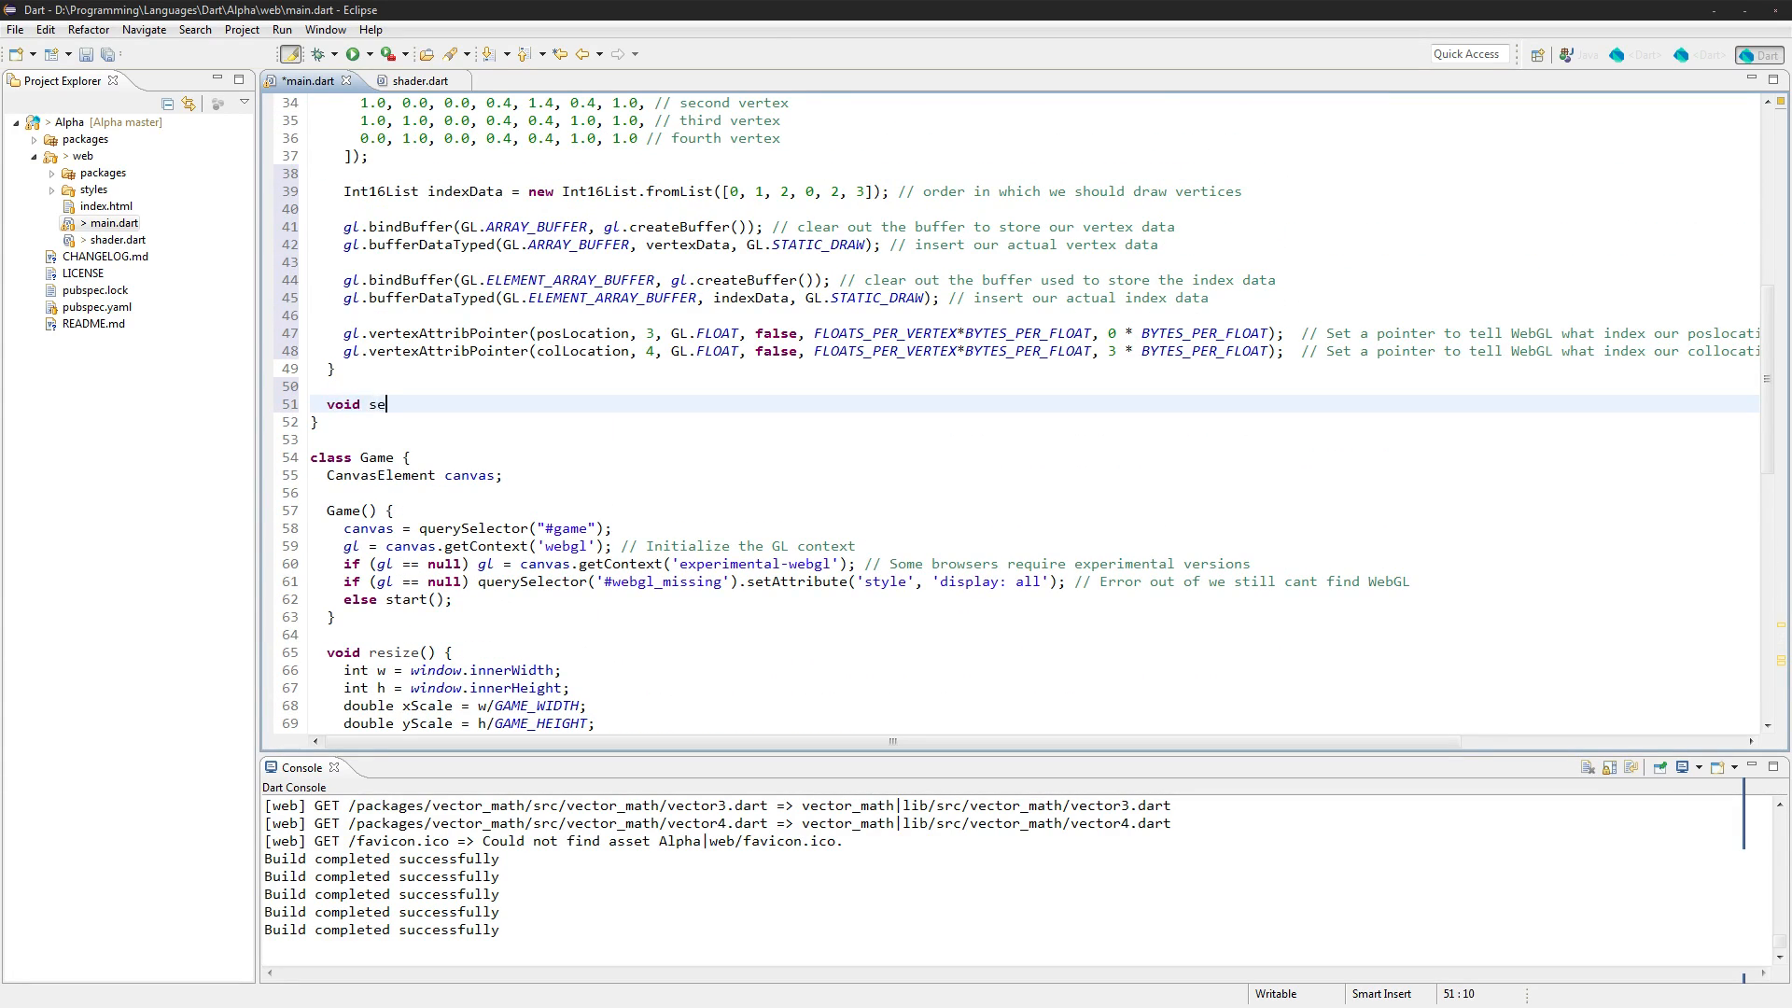
{"action": "type", "text": "tCamera()"}
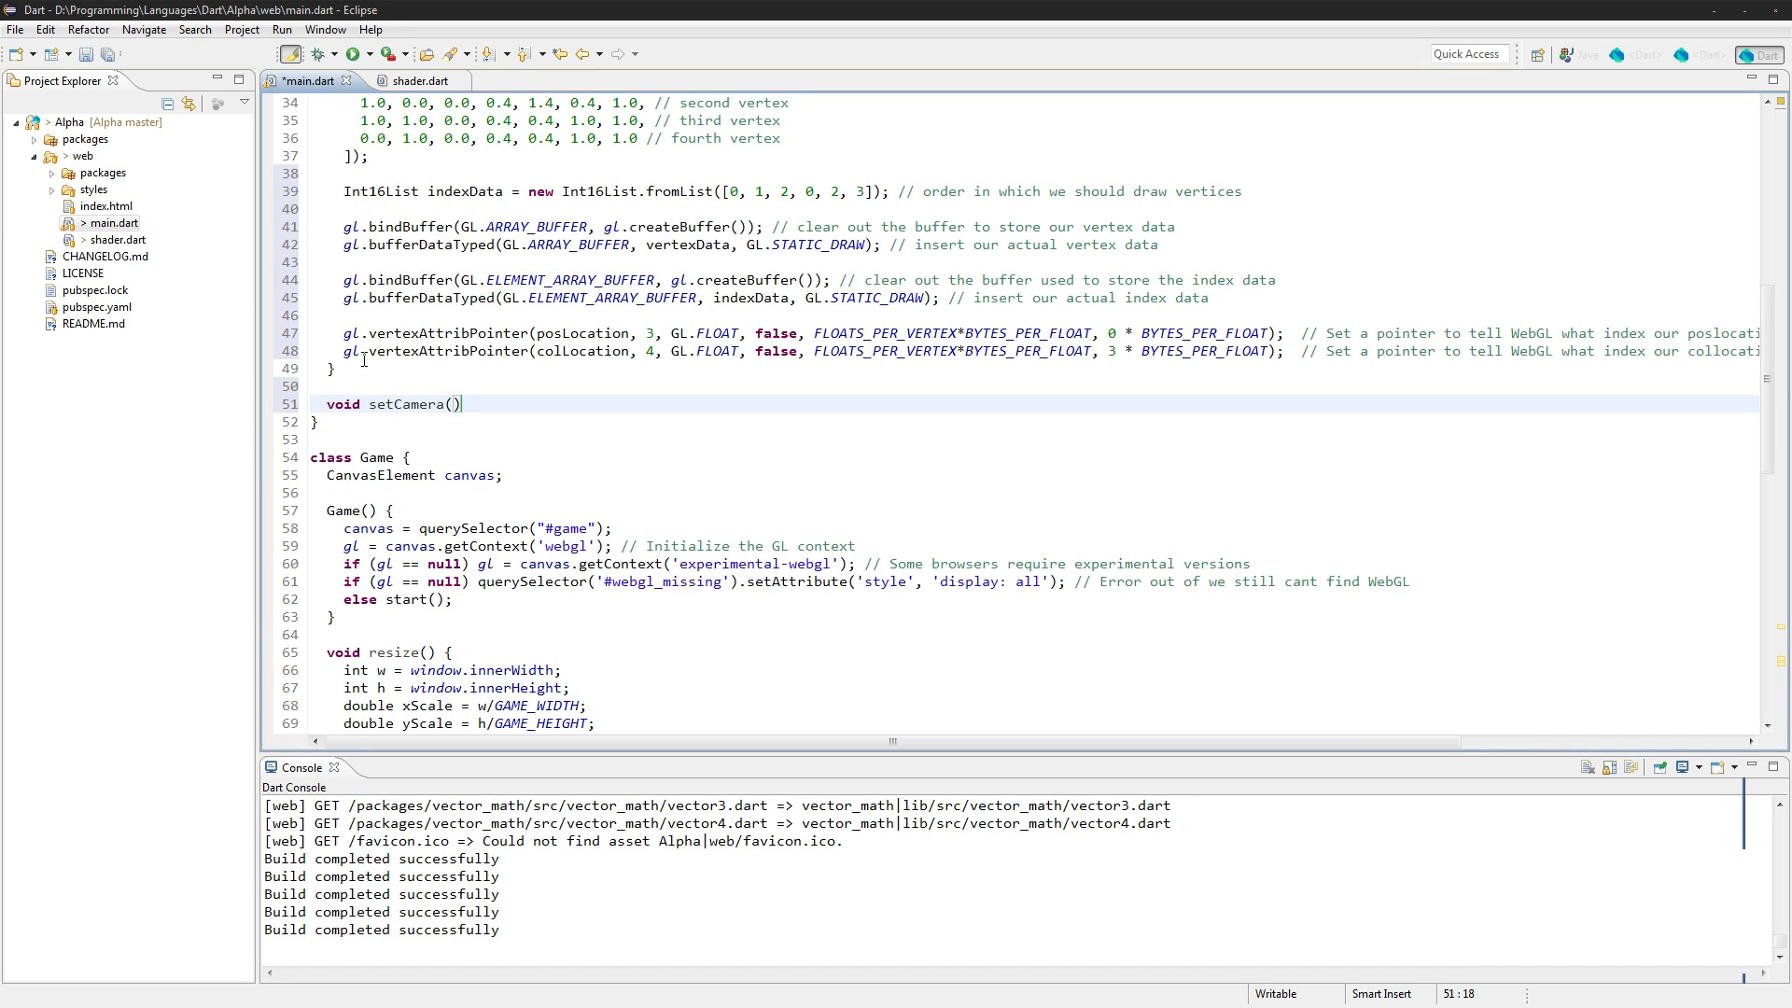
{"action": "type", "text": "Matrix3"}
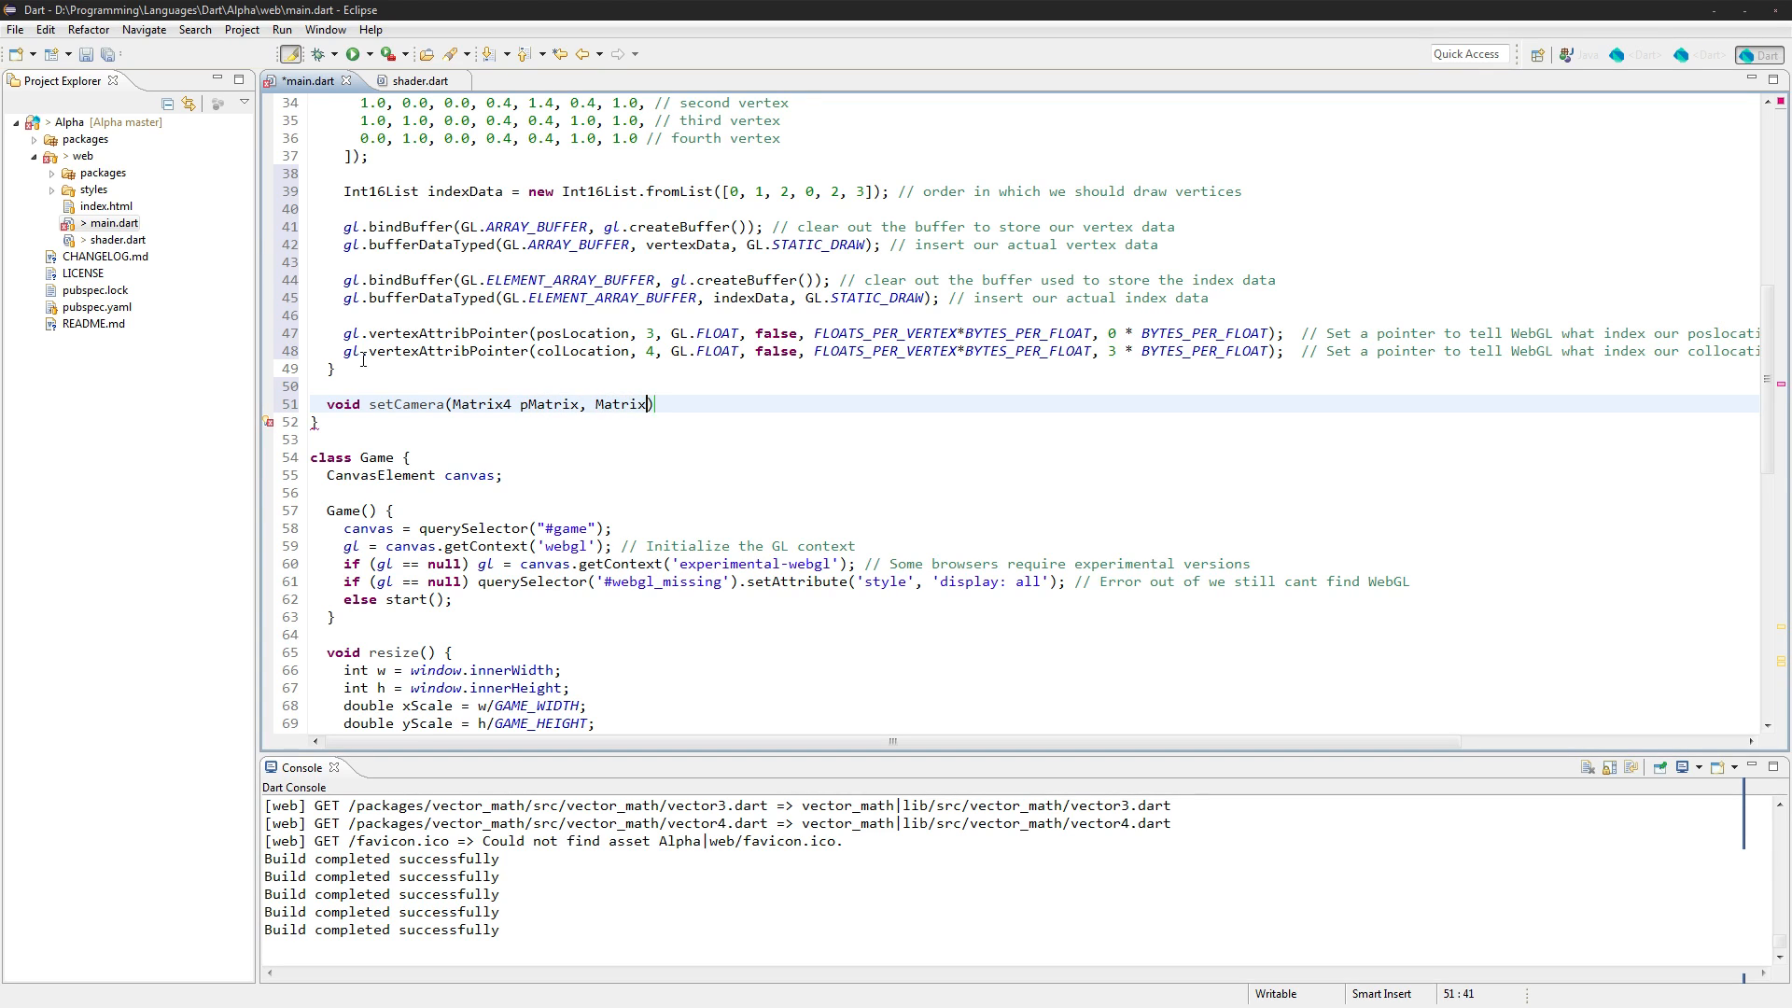
{"action": "type", "text": "camM"}
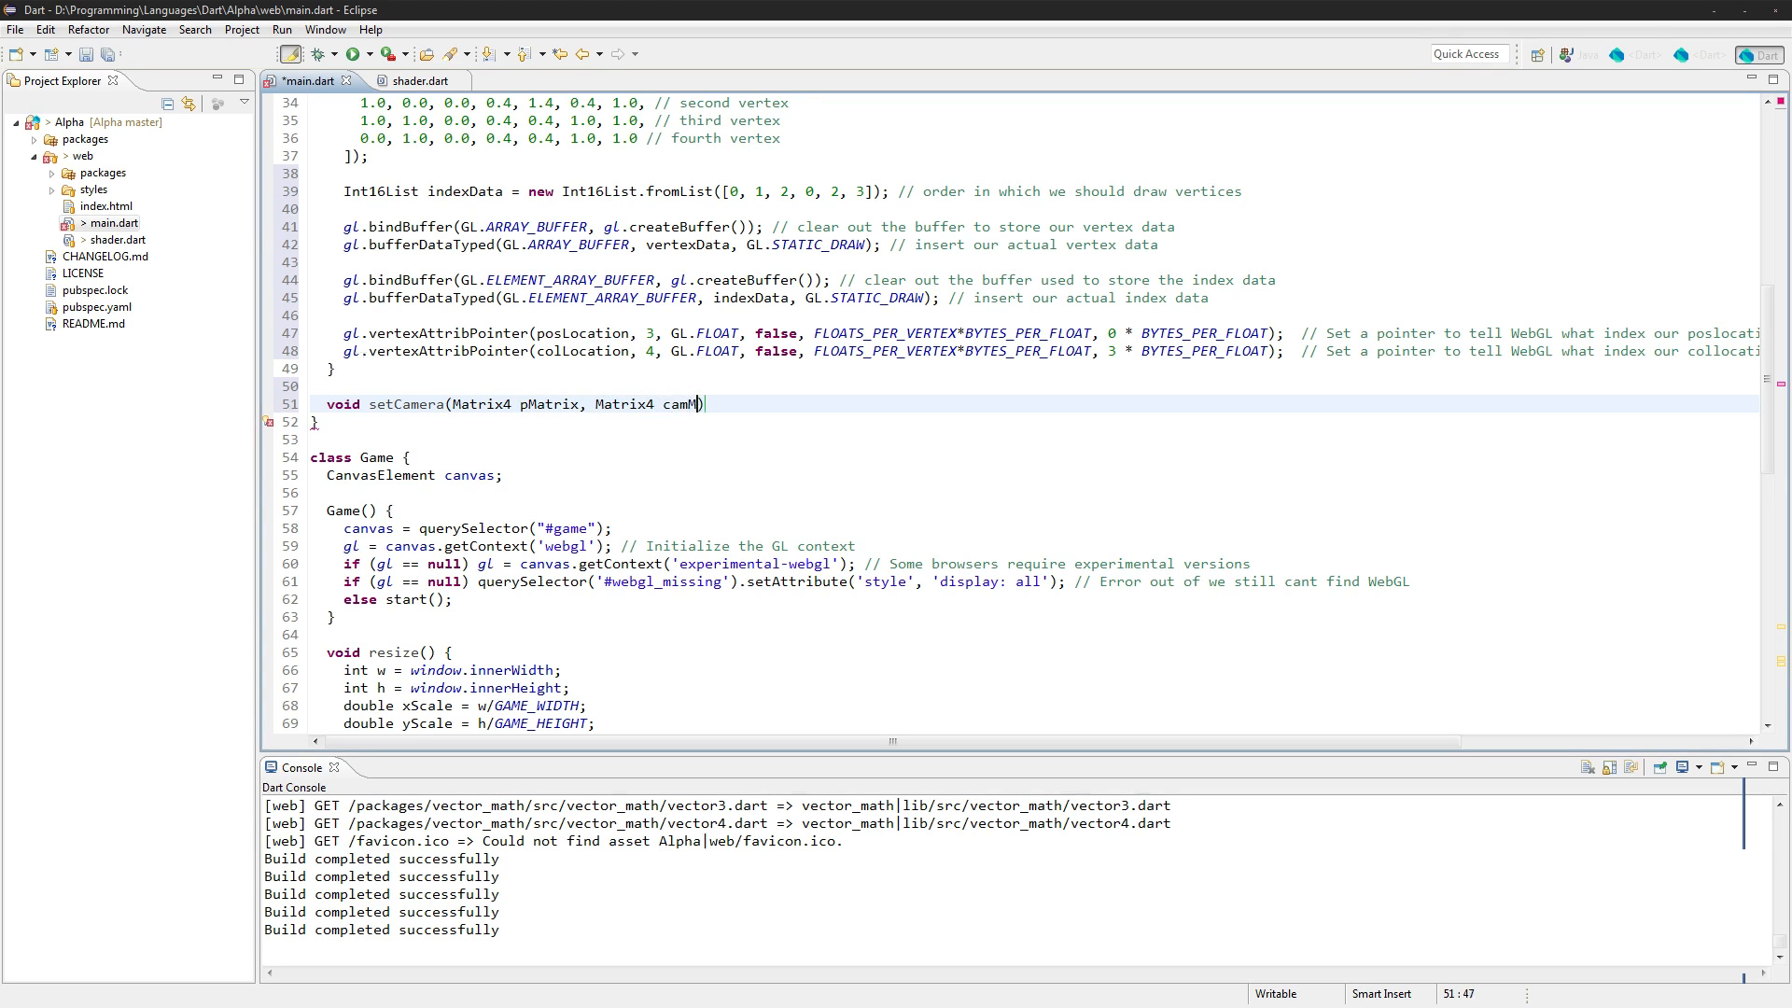
{"action": "type", "text": "atrix) {"}
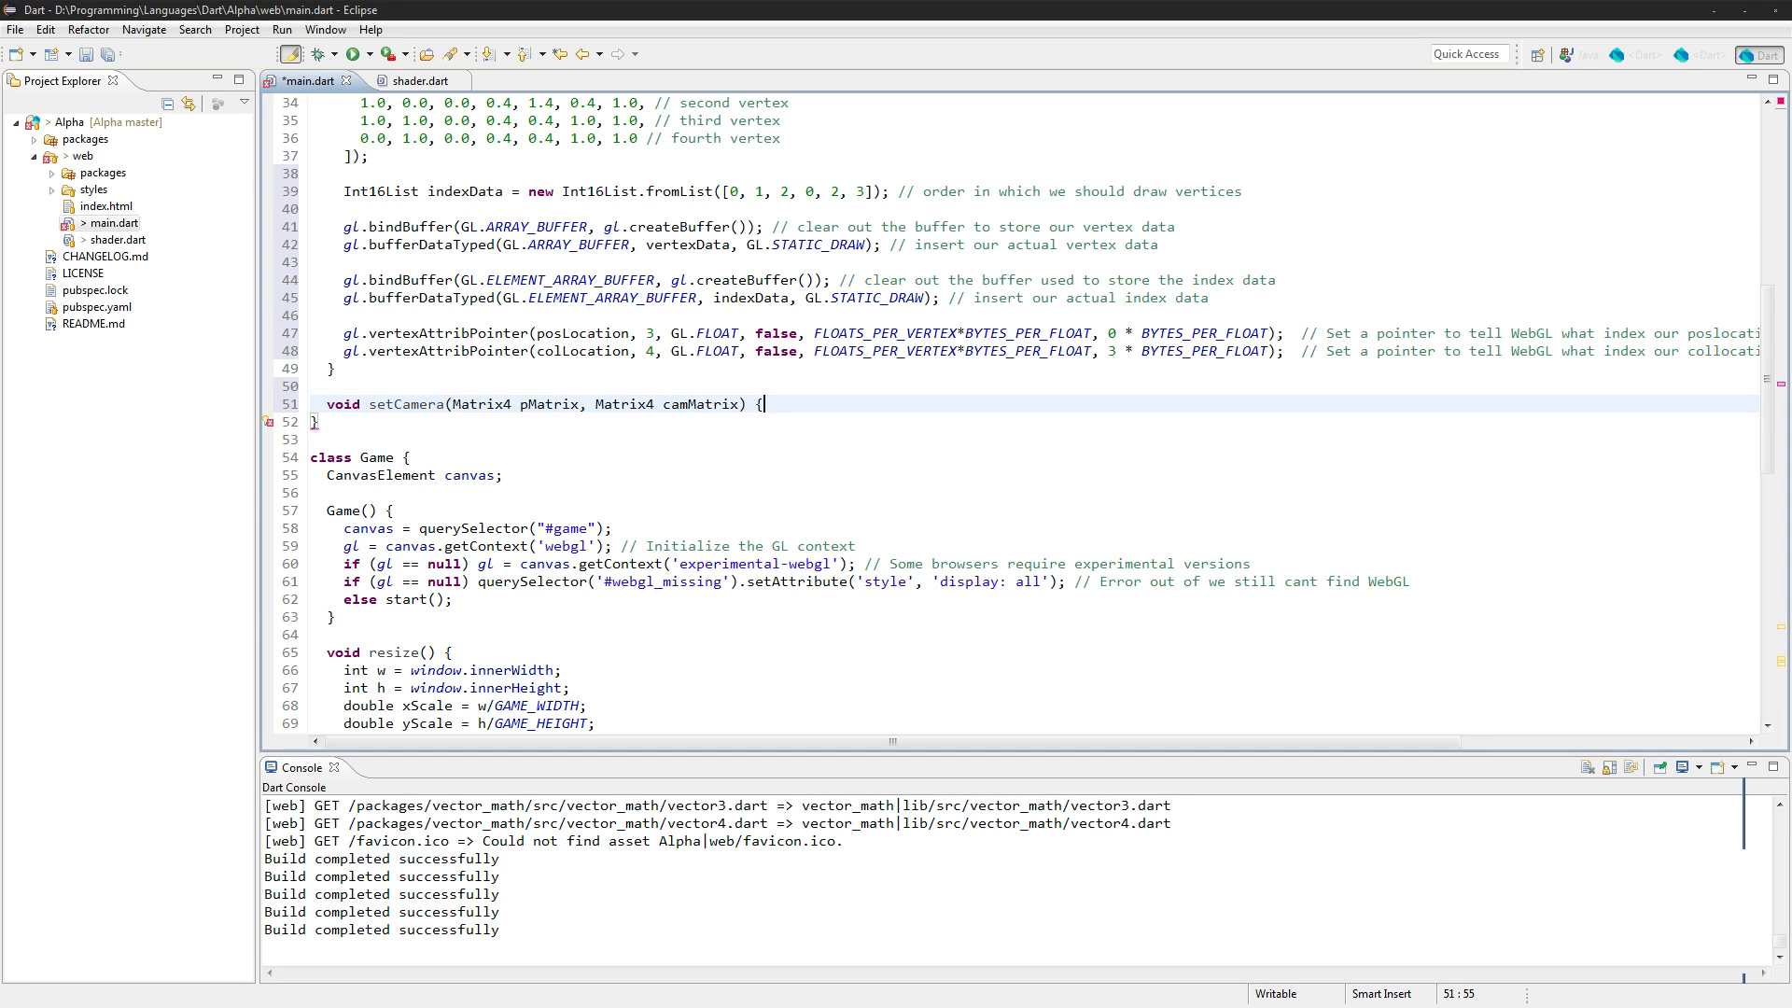
Copy the pMatrix uniformMatrix4fv upload into setCamera and rename the copy for camMatrix
{"action": "scroll", "scroll_direction": "down", "scroll_amount": 3}
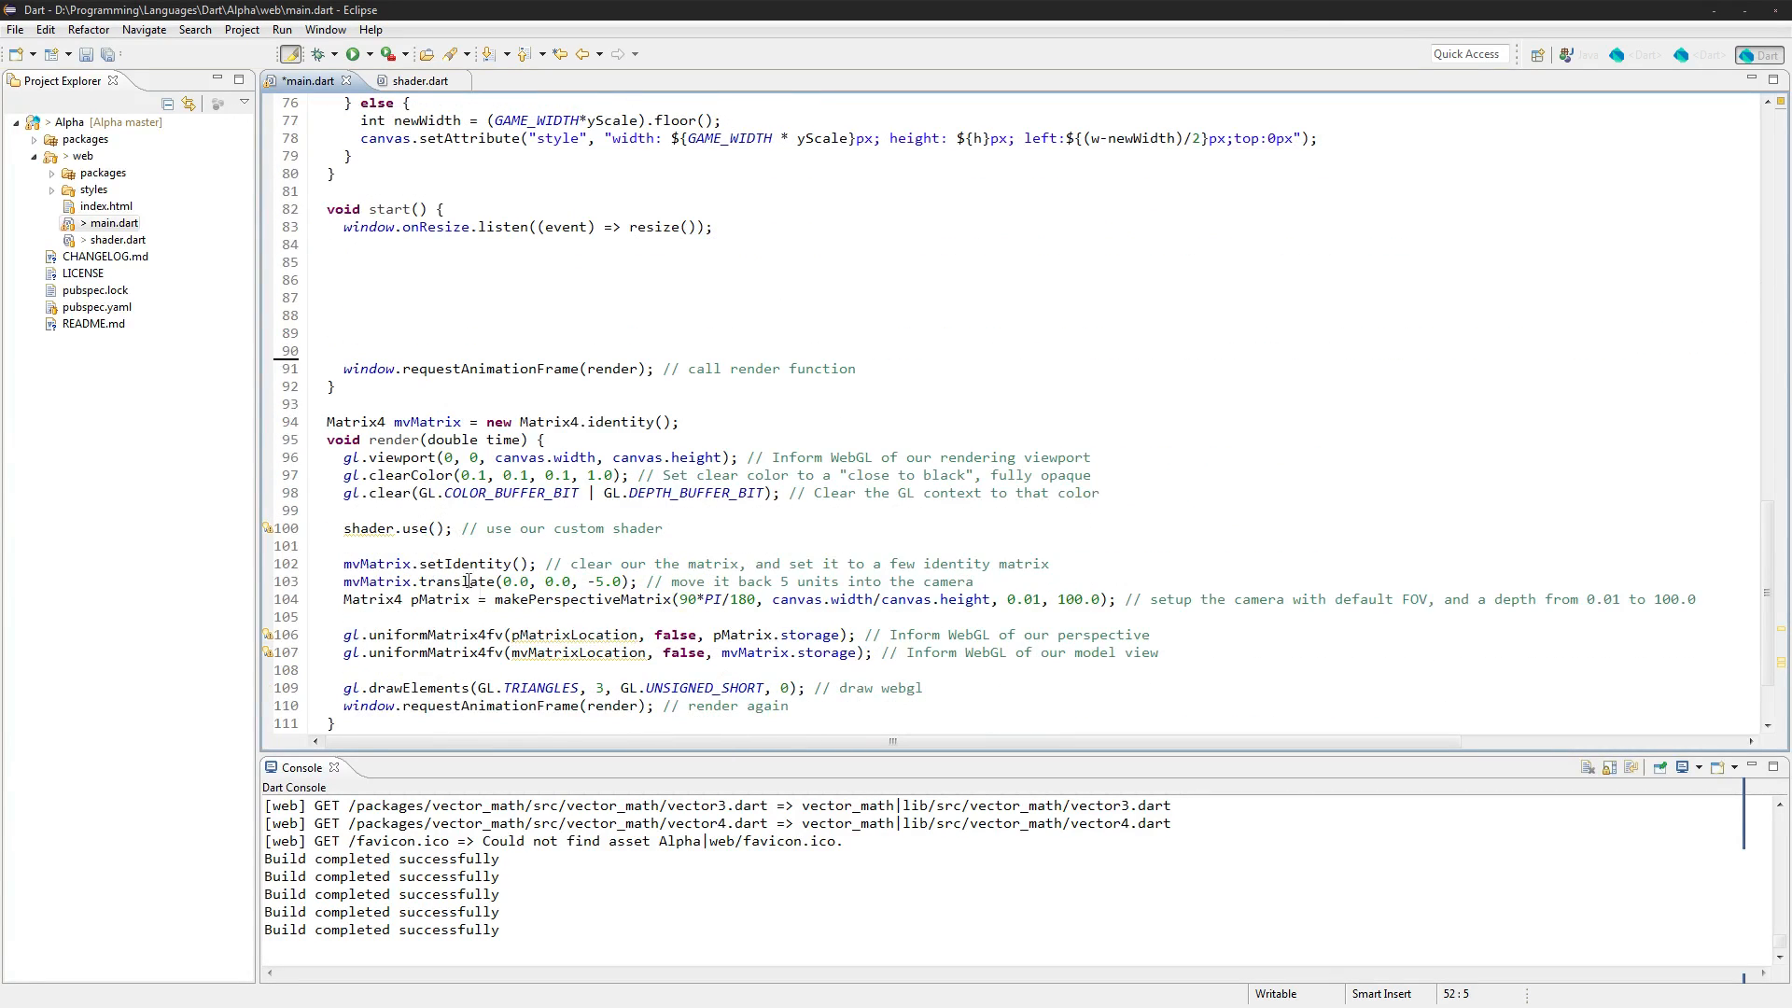
{"action": "left_click", "coordinate": [512, 635]}
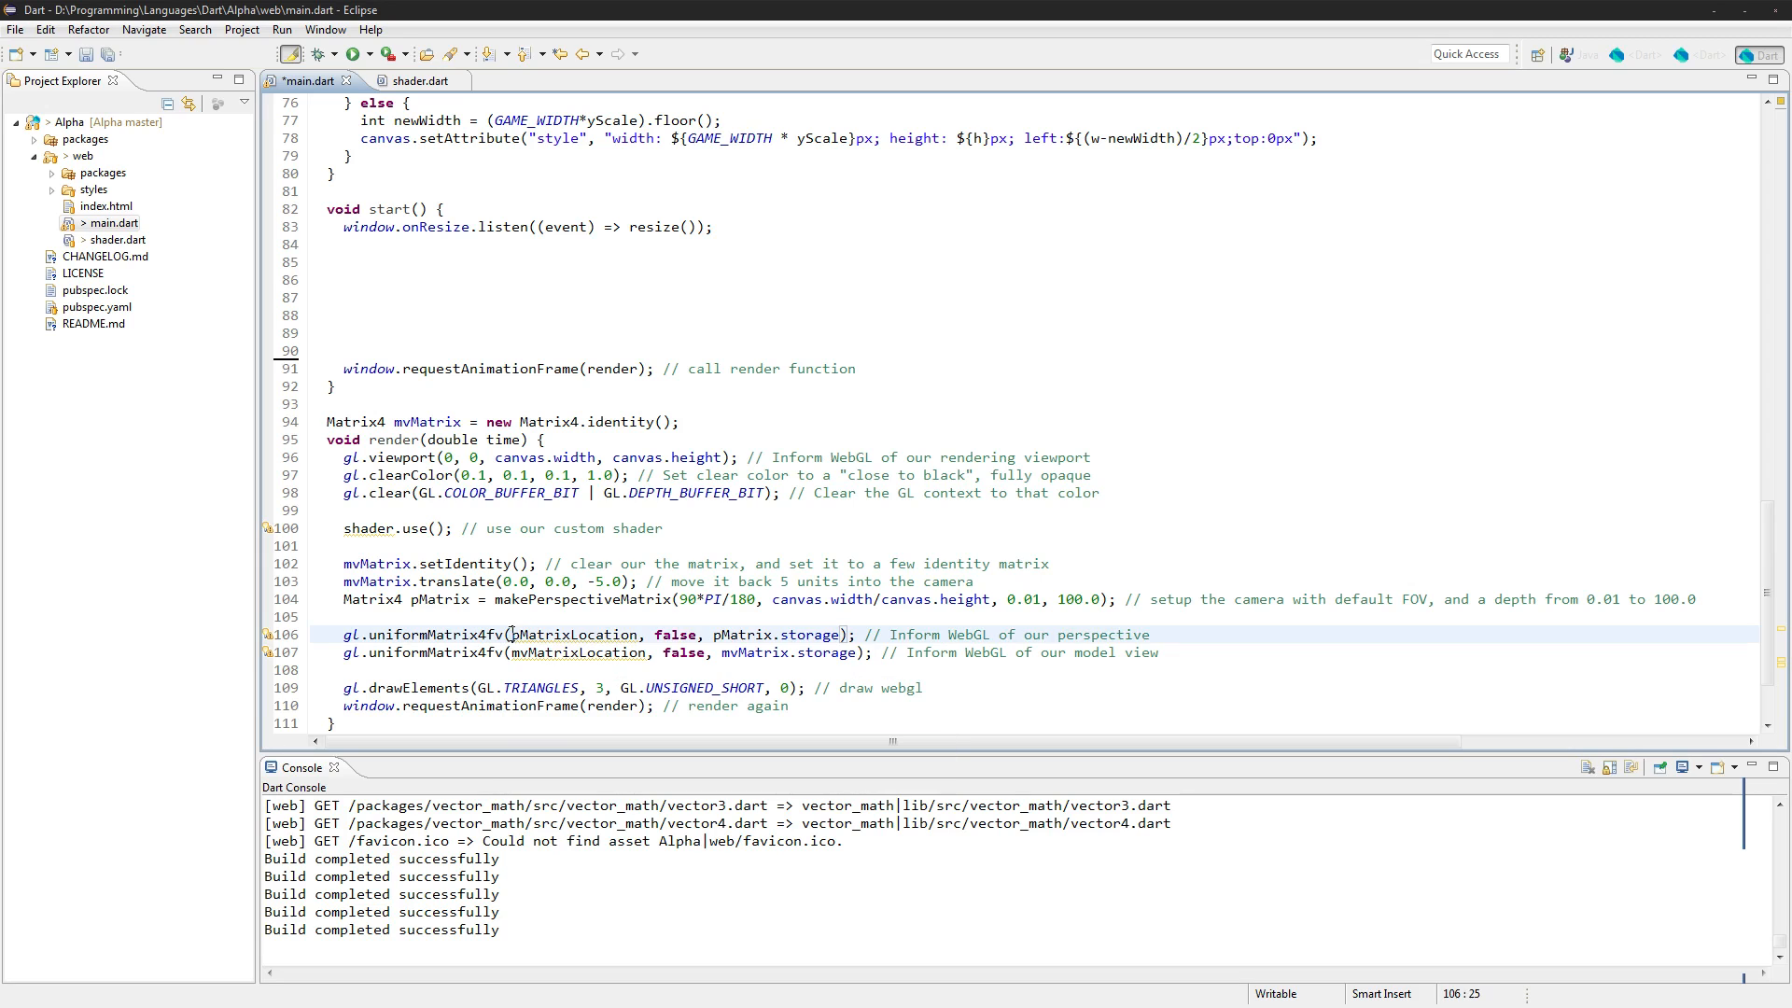
{"action": "scroll", "scroll_direction": "up", "scroll_amount": 3}
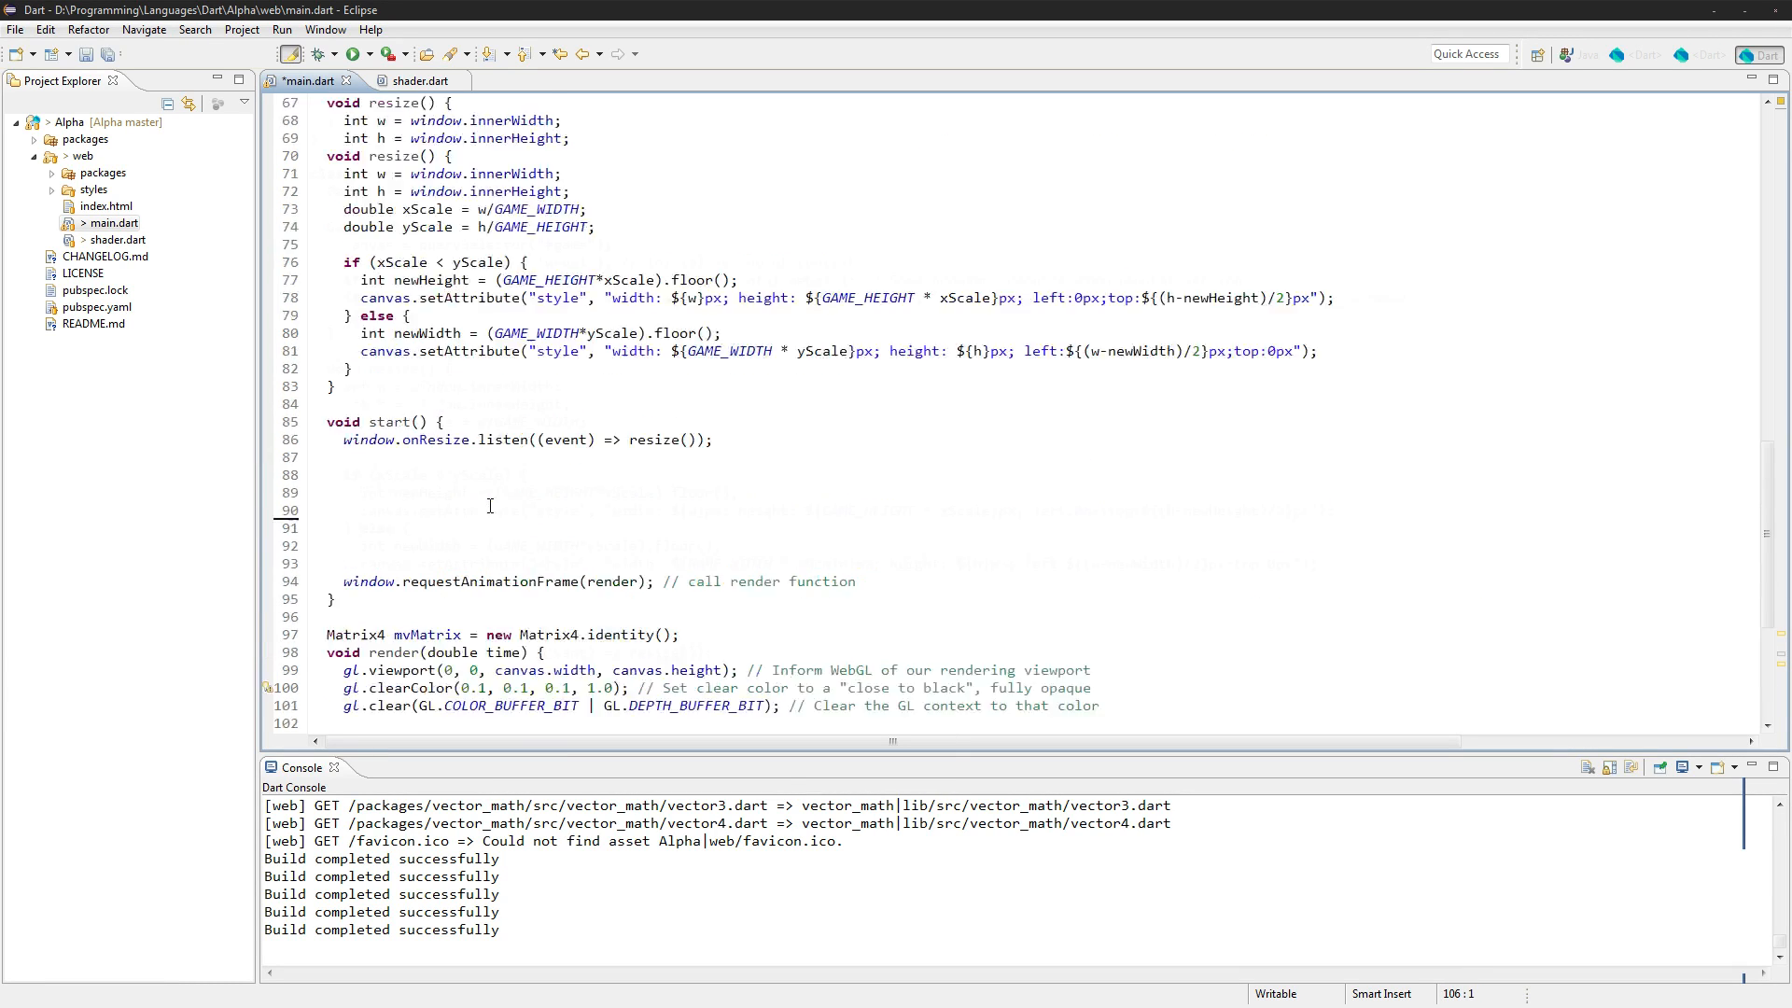
{"action": "scroll", "scroll_direction": "up", "scroll_amount": 3}
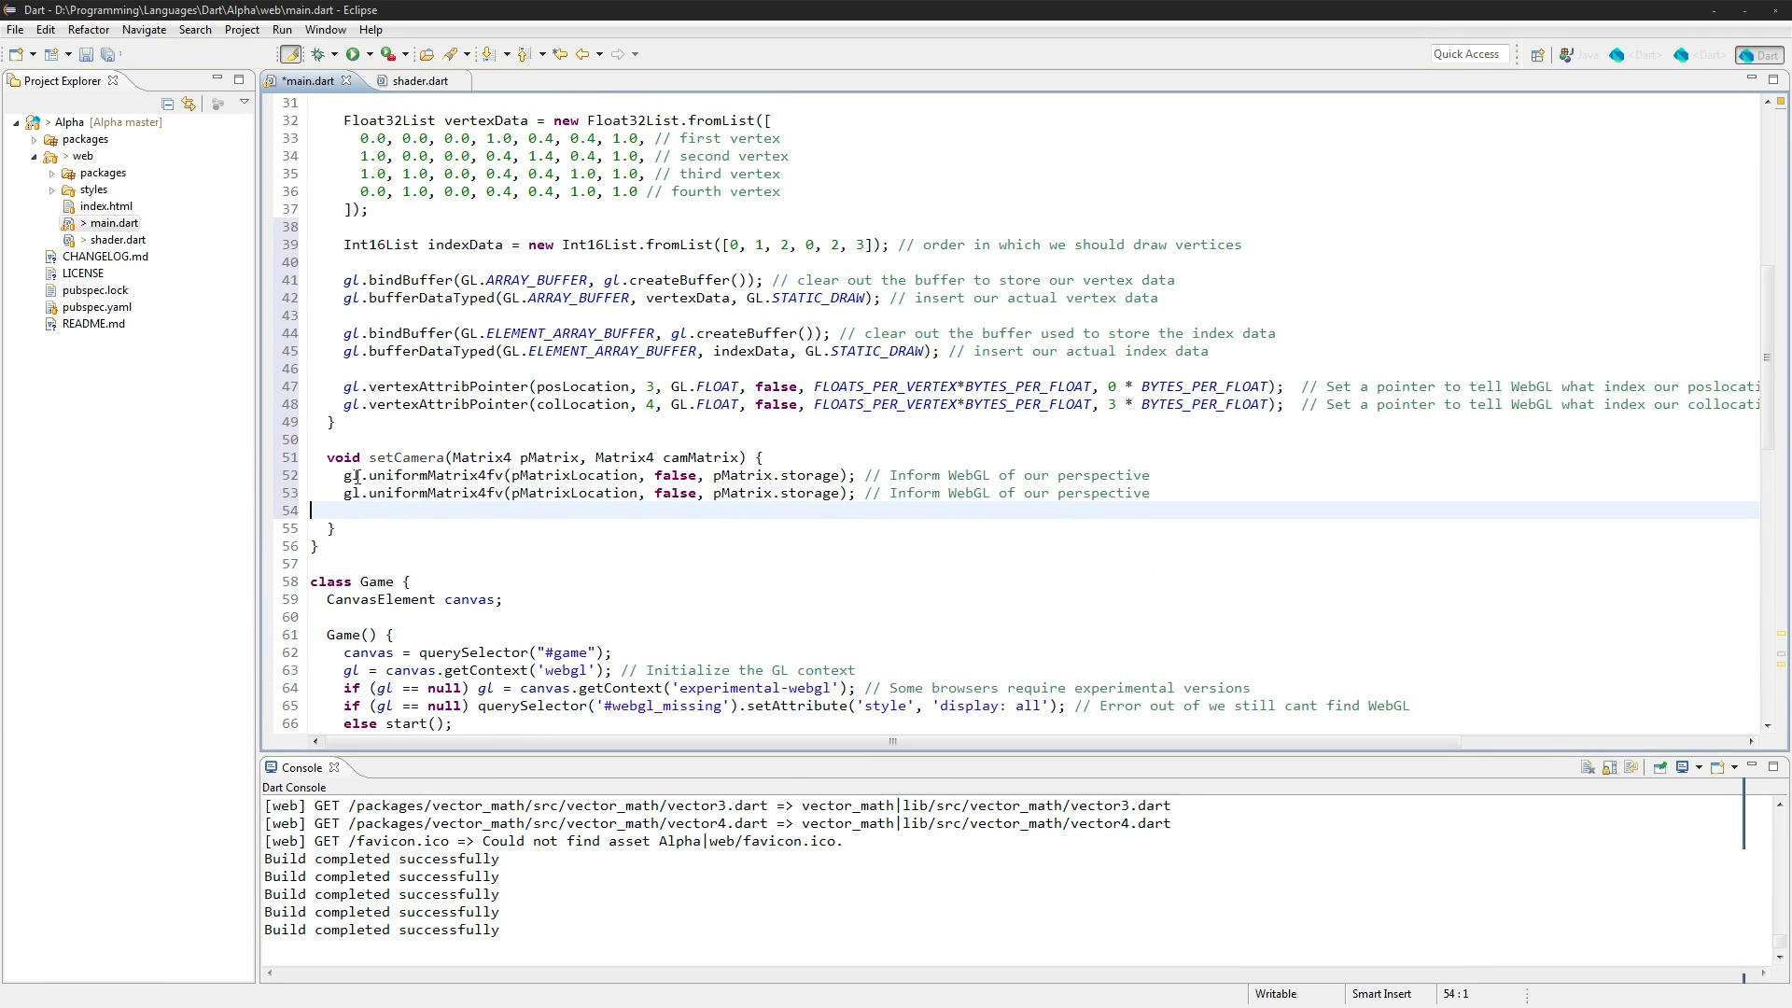
{"action": "double_click", "coordinate": [701, 457]}
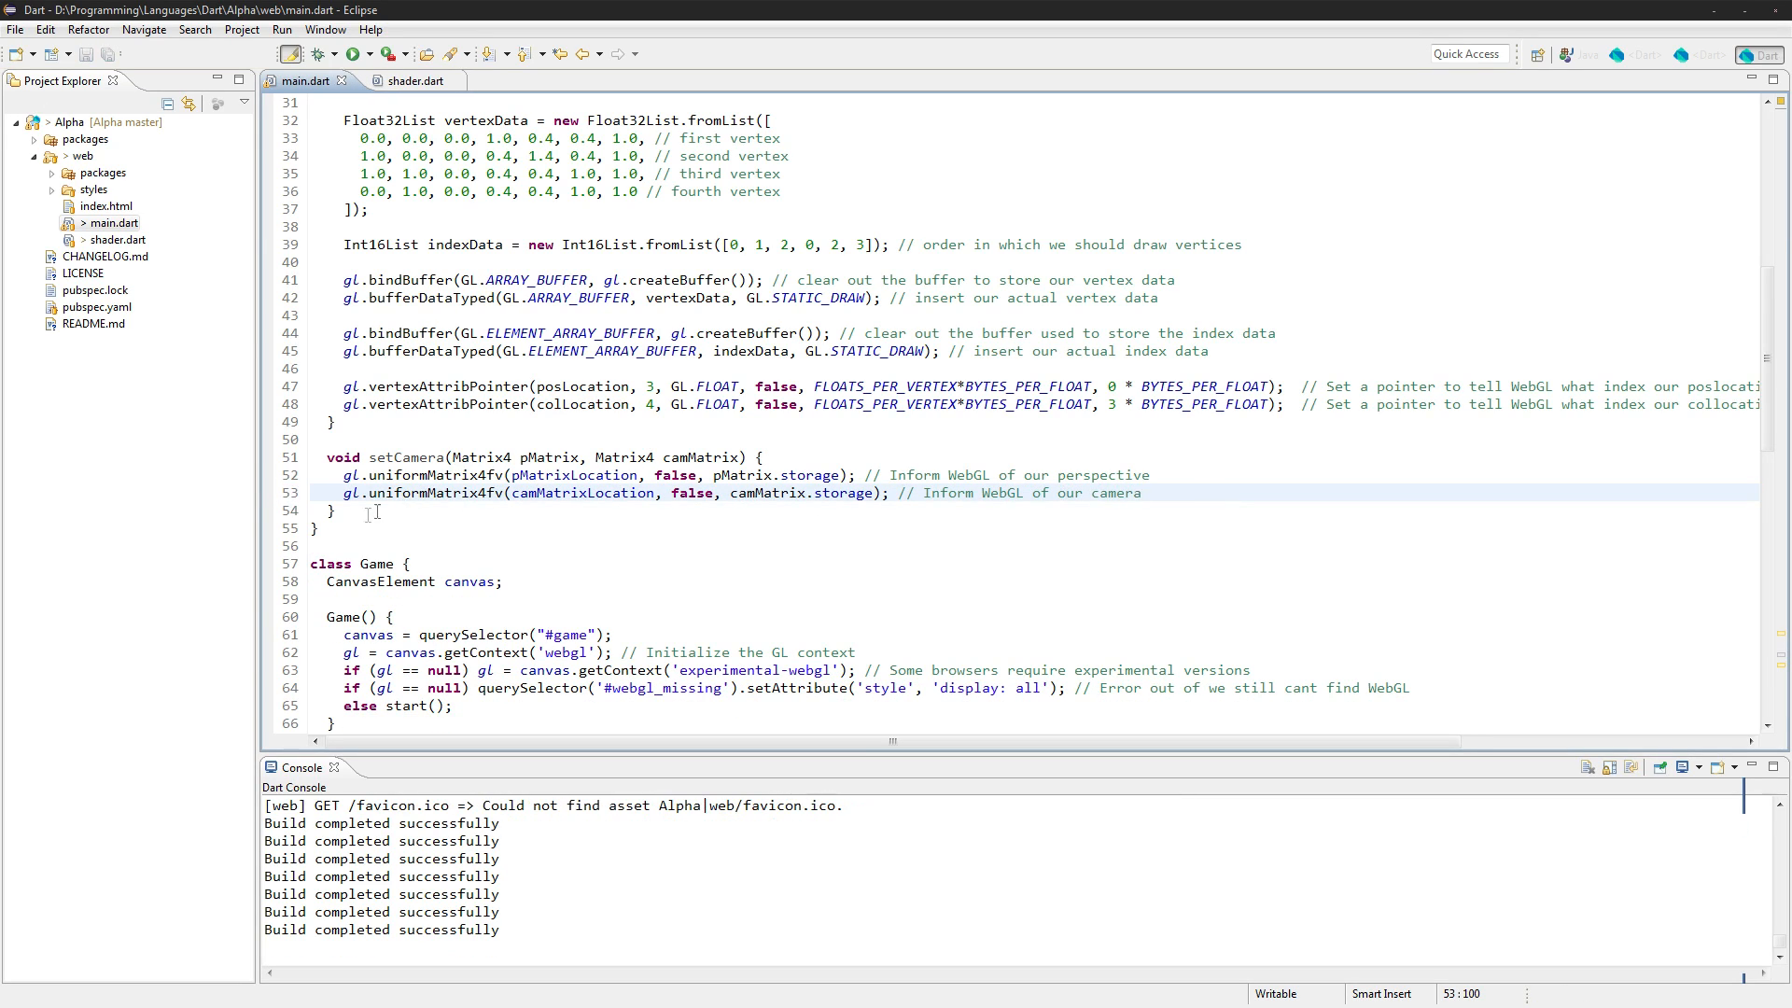
Start Quad's void render(int x, int y, int w, int h) method and locate Game's draw code
{"action": "type", "text": "voi9d"}
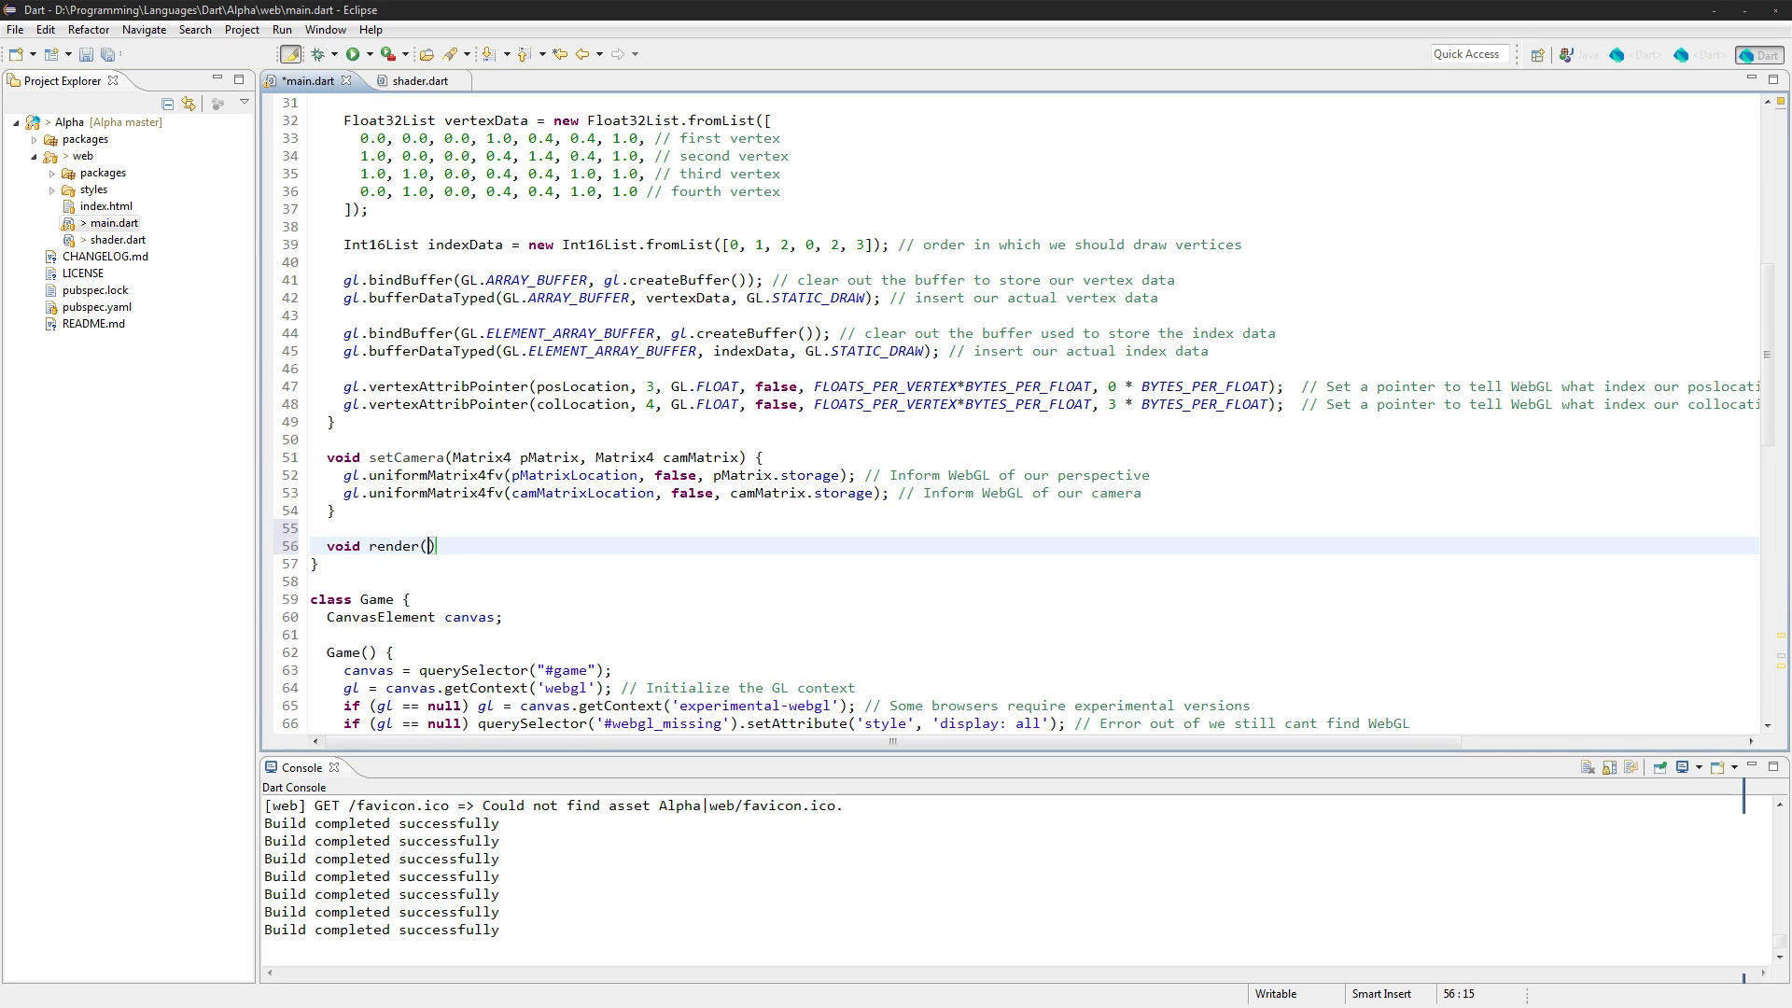
{"action": "type", "text": "int x, int, y"}
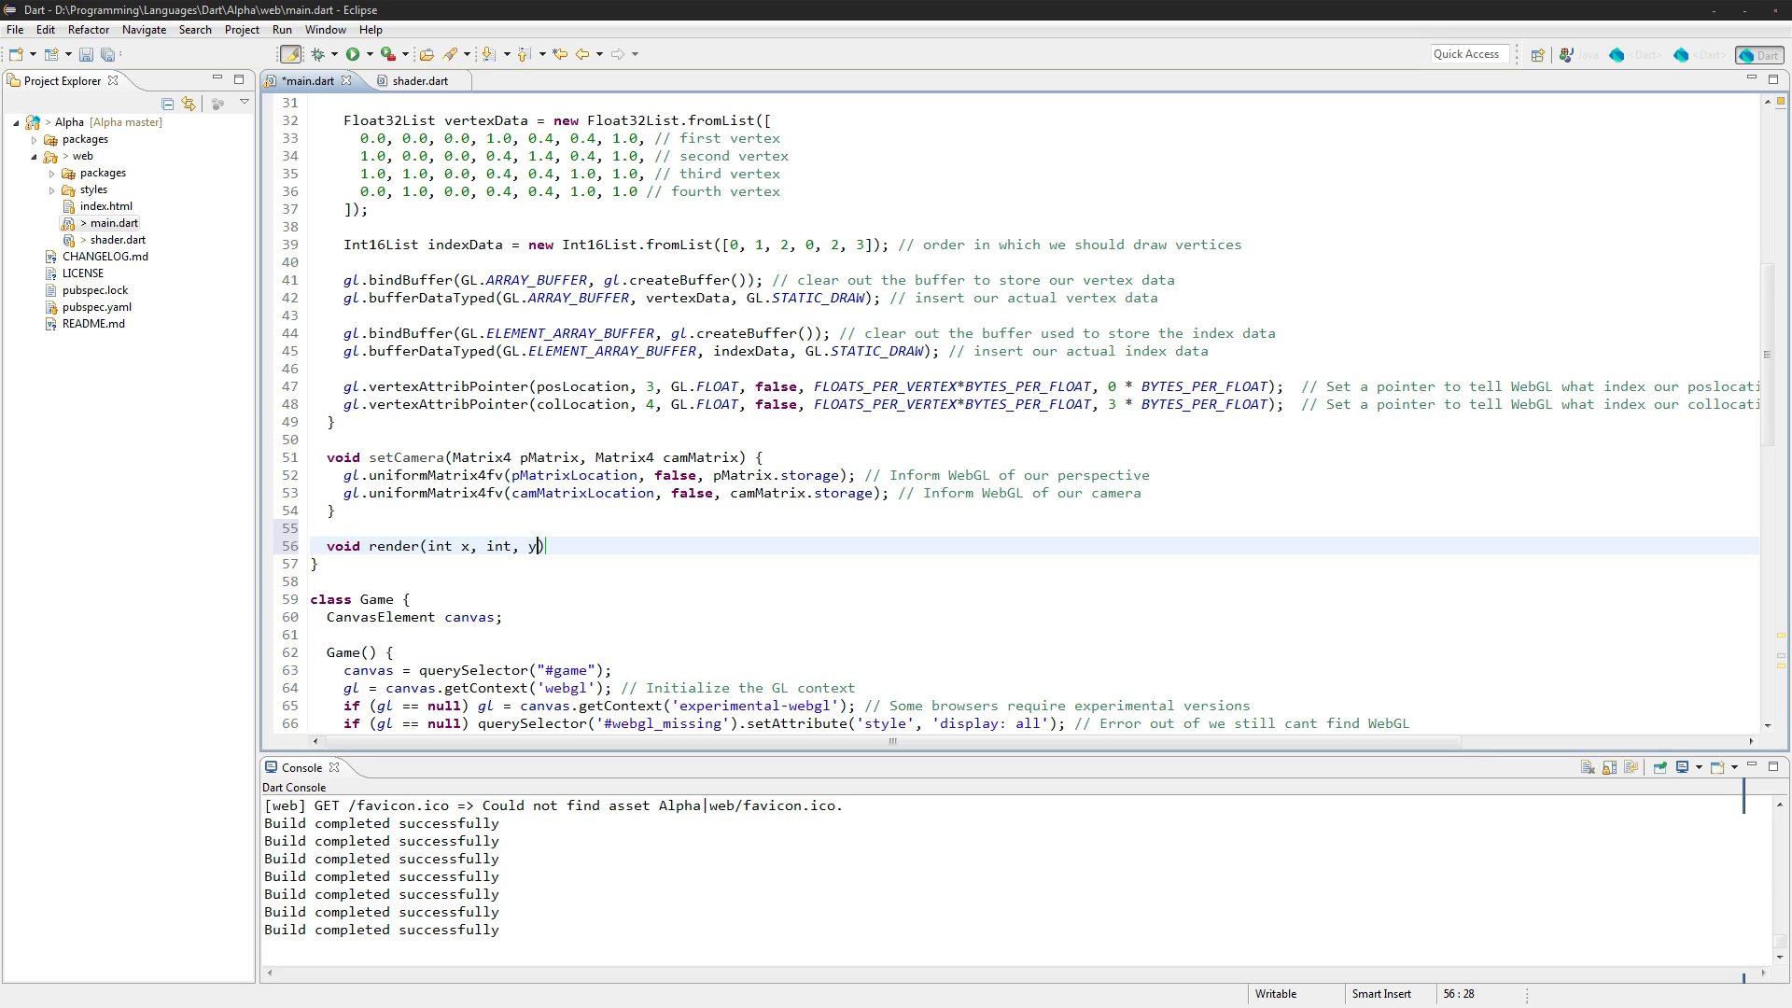
{"action": "type", "text": ", int w, int h"}
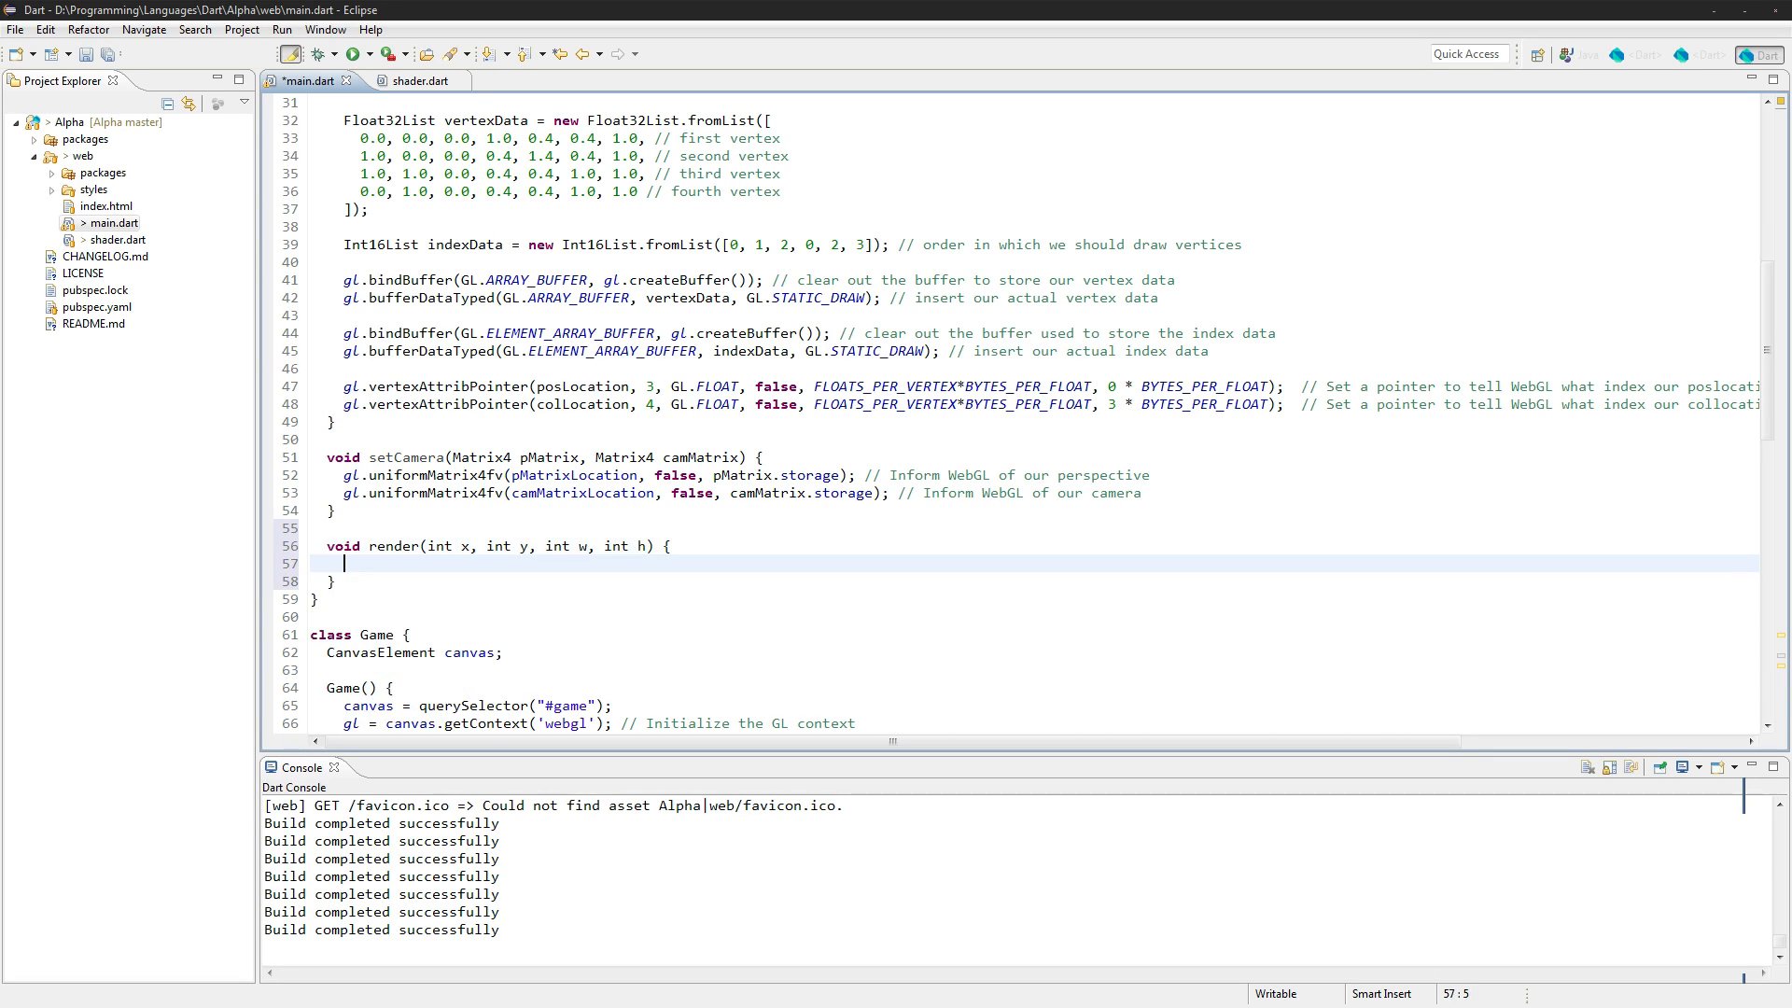
{"action": "scroll", "scroll_direction": "down", "scroll_amount": 3}
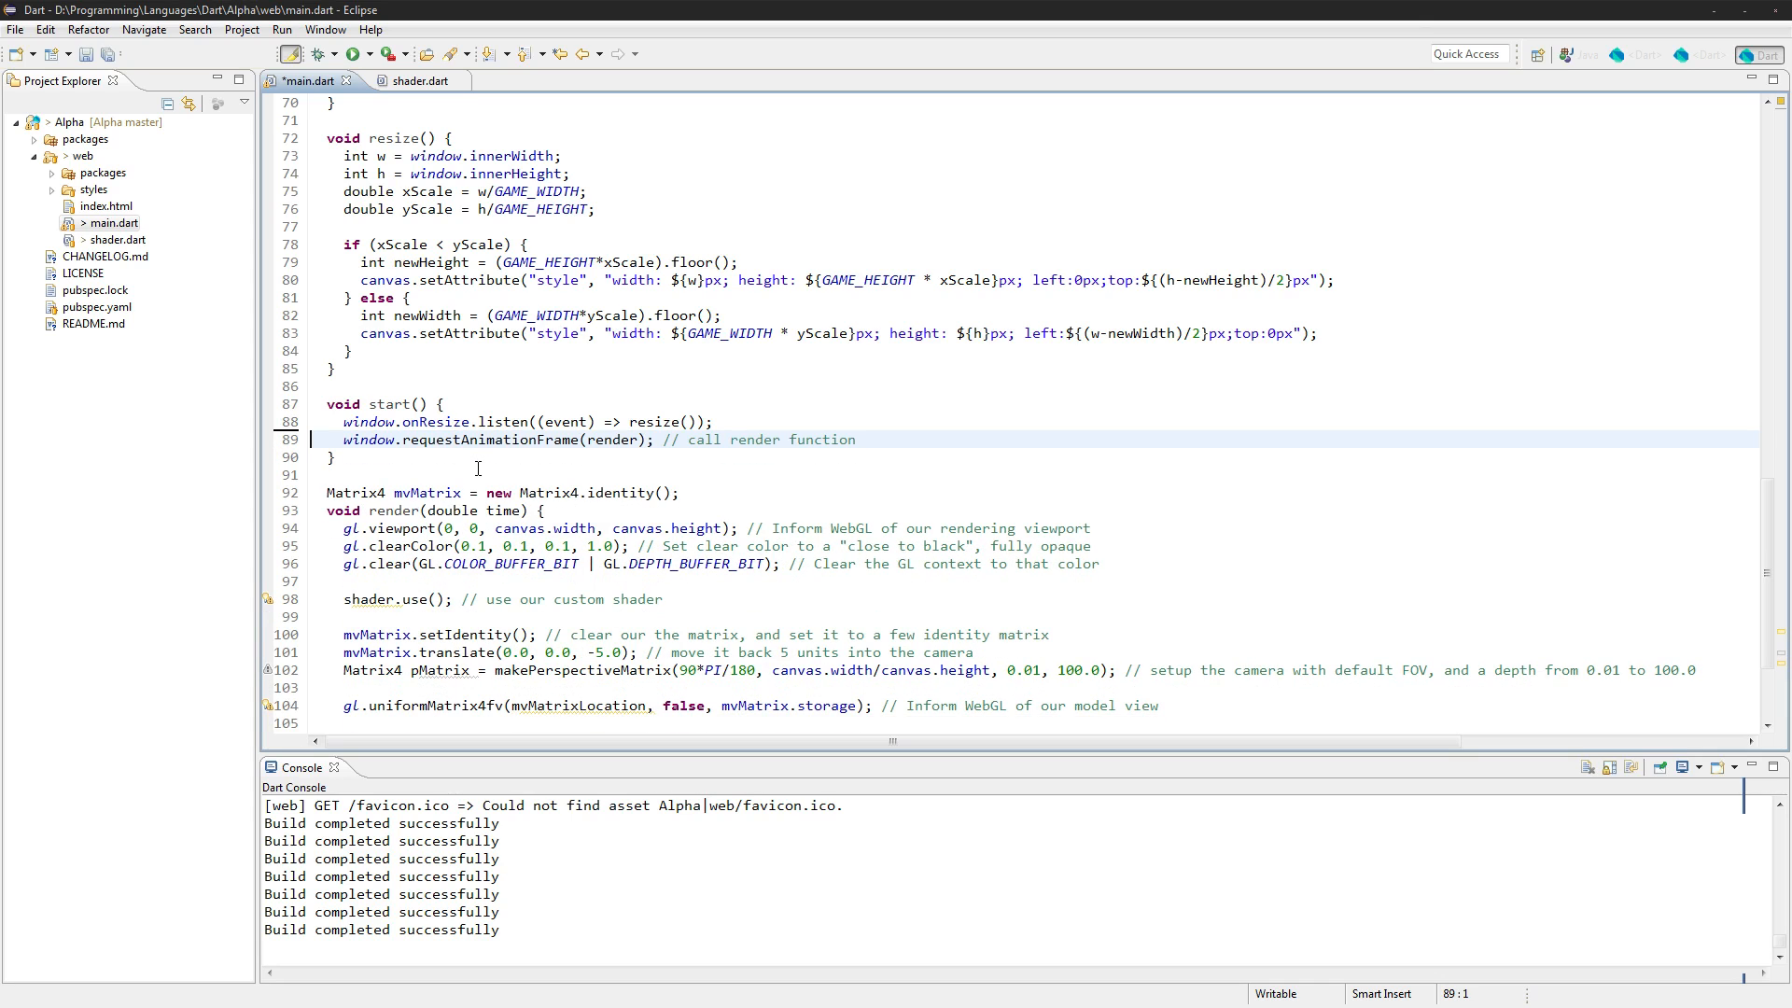
{"action": "scroll", "scroll_direction": "down", "scroll_amount": 3}
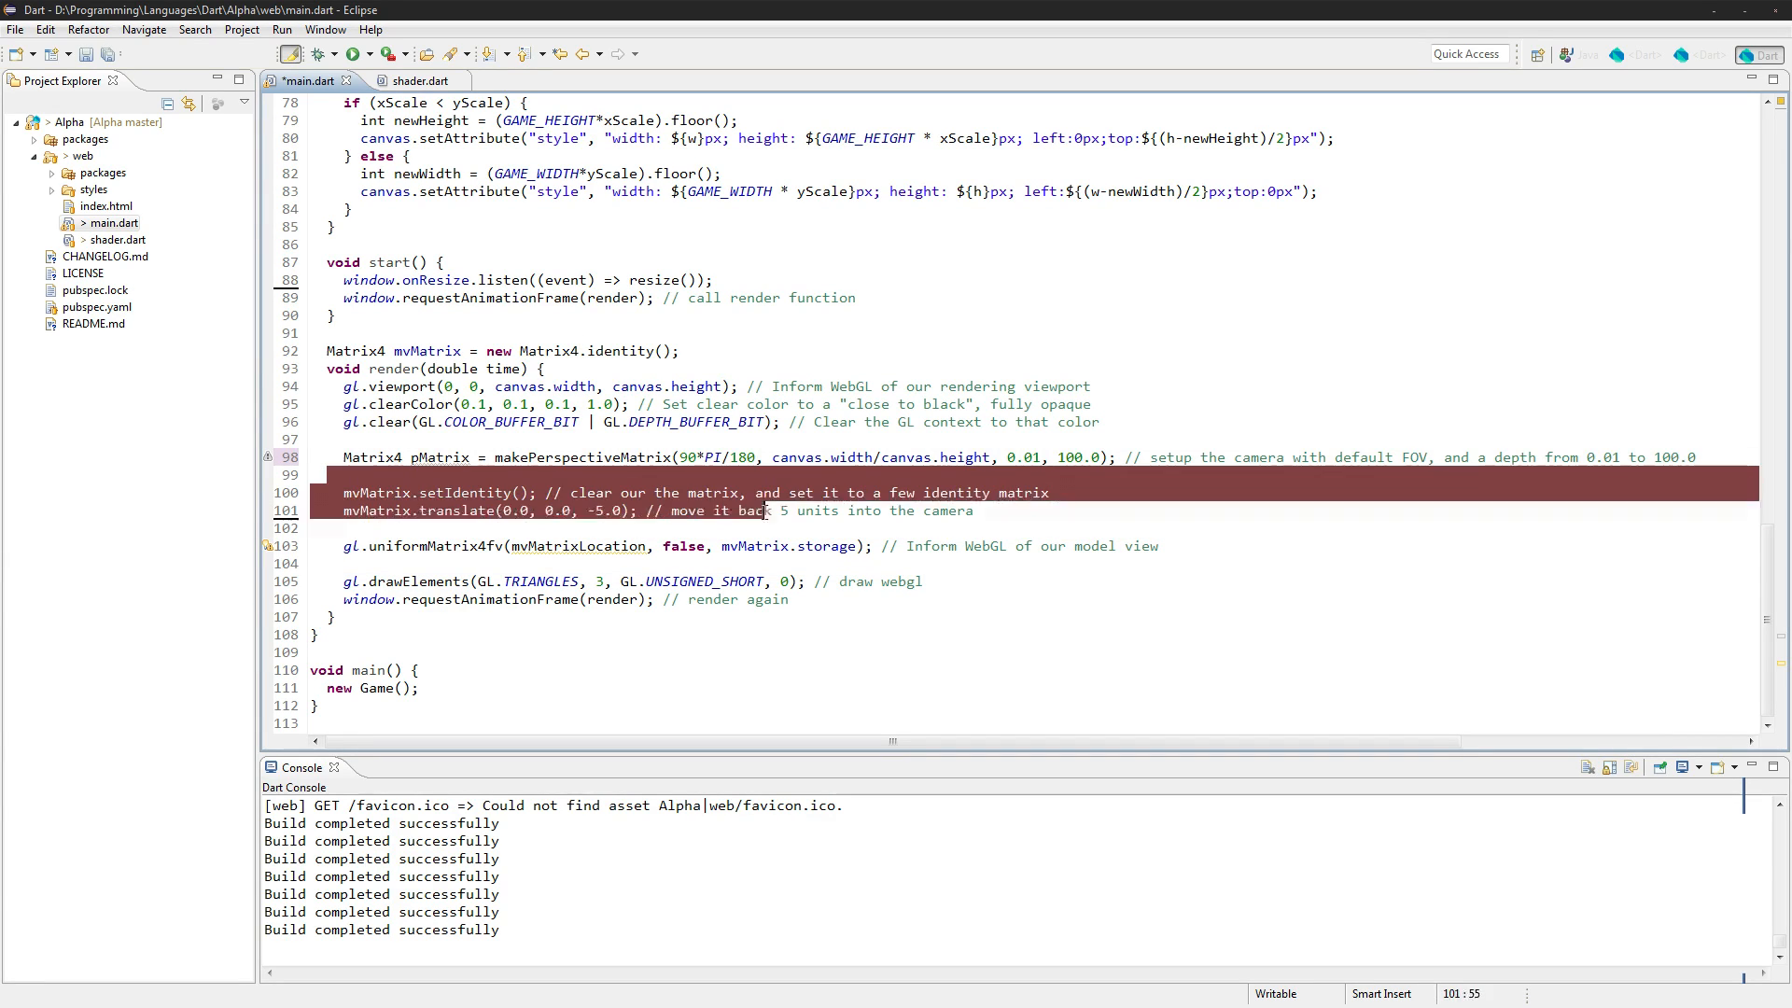
{"action": "scroll", "scroll_direction": "up", "scroll_amount": 3}
{"action": "type", "text": "M"}
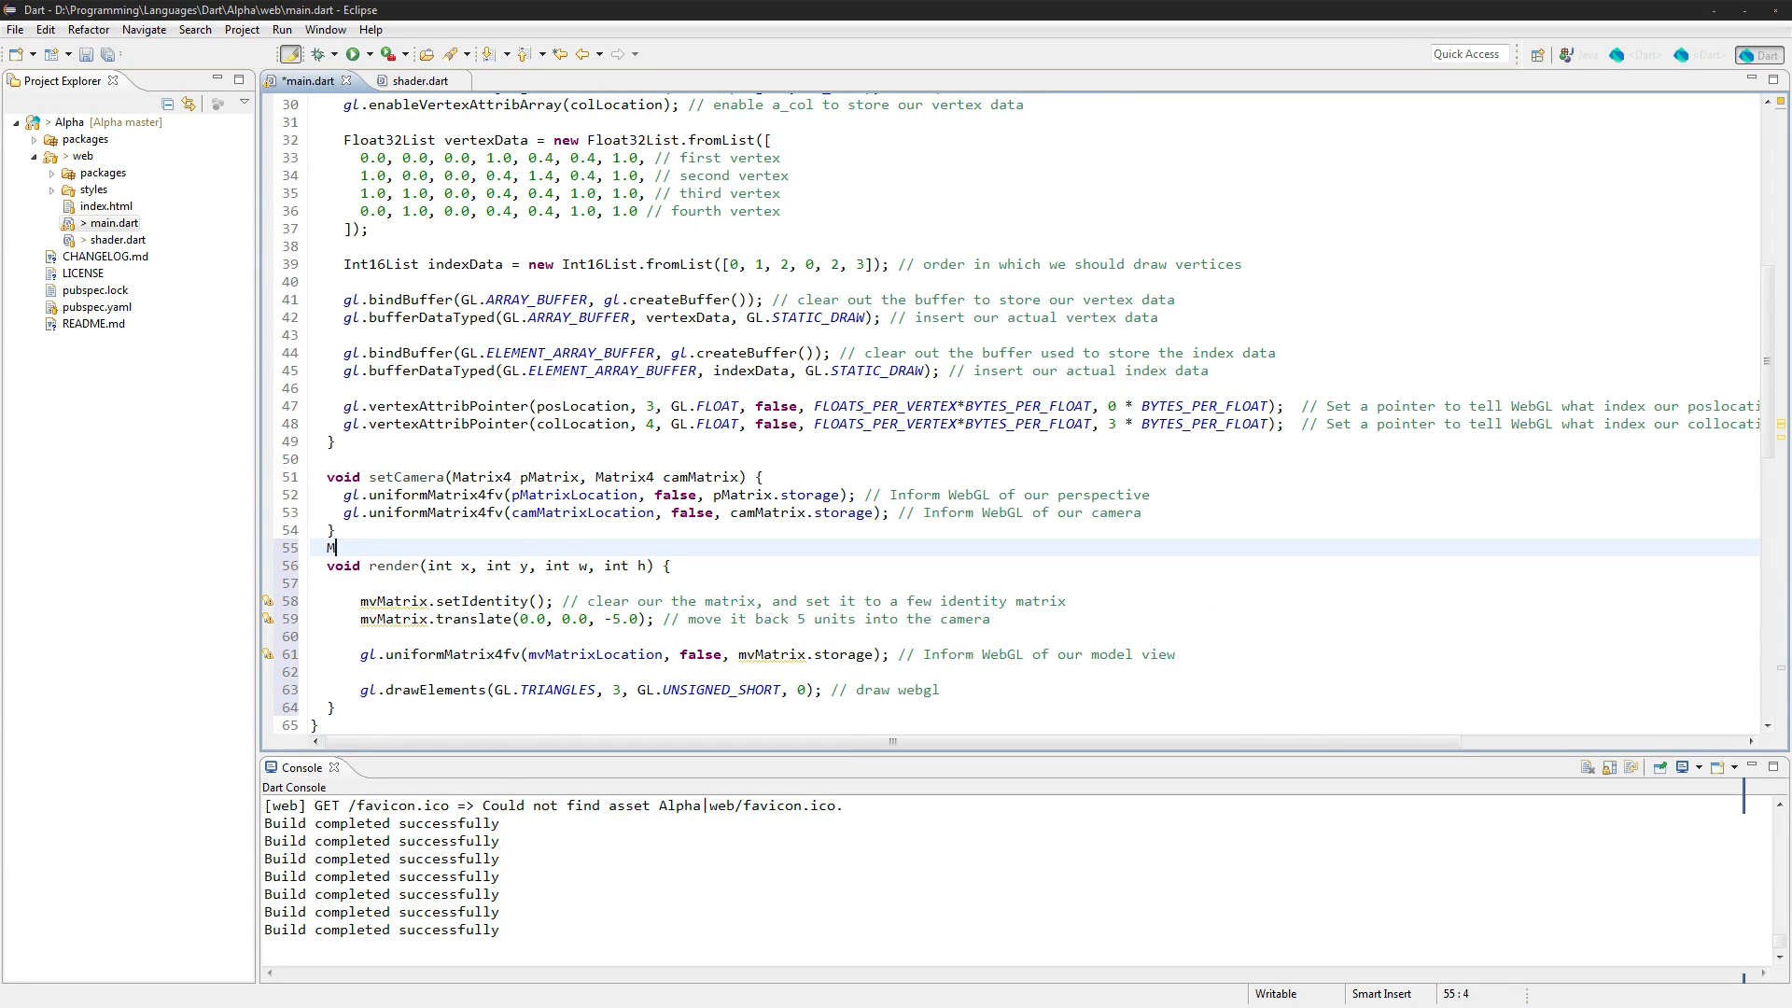
Declare Matrix4 mvMatrix = new Matrix4.identity(); above Quad's render method
{"action": "type", "text": "atrix"}
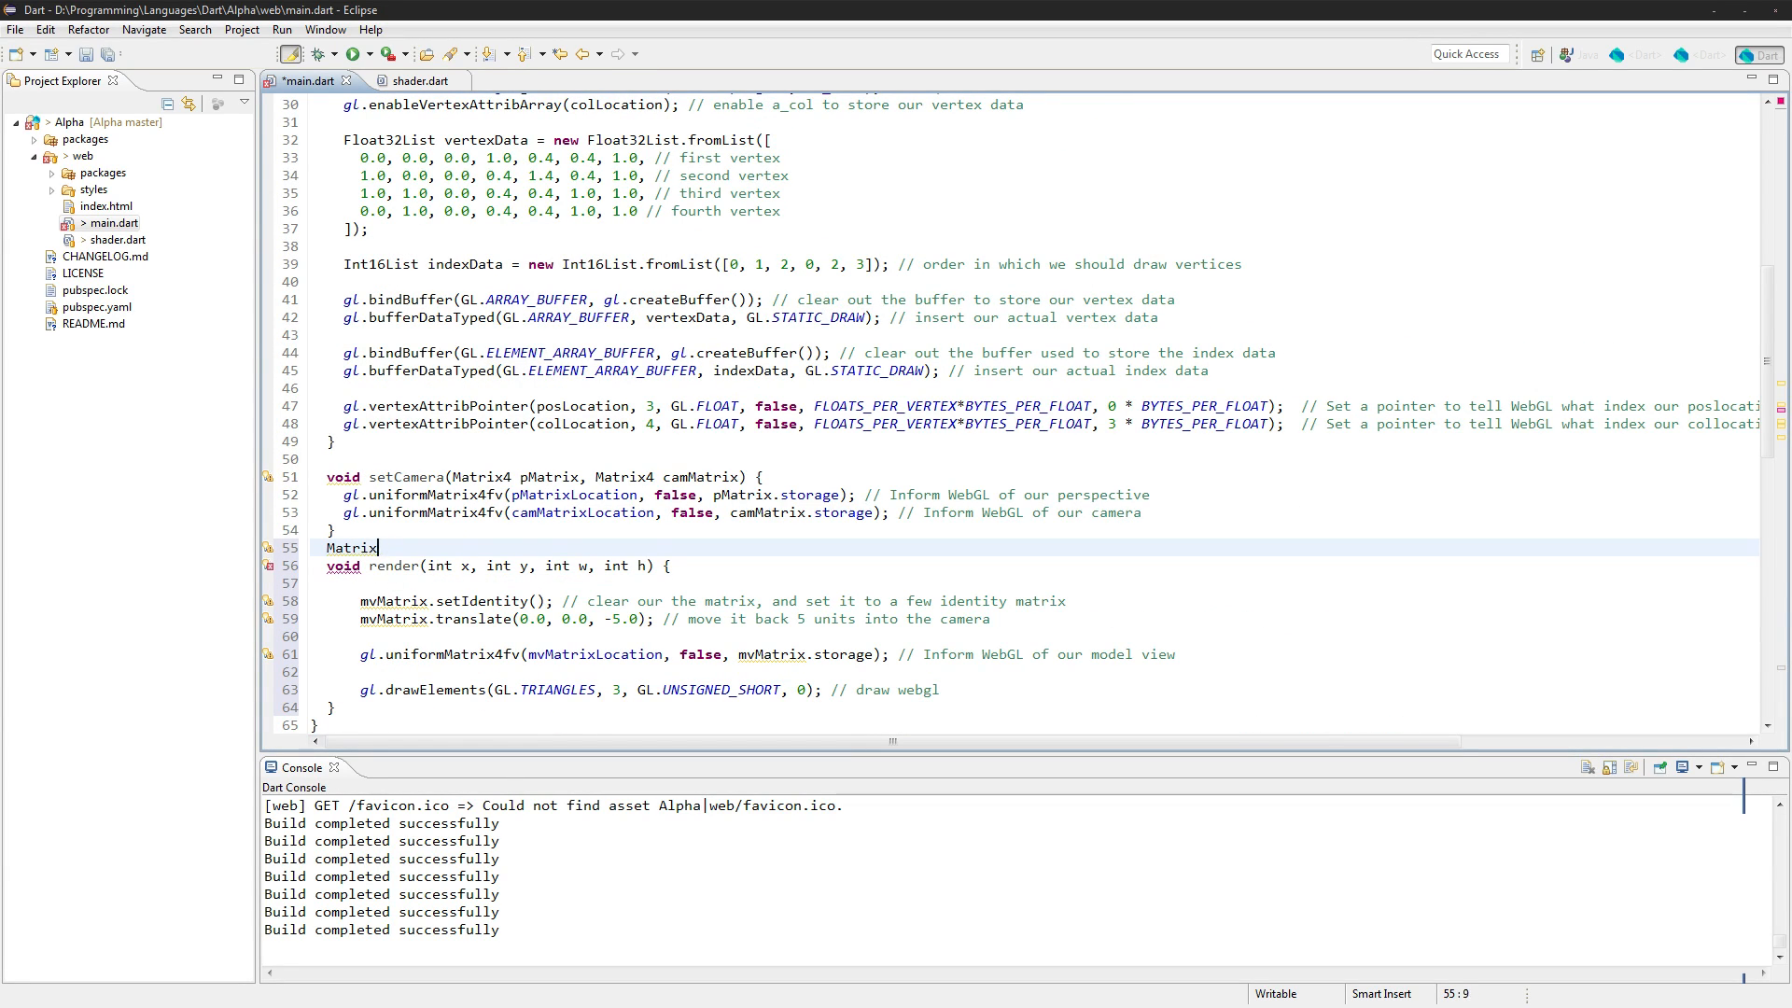
{"action": "type", "text": "mvMatri"}
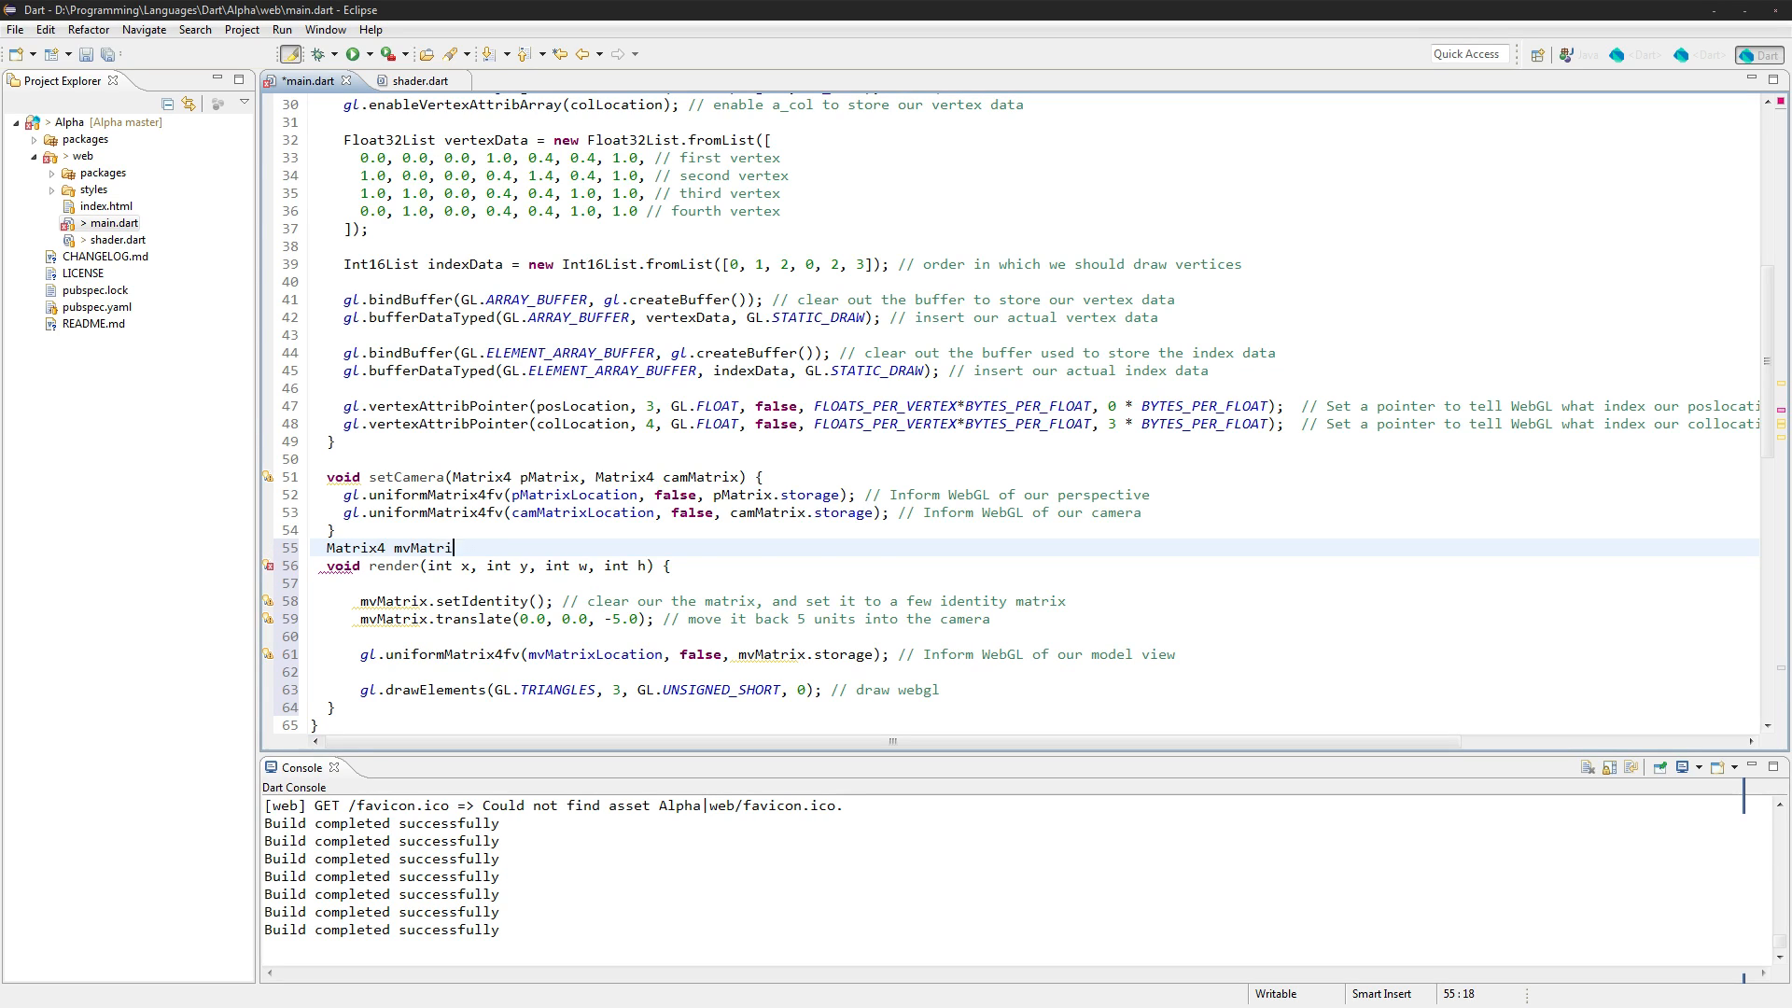
{"action": "type", "text": "= new Matric"}
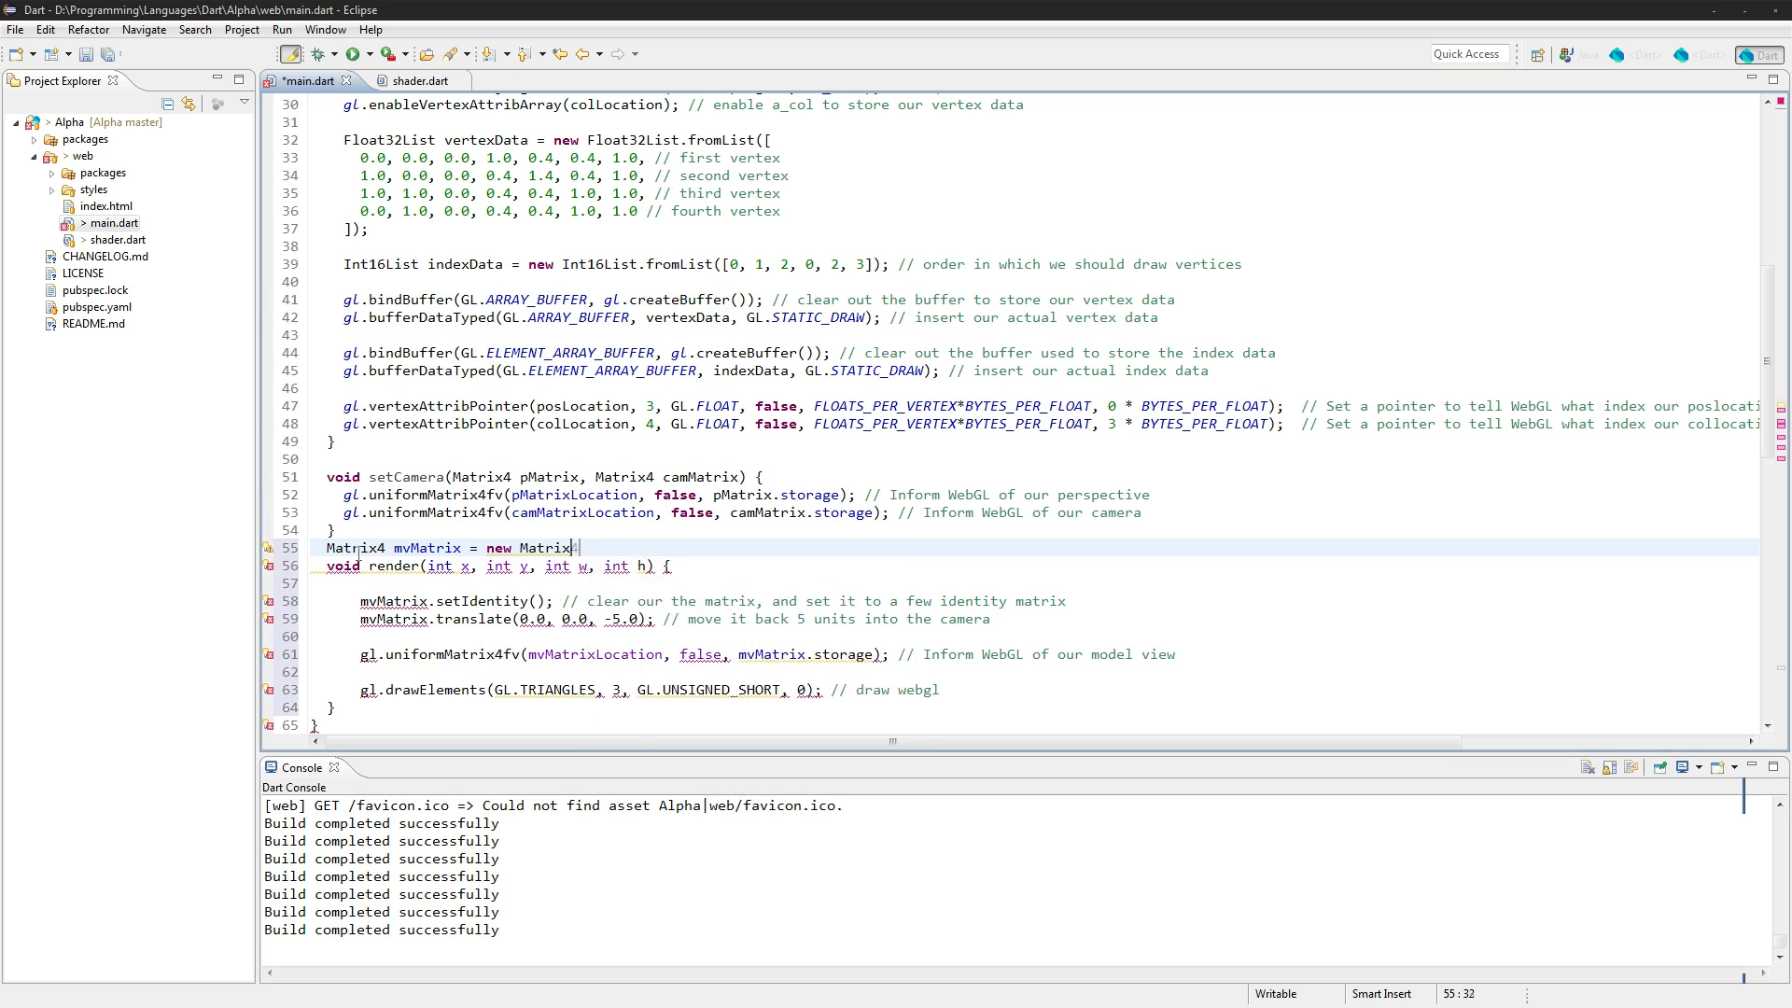
{"action": "type", "text": ".identity();"}
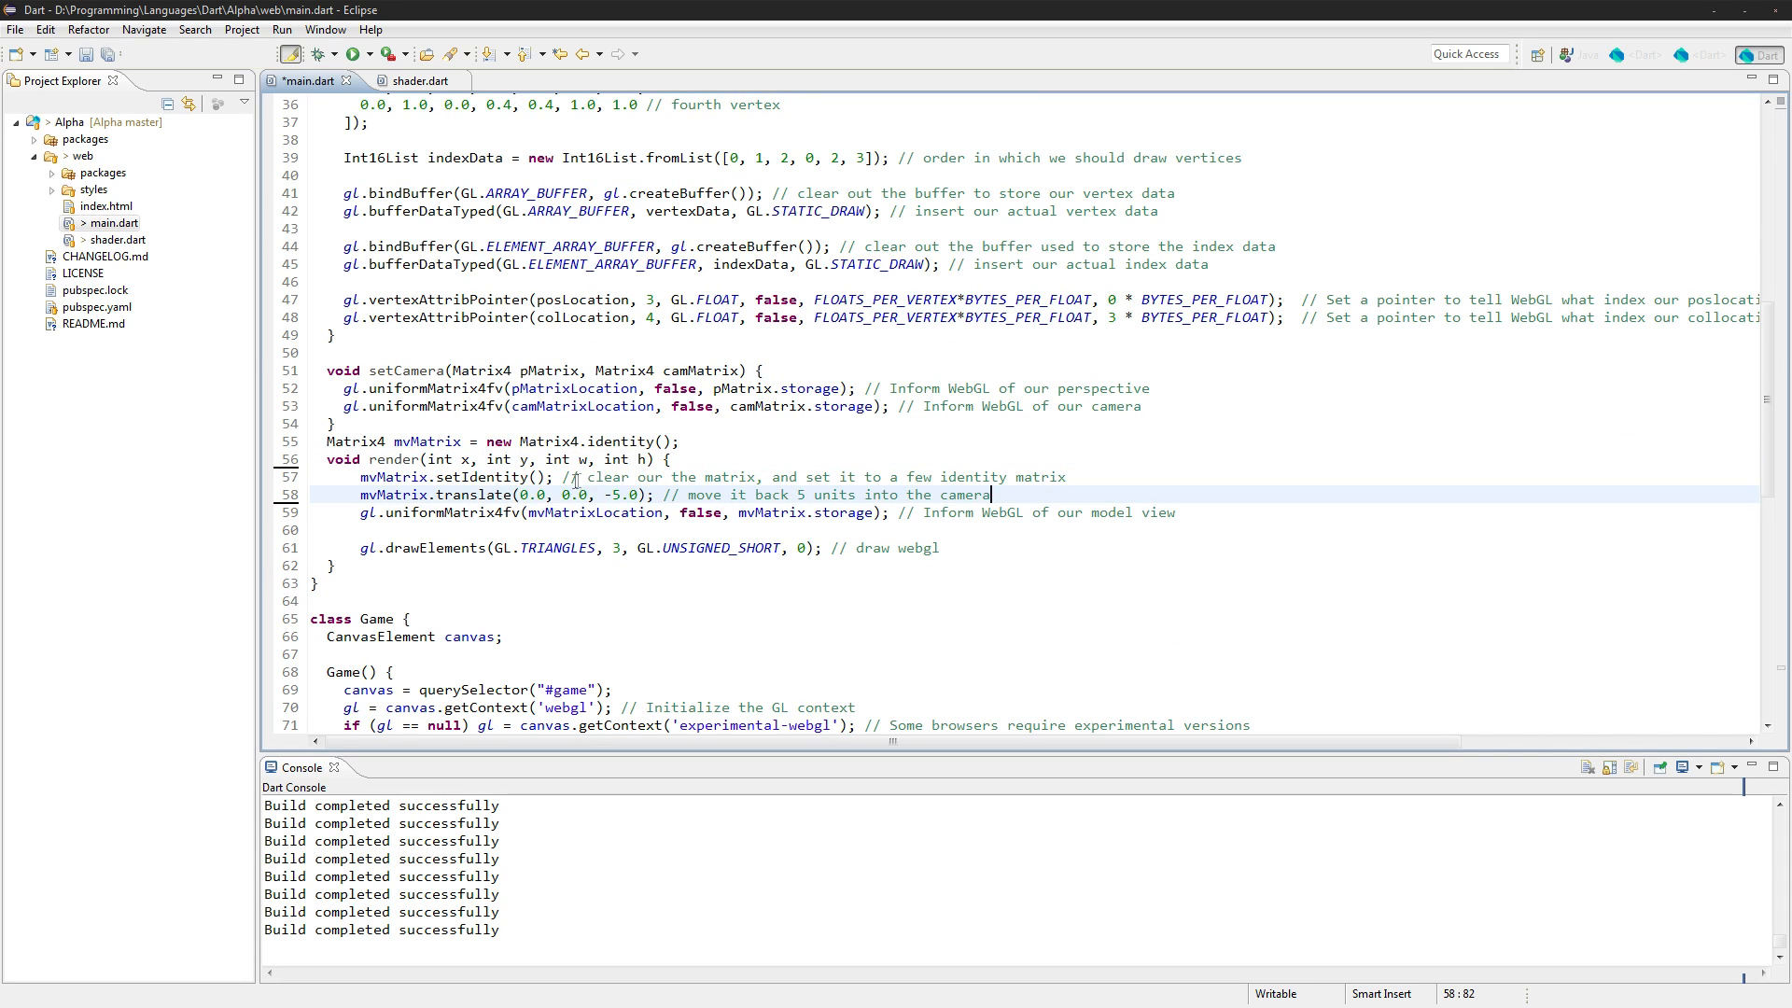
{"action": "left_click", "coordinate": [559, 477]}
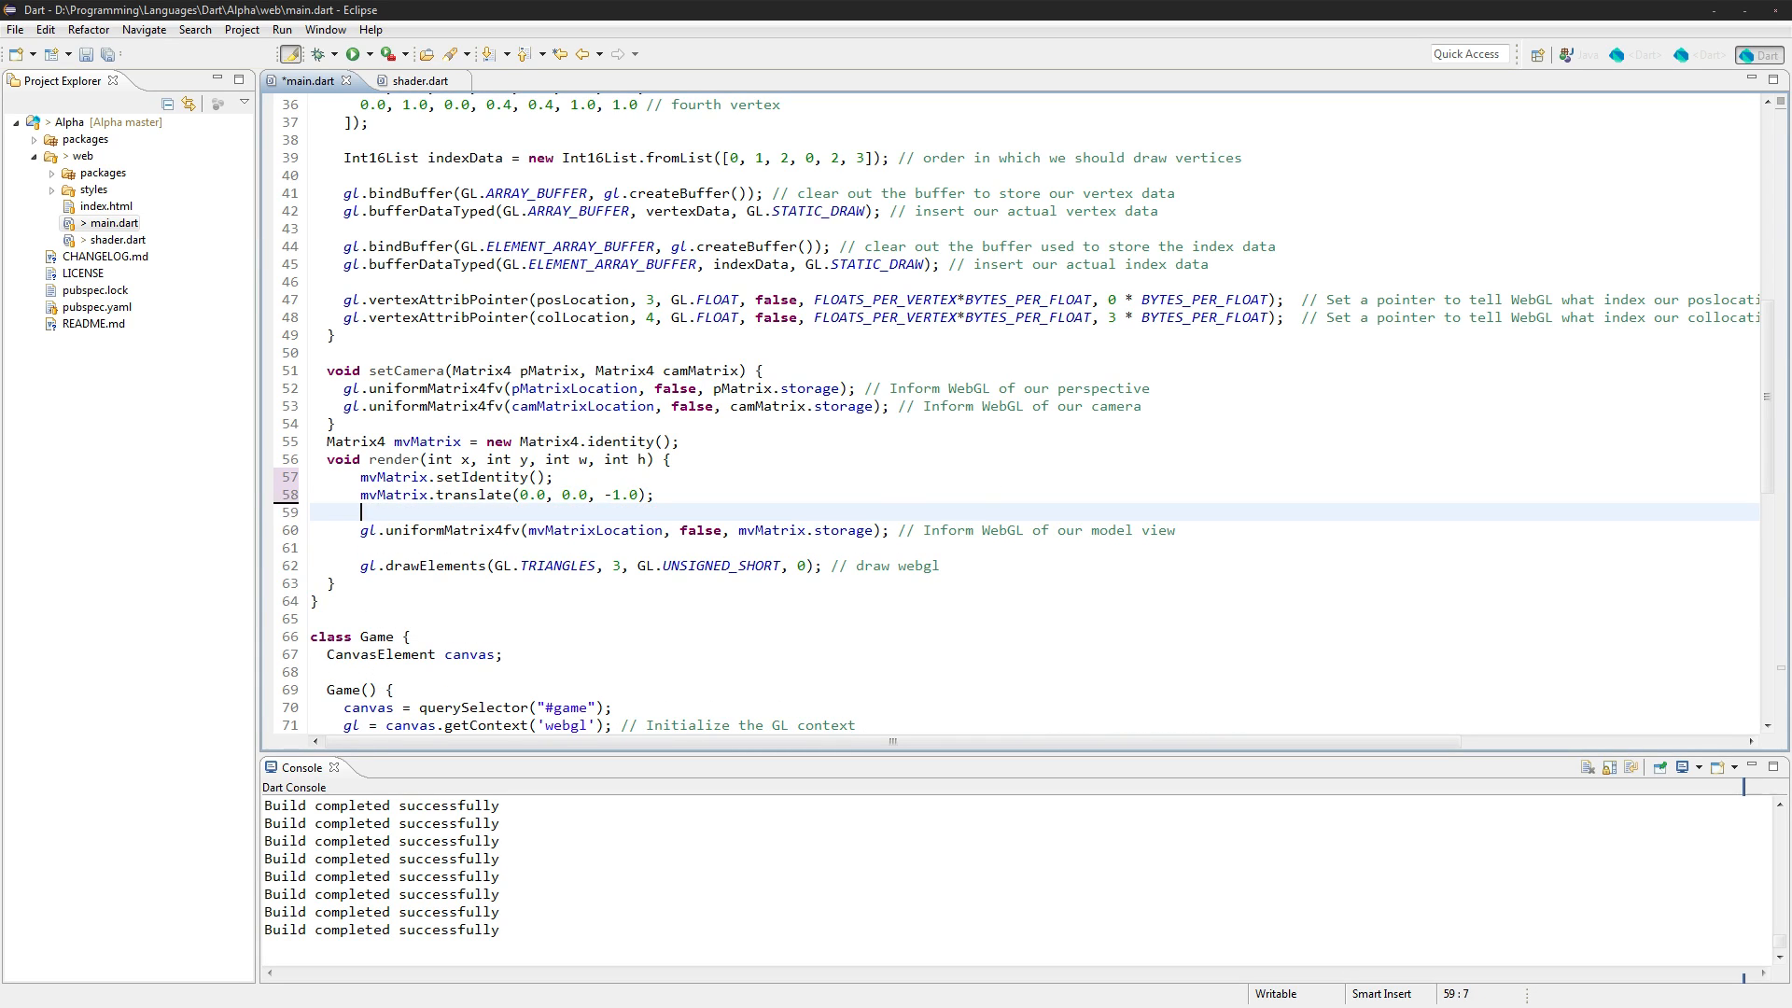
Add mvMatrix.translate(x * 1.0, y * 1.0, 0.0) and mvMatrix.scale(w * 1.0, h * 1.0, 0.0) lines
{"action": "type", "text": "mvMatrix.translate(x"}
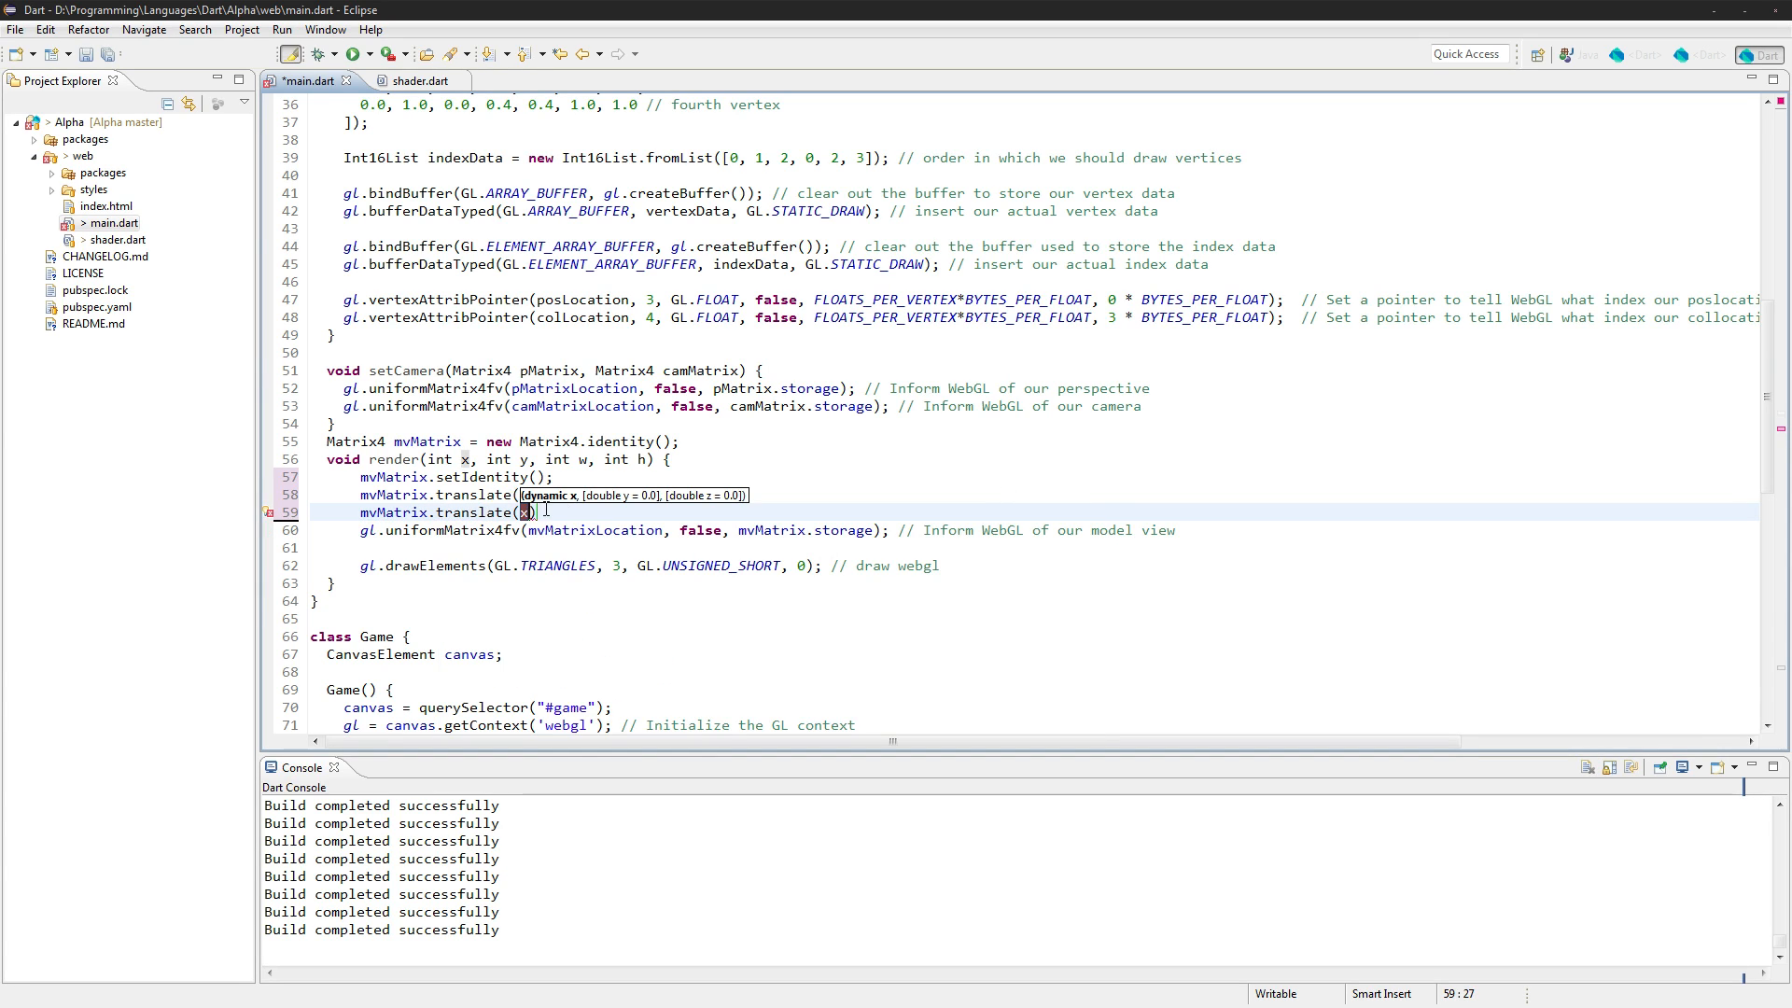
{"action": "mouse_move", "coordinate": [693, 676]}
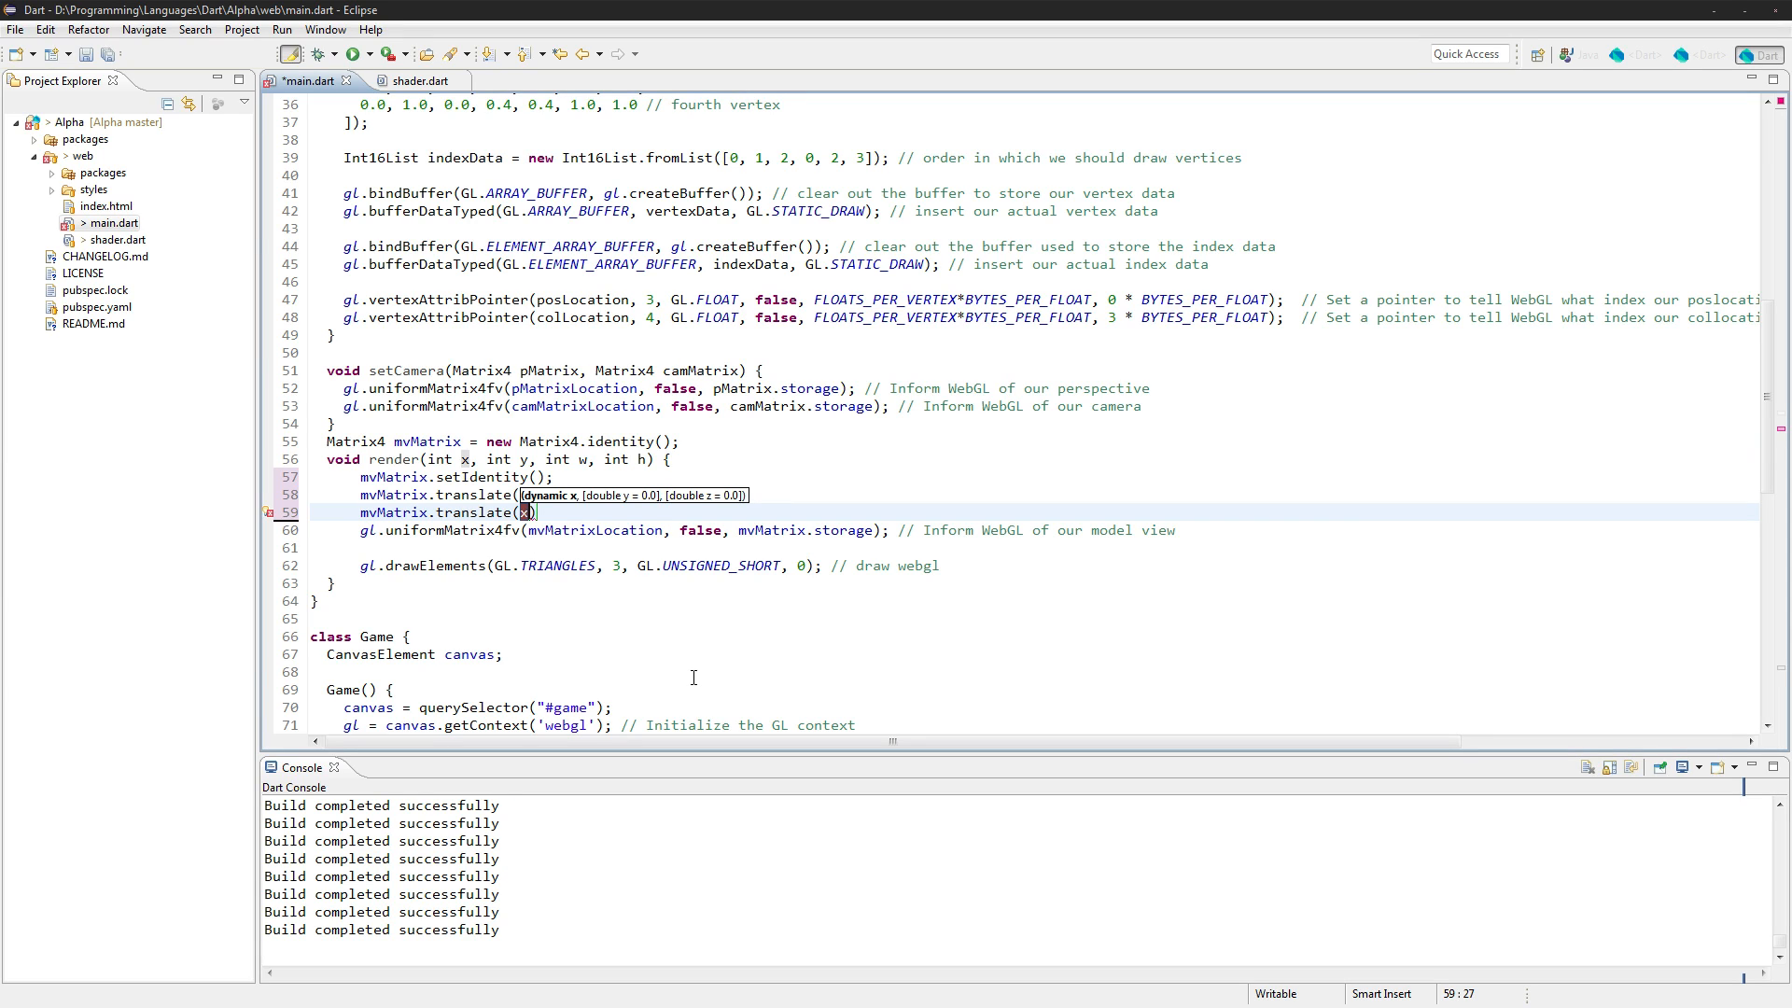
{"action": "type", "text": "* 1.0,"}
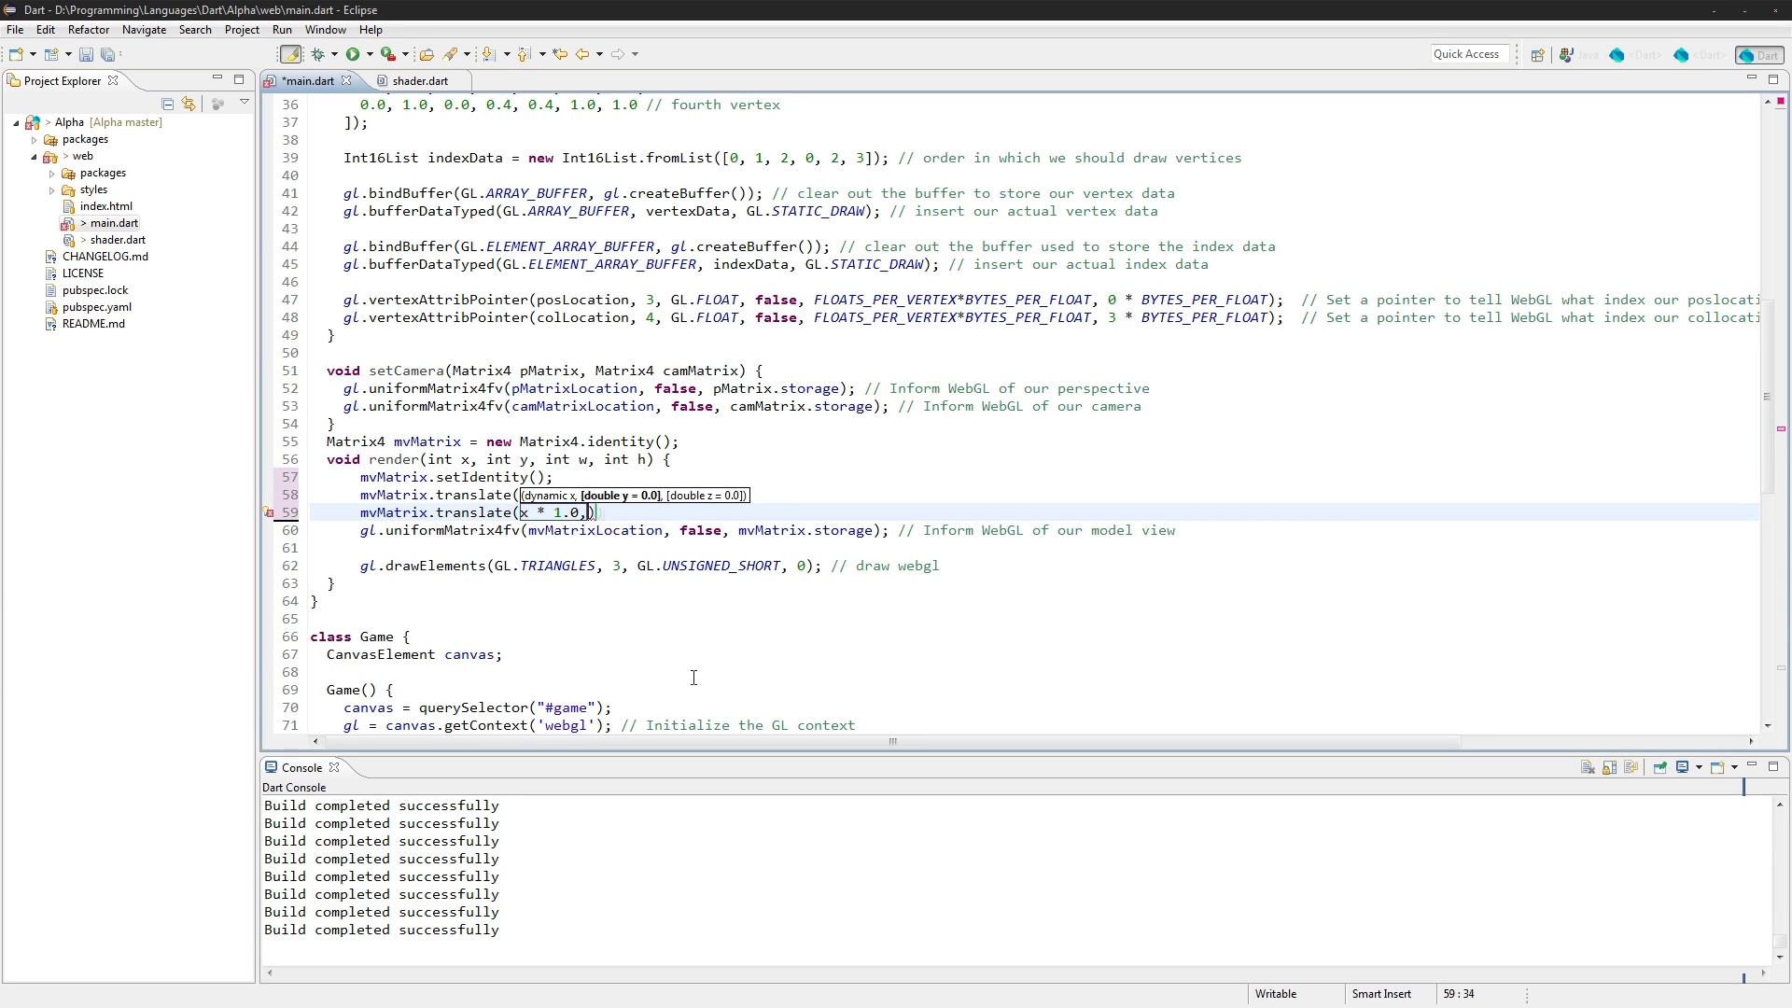
{"action": "type", "text": ", y * 1.0, 0.0"}
{"action": "type", "text": "m"}
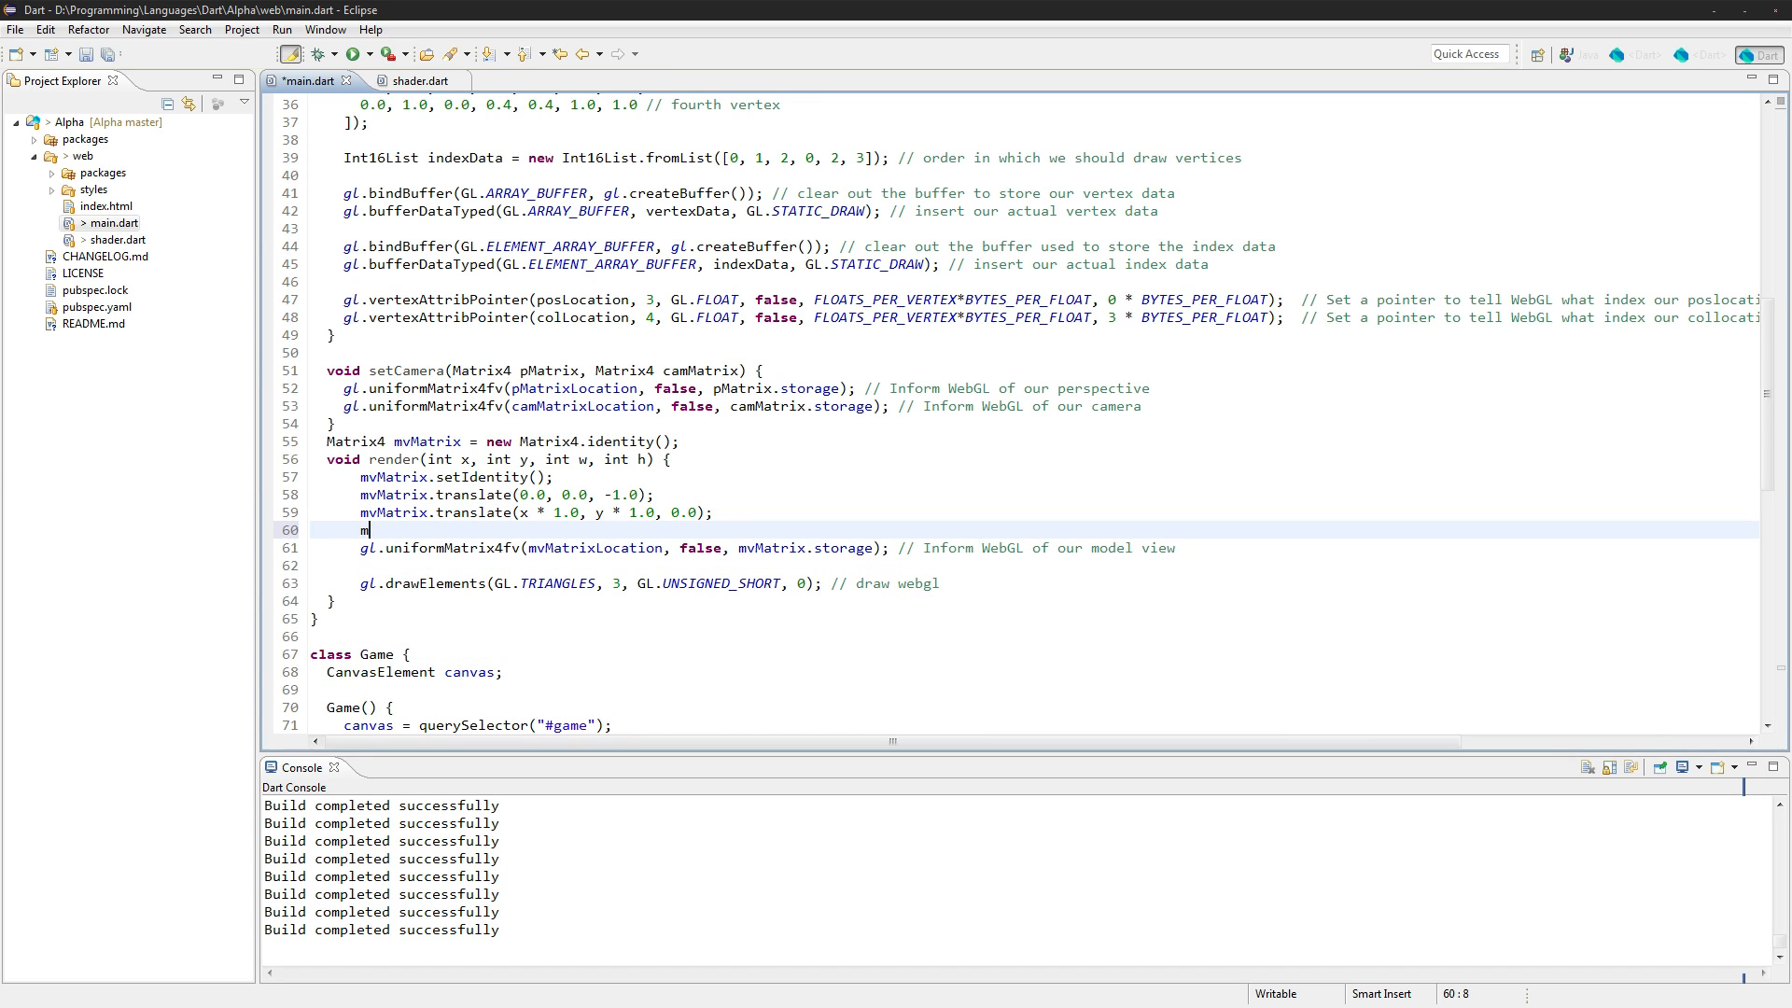
{"action": "type", "text": "vMatrix.scale(x"}
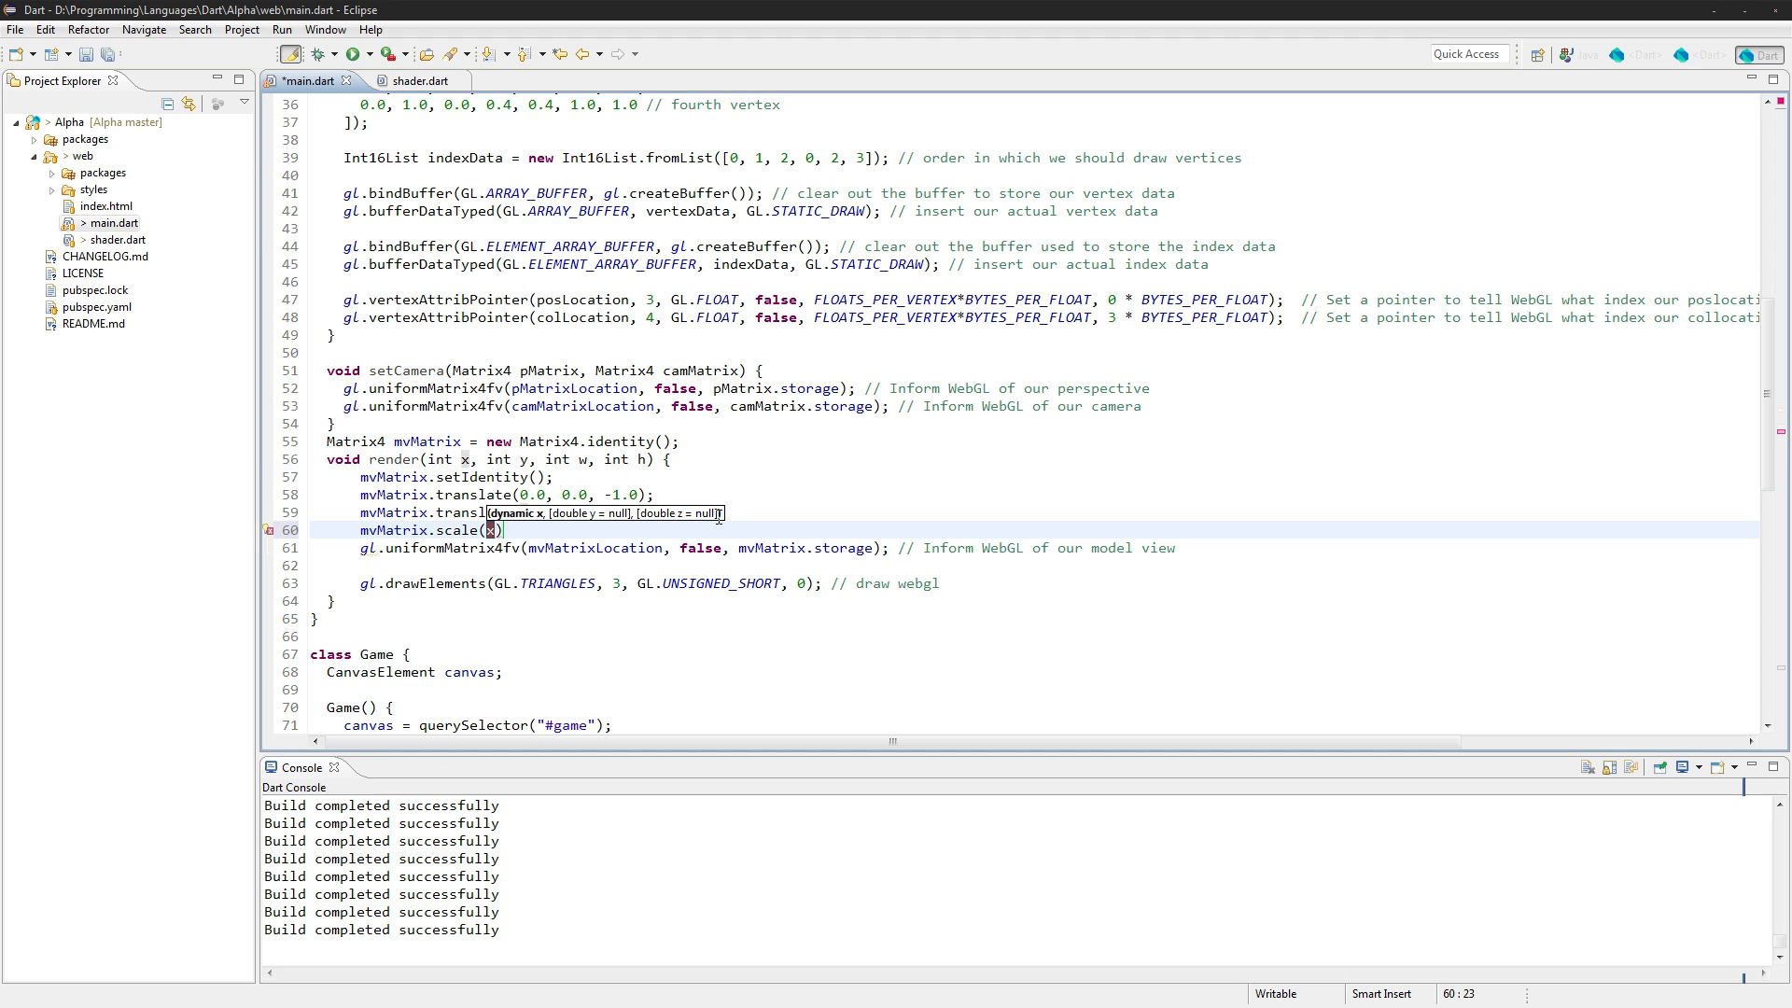
{"action": "type", "text": "w * 1.0,"}
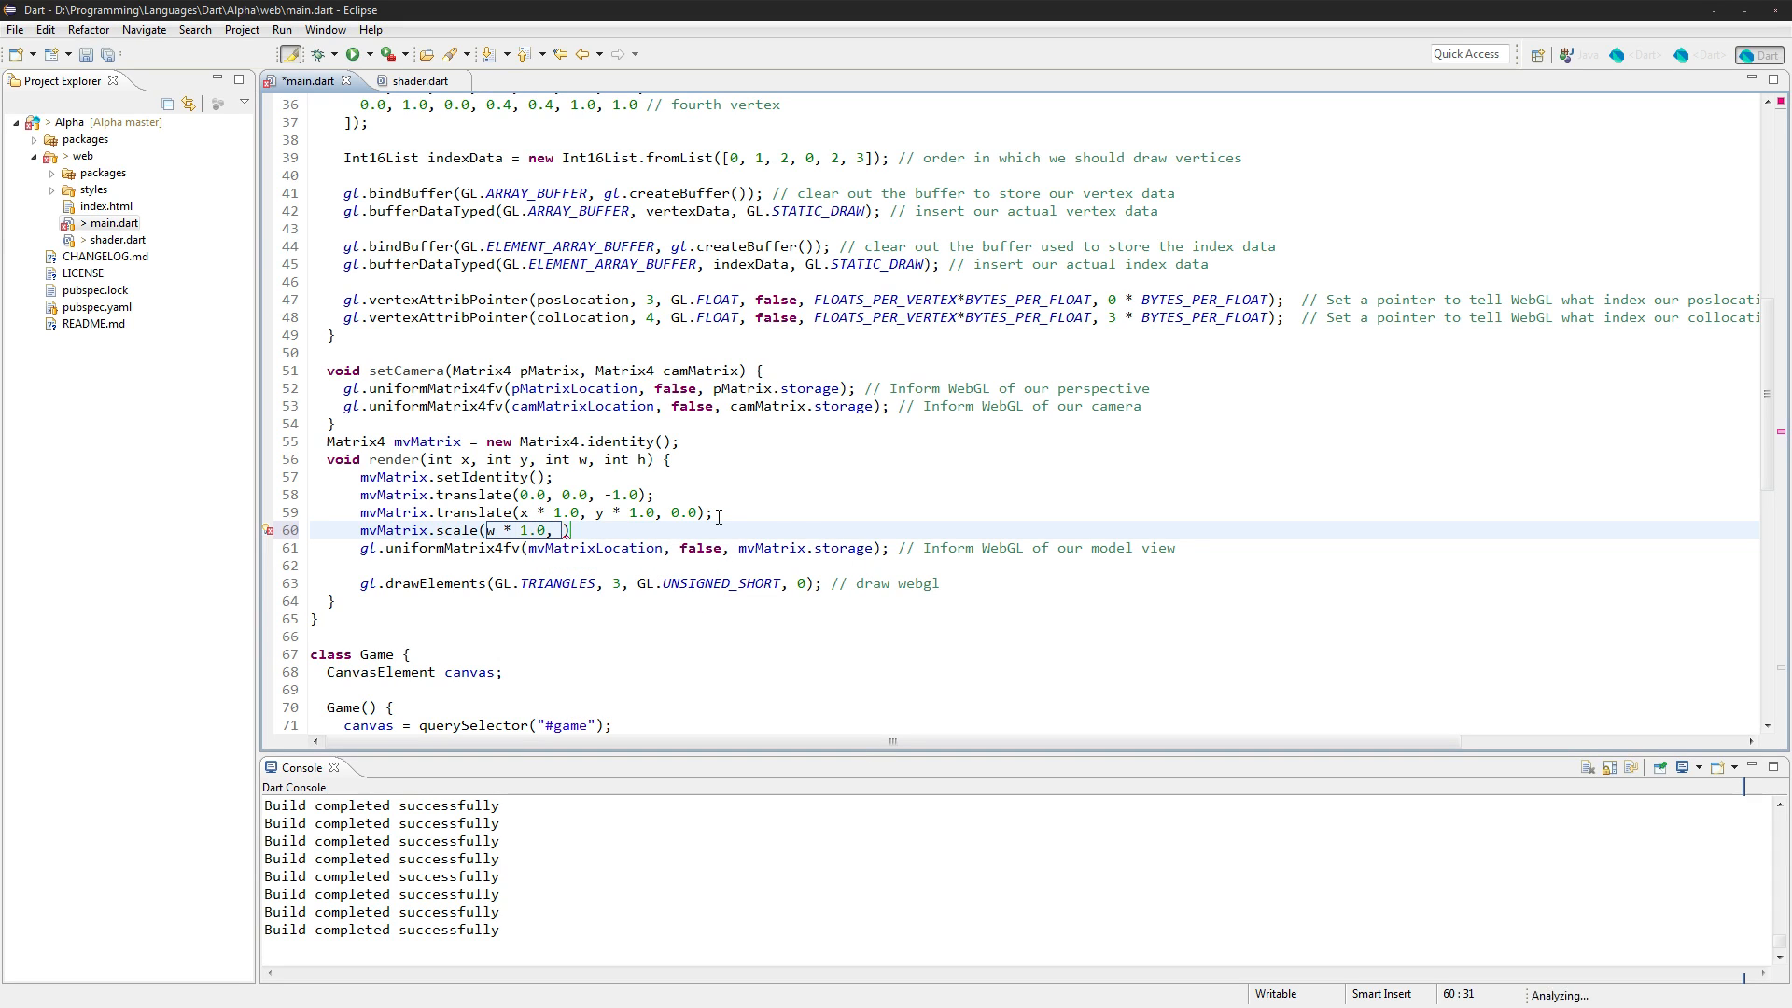
{"action": "type", "text": "h * 1.0, 0.0"}
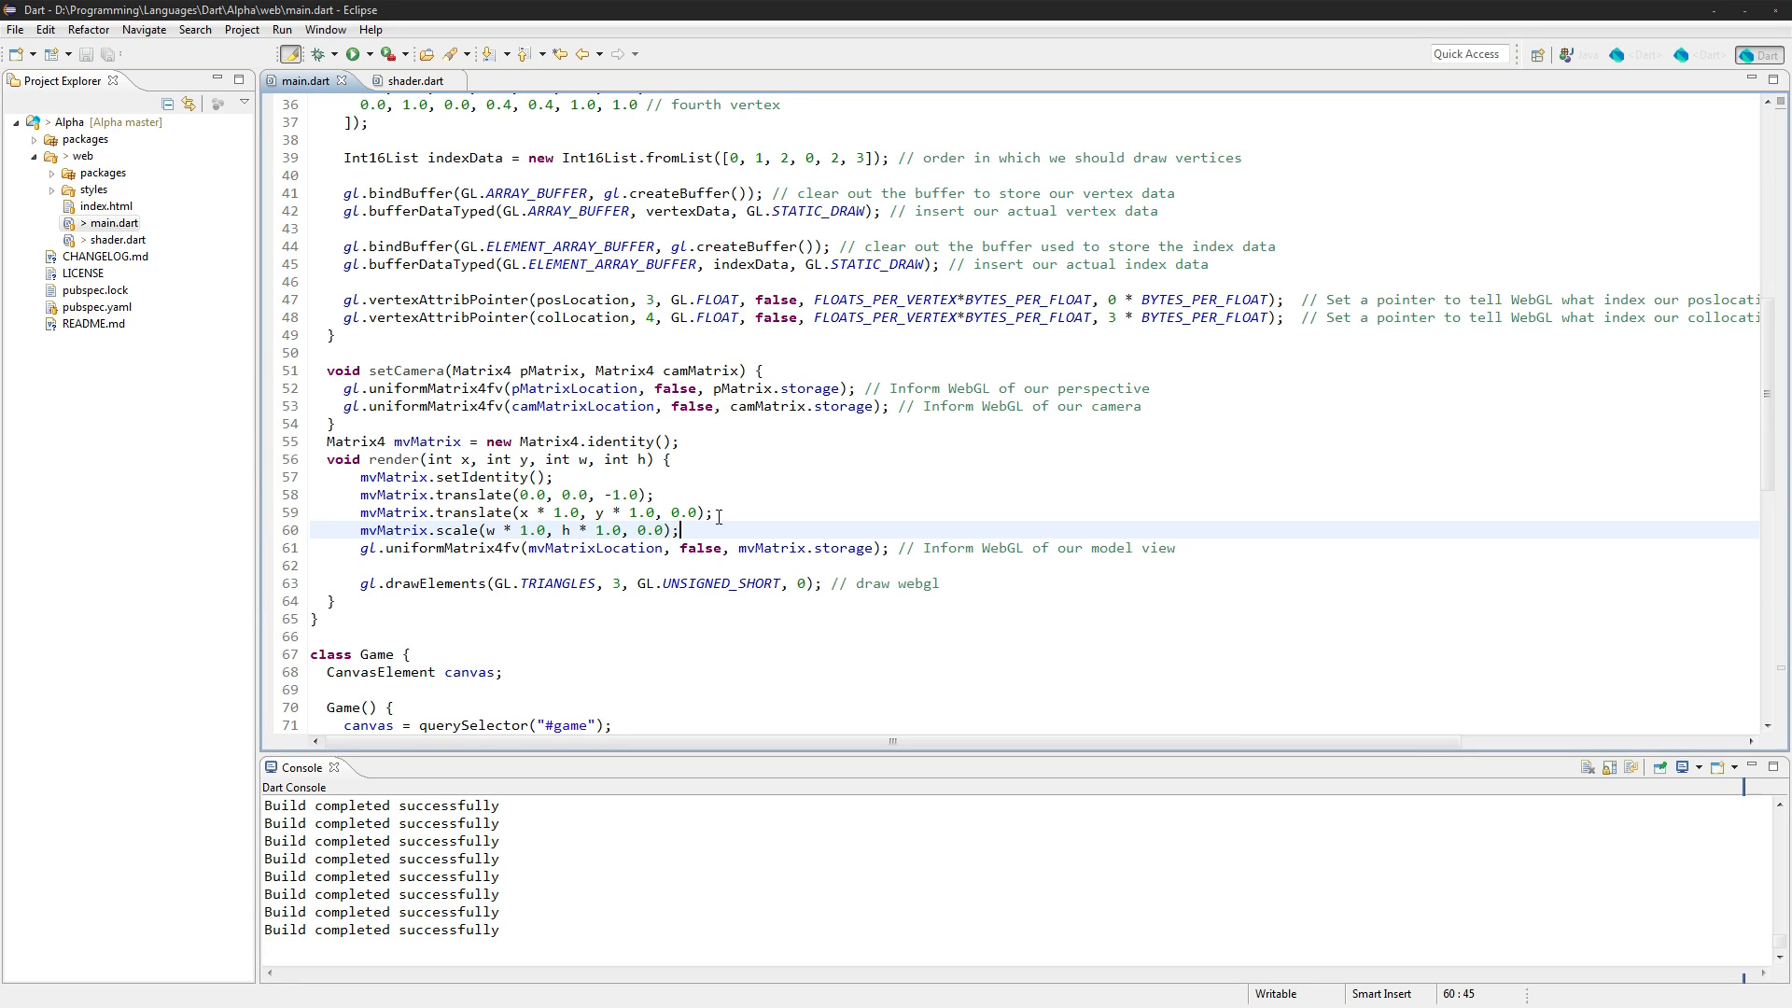
{"action": "mouse_move", "coordinate": [624, 583]}
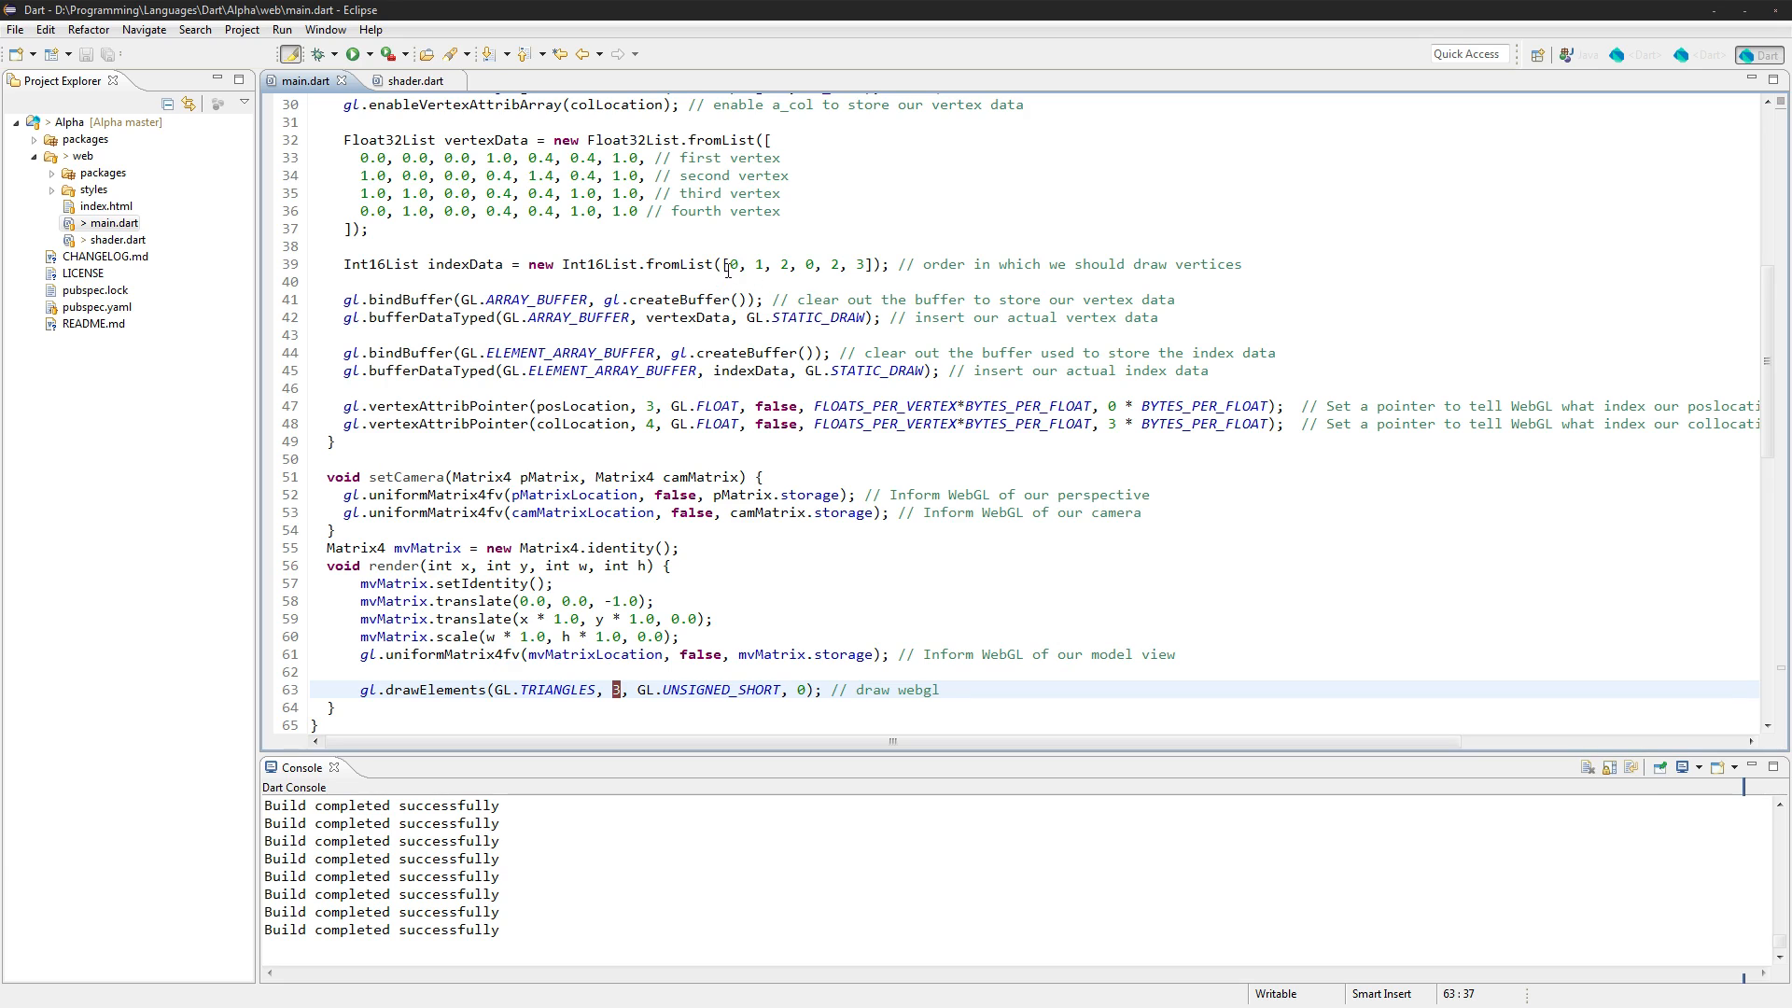
Change the drawElements index count from 3 to 6, then bring Game's render into view
{"action": "left_click", "coordinate": [844, 264]}
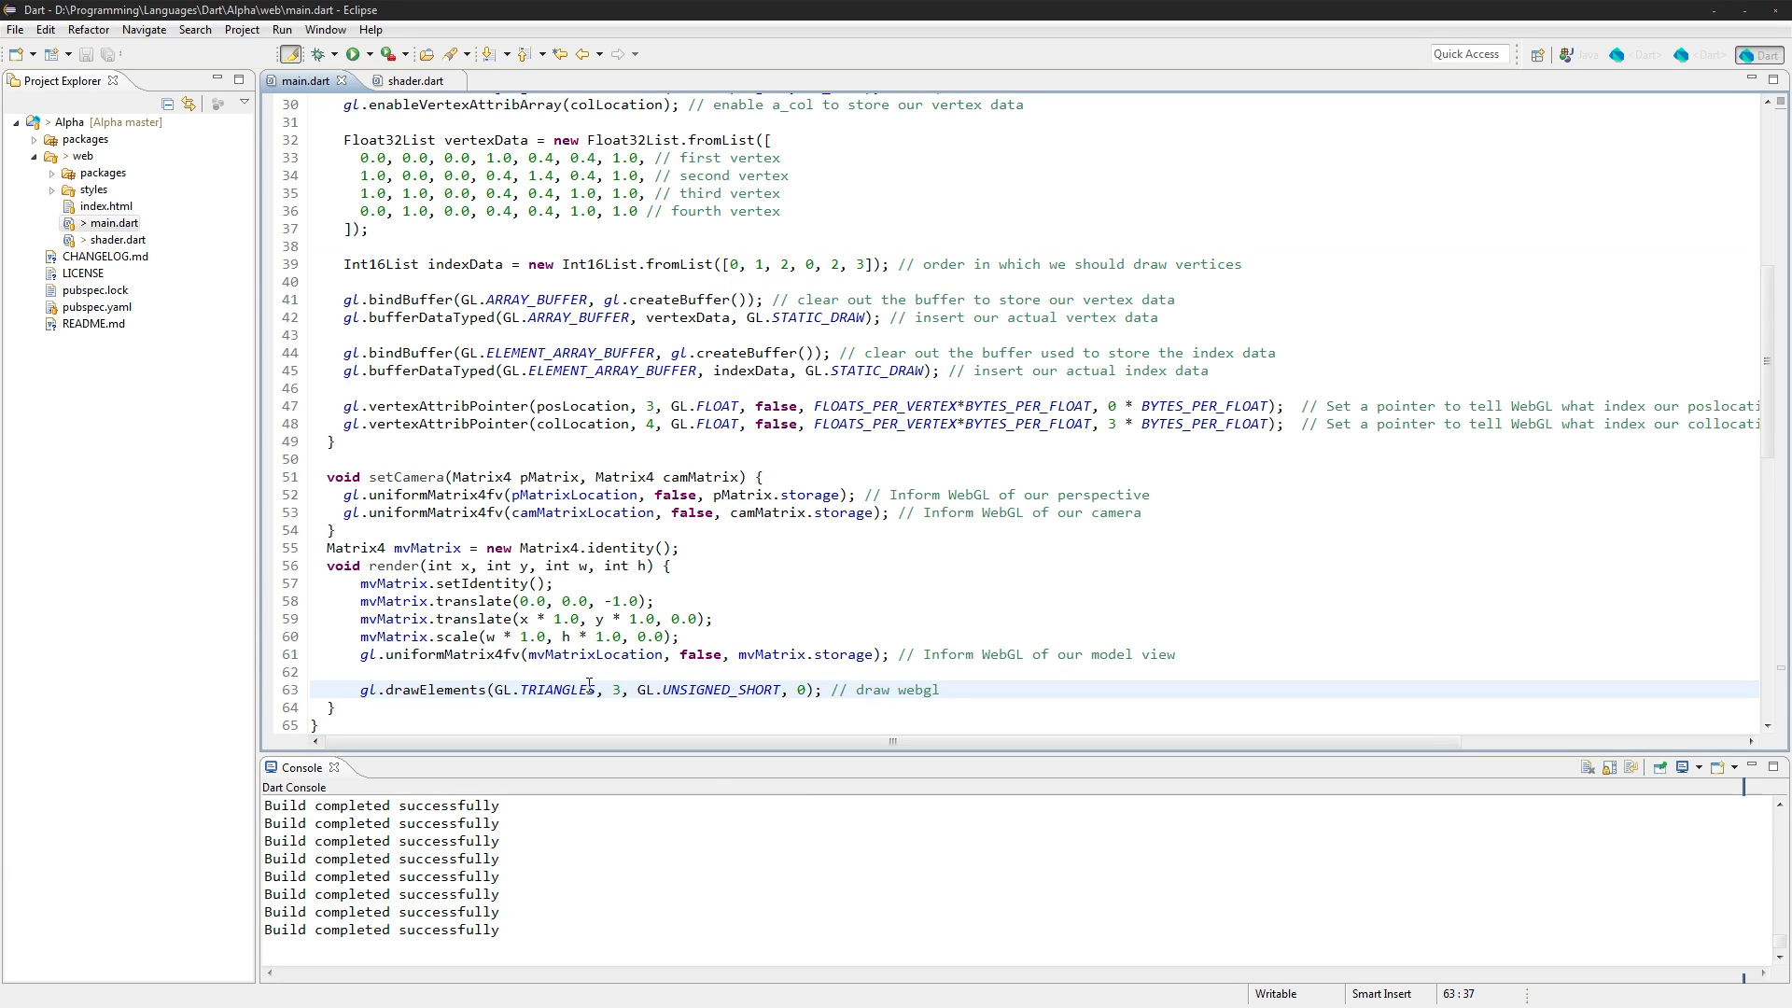
{"action": "type", "text": "6"}
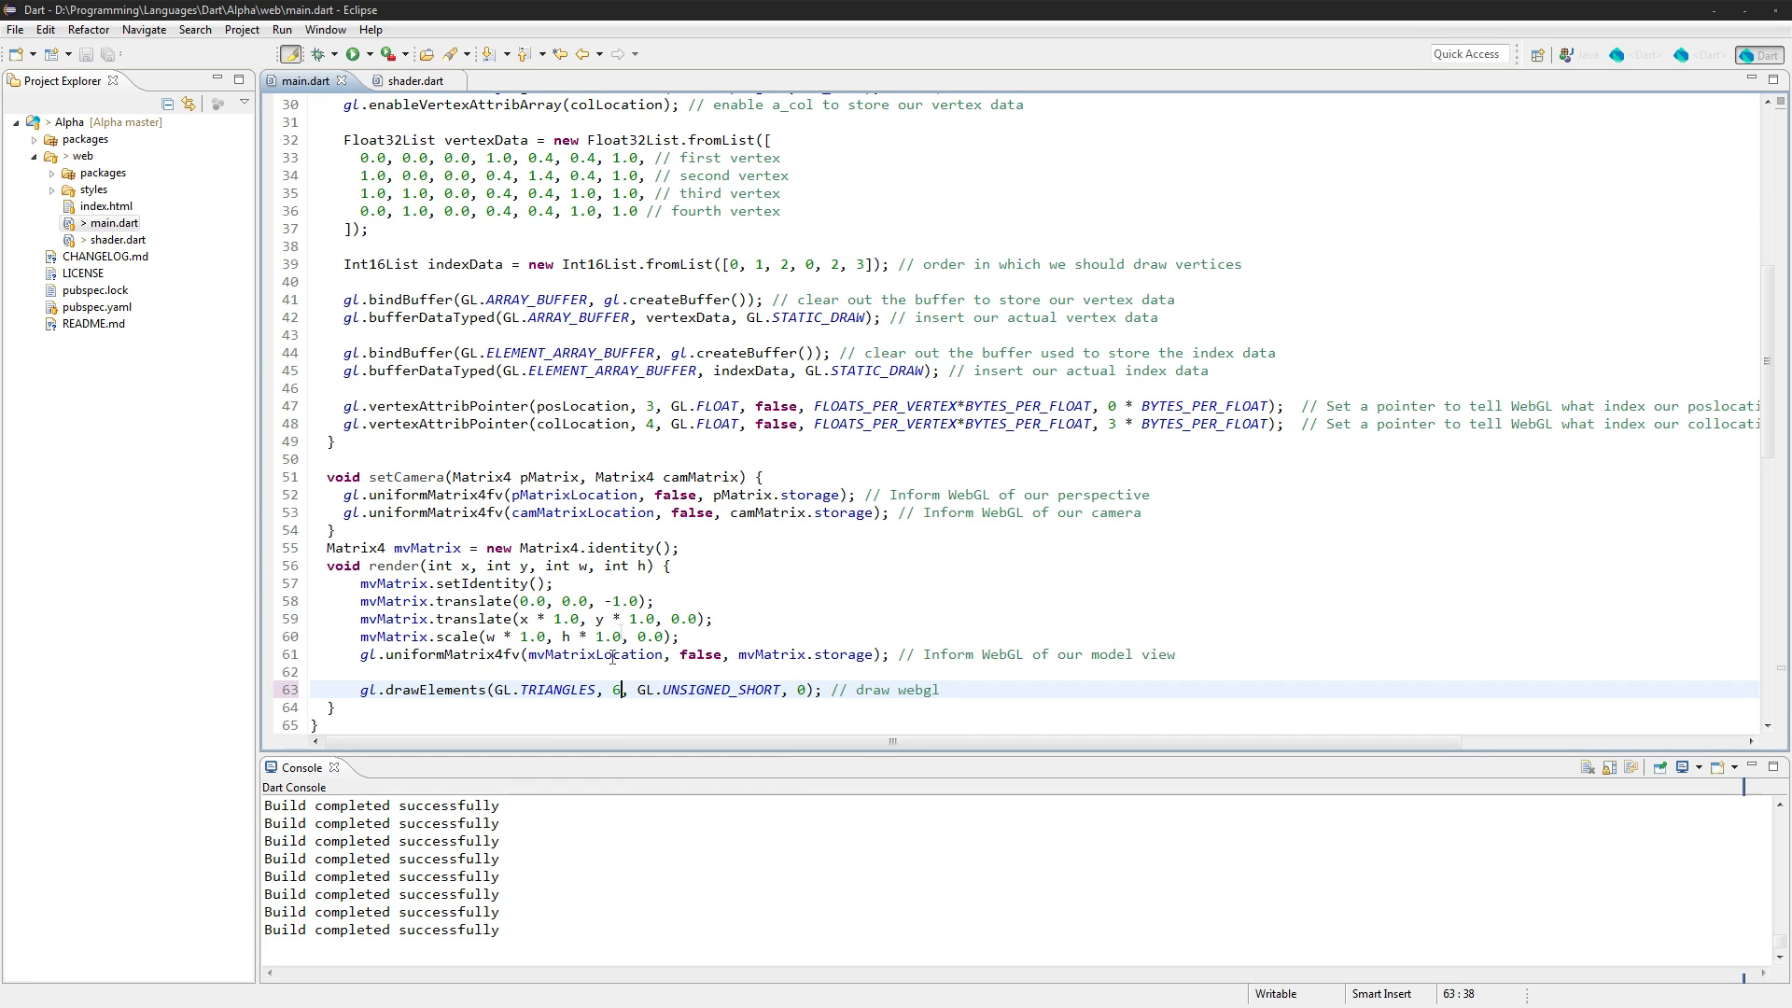
{"action": "scroll", "scroll_direction": "down", "scroll_amount": 3}
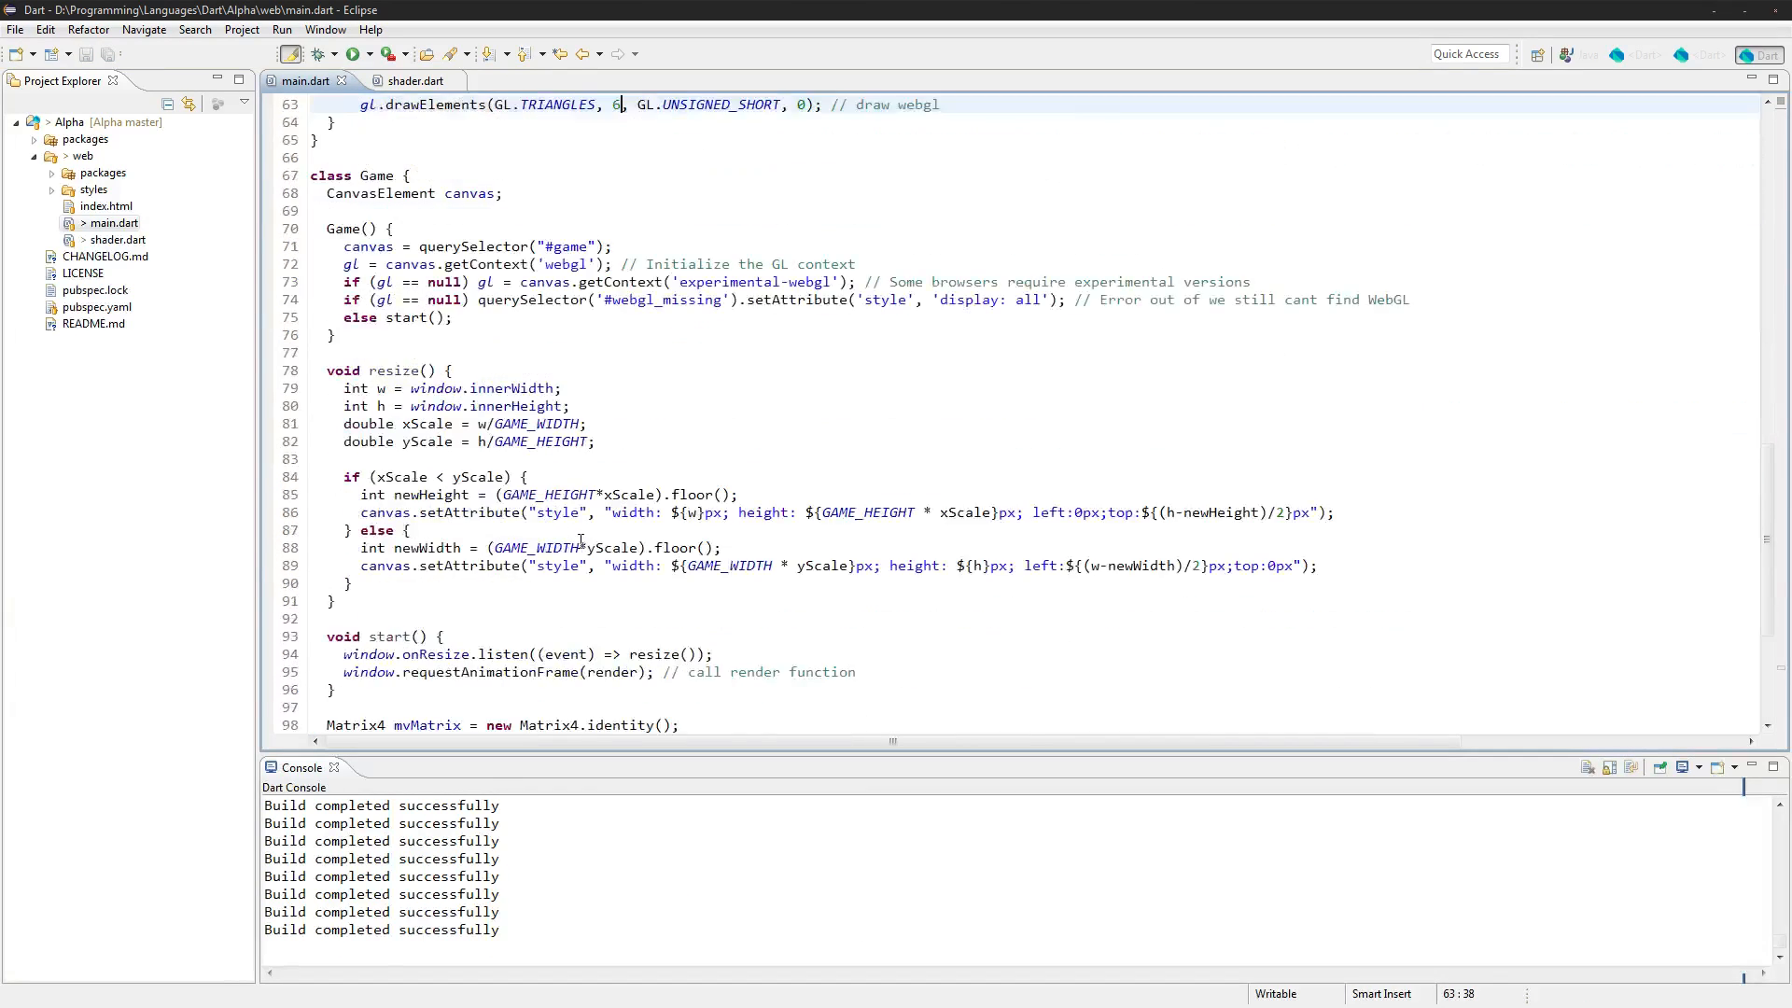
{"action": "scroll", "scroll_direction": "down", "scroll_amount": 3}
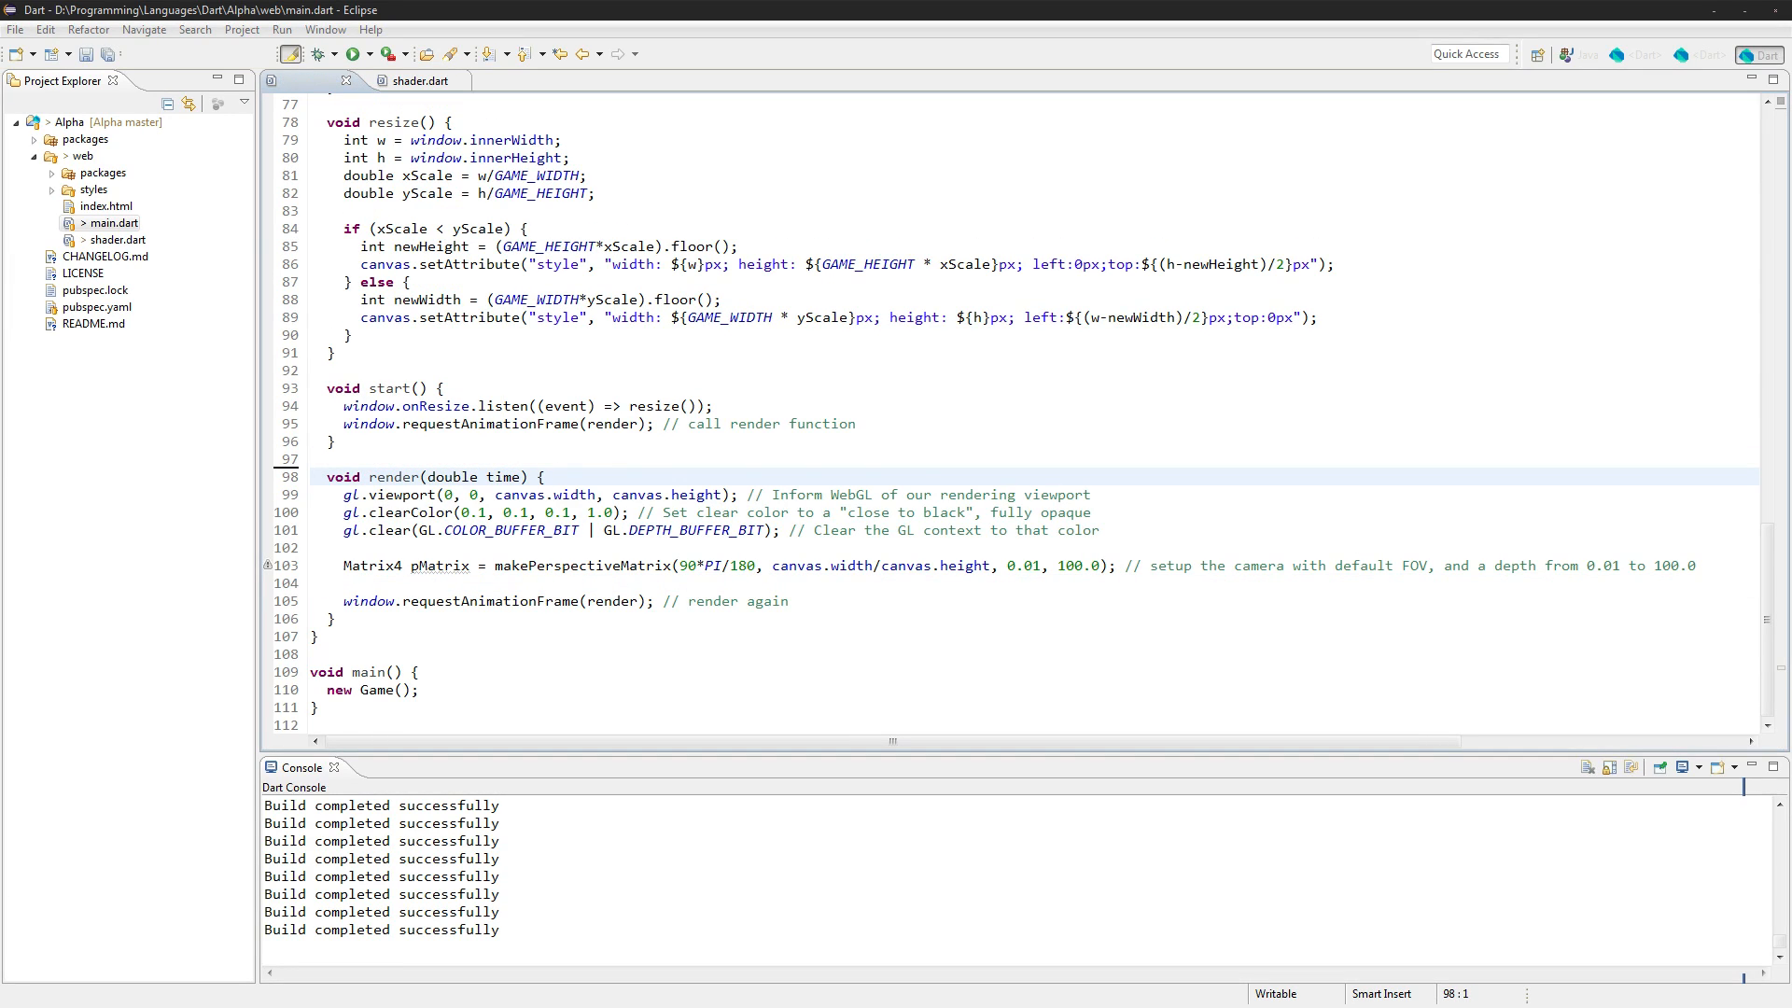
{"action": "left_click", "coordinate": [399, 459]}
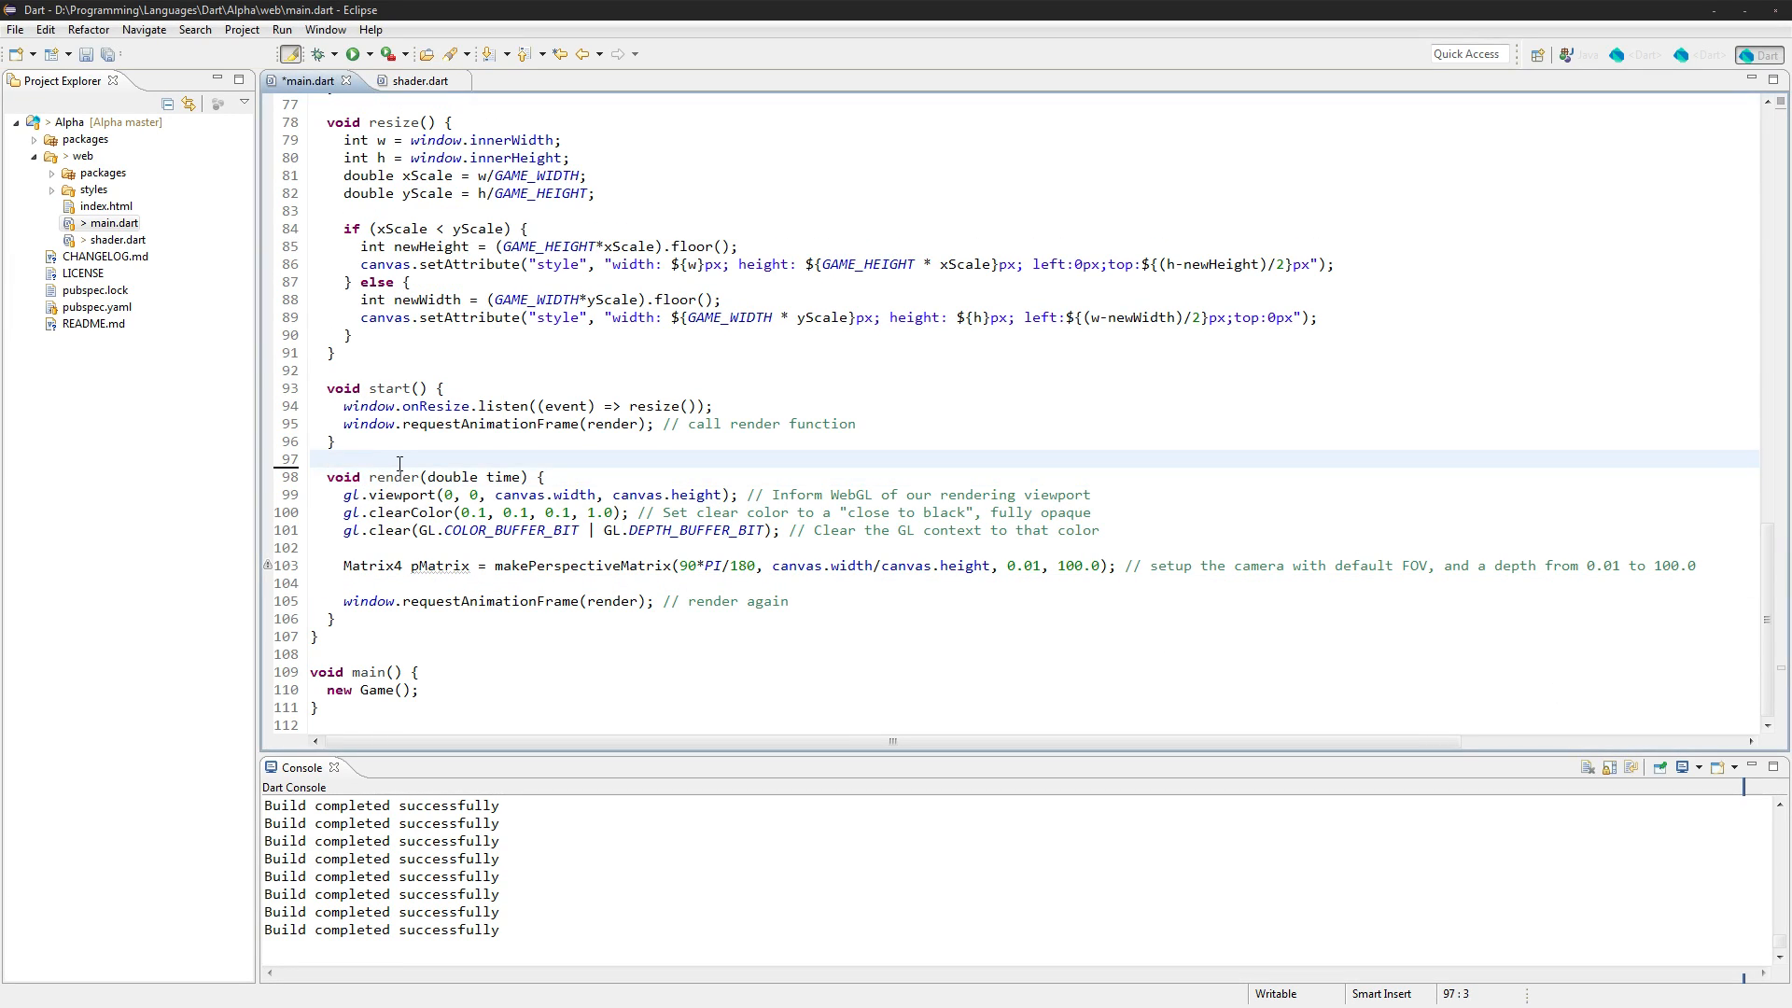
{"action": "type", "text": "Matri"}
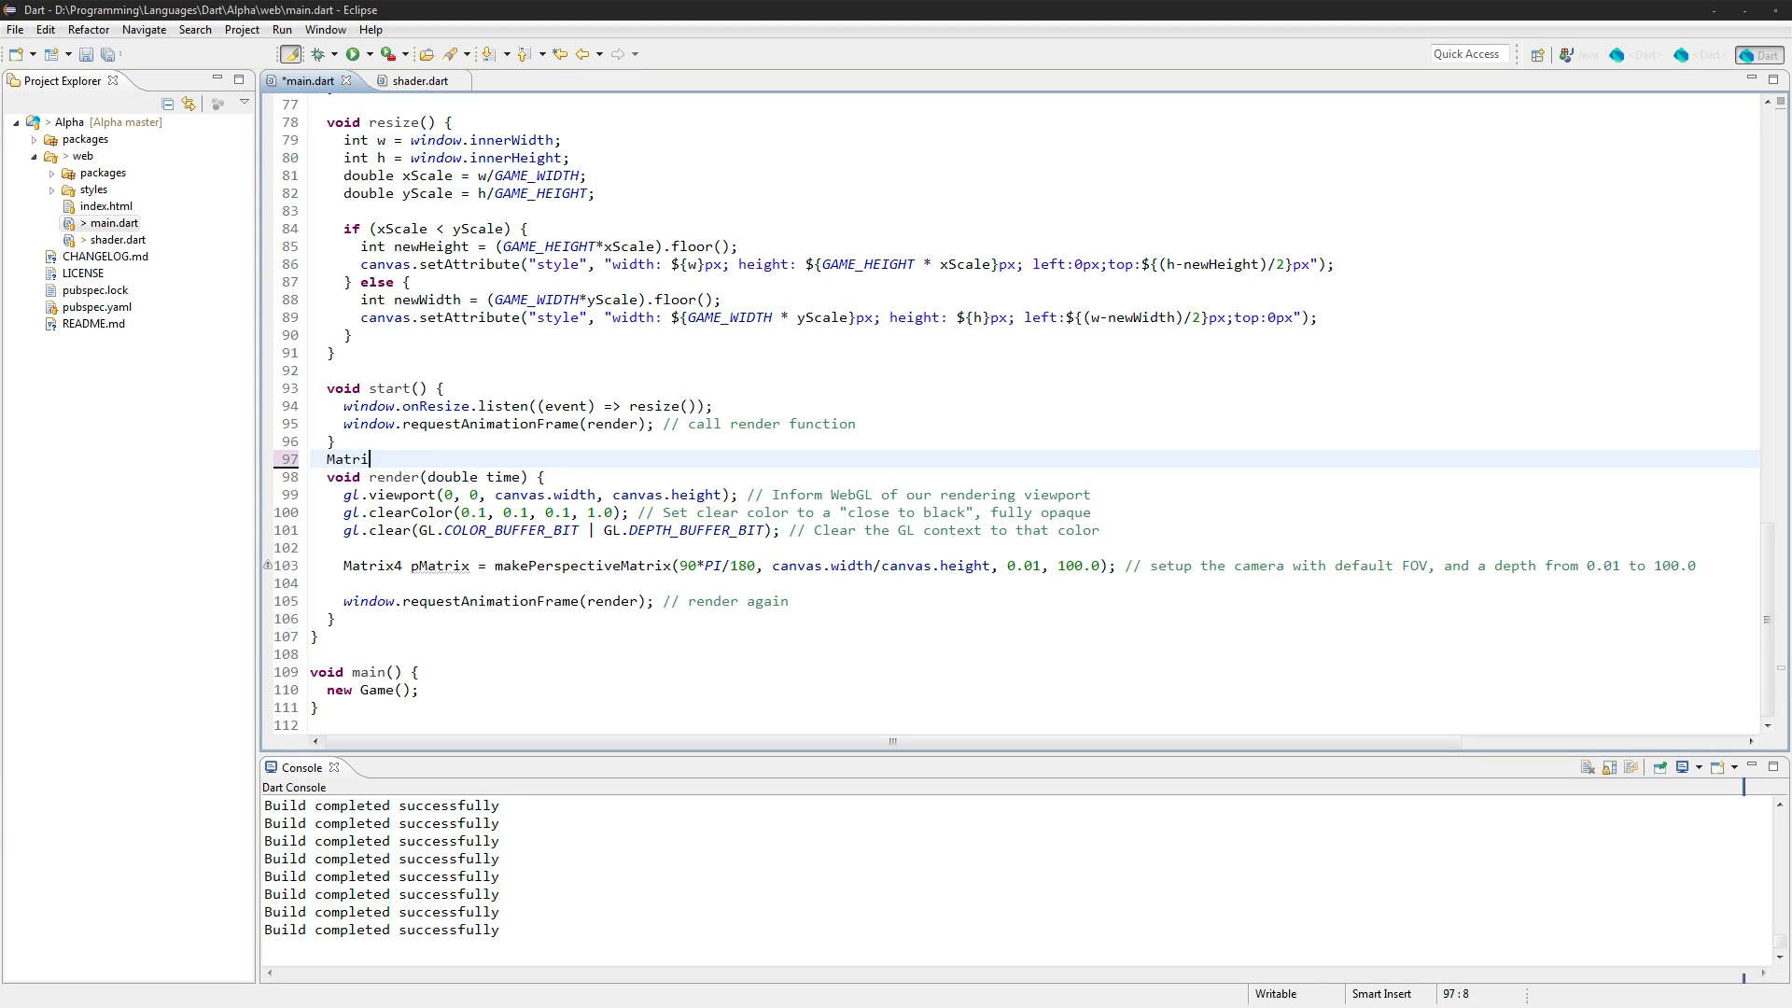
{"action": "type", "text": "x4 camMatrix;"}
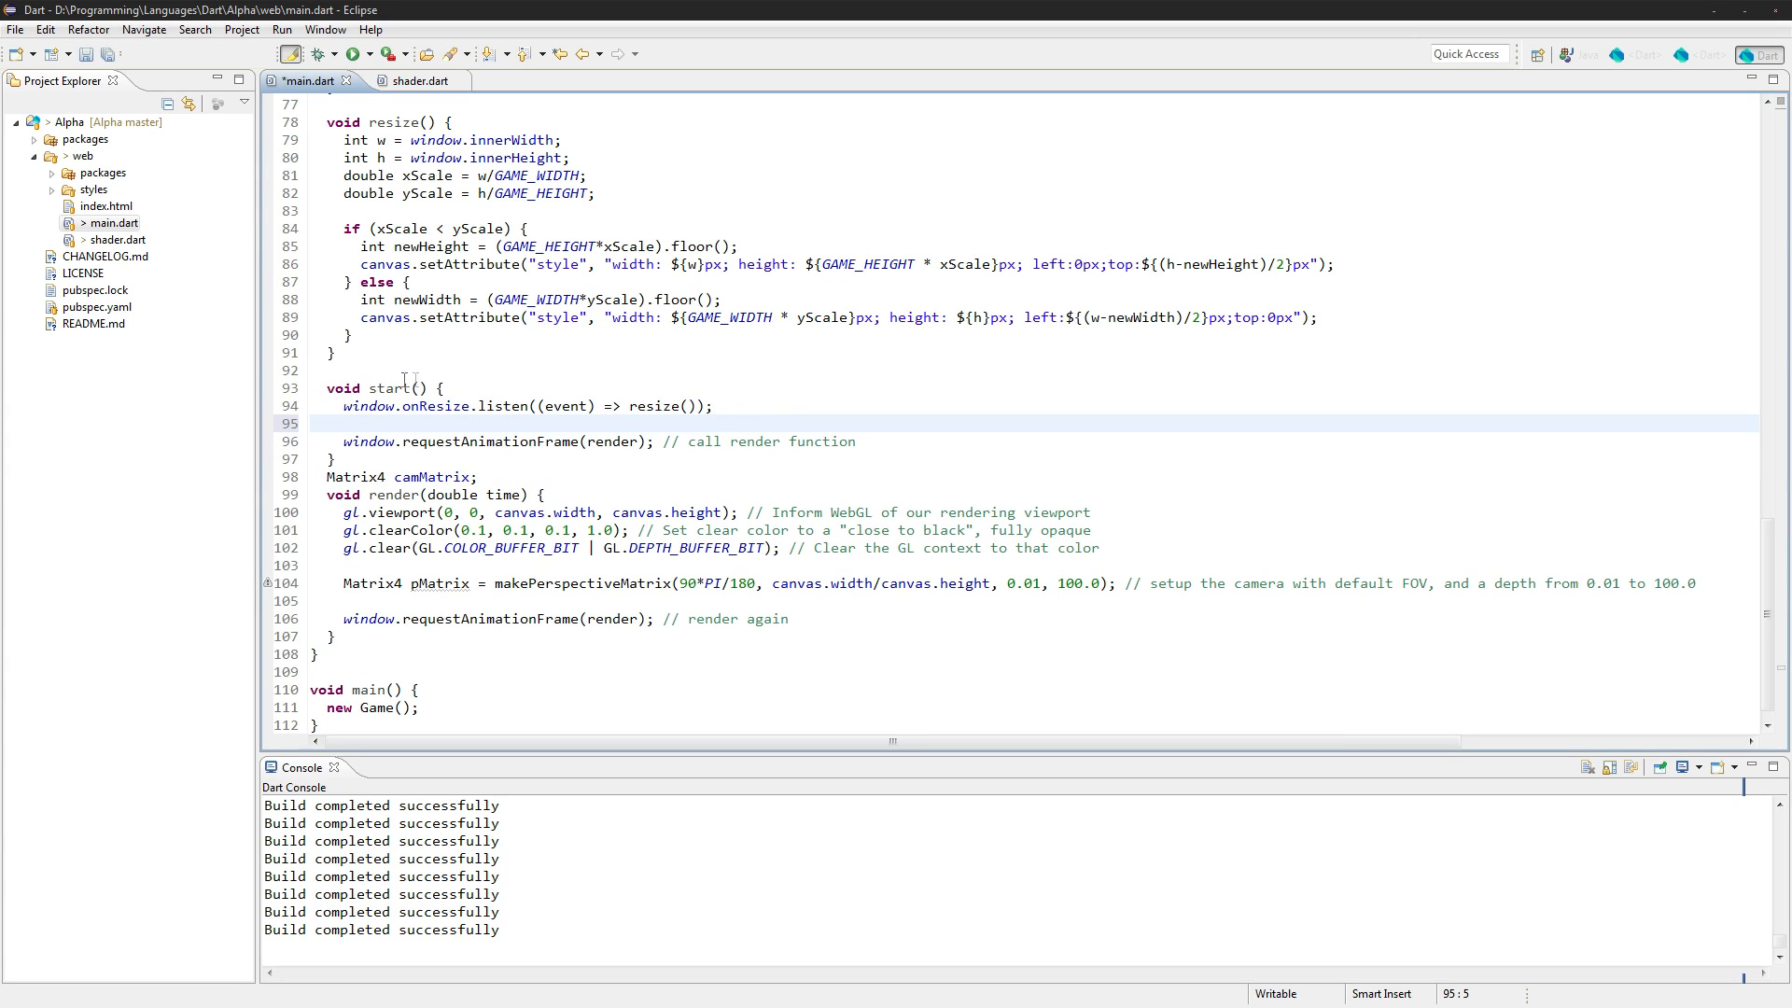
{"action": "type", "text": "Quad quad;"}
{"action": "type", "text": "quad = new QUad"}
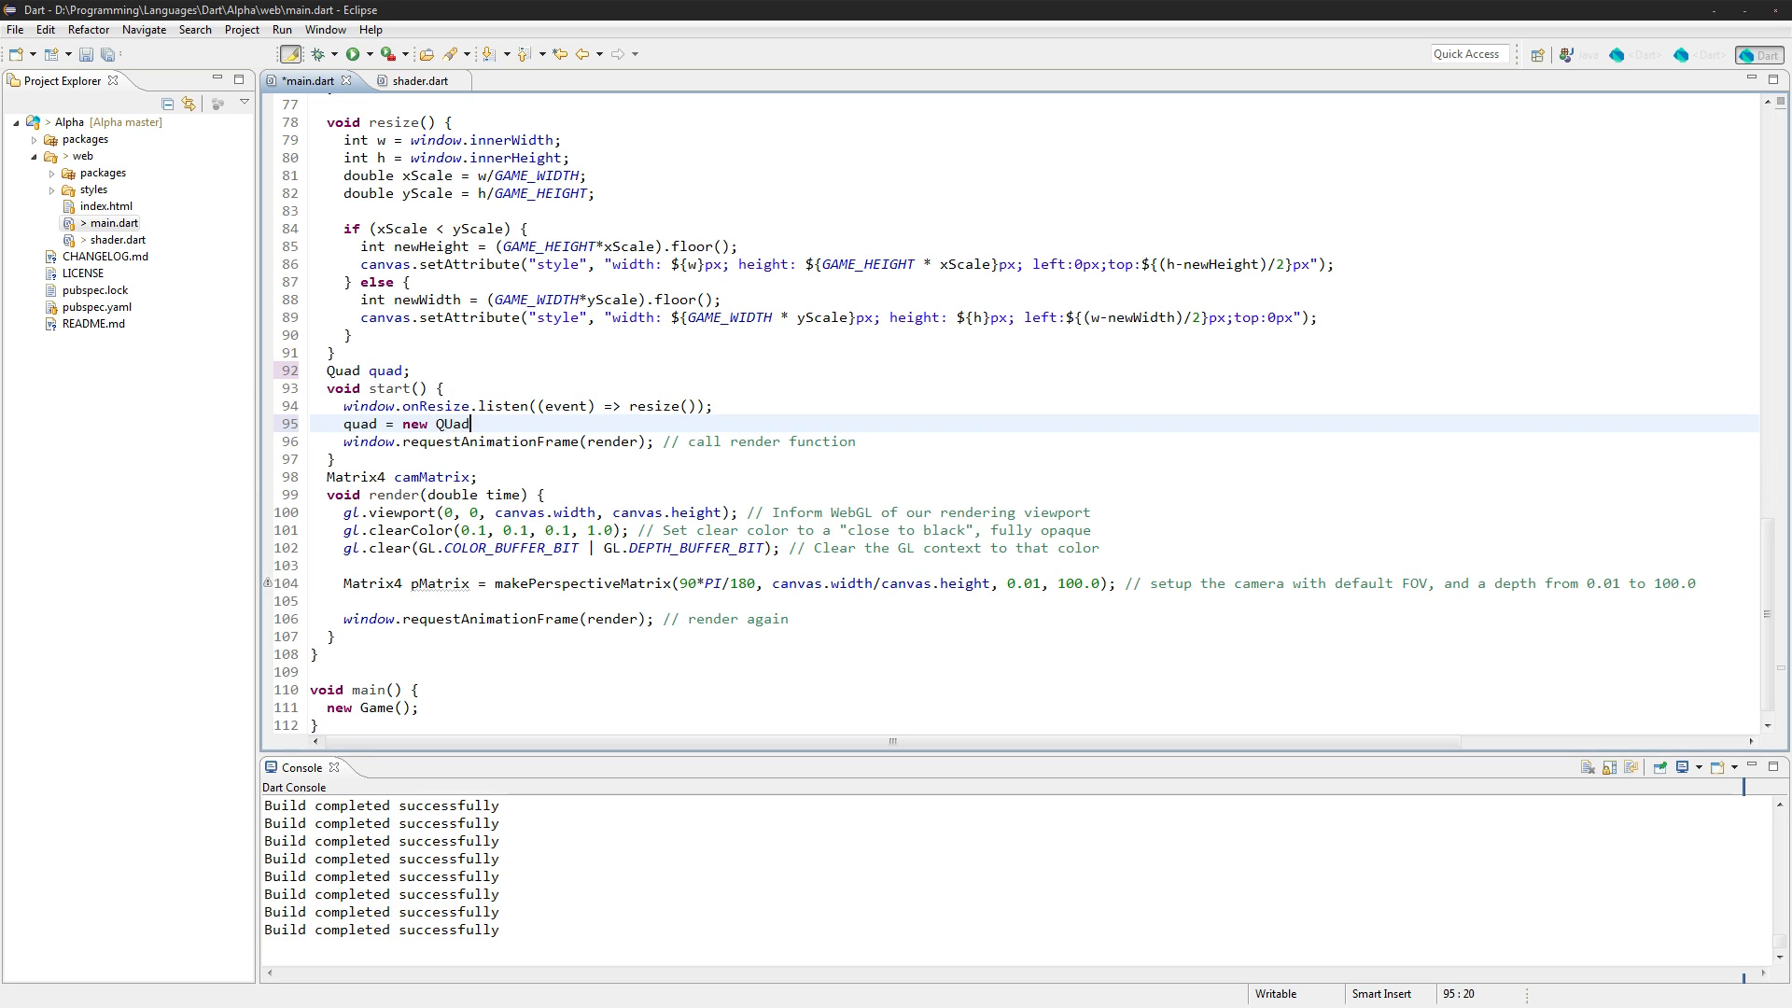
{"action": "type", "text": "()"}
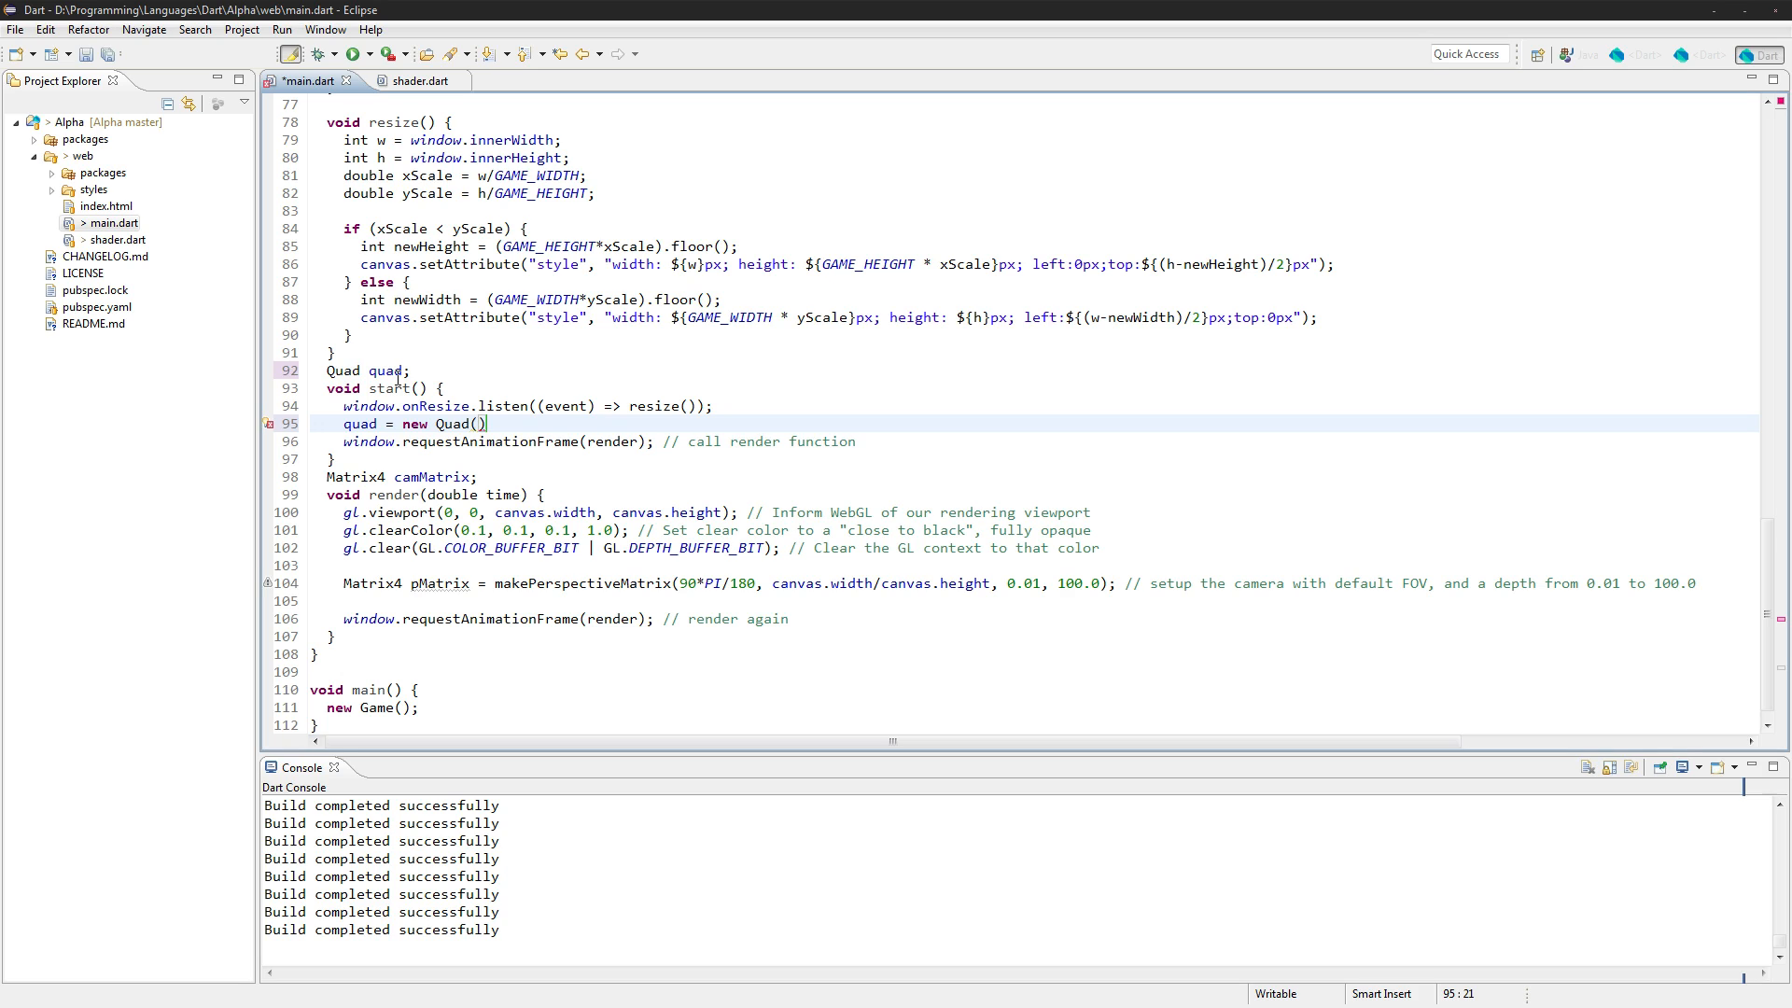
{"action": "type", "text": "testShader"}
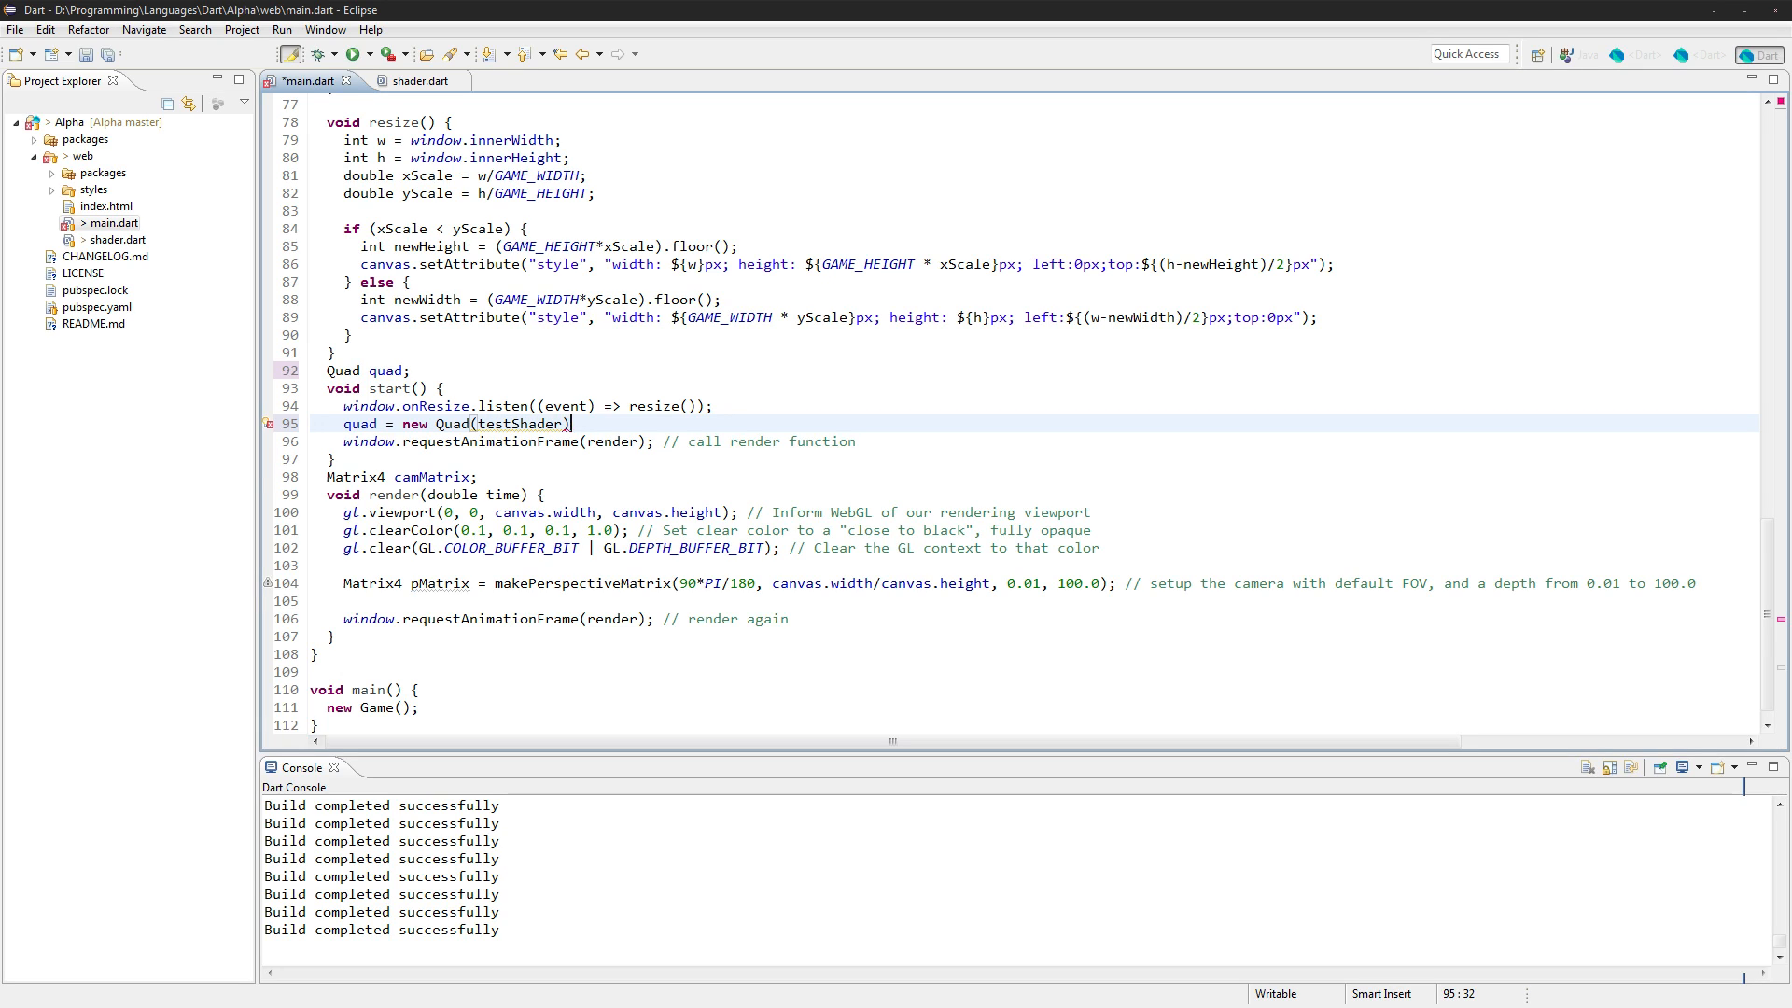
{"action": "double_click", "coordinate": [516, 423]}
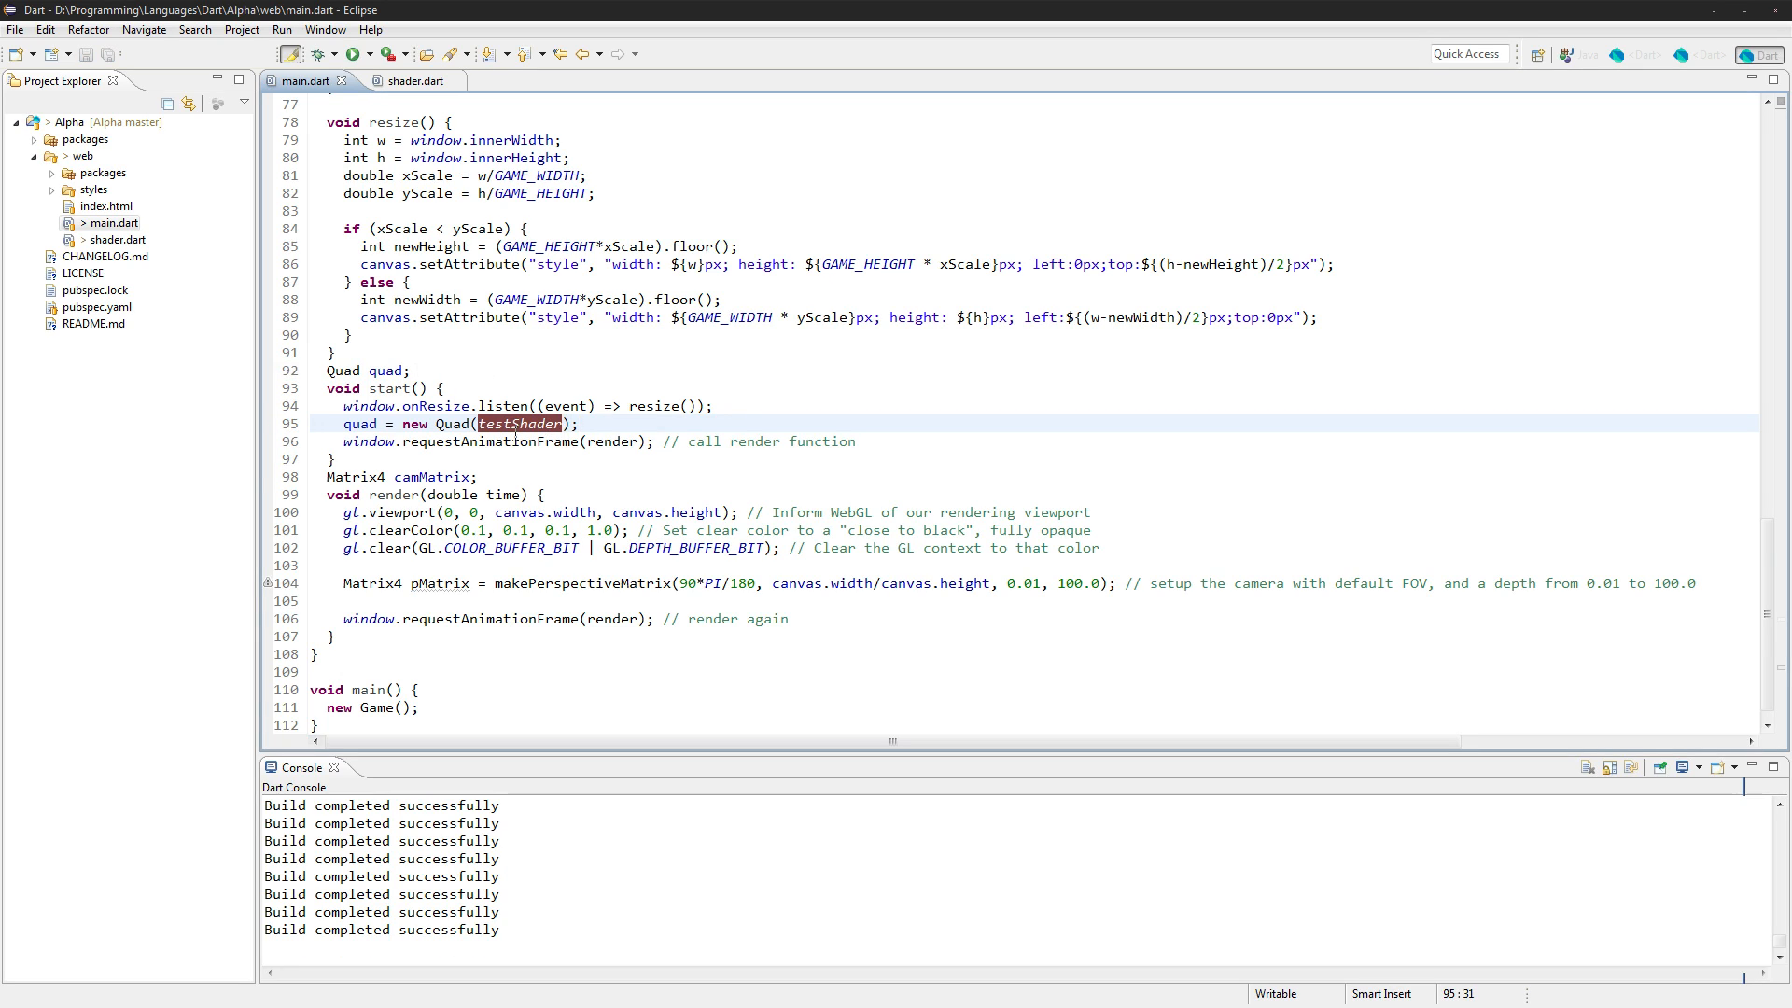
{"action": "scroll", "scroll_direction": "up", "scroll_amount": 3}
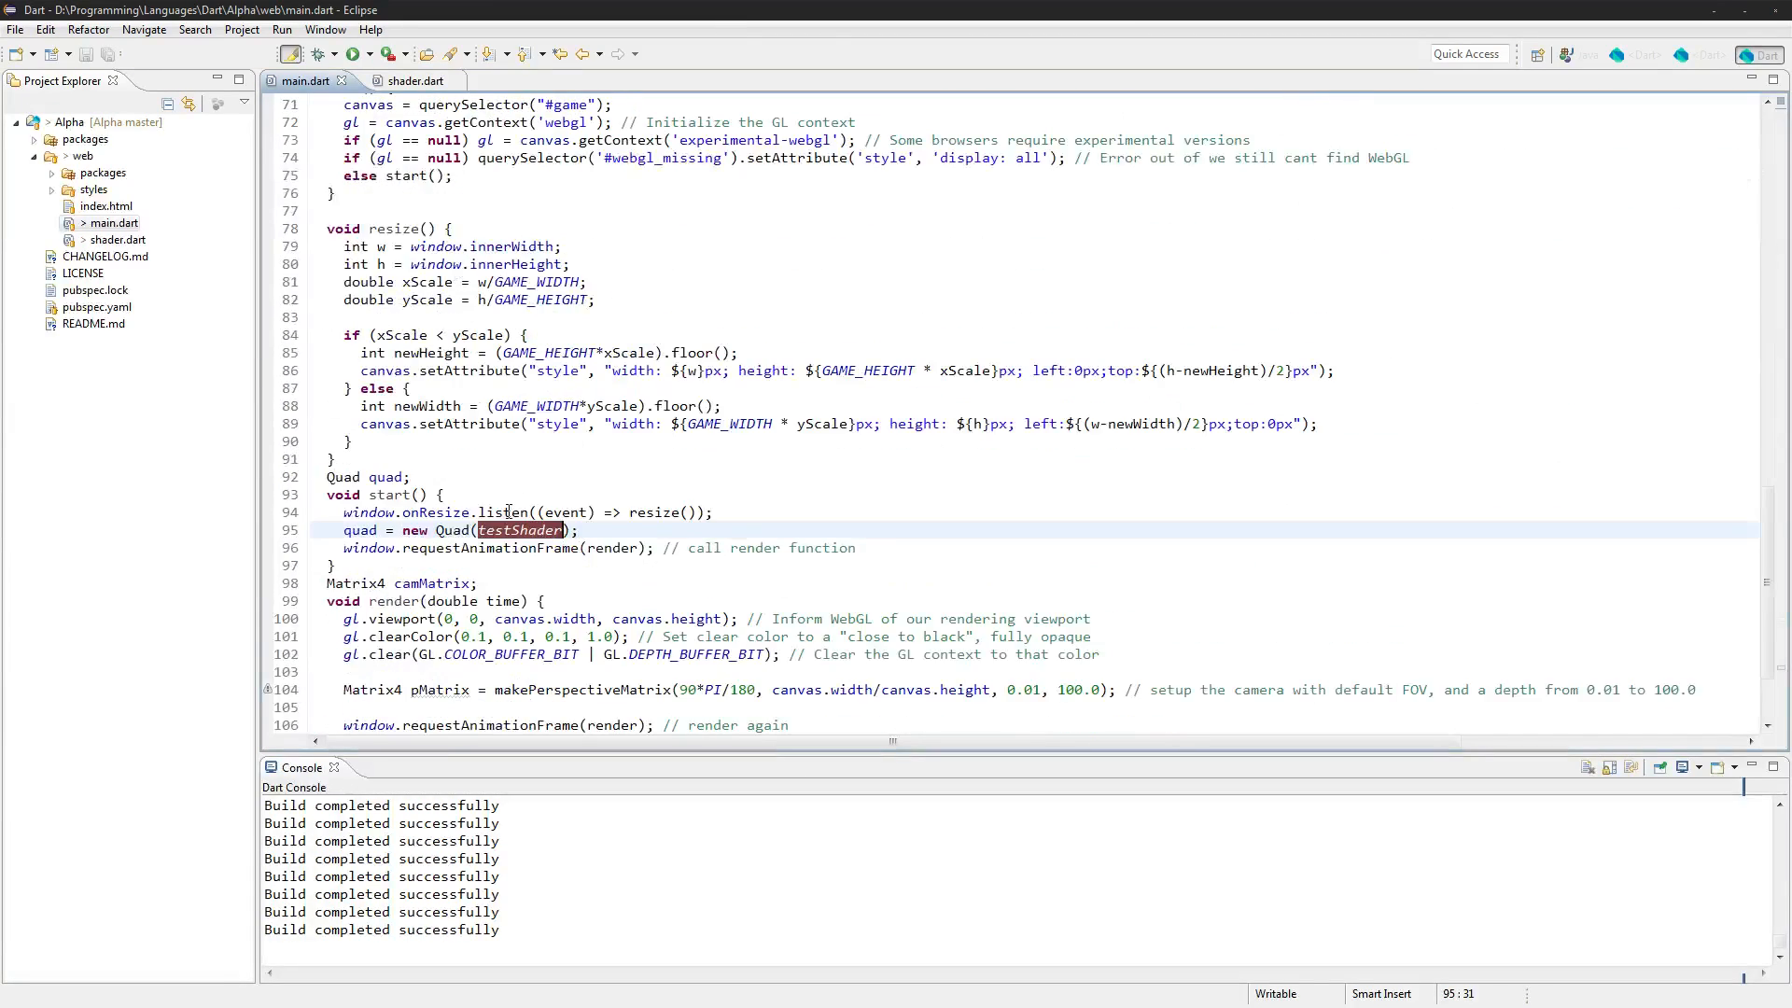
{"action": "scroll", "scroll_direction": "down", "scroll_amount": 3}
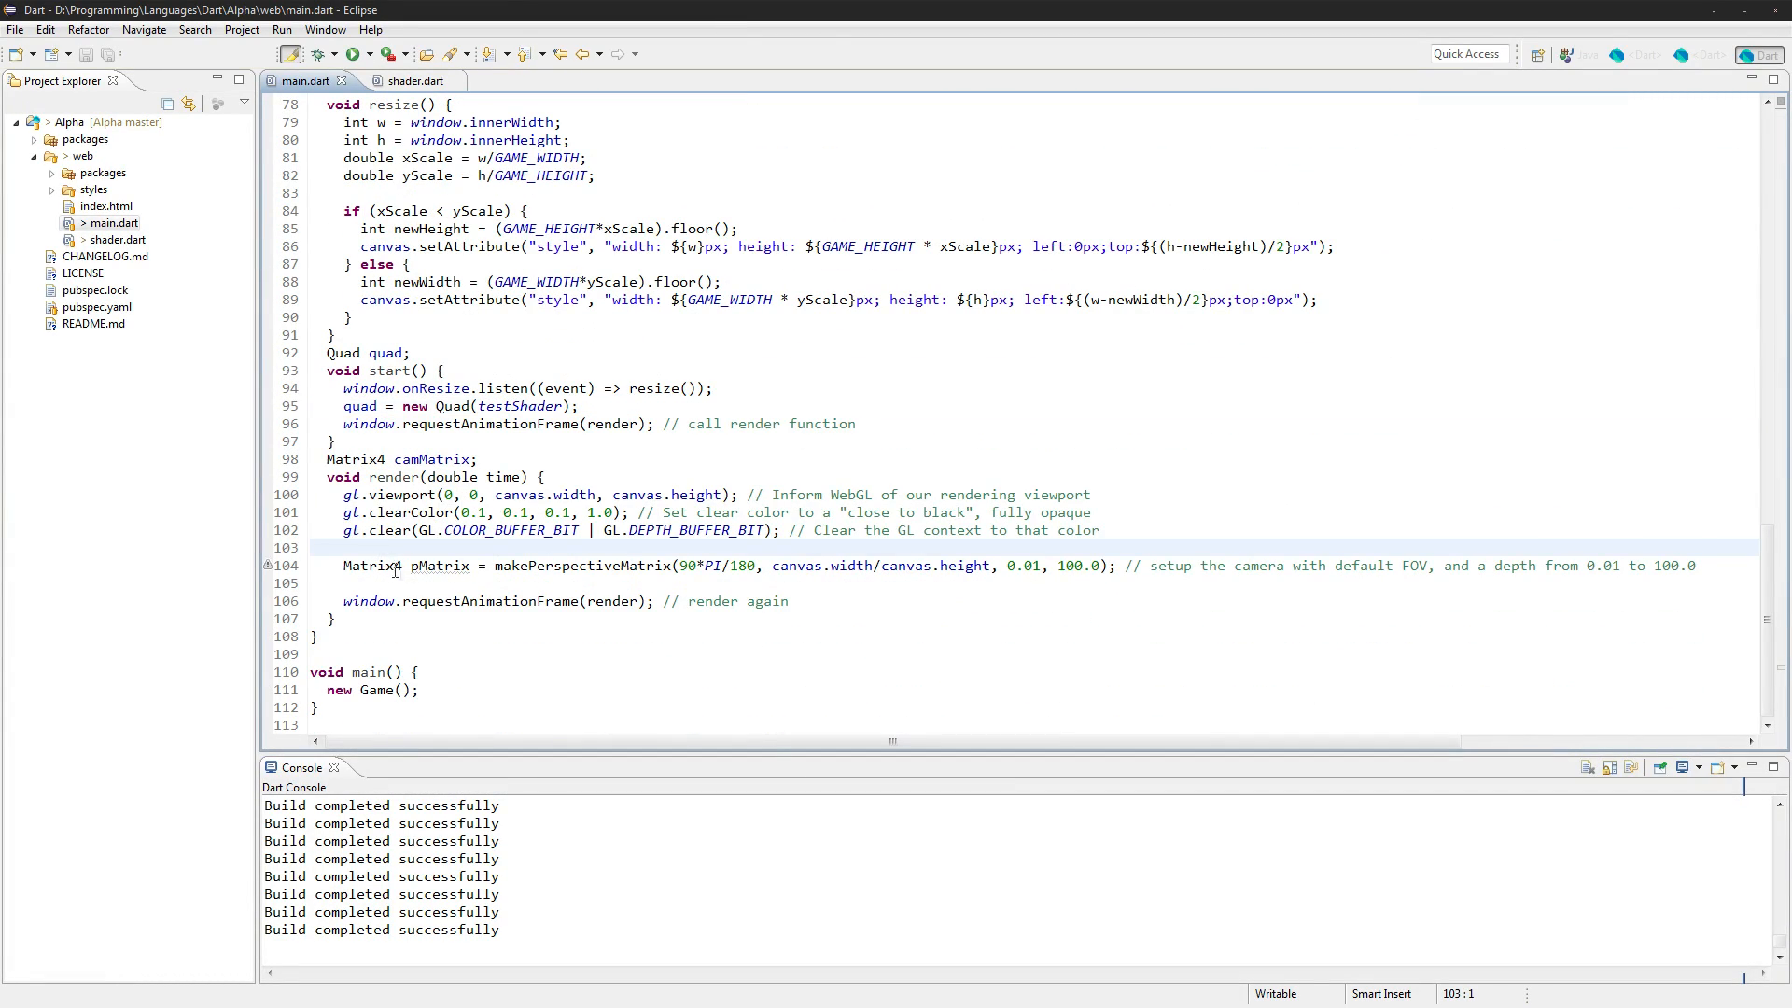
Add double scale = 1.0/canvas.height; at the start of Game's render
{"action": "left_click", "coordinate": [398, 582]}
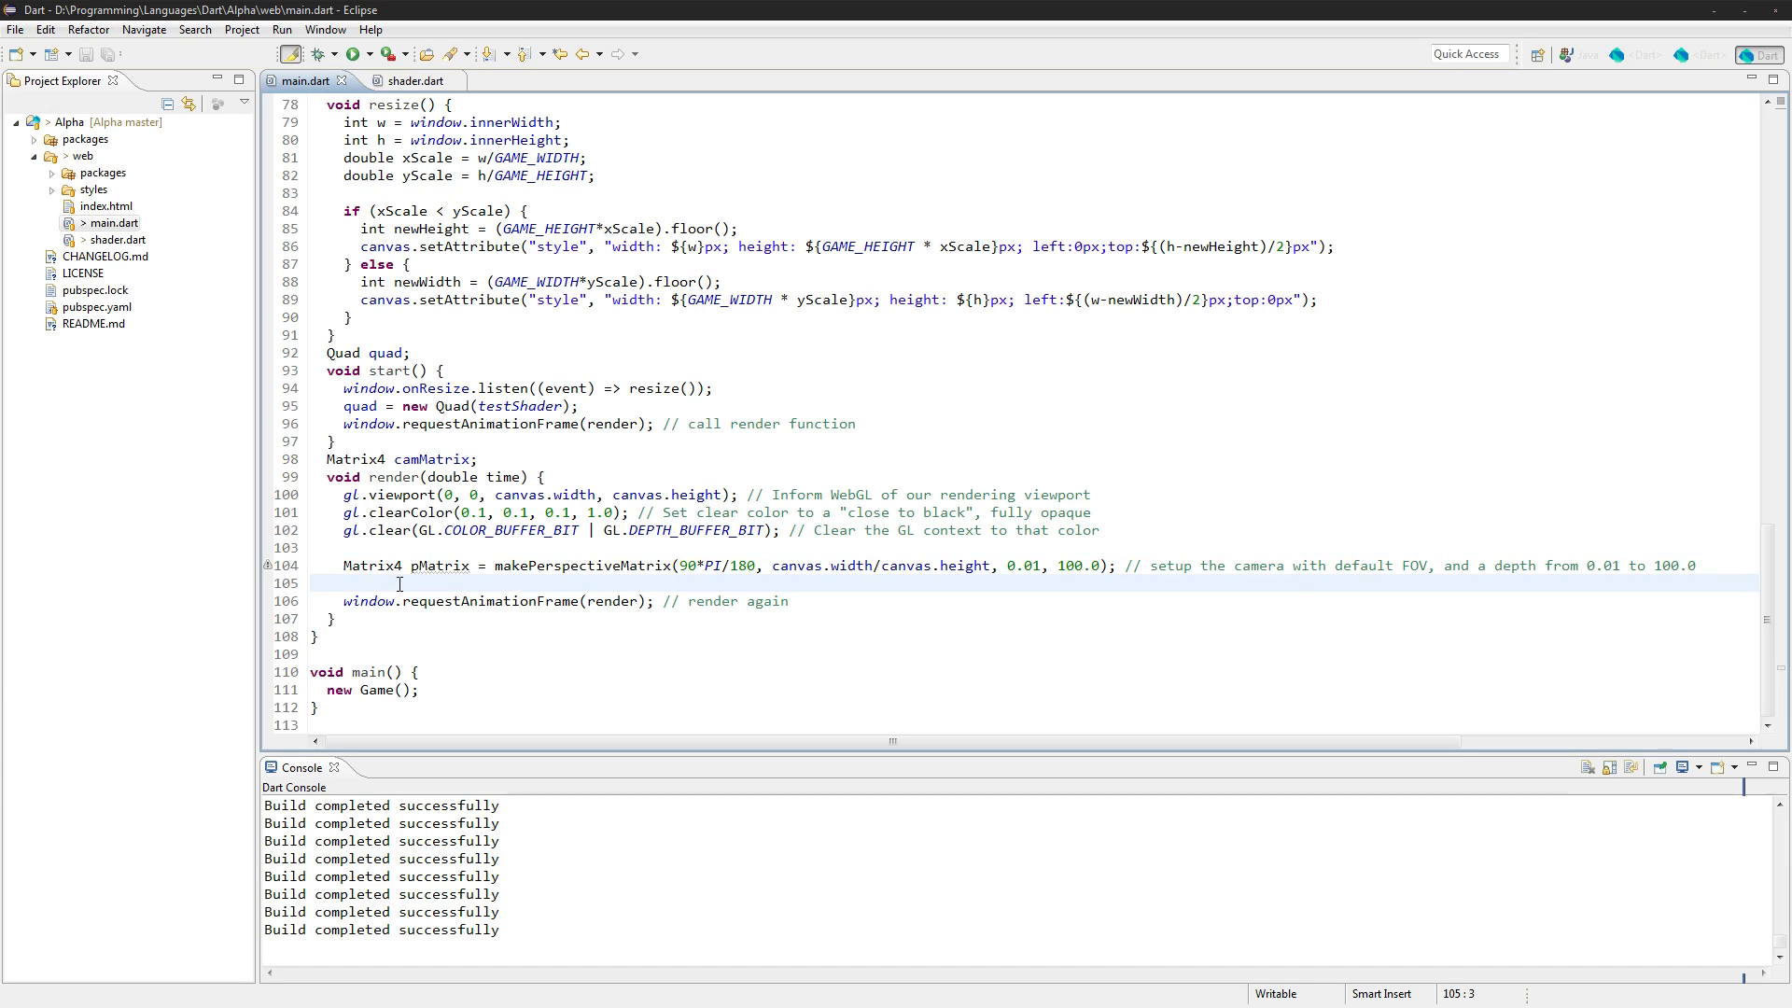
{"action": "key", "text": "Return"}
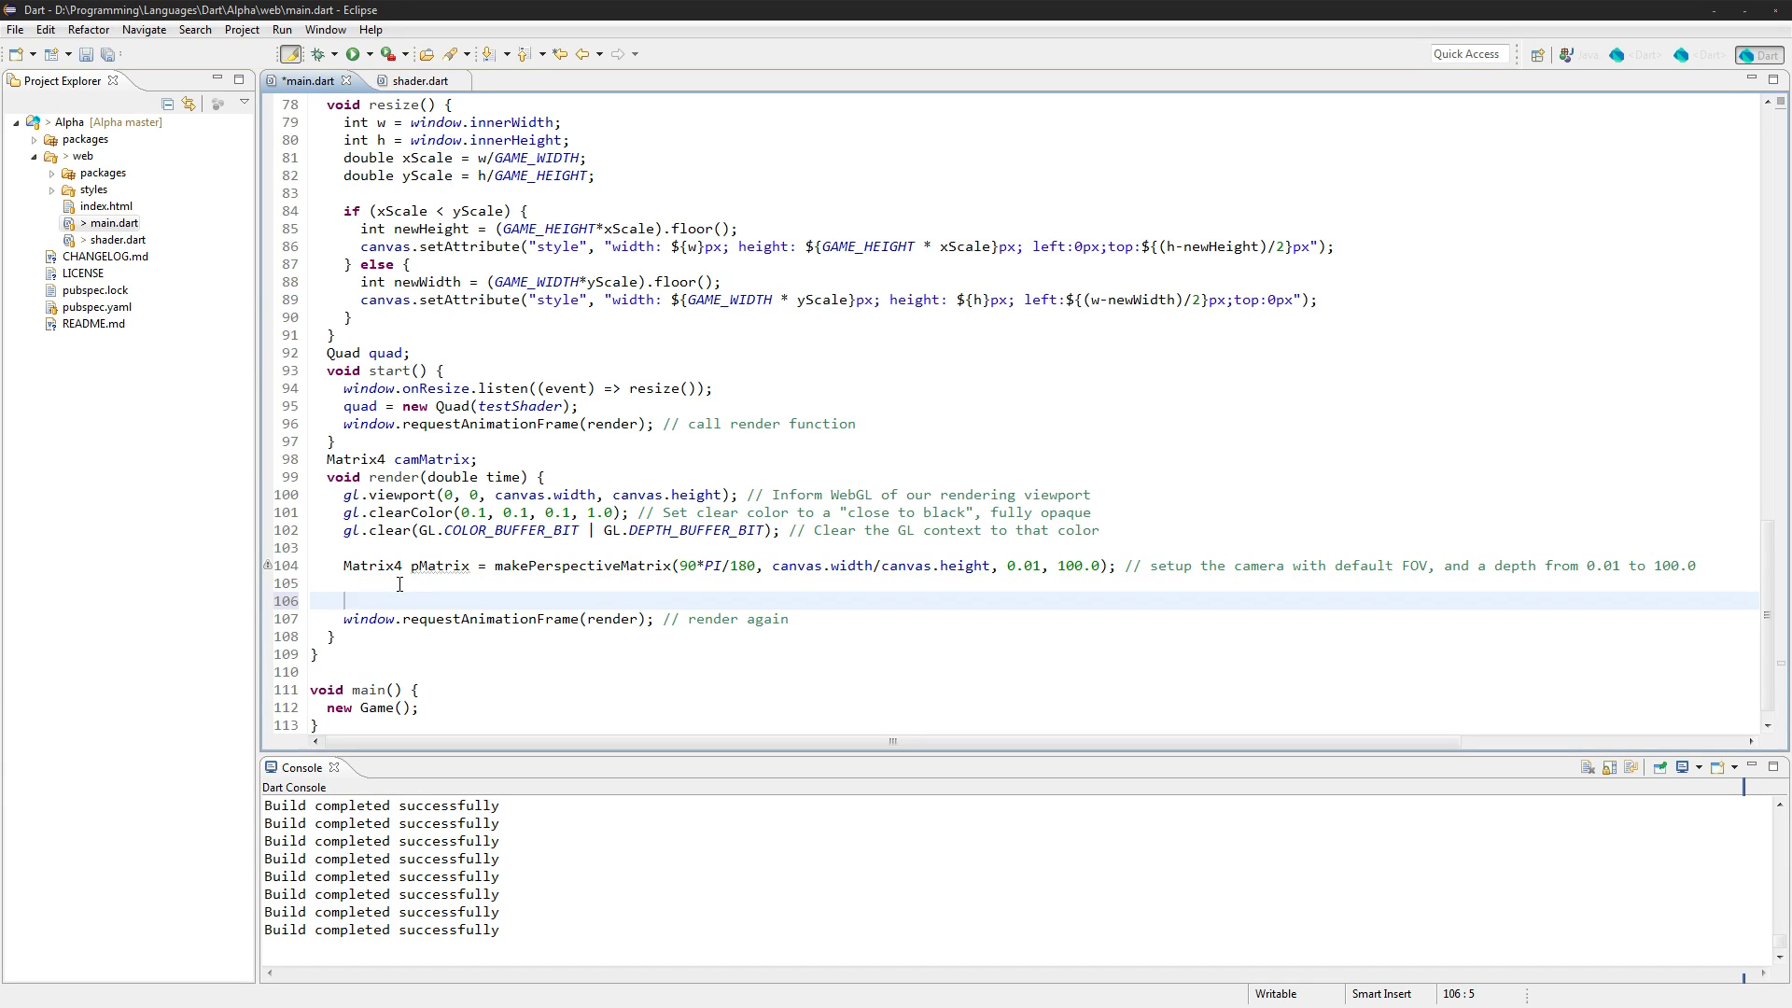
{"action": "type", "text": "double scale = 1.0/canvas"}
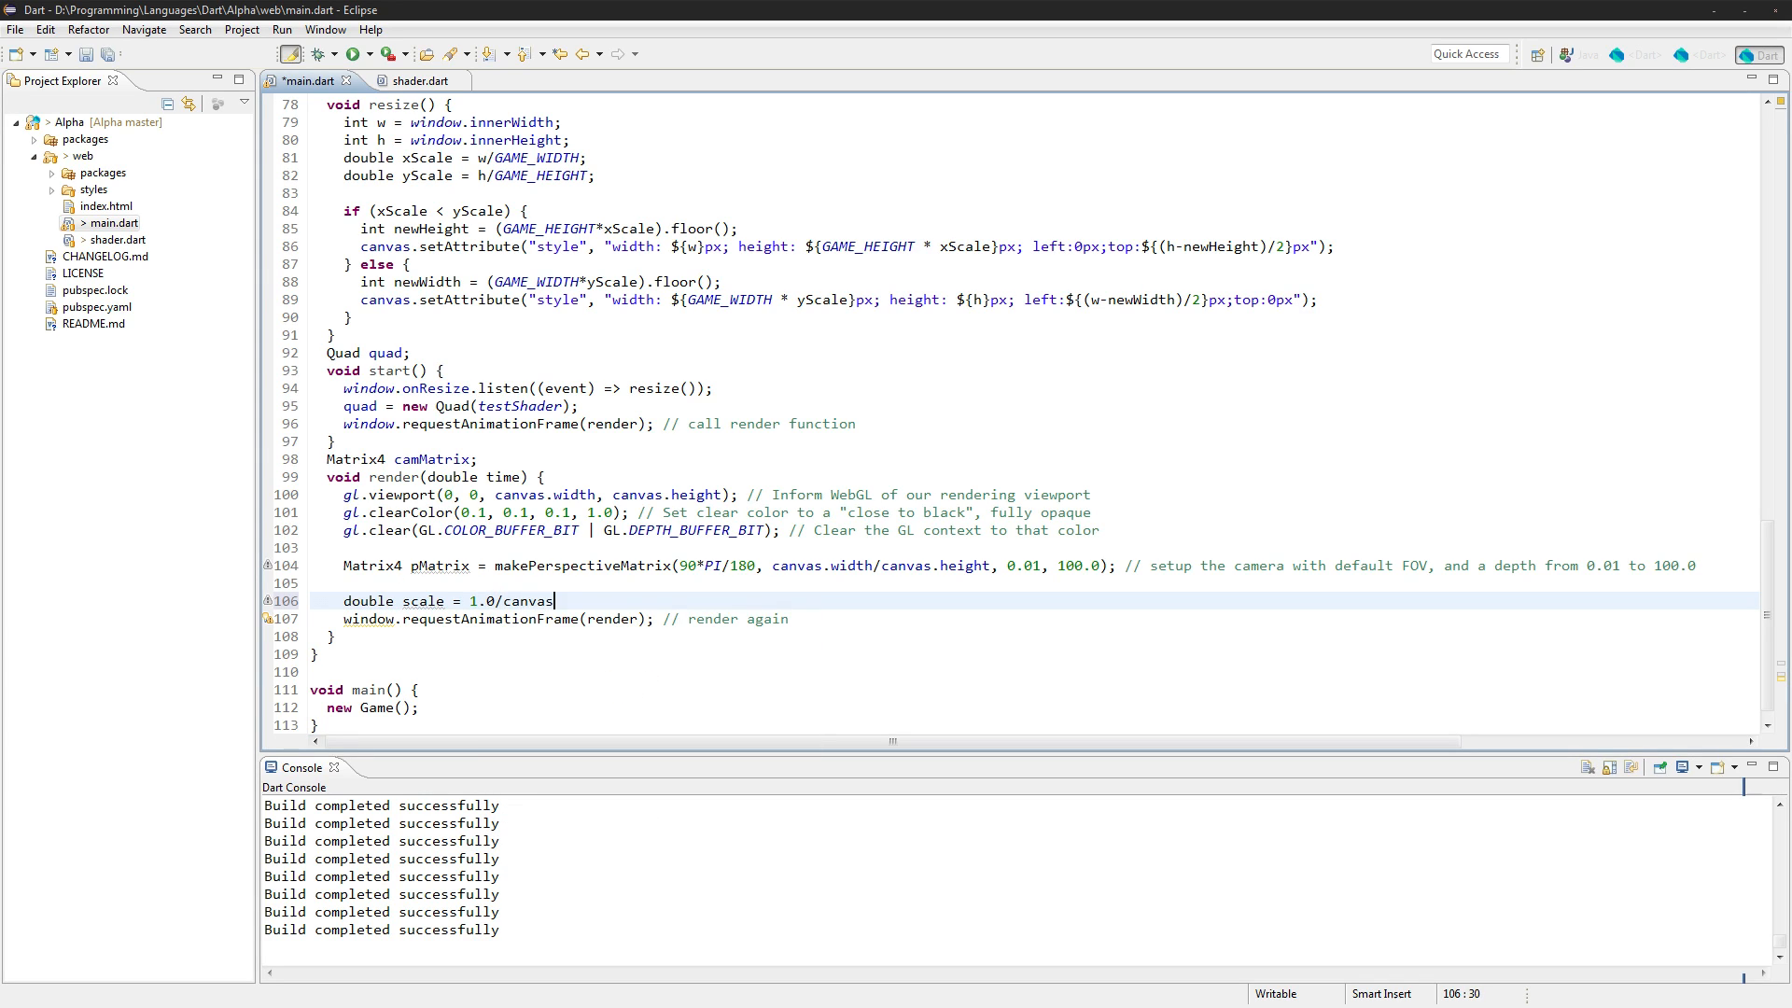
{"action": "type", "text": ".height;"}
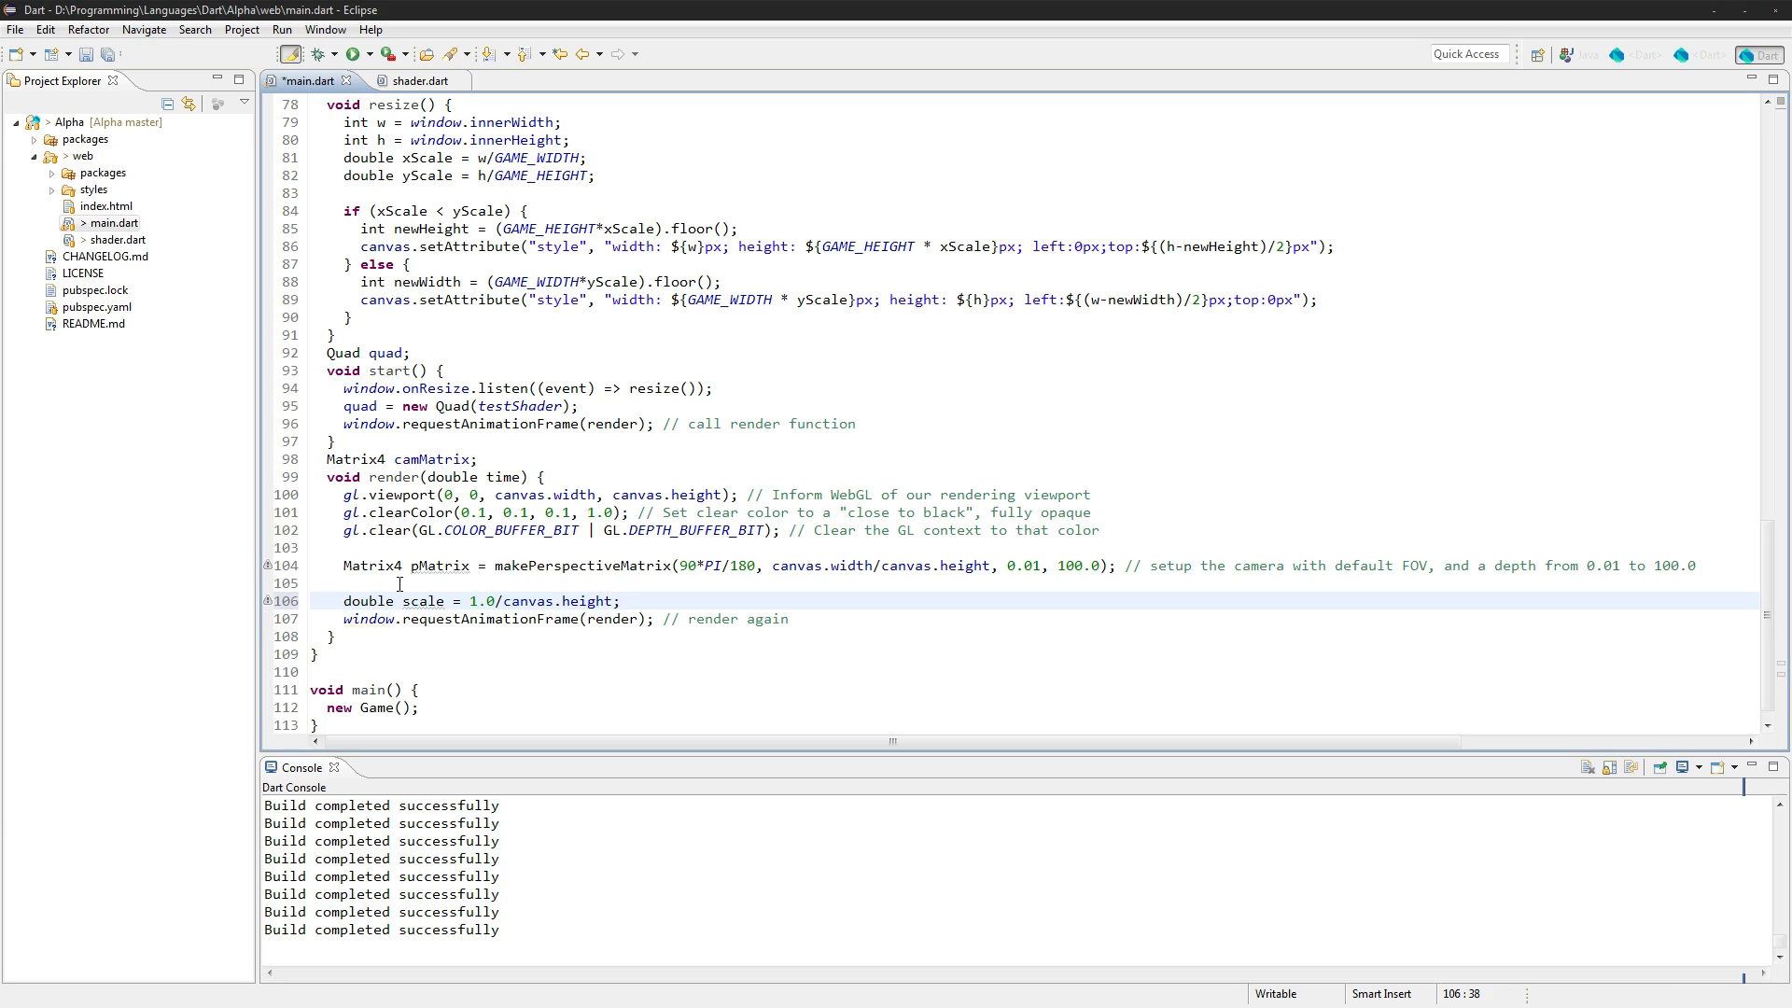
Build the camera matrix as new Matrix4.identity().scale(scale, scale, 1.0)
{"action": "type", "text": "cameraM"}
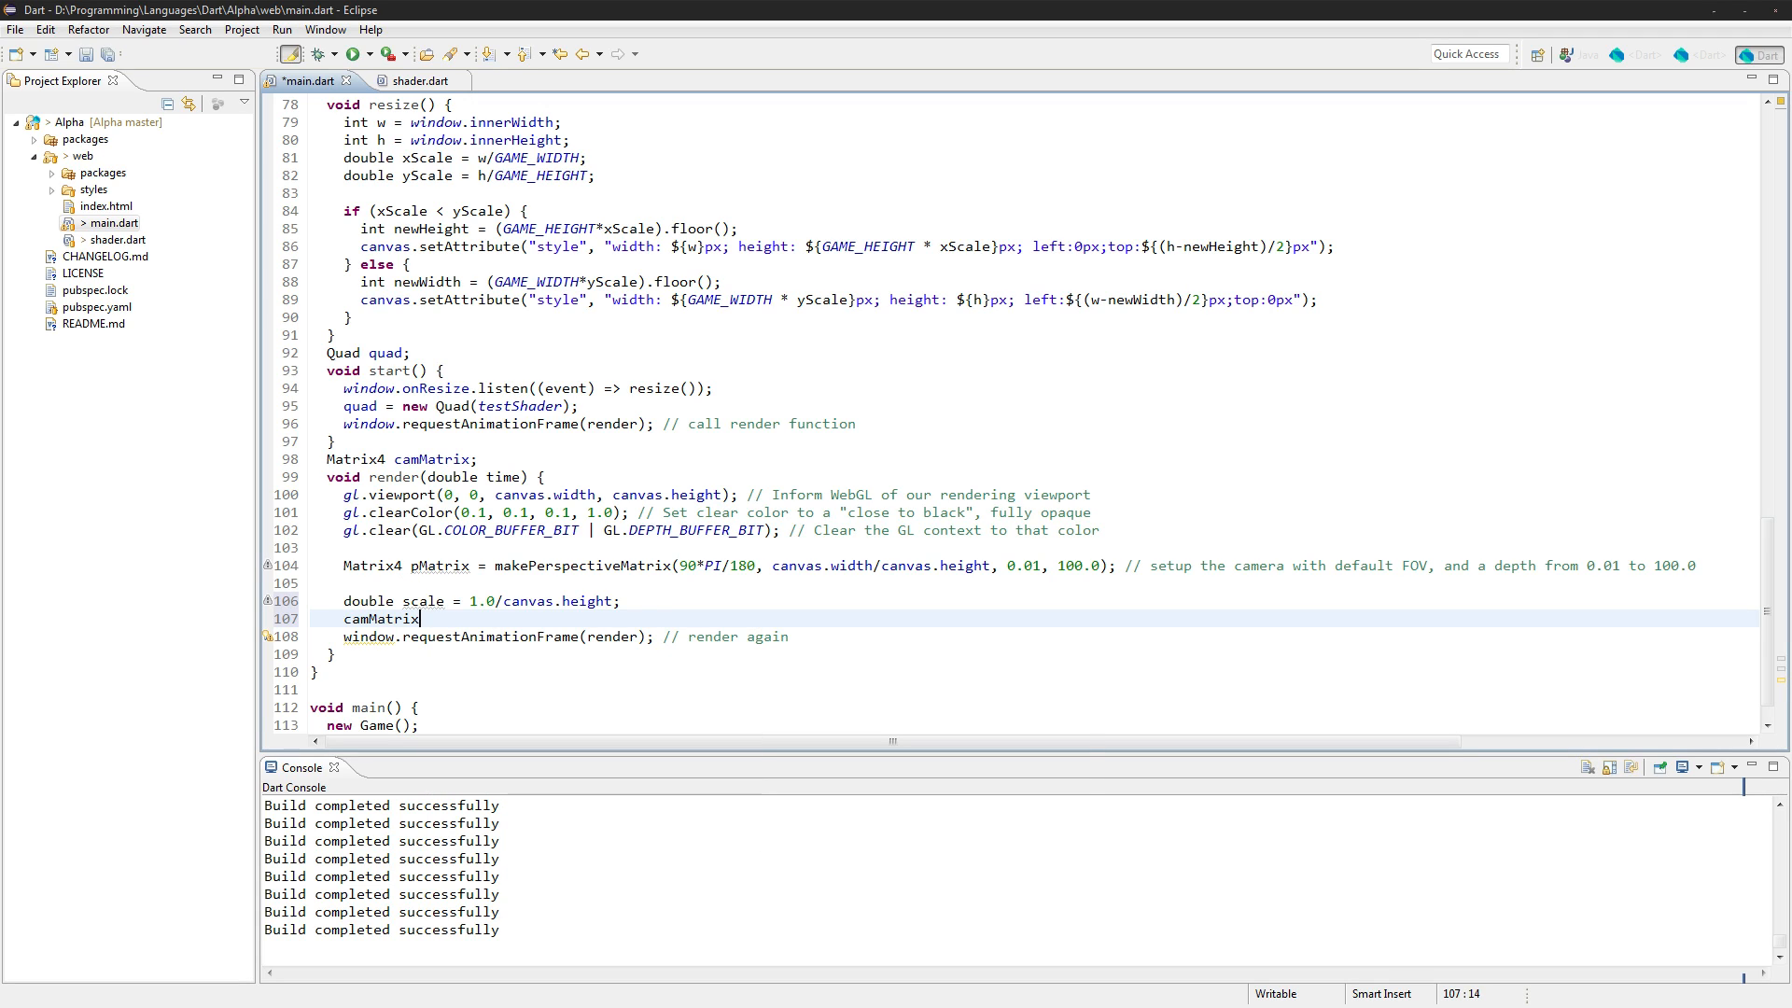
{"action": "type", "text": "= new Matrix4"}
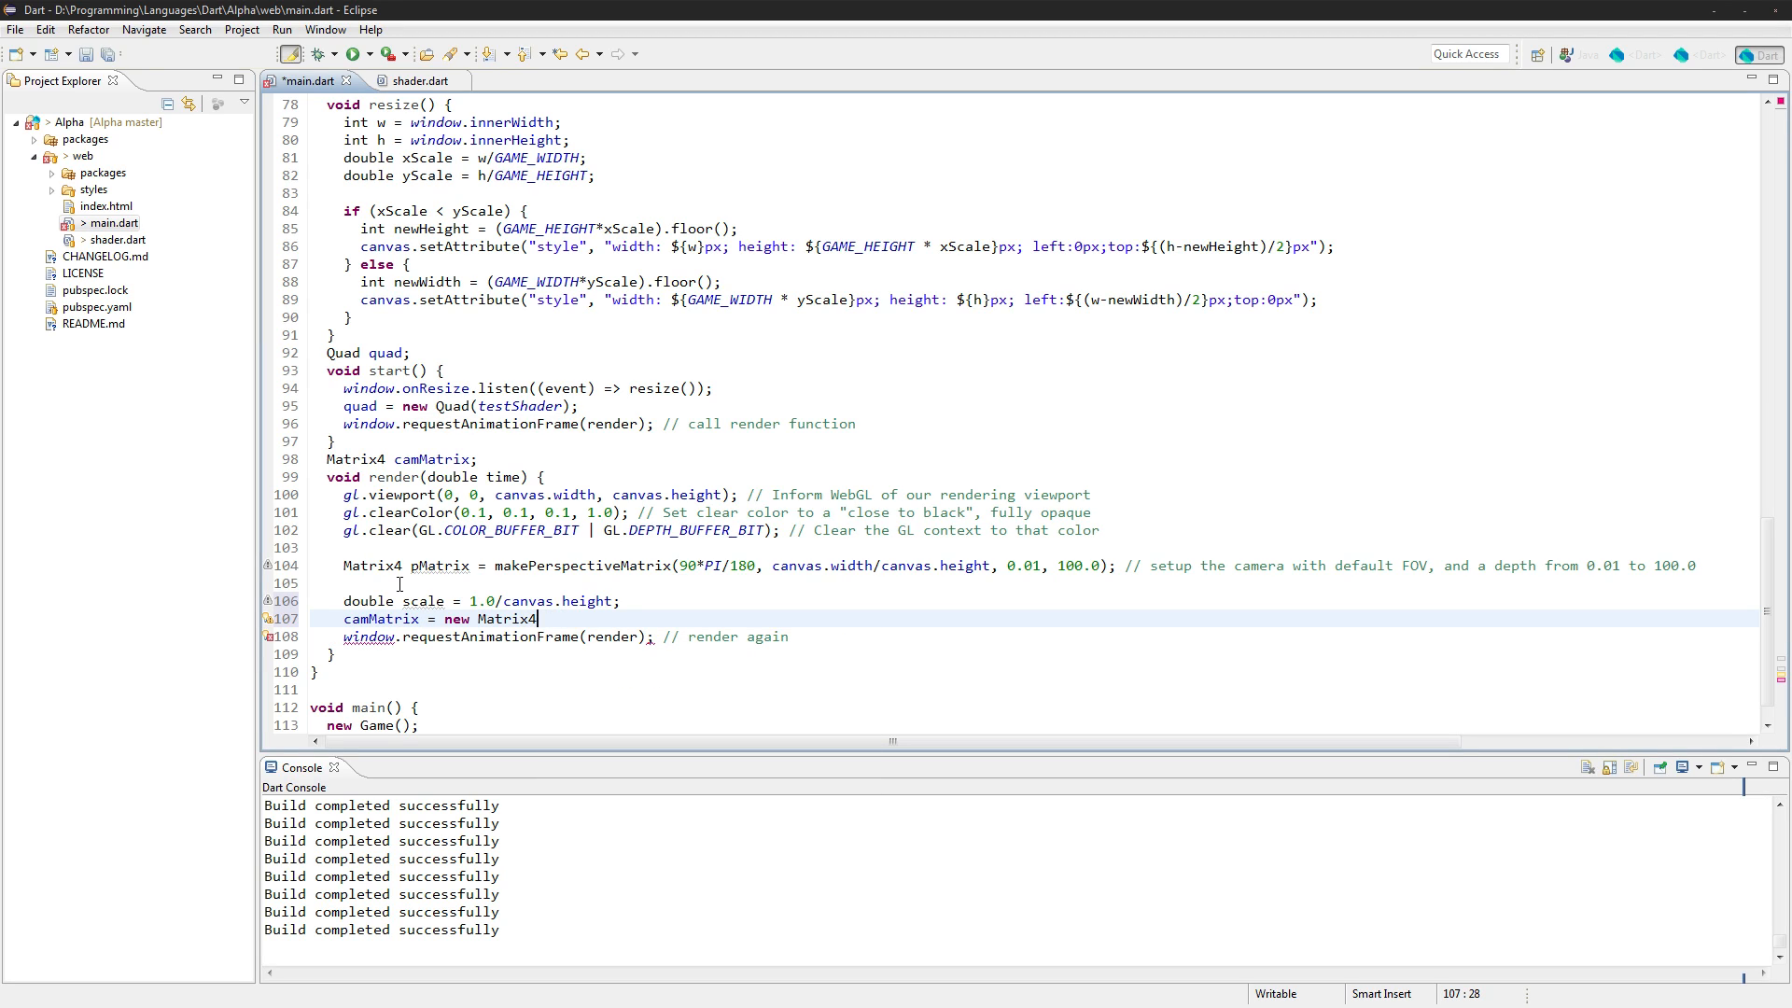
{"action": "type", "text": ".iden"}
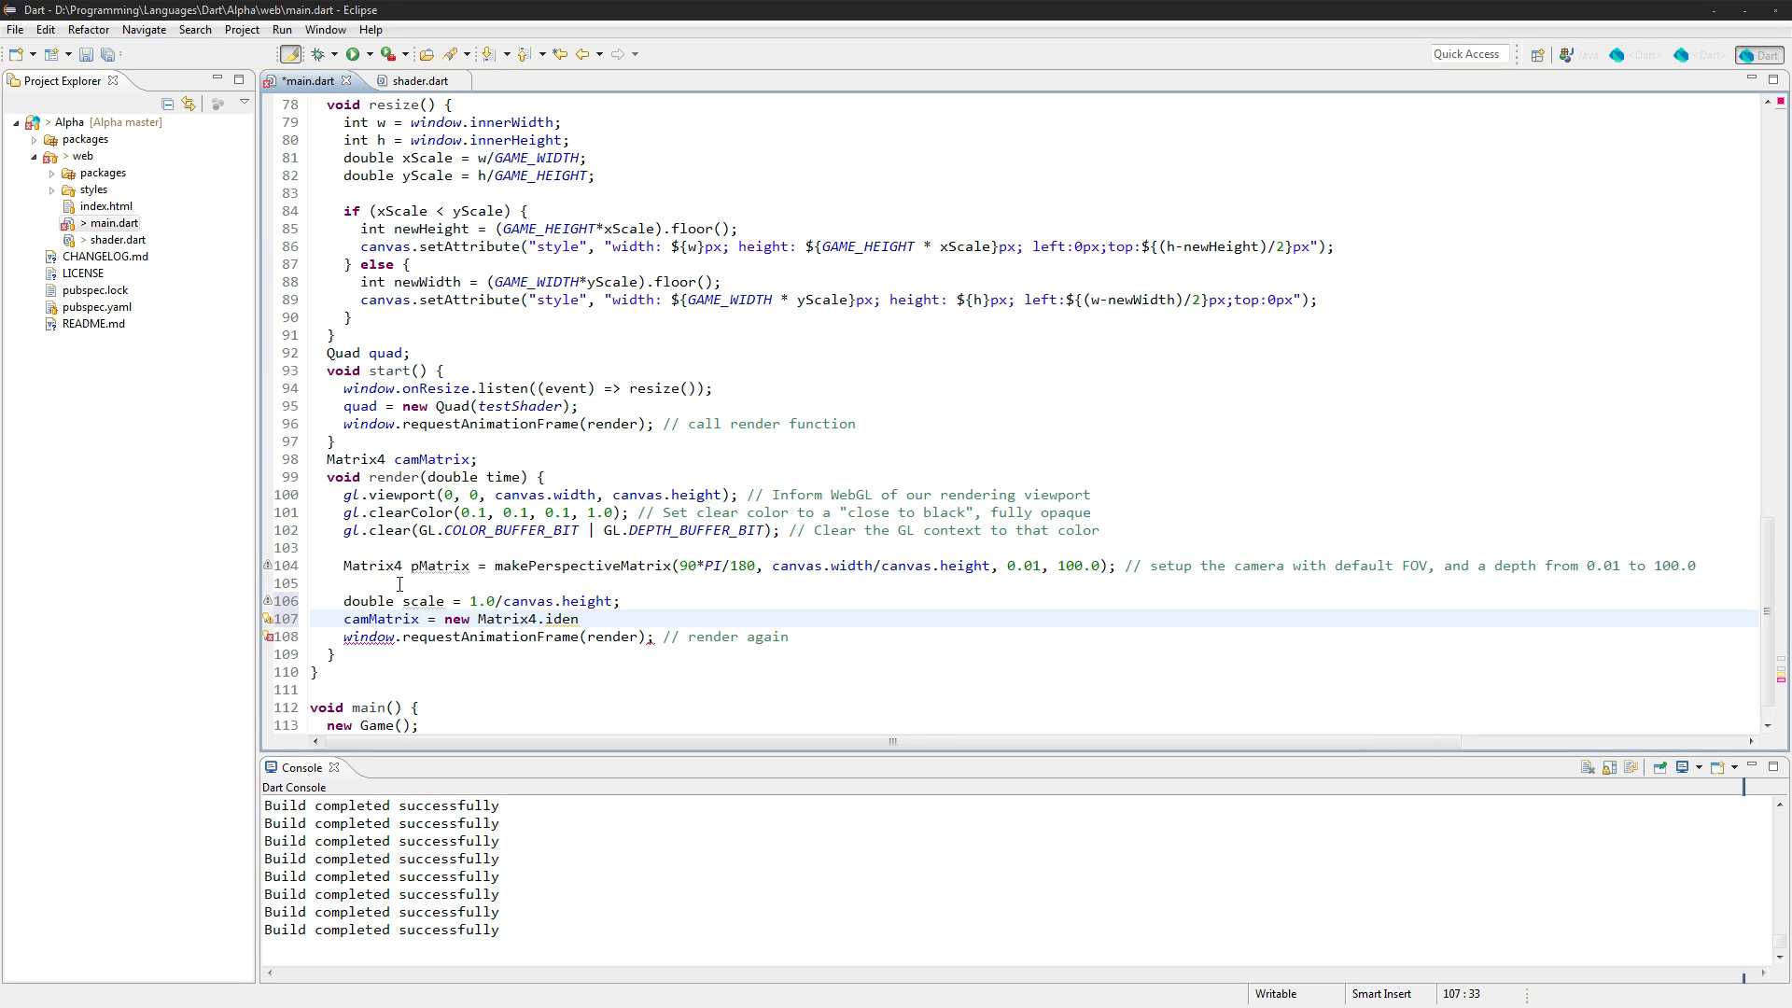
{"action": "type", "text": "tity()"}
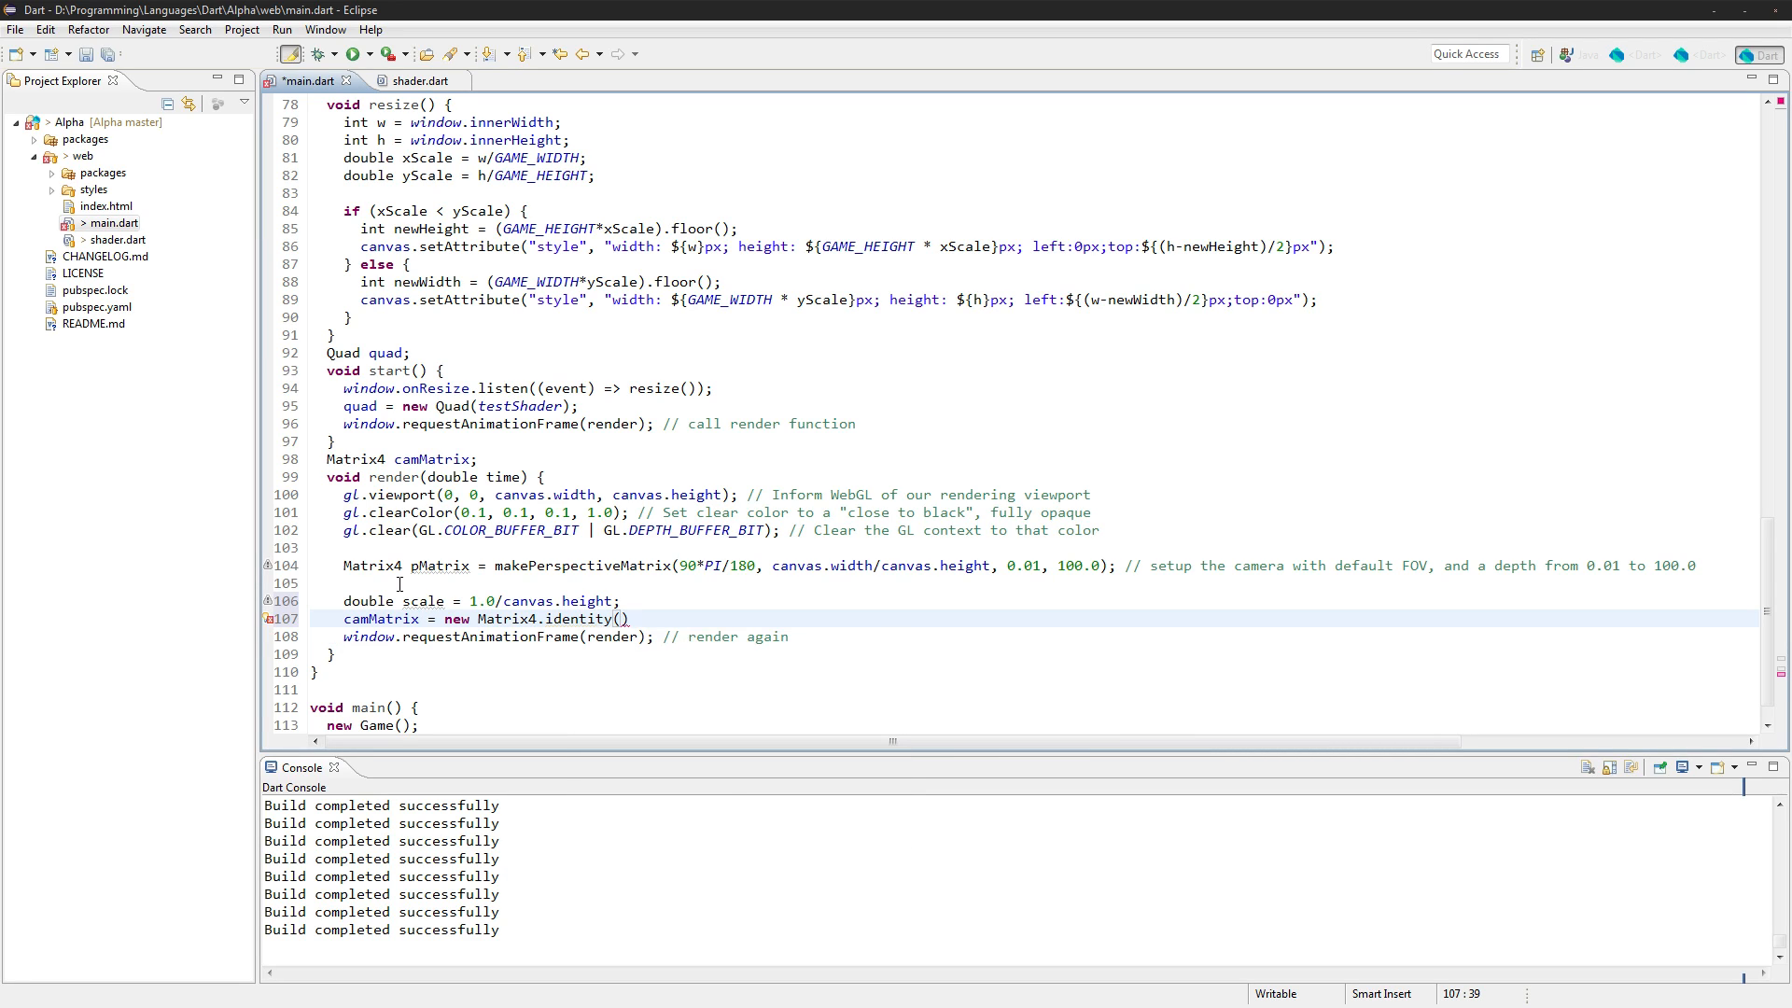
{"action": "type", "text": ".scale(scale"}
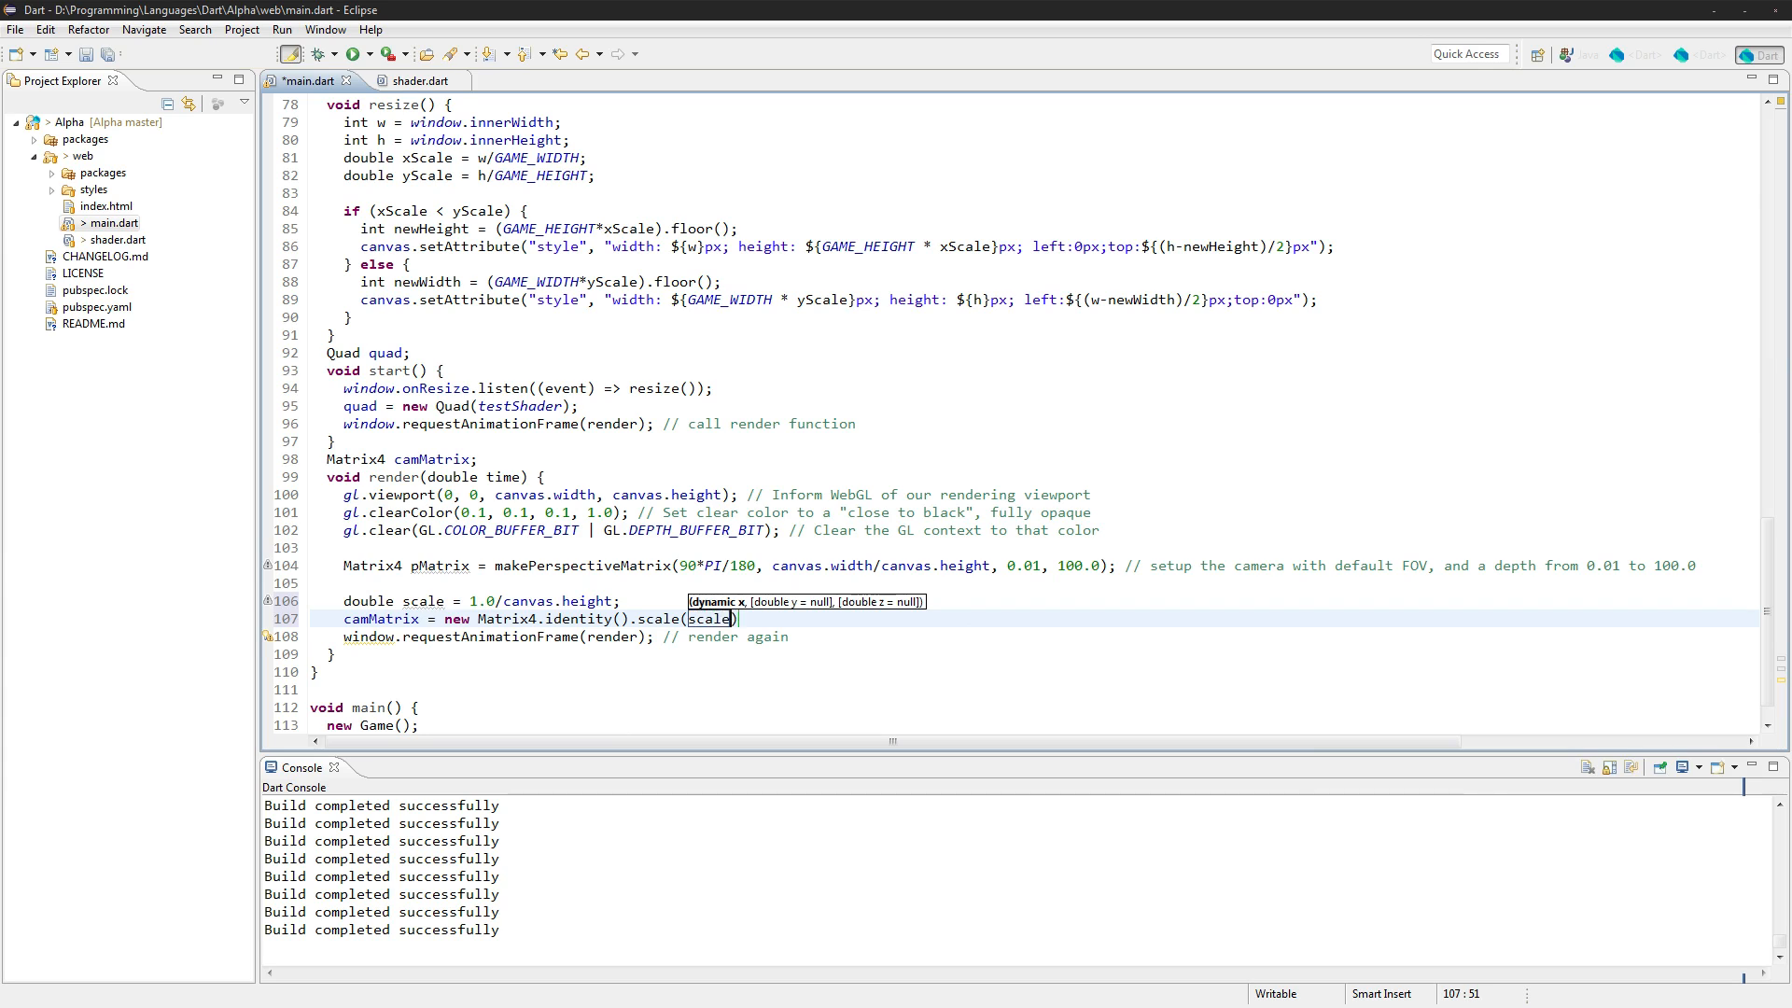
{"action": "type", "text": ", scale, 1"}
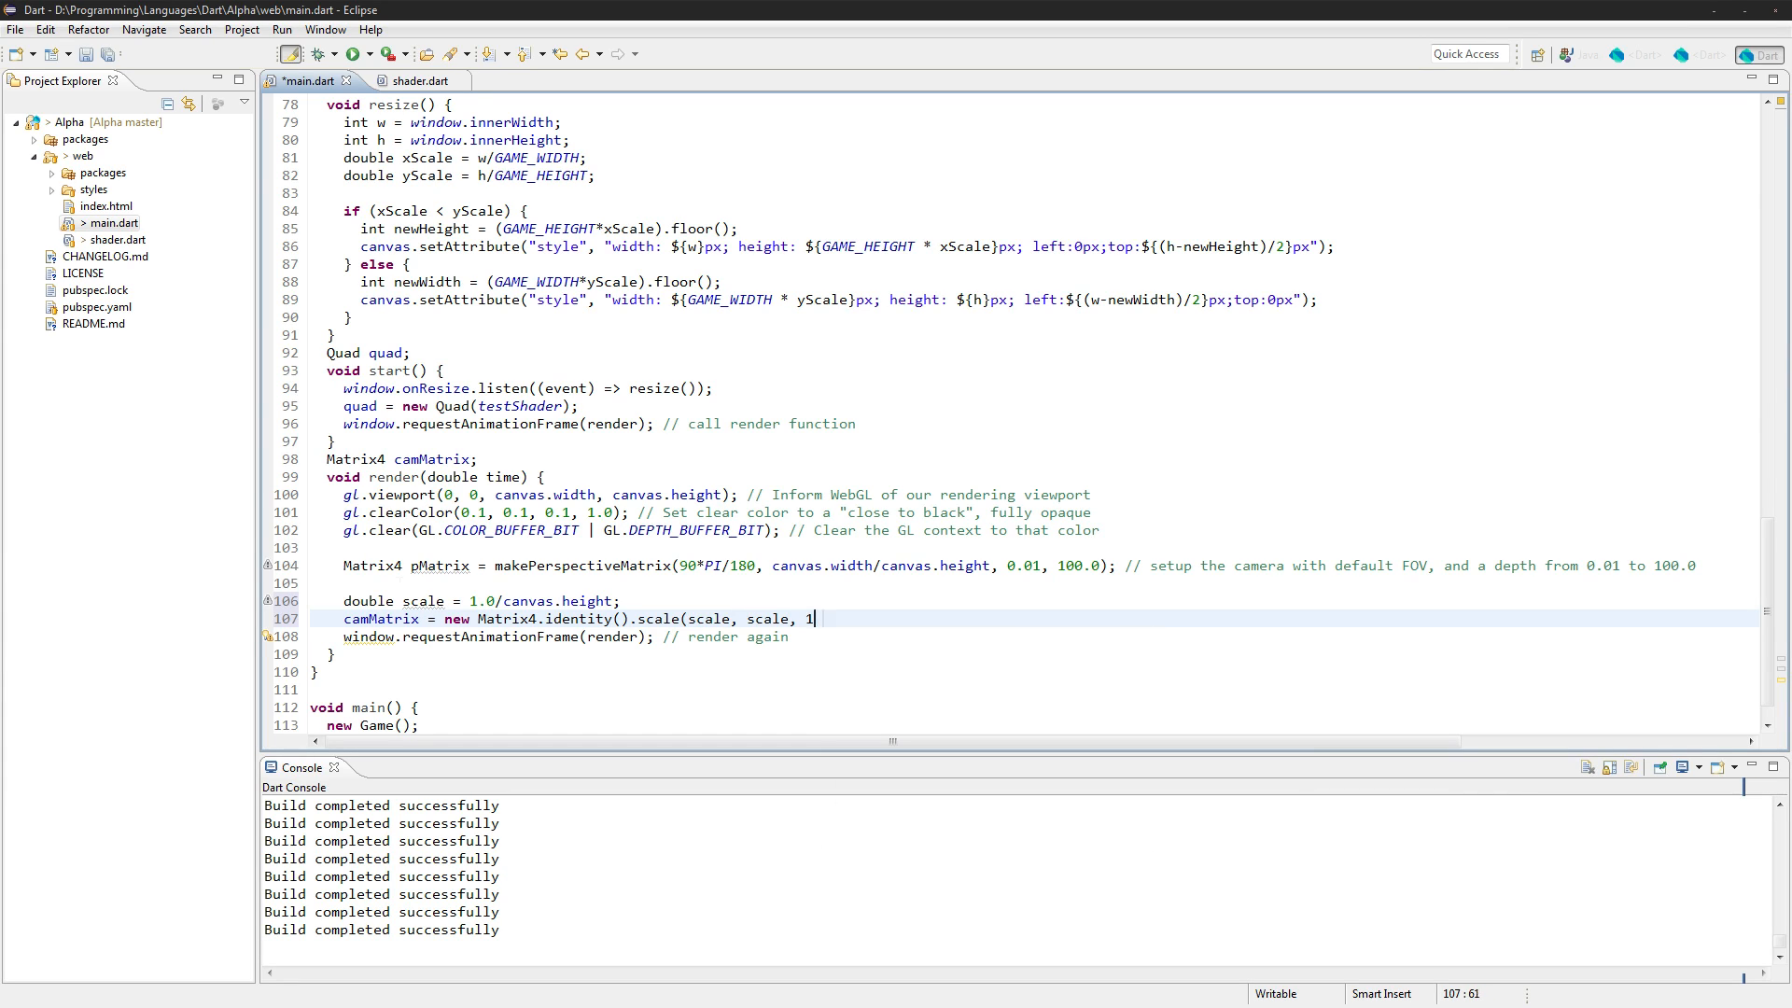
{"action": "type", "text": ".0);"}
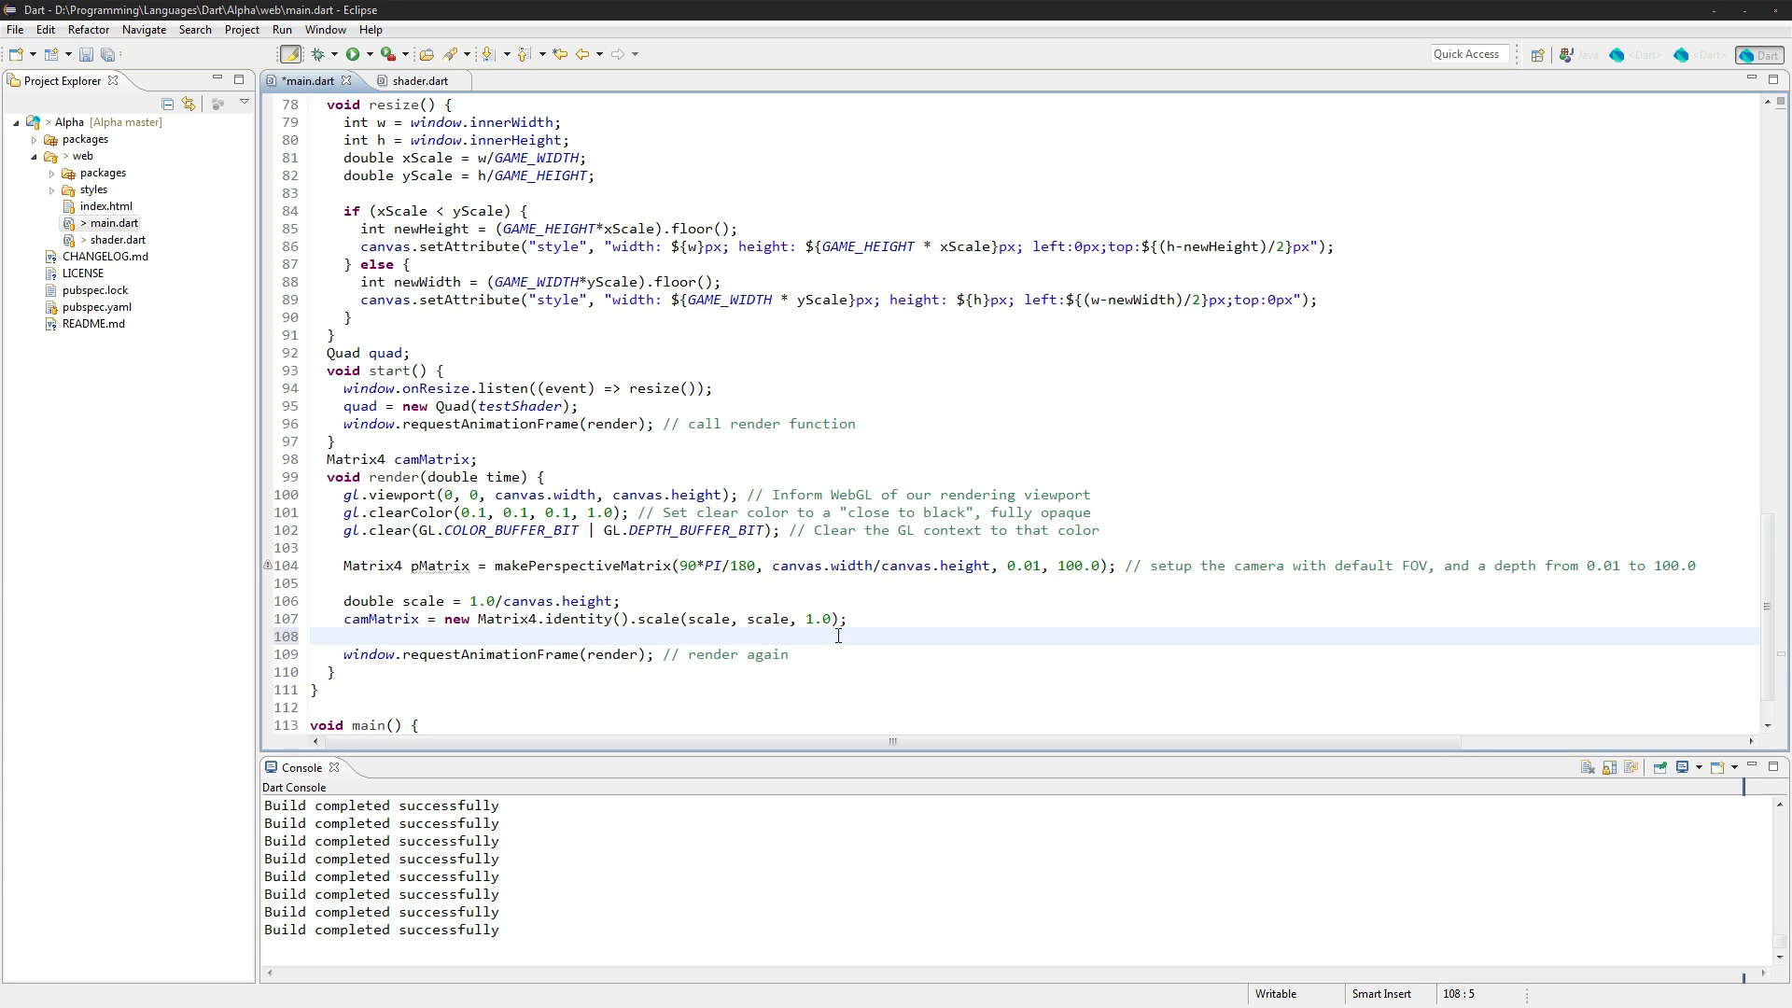
Call quad.setCamera with the camera matrix and quad.render(0, 0, 16, 100)
{"action": "type", "text": "quad.setCame"}
{"action": "type", "text": "quad.render(x, y, w, h"}
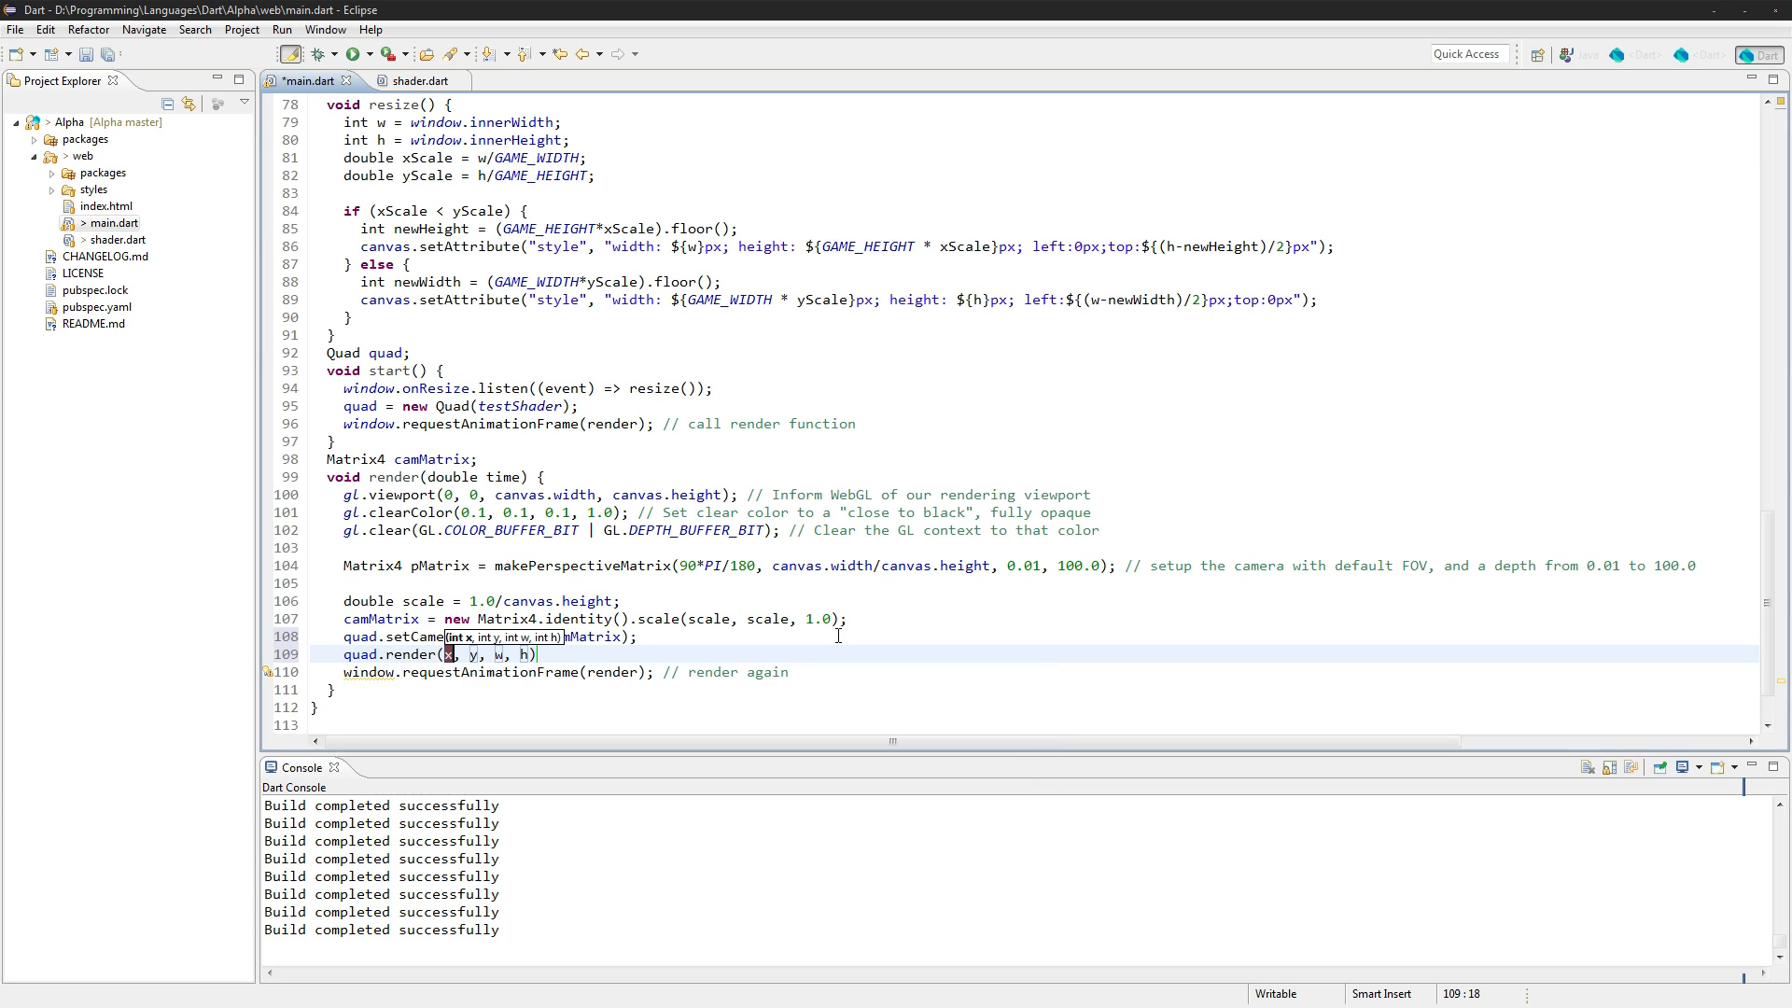
{"action": "type", "text": "0, 0,"}
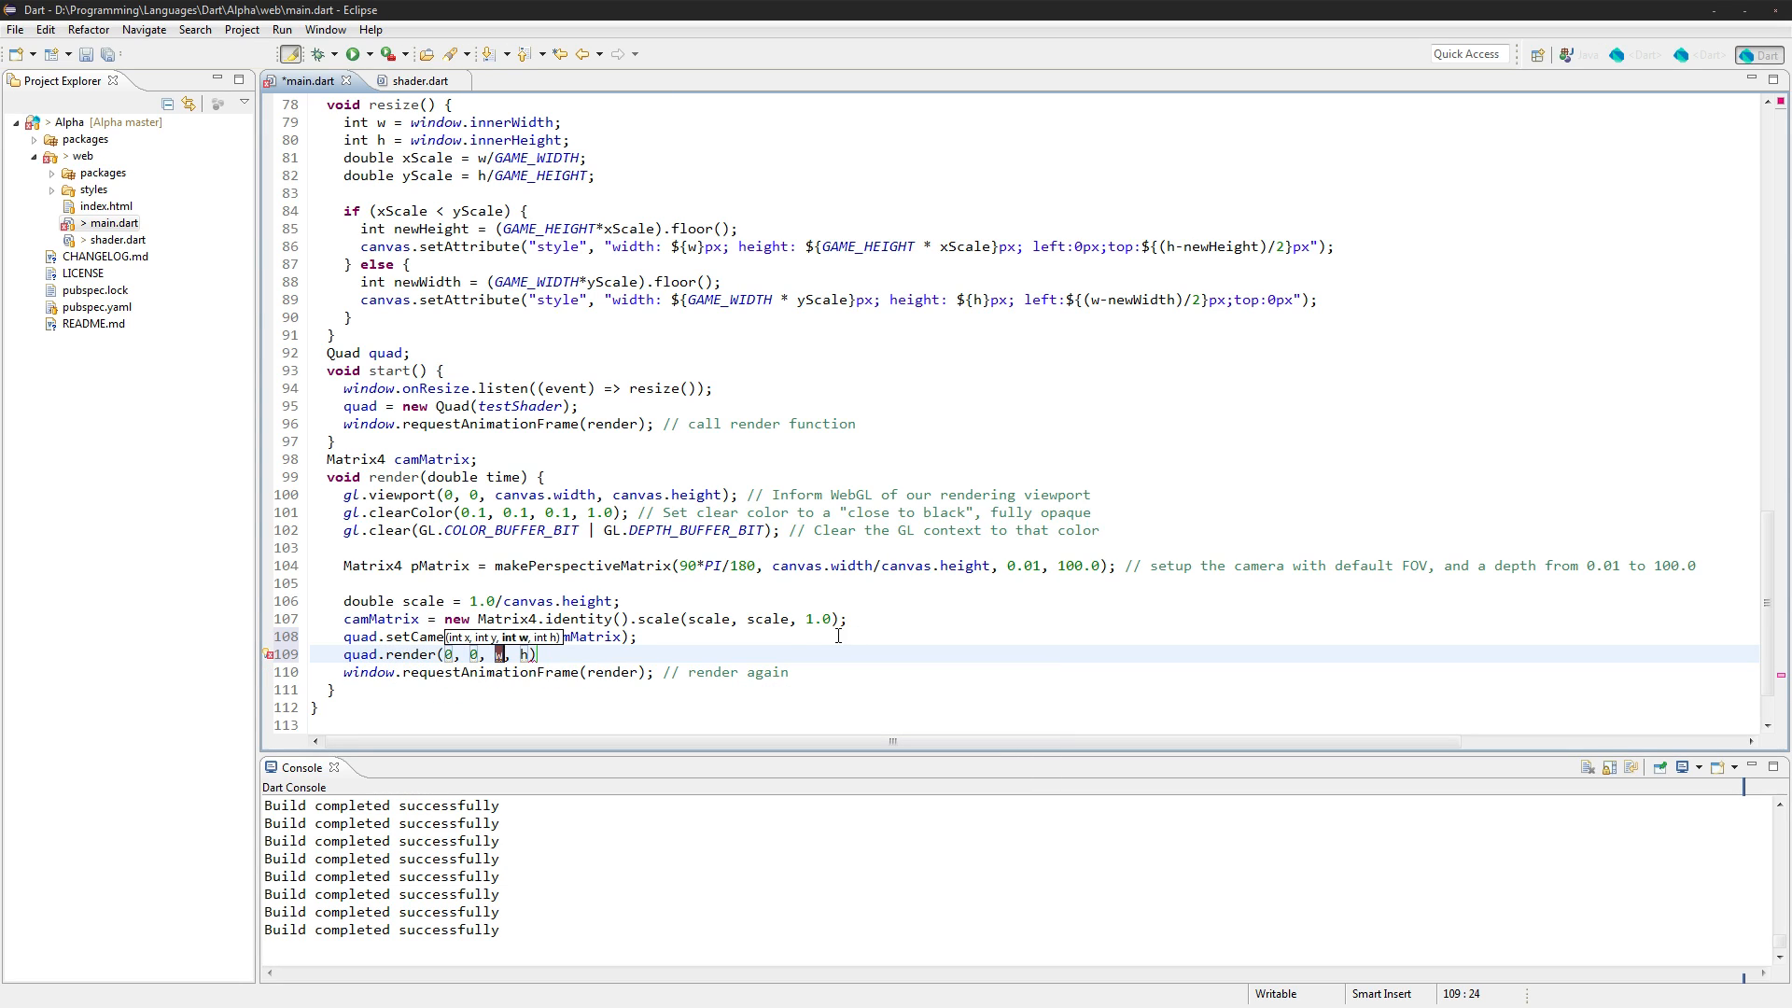
{"action": "type", "text": "16"}
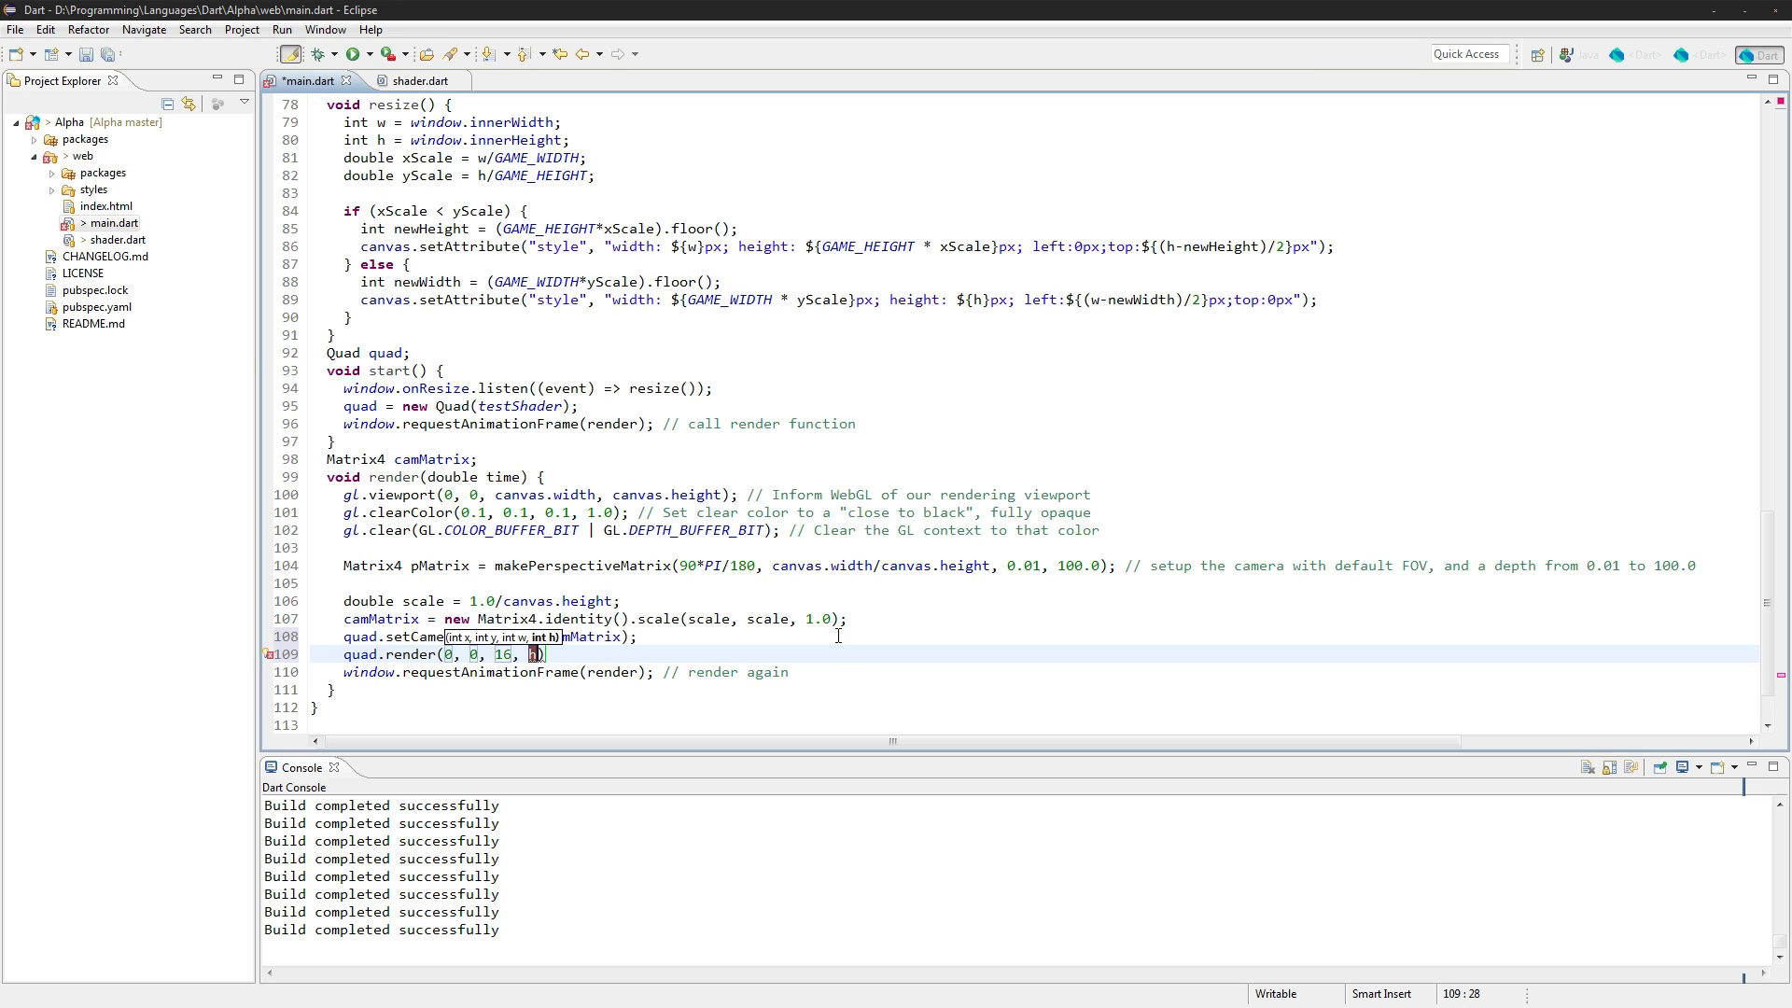
{"action": "type", "text": "100"}
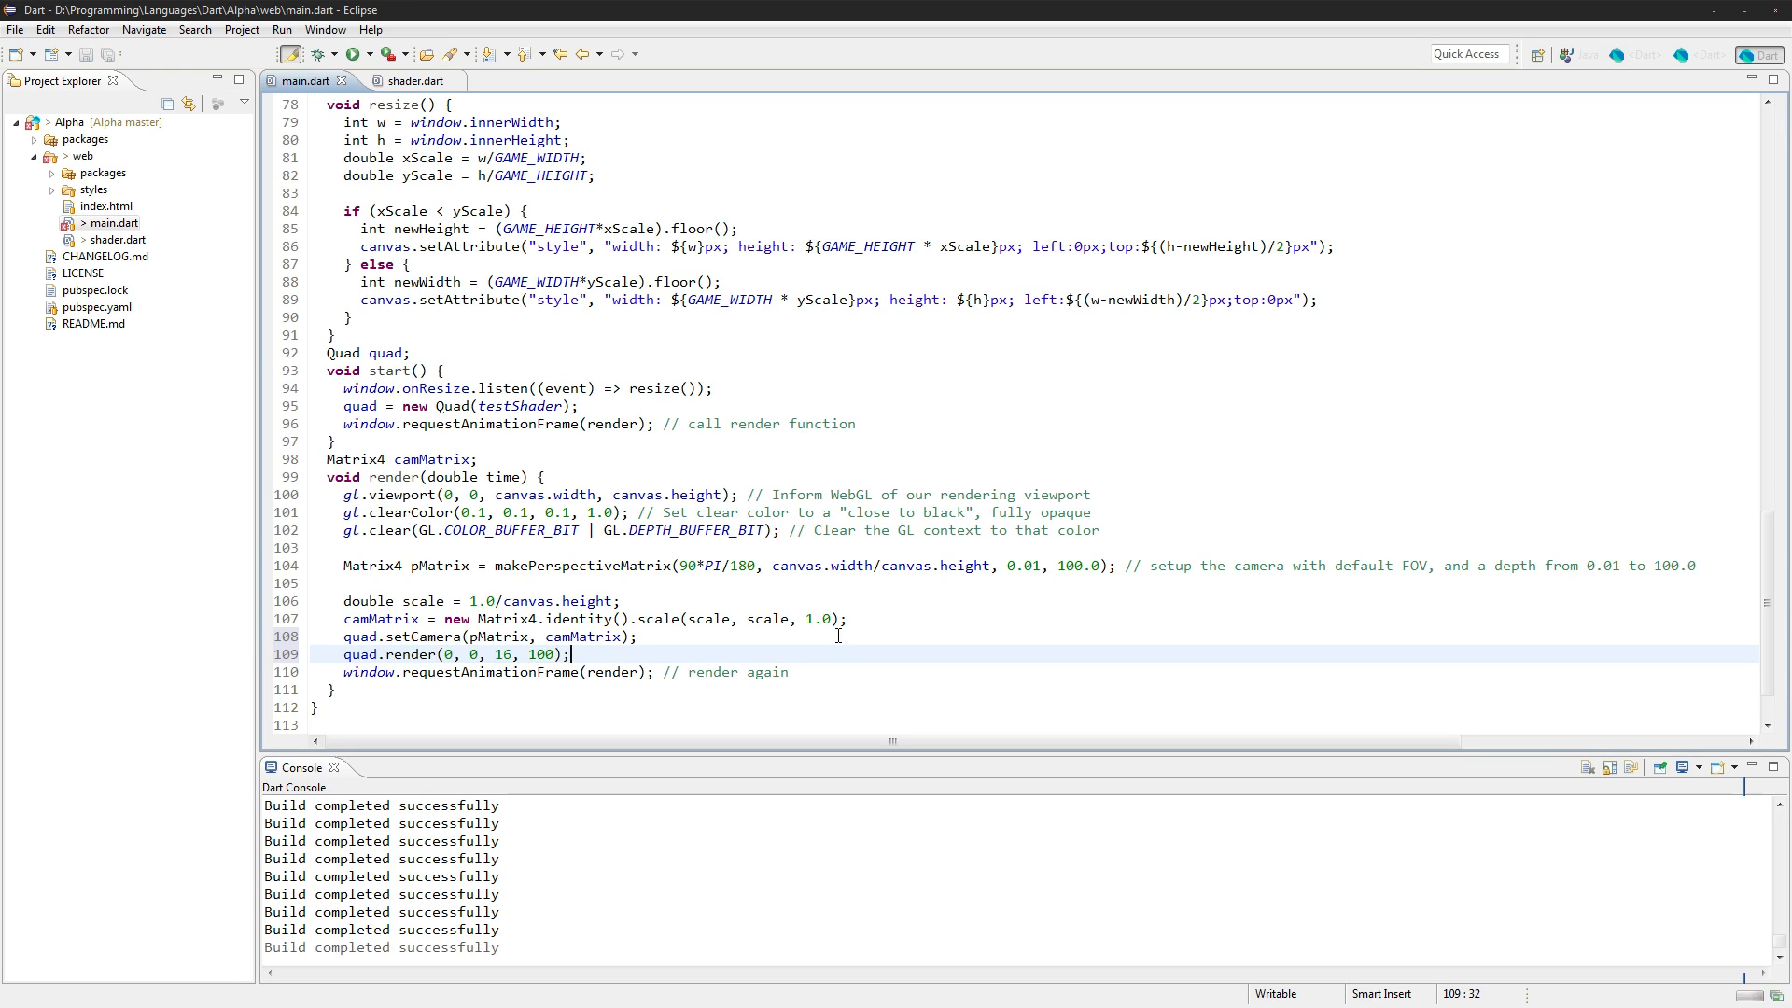
{"action": "left_click", "coordinate": [411, 459]}
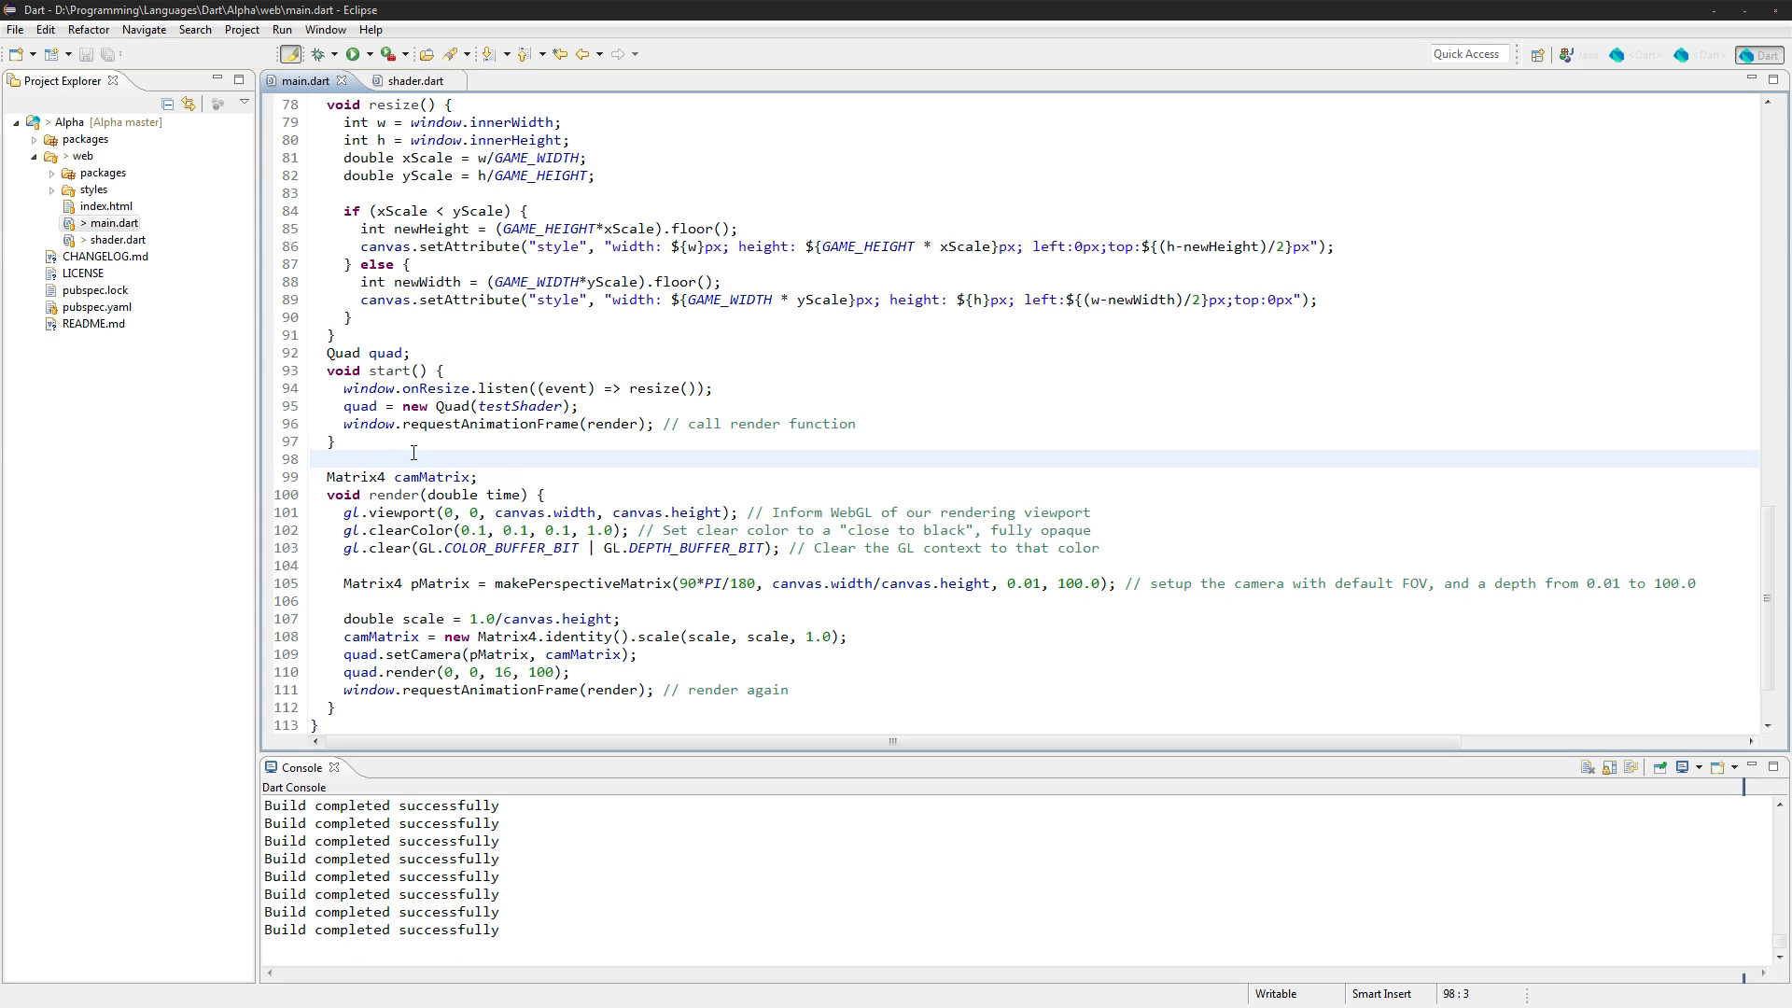
Run the app, add shader.use(); before the Int16List indexData line, and rerun
{"action": "left_click", "coordinate": [352, 54]}
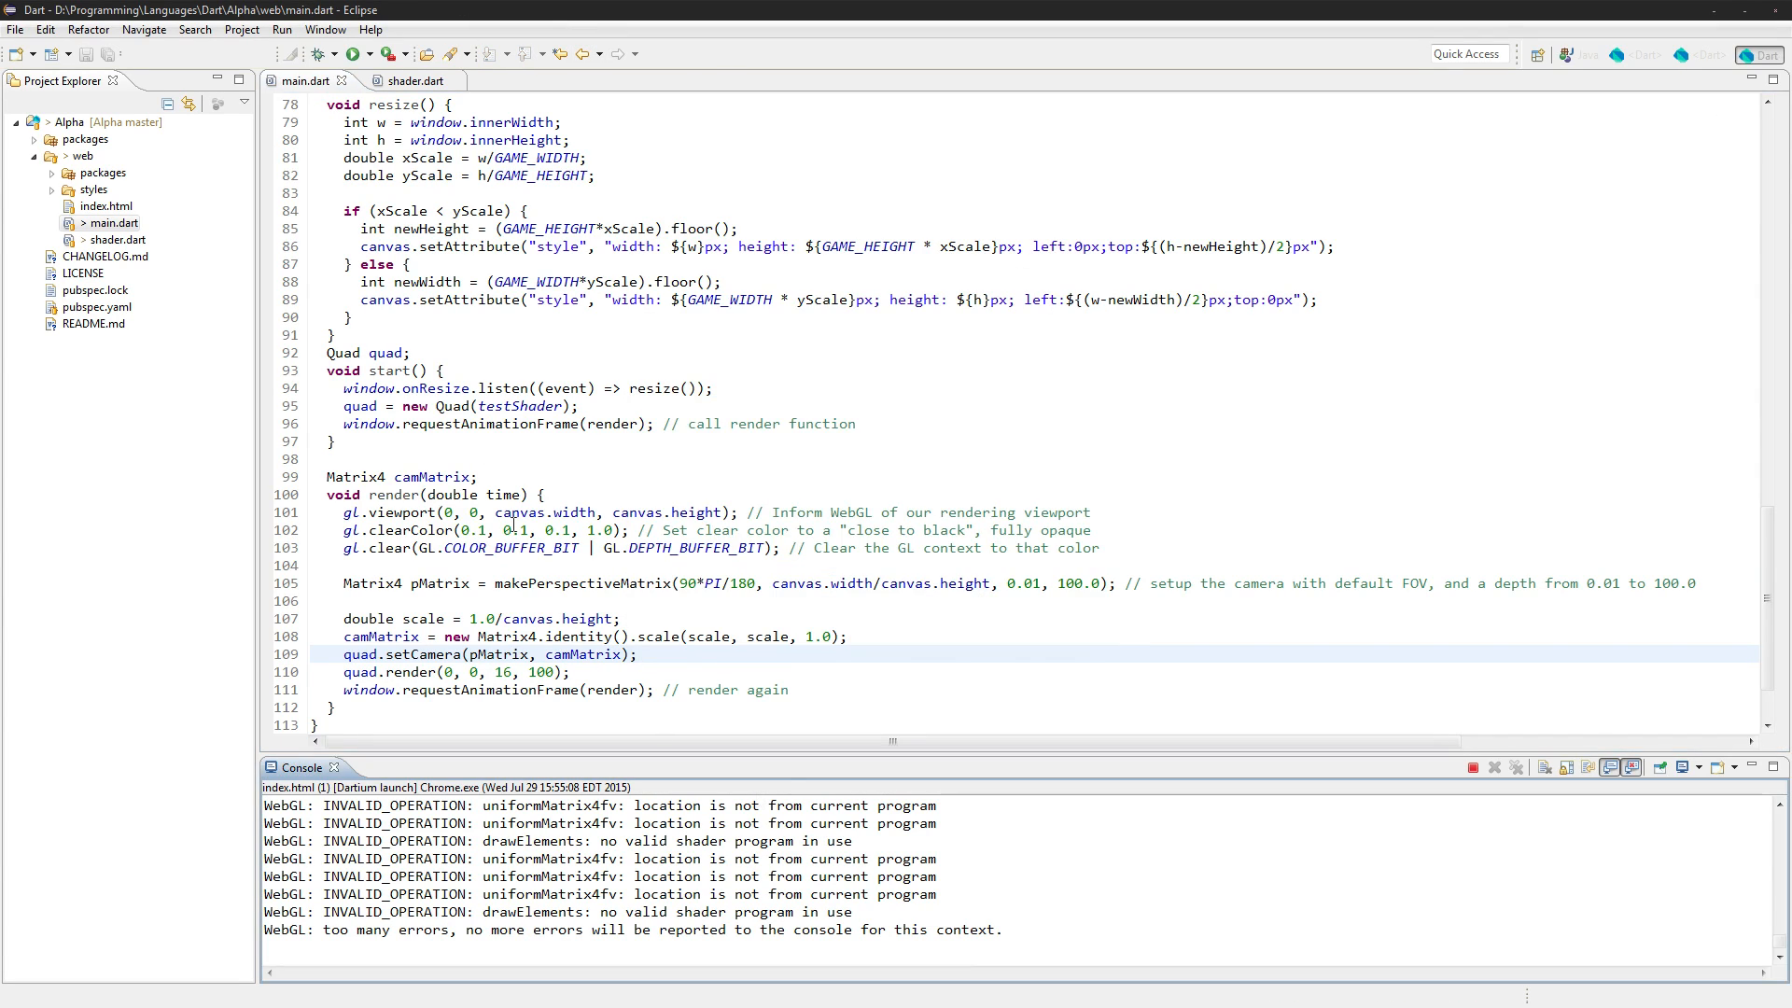
{"action": "scroll", "scroll_direction": "up", "scroll_amount": 3}
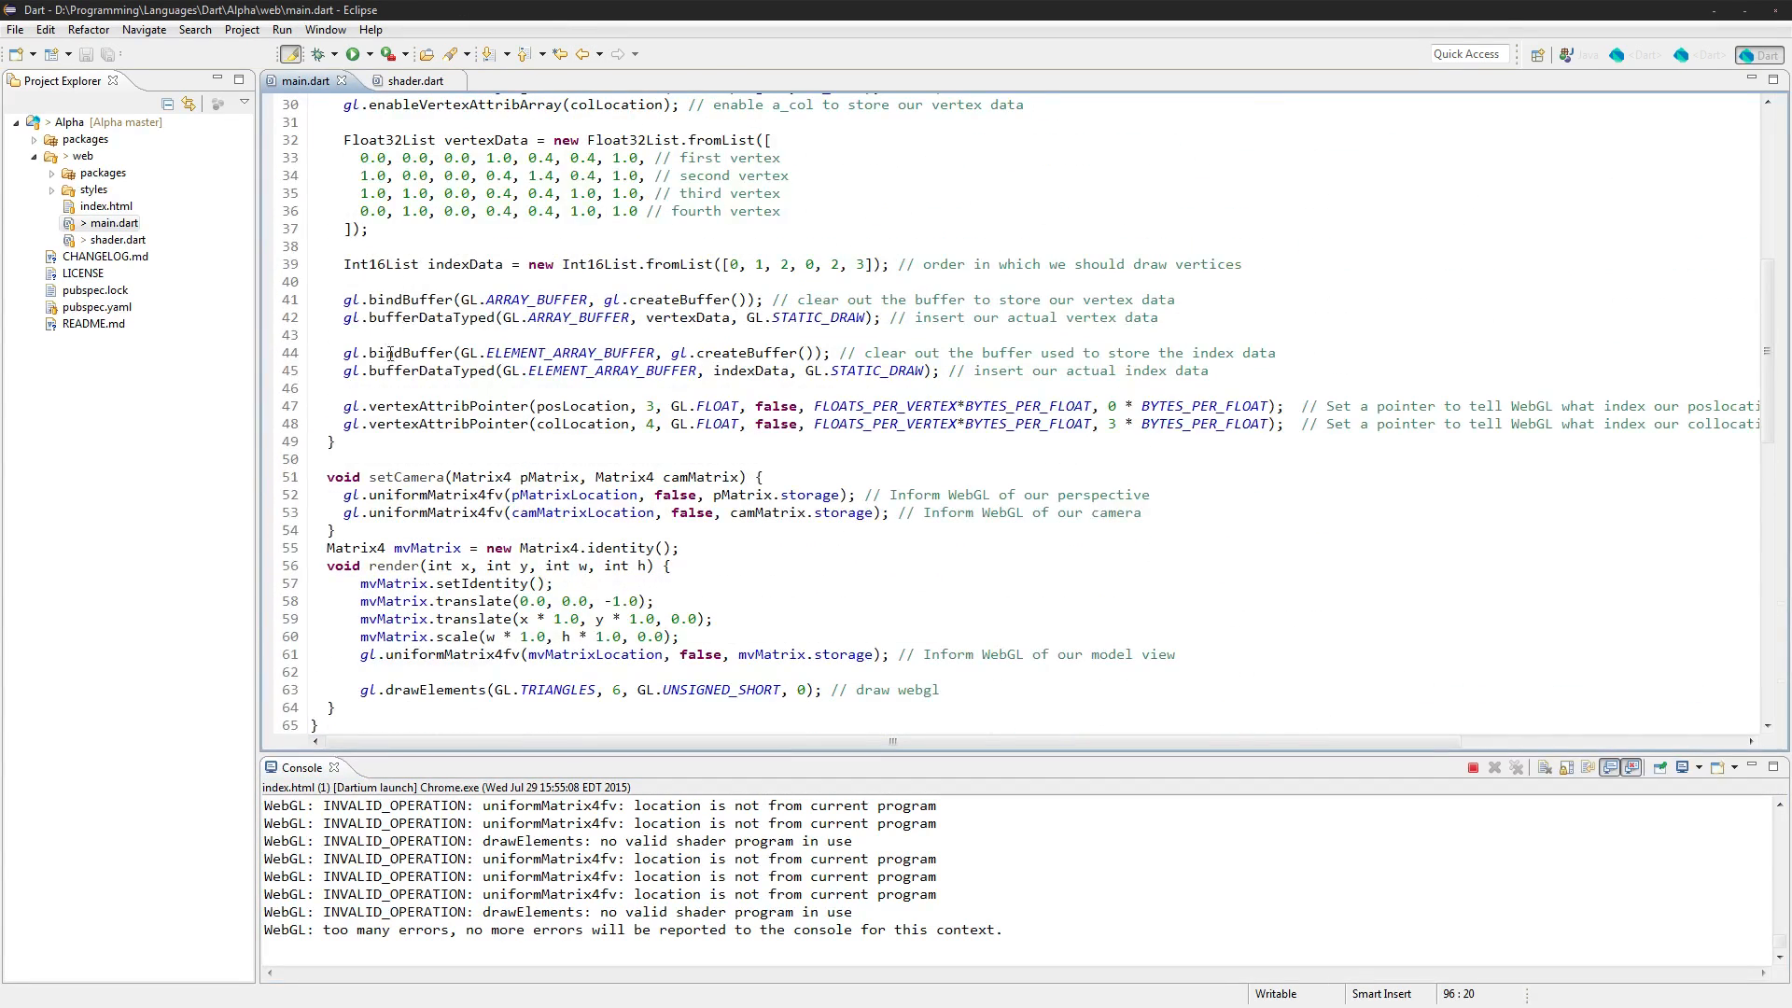
{"action": "type", "text": "shader.use();'"}
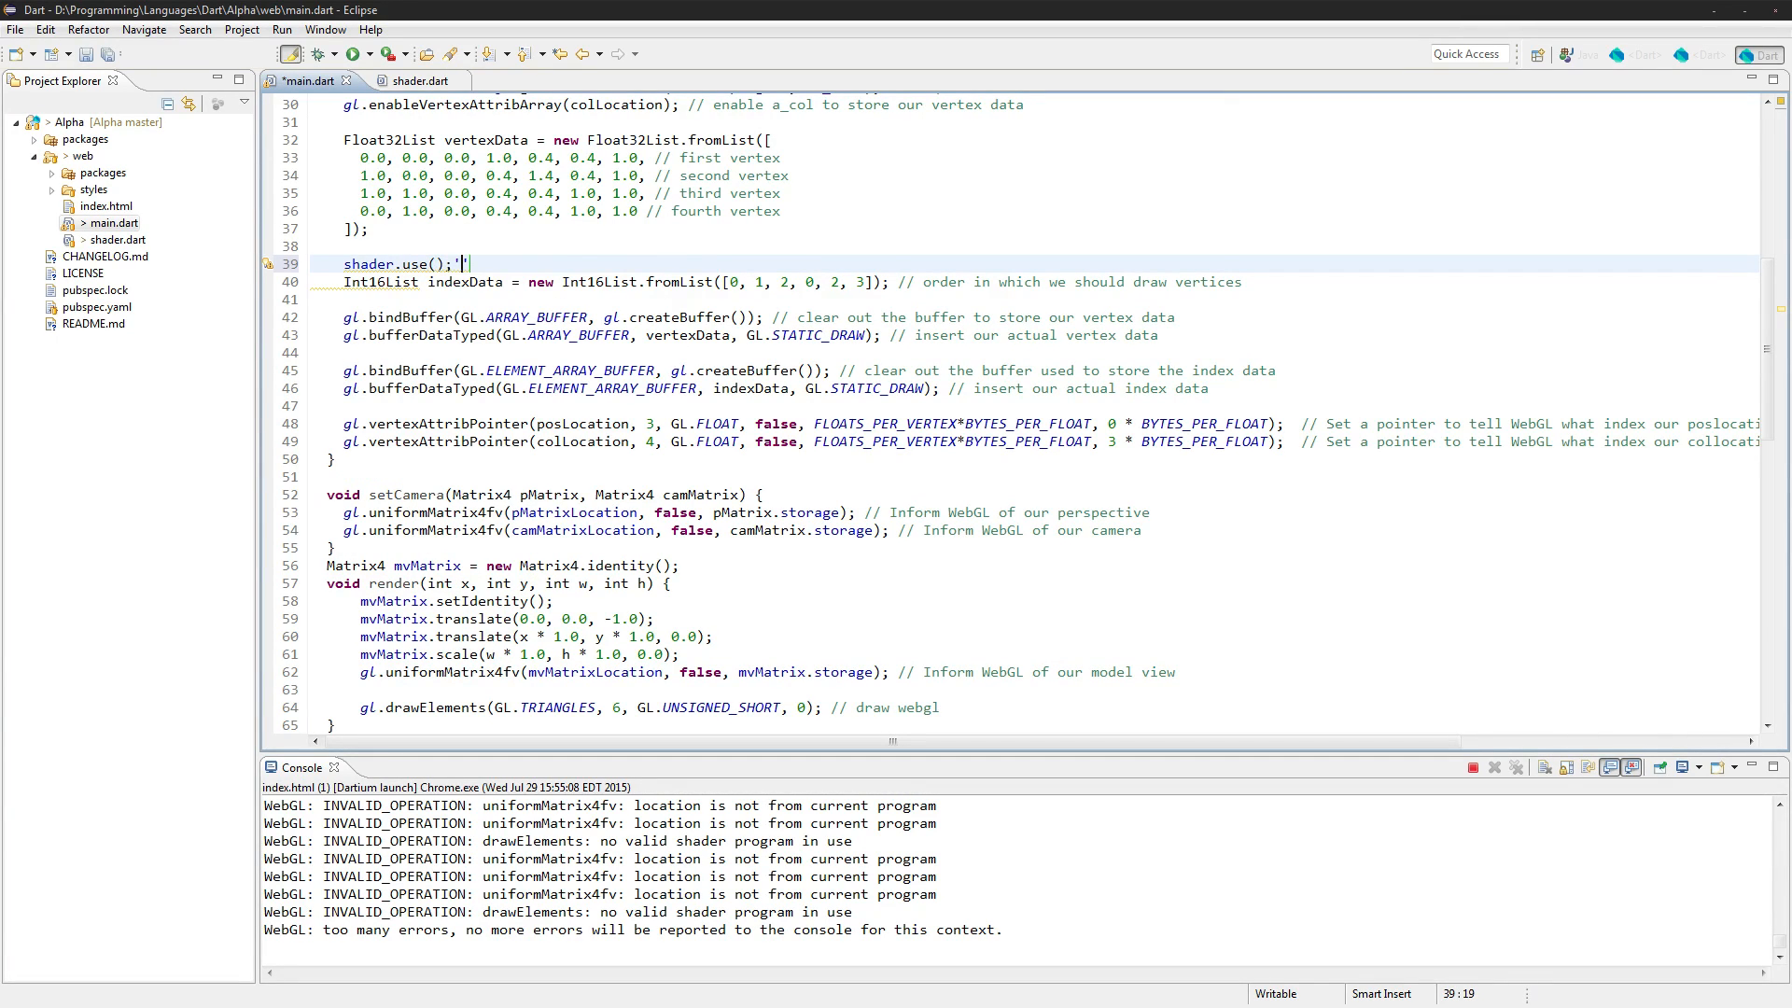
{"action": "left_click", "coordinate": [350, 54]}
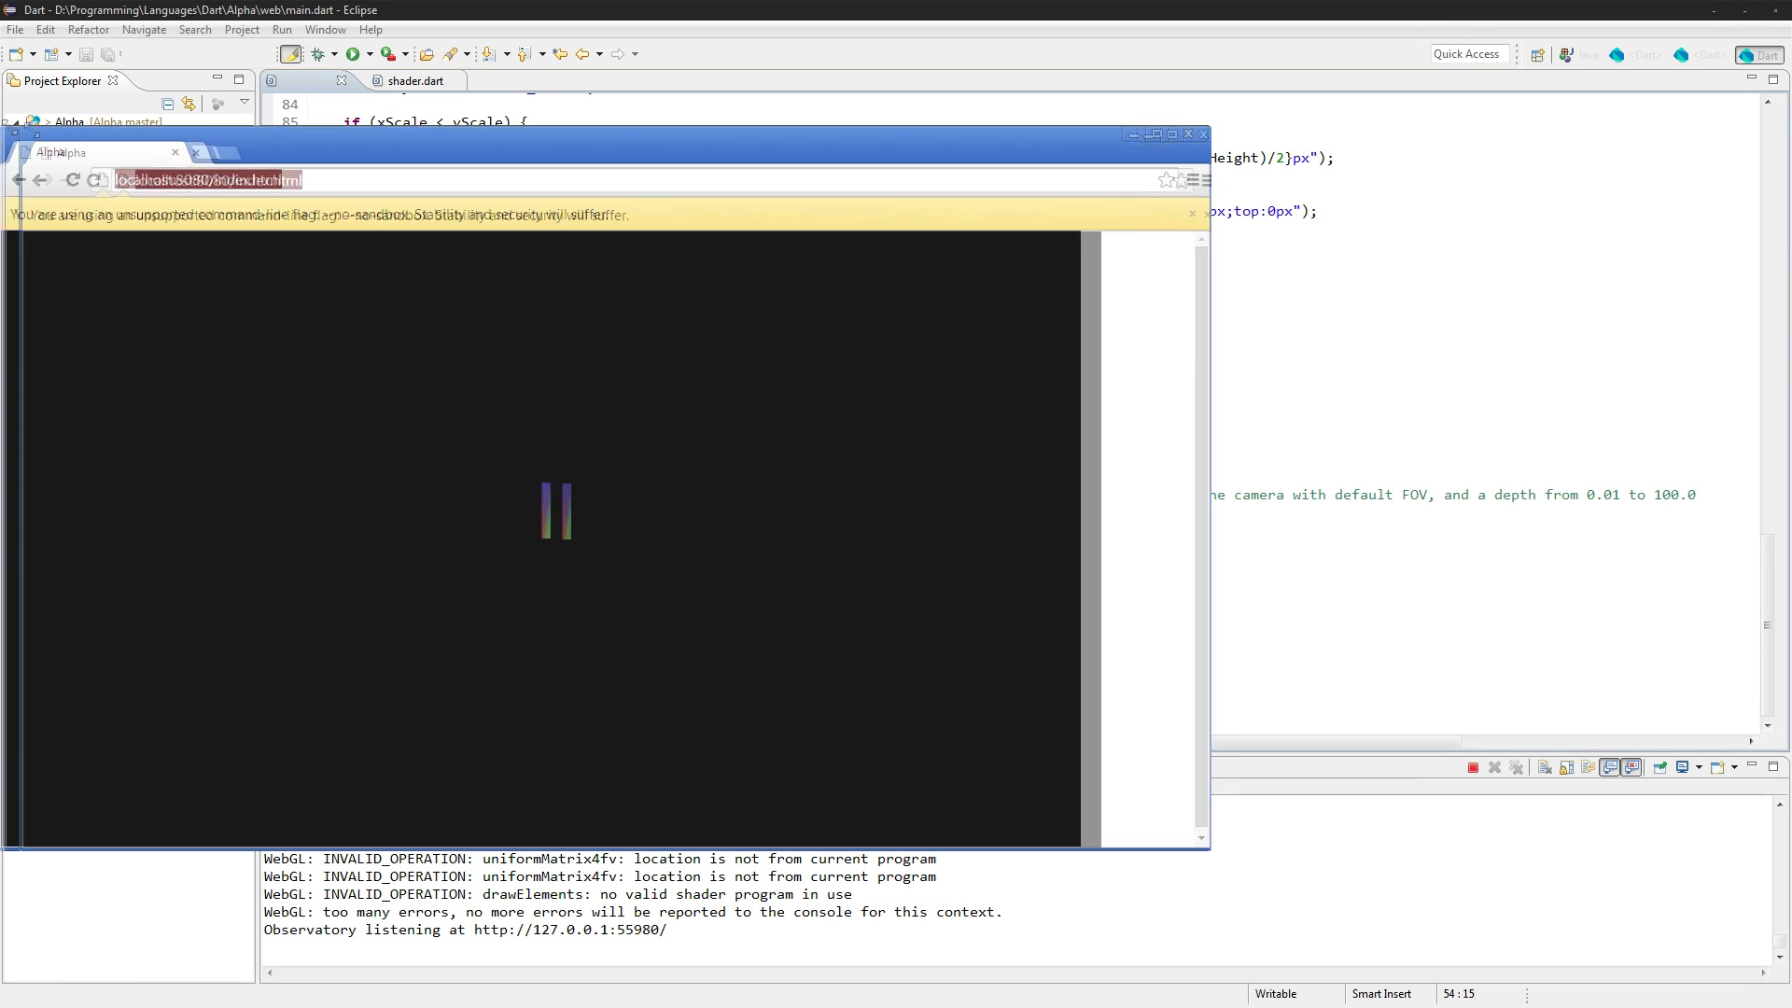
Widen quad.render from 16 to 100 and relaunch to see the gradient square
{"action": "left_click", "coordinate": [1202, 133]}
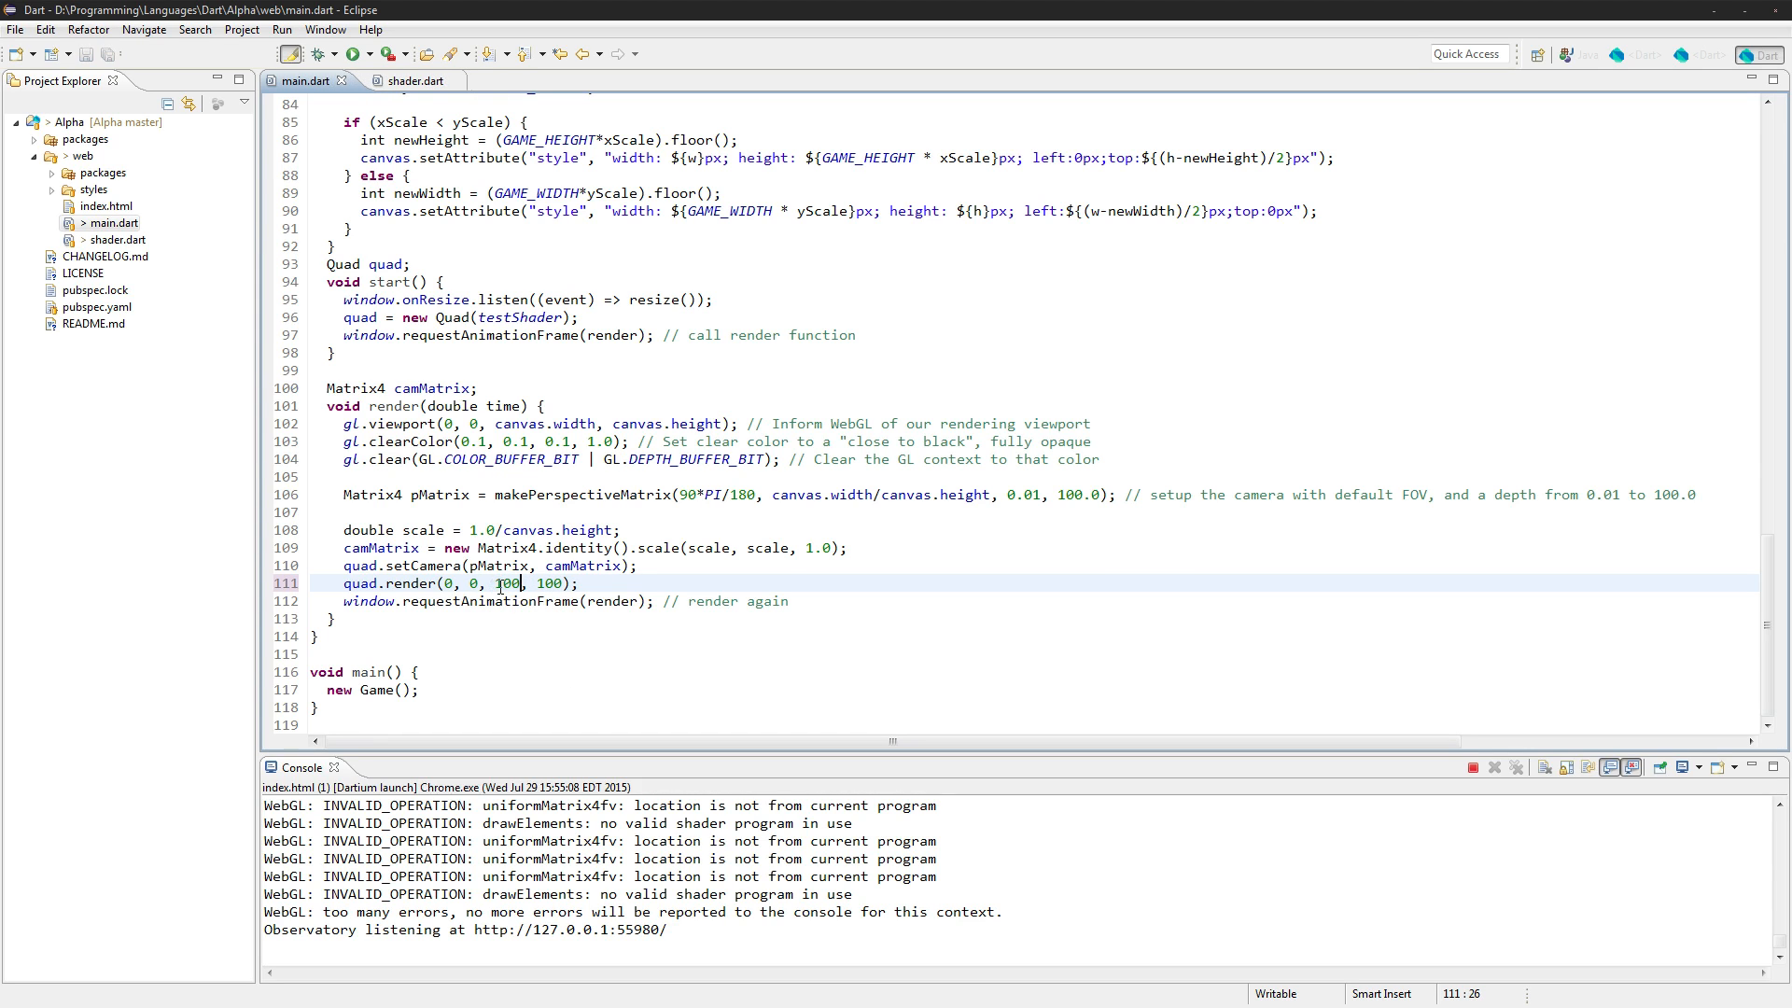
{"action": "left_click", "coordinate": [355, 54]}
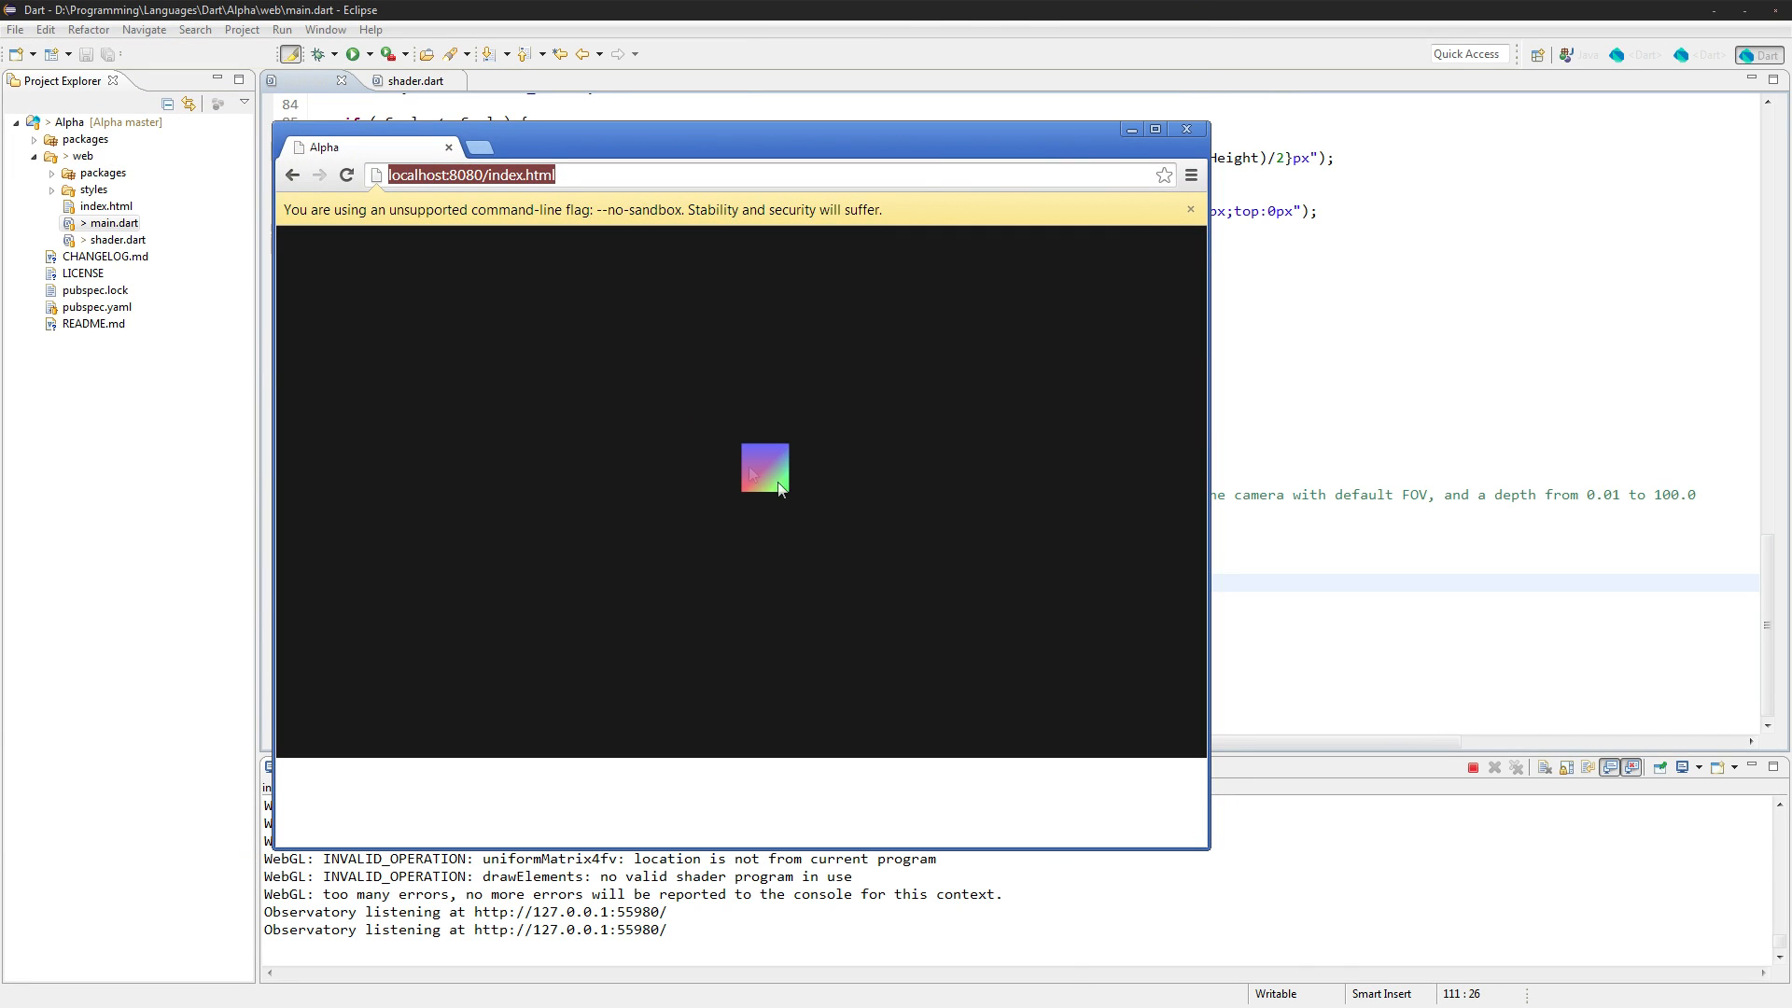
{"action": "mouse_move", "coordinate": [738, 431]}
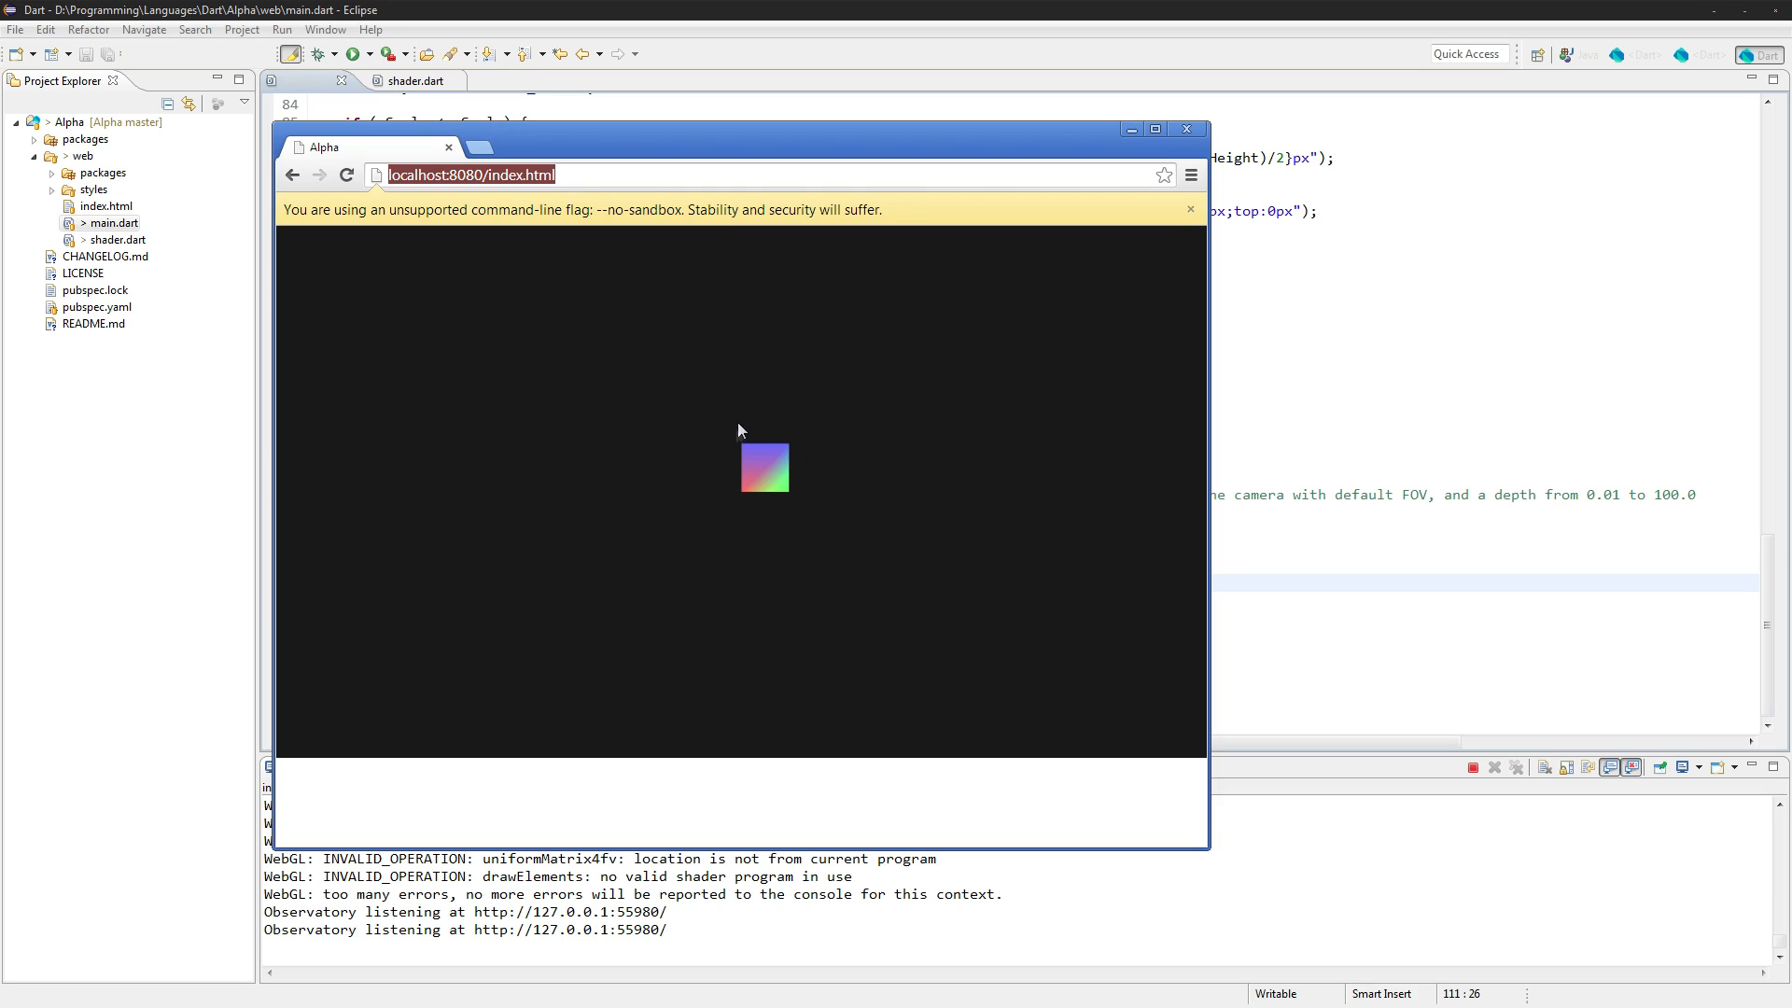
{"action": "mouse_move", "coordinate": [794, 499]}
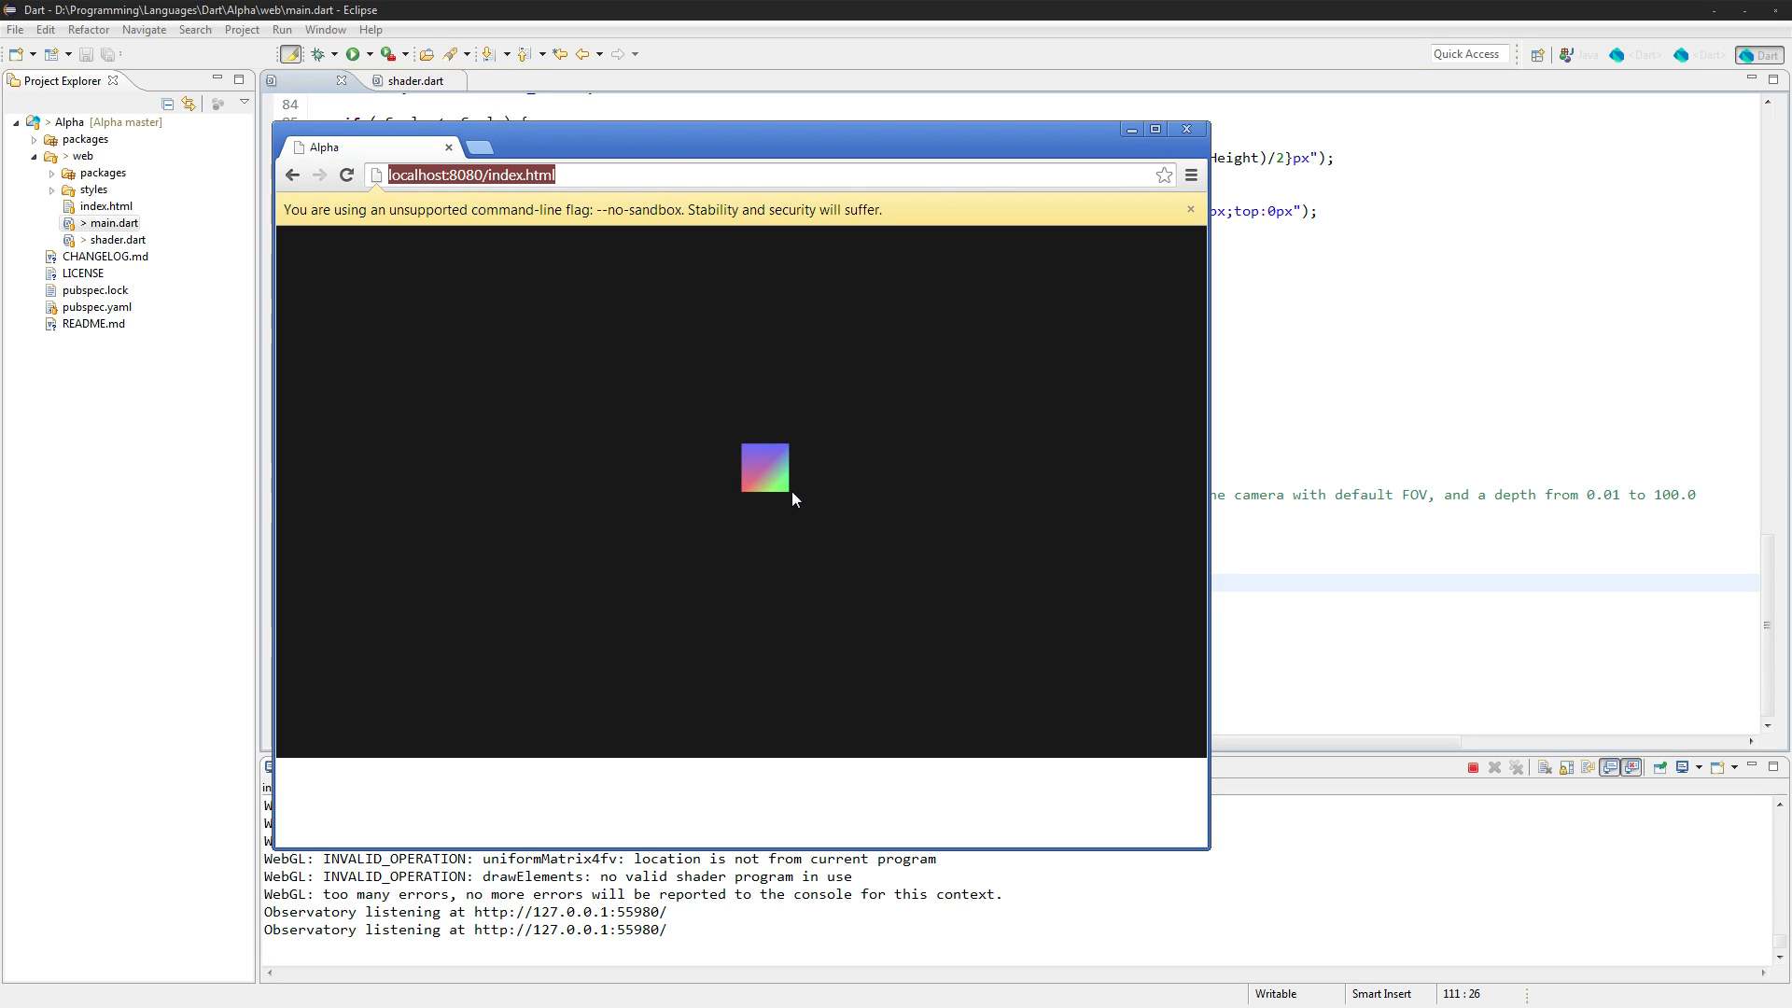
{"action": "mouse_move", "coordinate": [914, 569]}
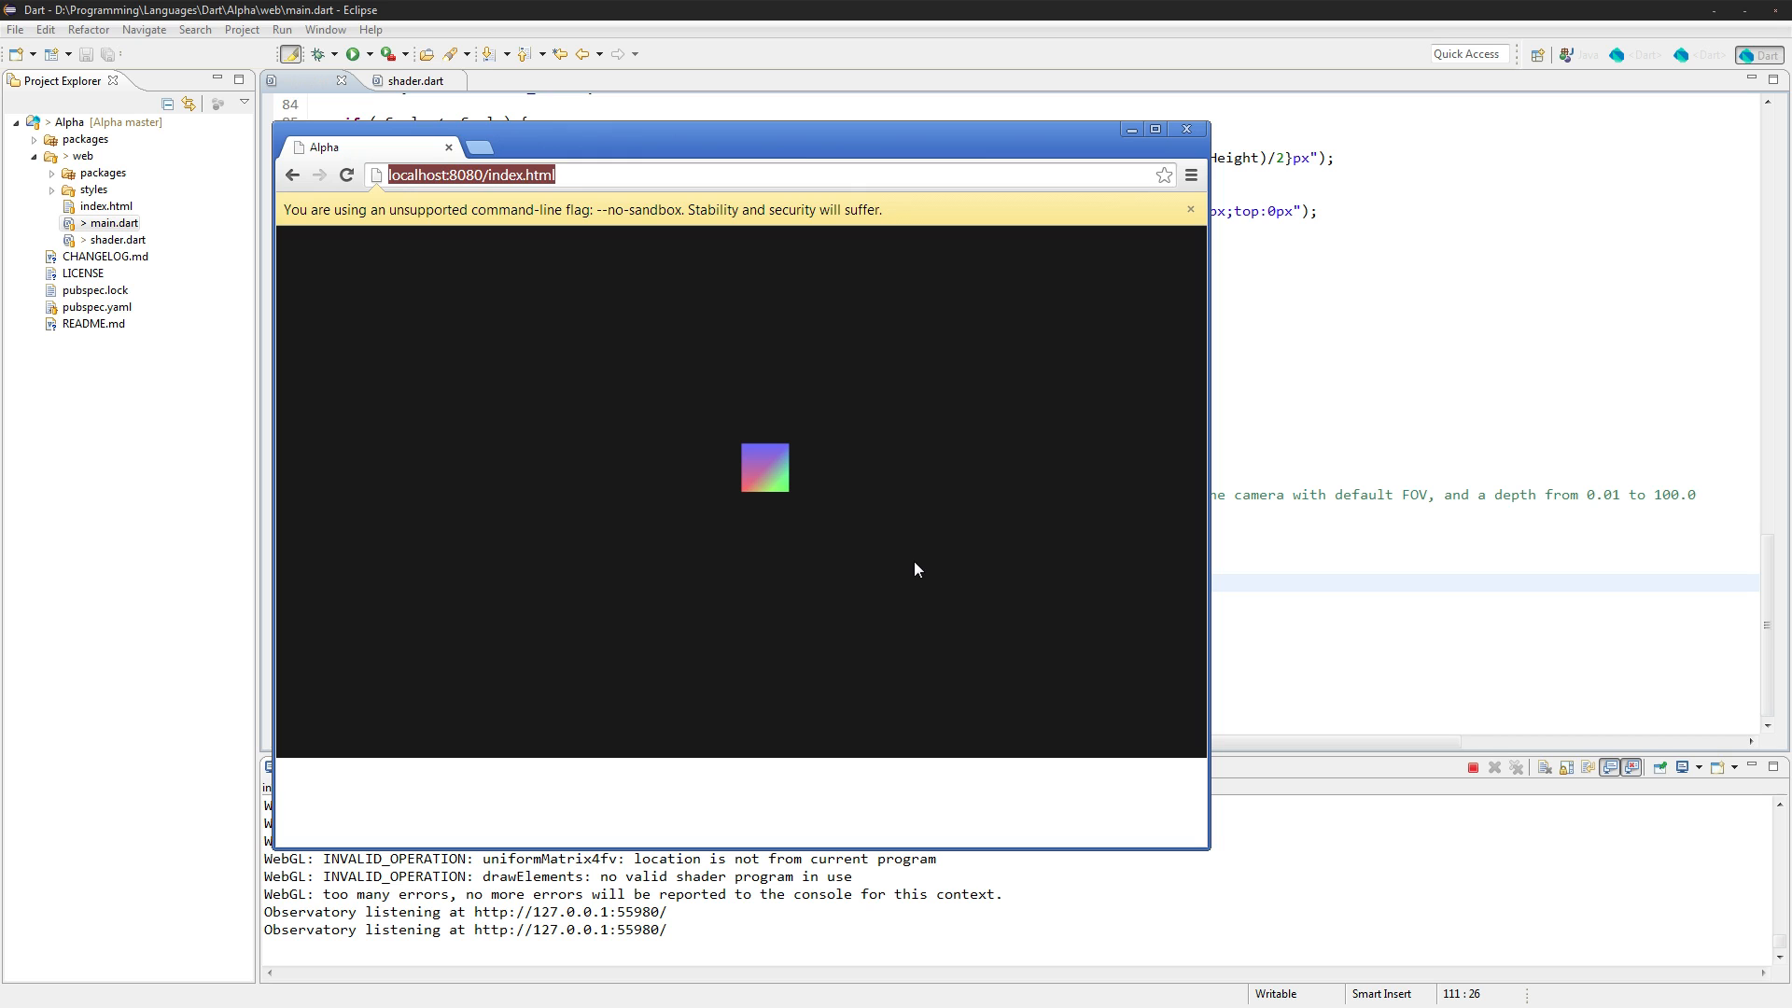